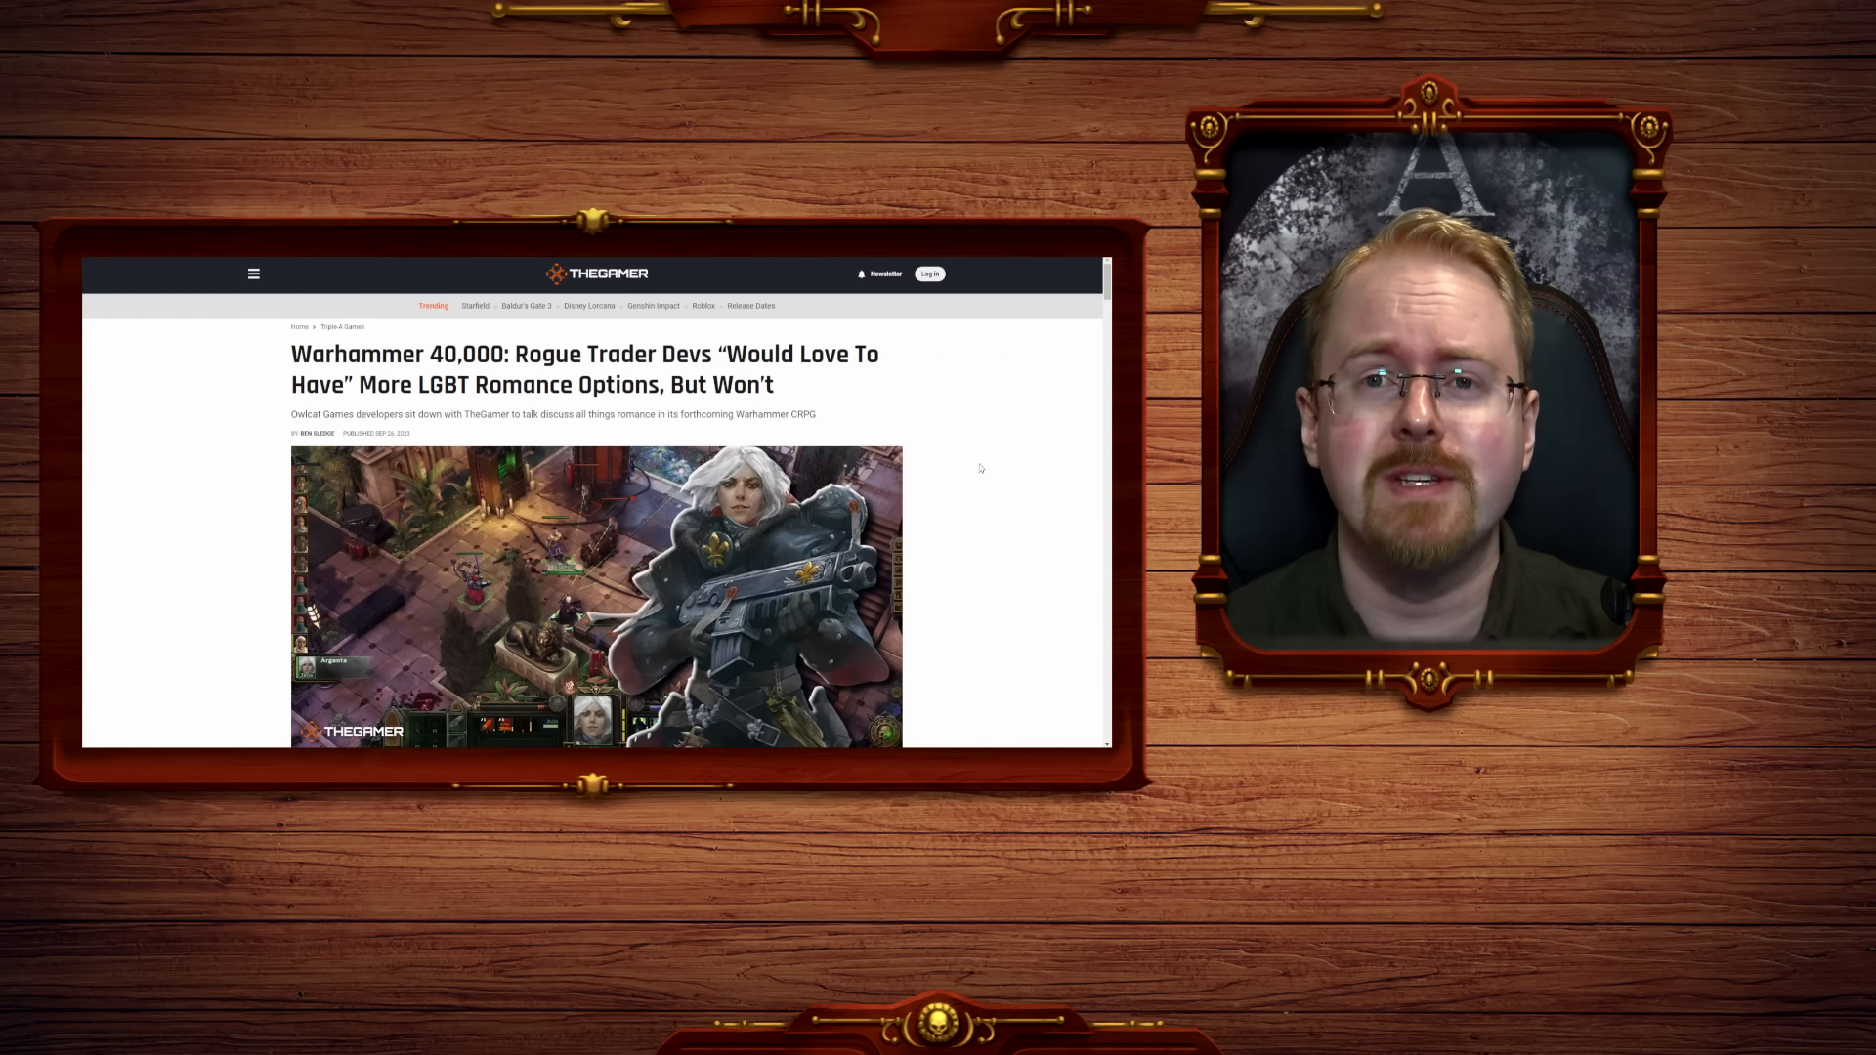
Scroll down from the headline to the paragraph on gay men's single unsuitable romance option.
scroll("down", 3)
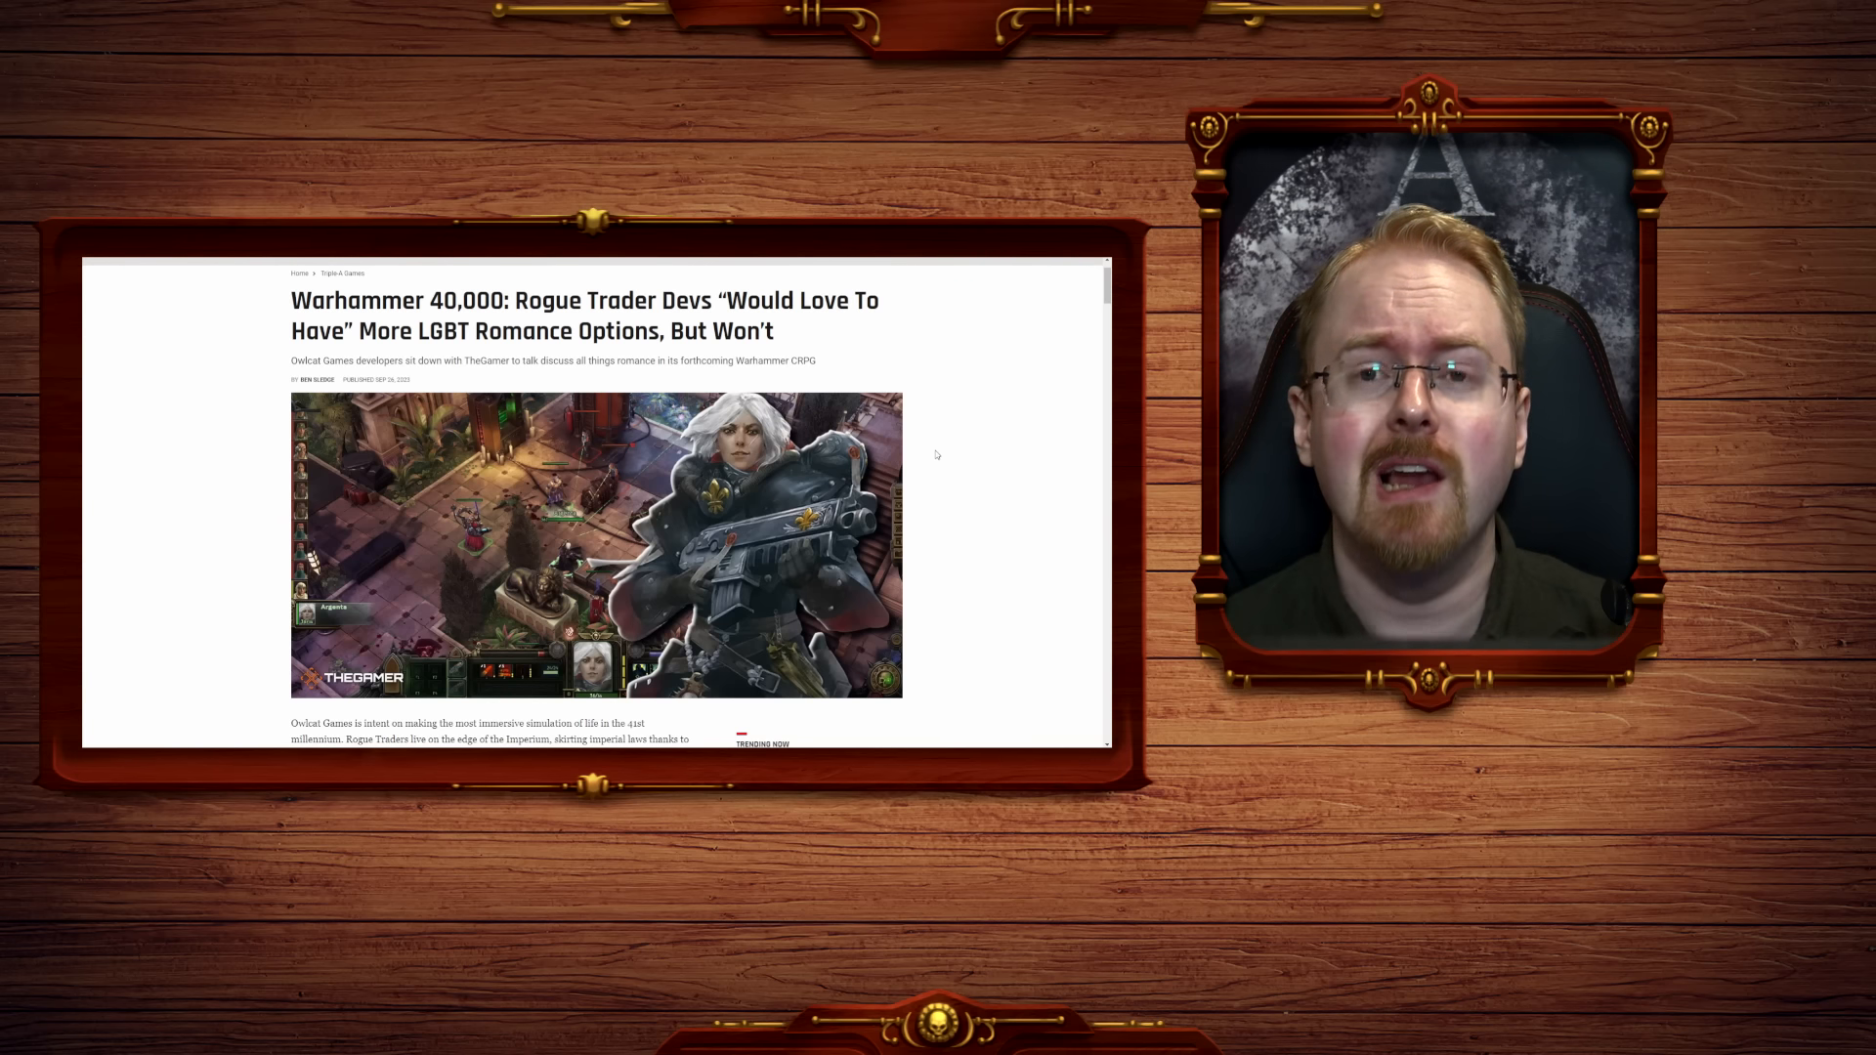
scroll("down", 3)
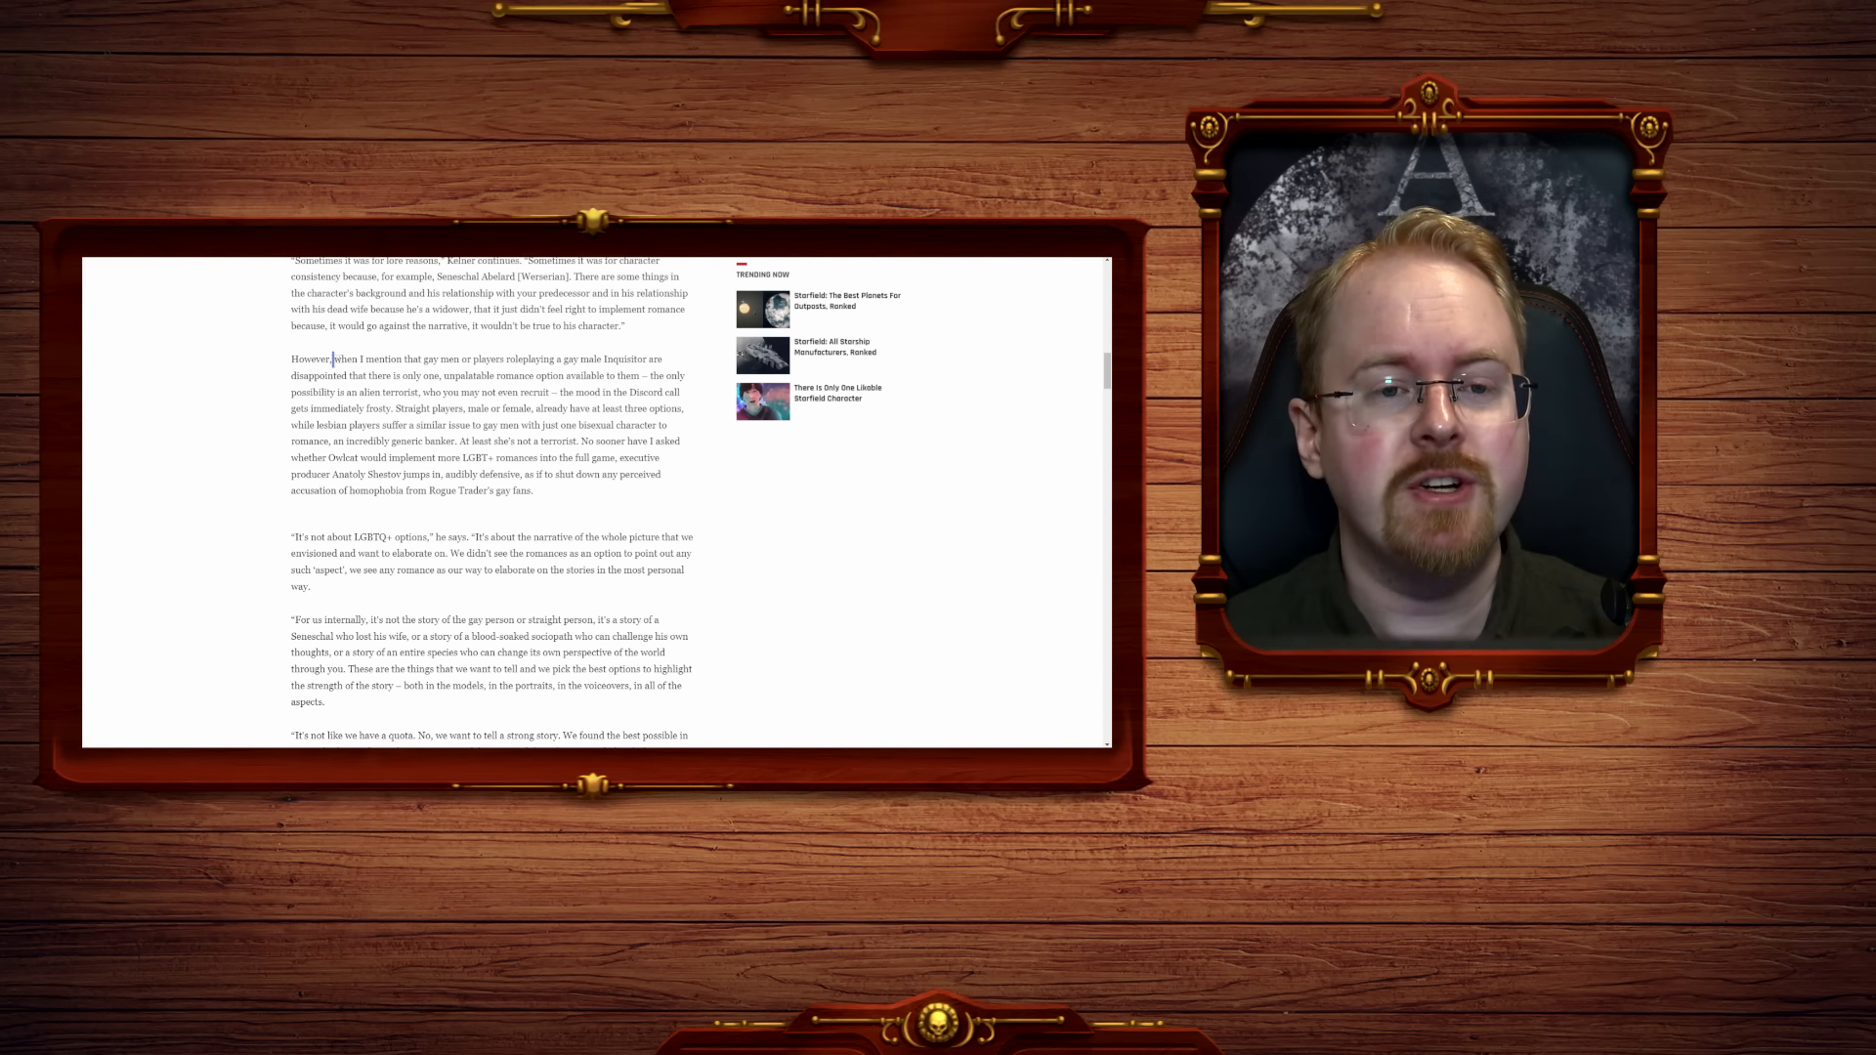
left_click_drag(334, 360, 561, 360)
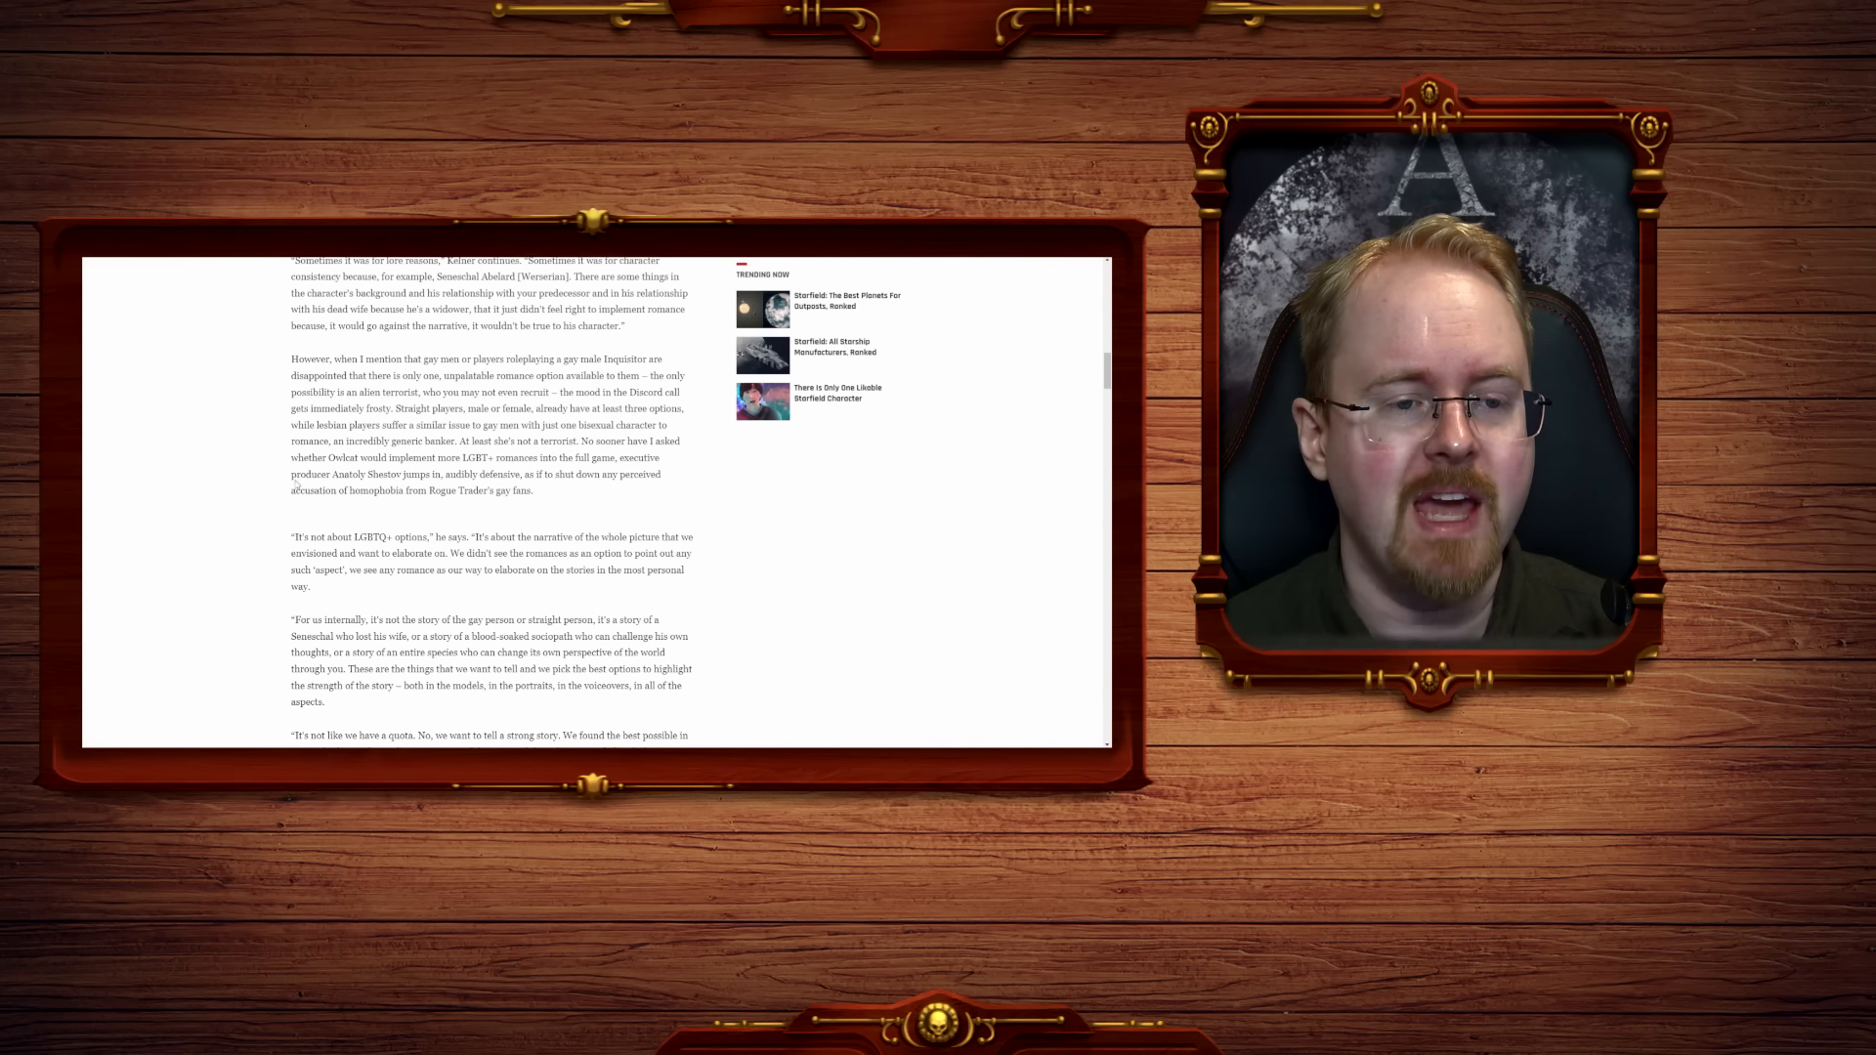
left_click_drag(290, 473, 419, 473)
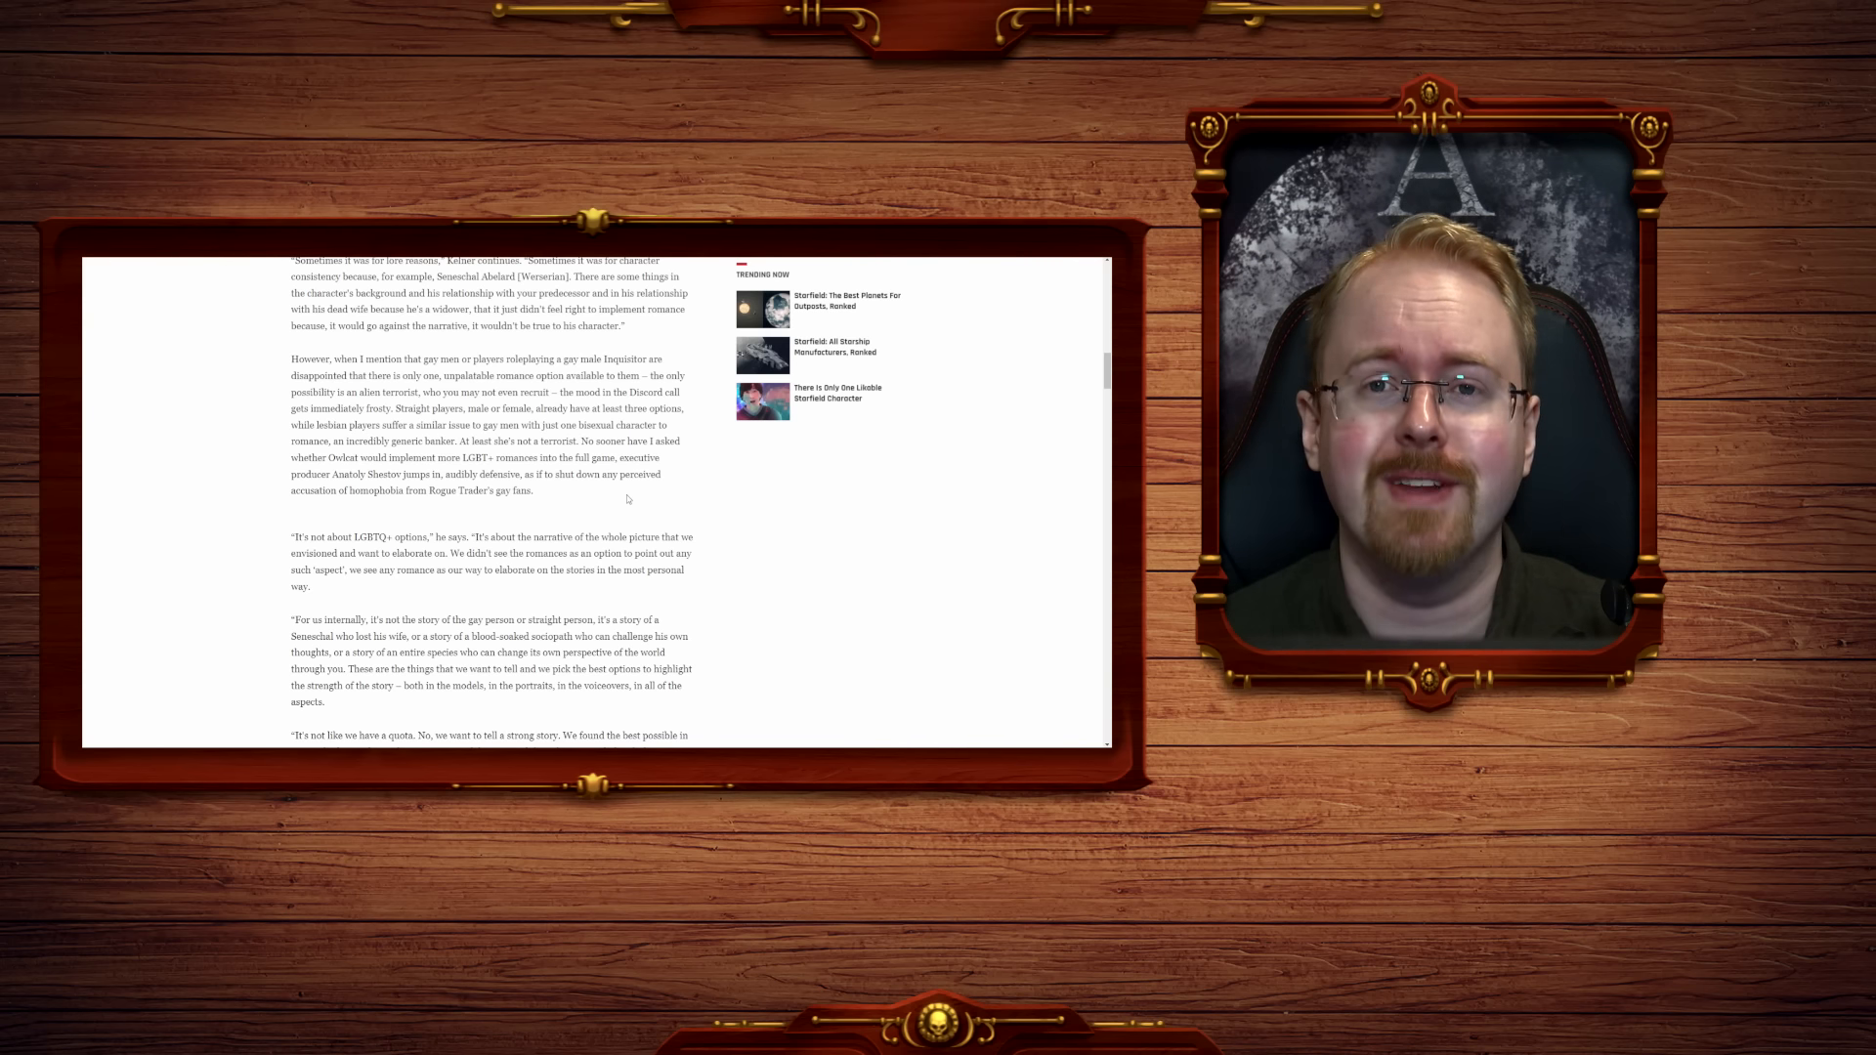
Scroll back up to the opening paragraphs on Owlcat's lore restrictions under the lead image.
scroll("up", 3)
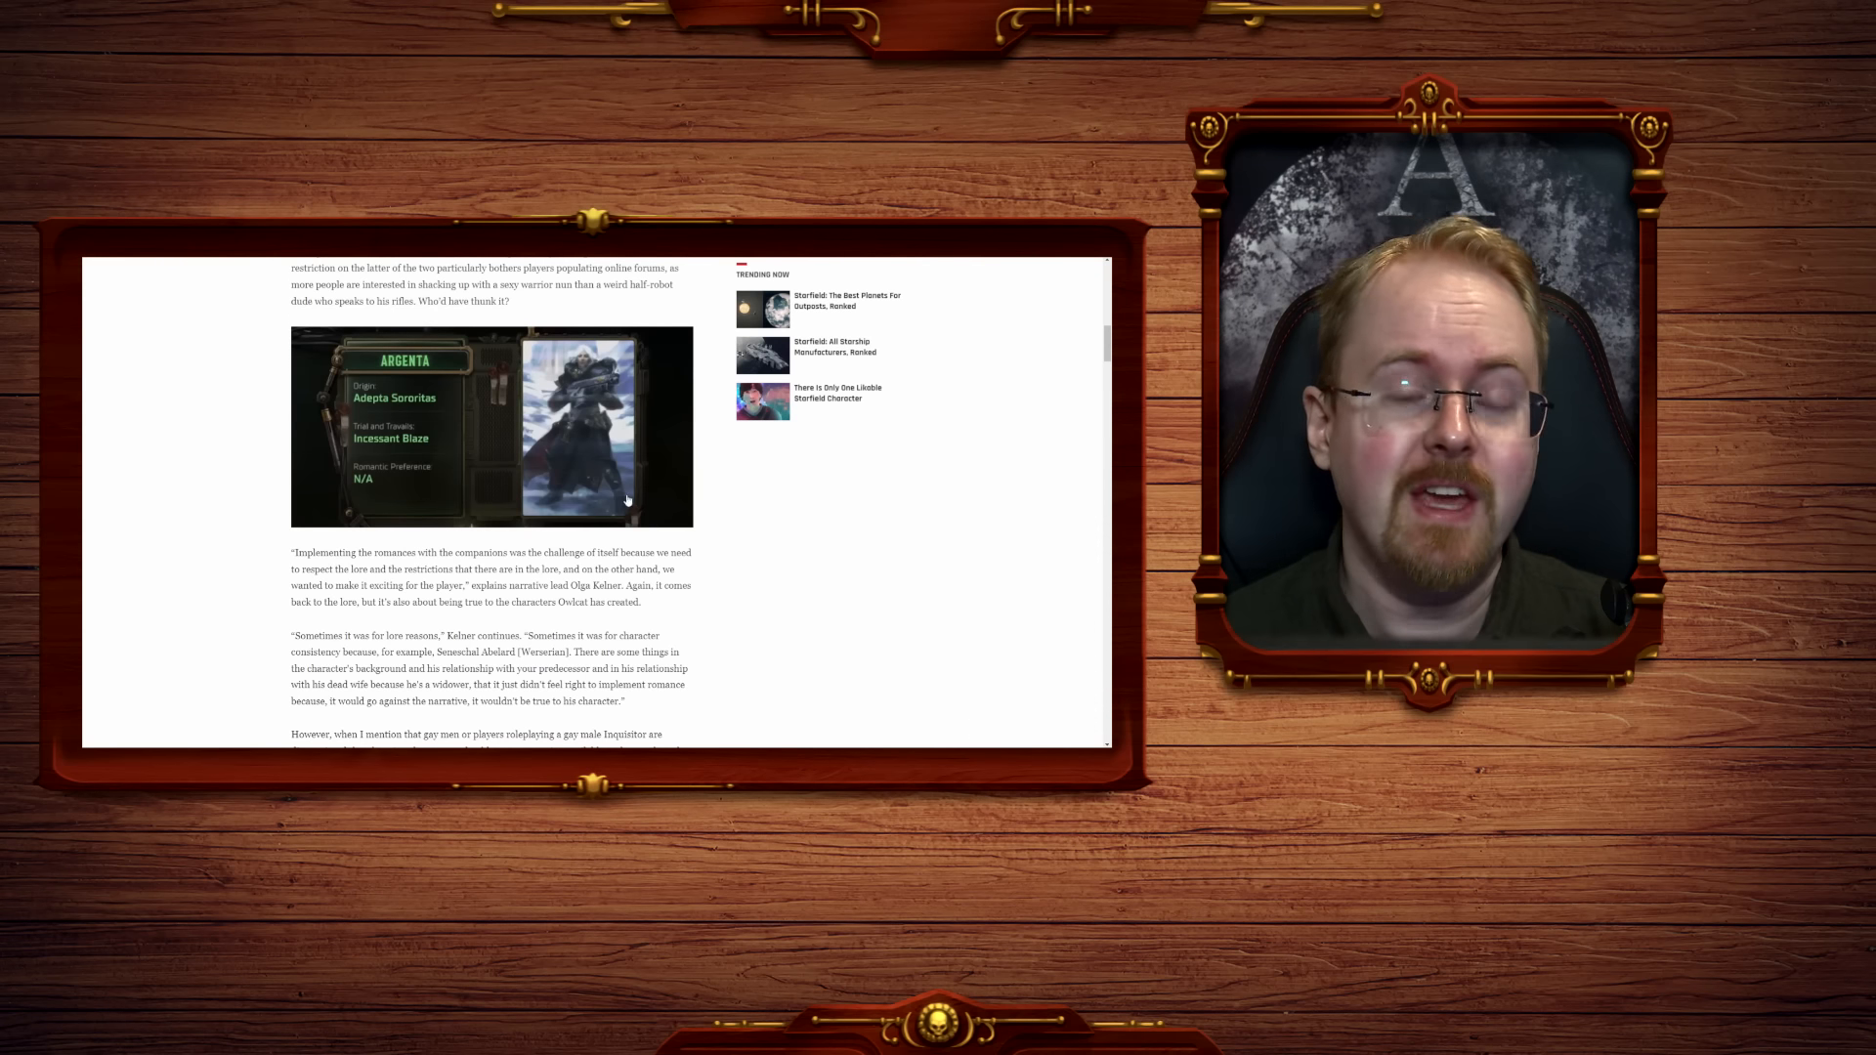
scroll("up", 3)
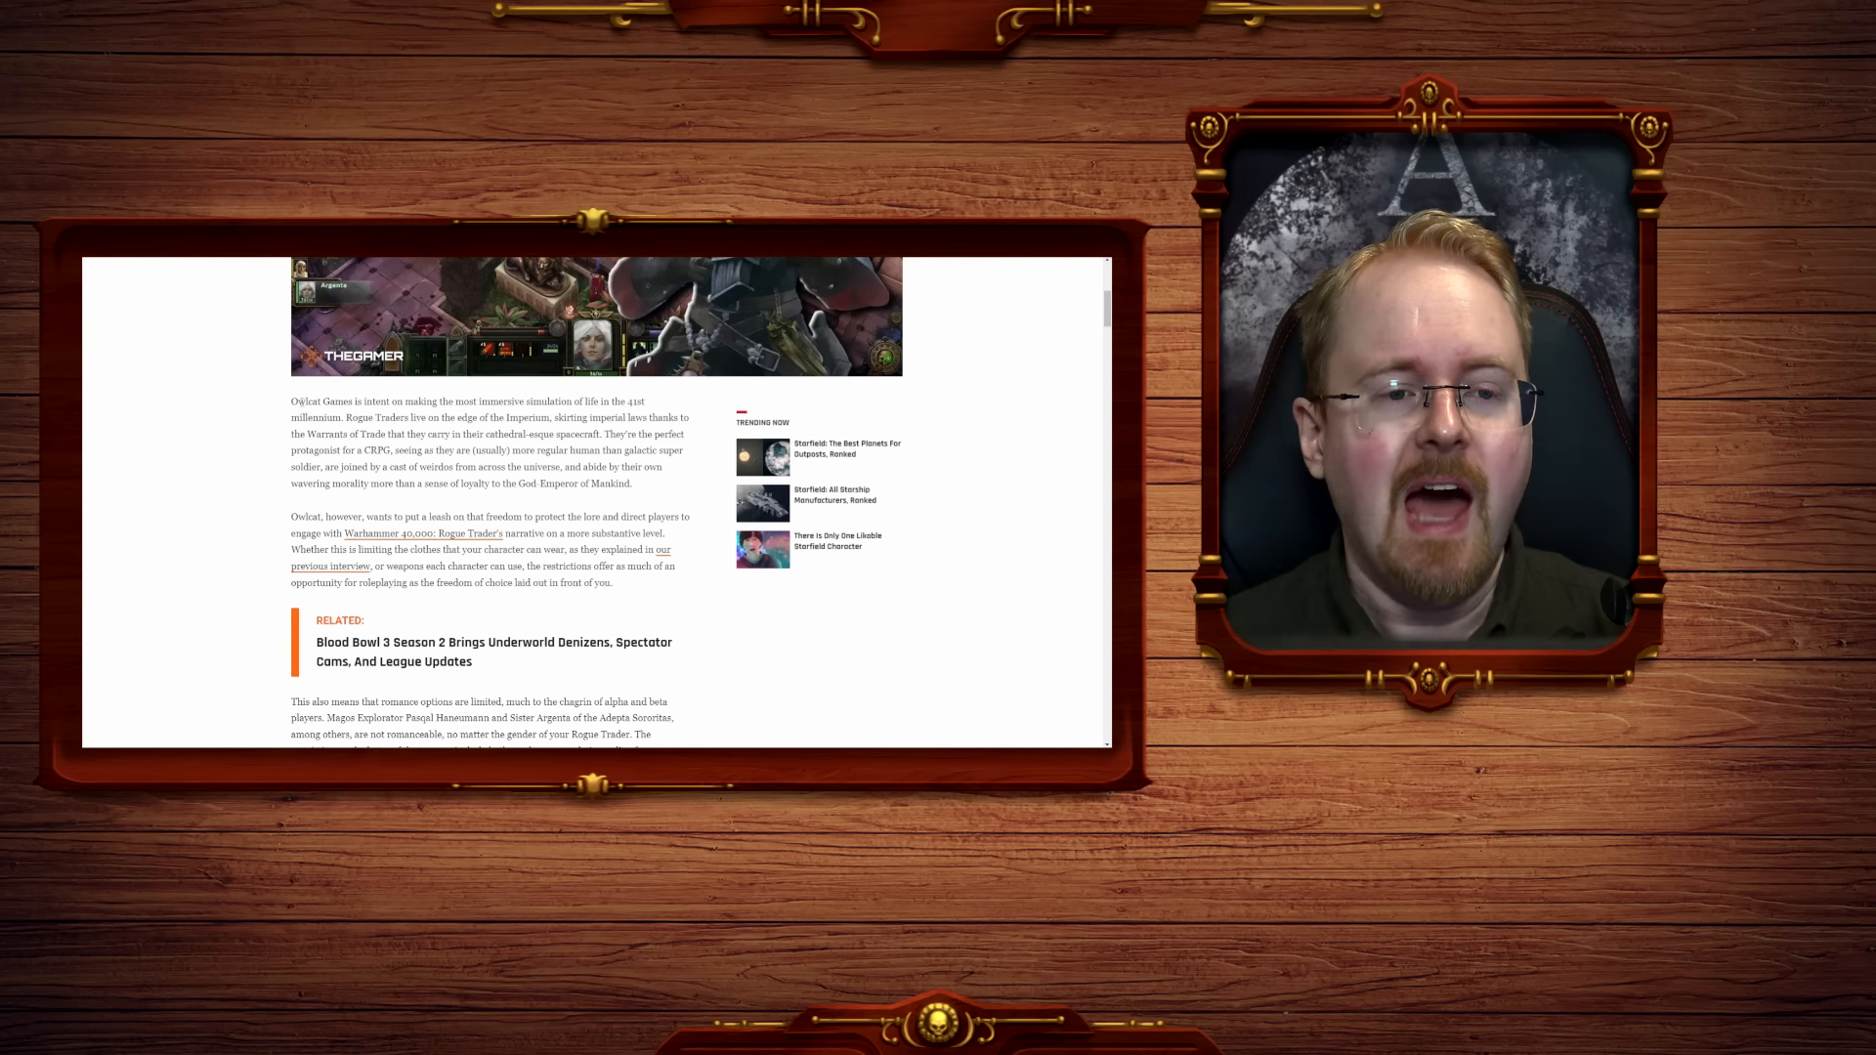
left_click_drag(294, 401, 504, 400)
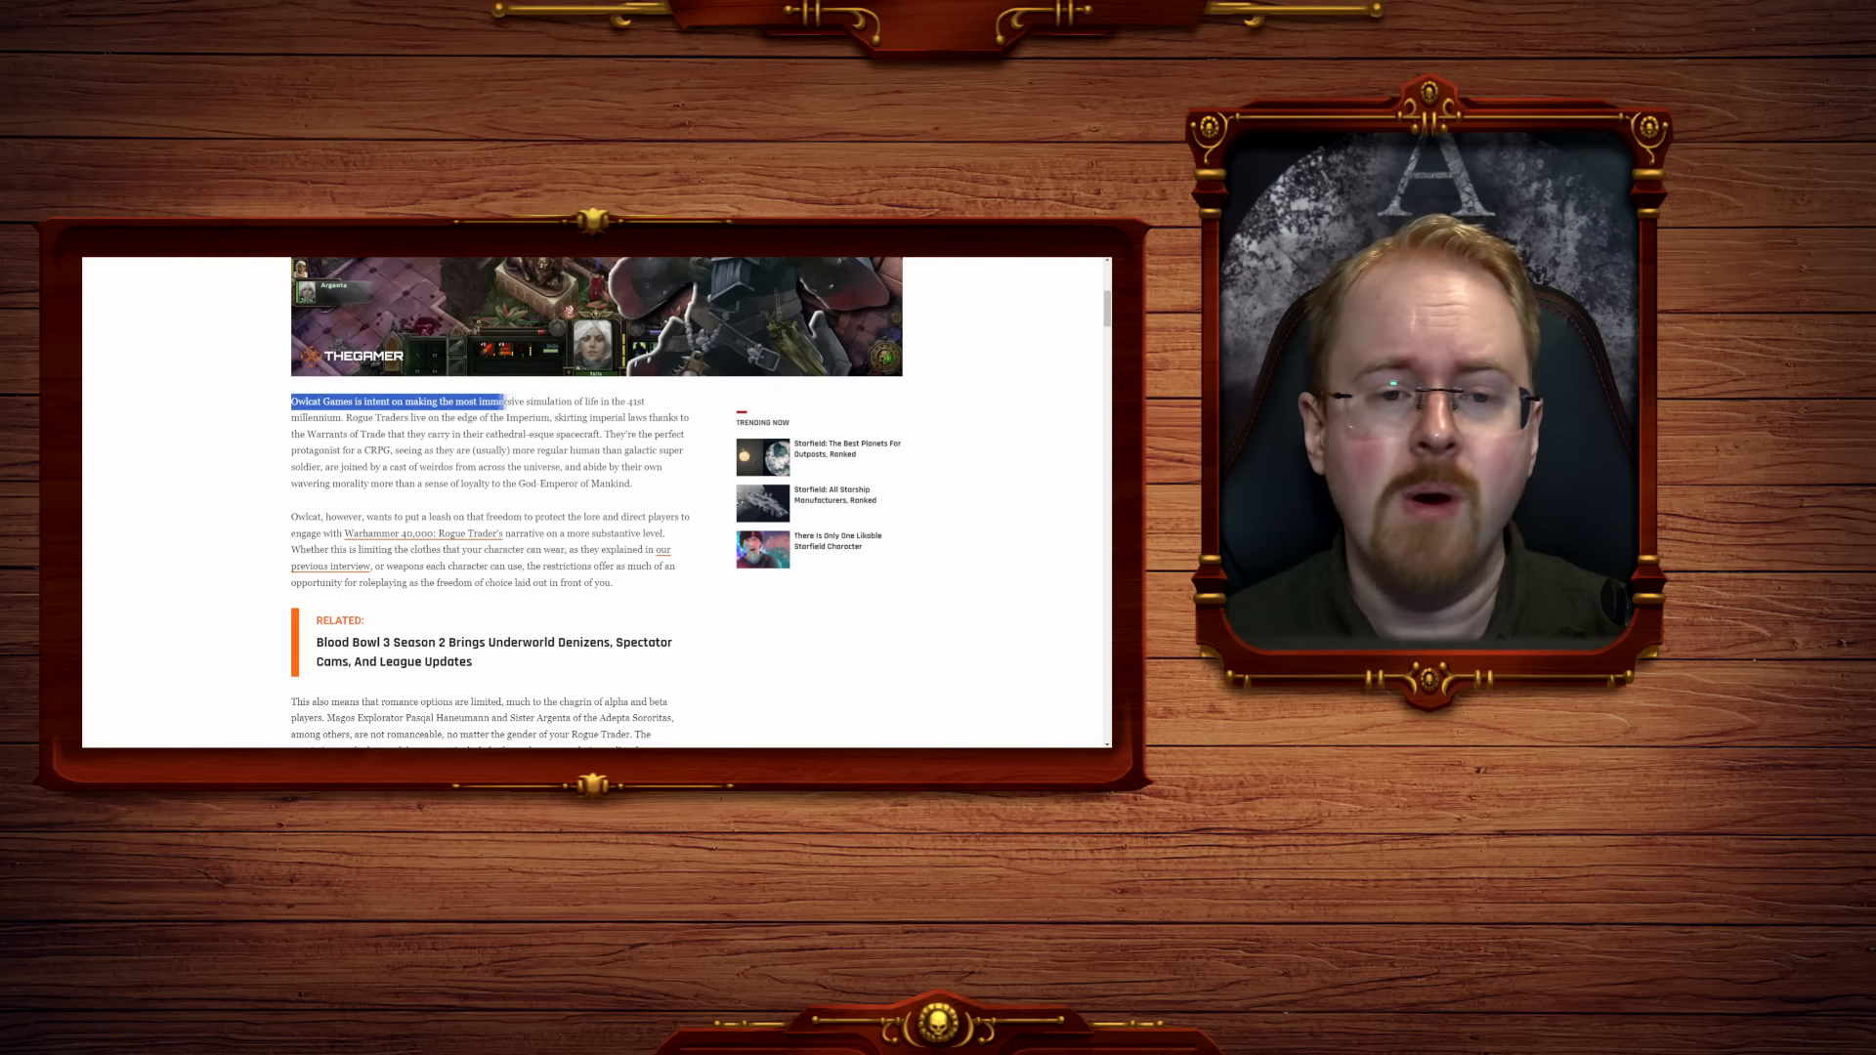
left_click_drag(504, 401, 406, 418)
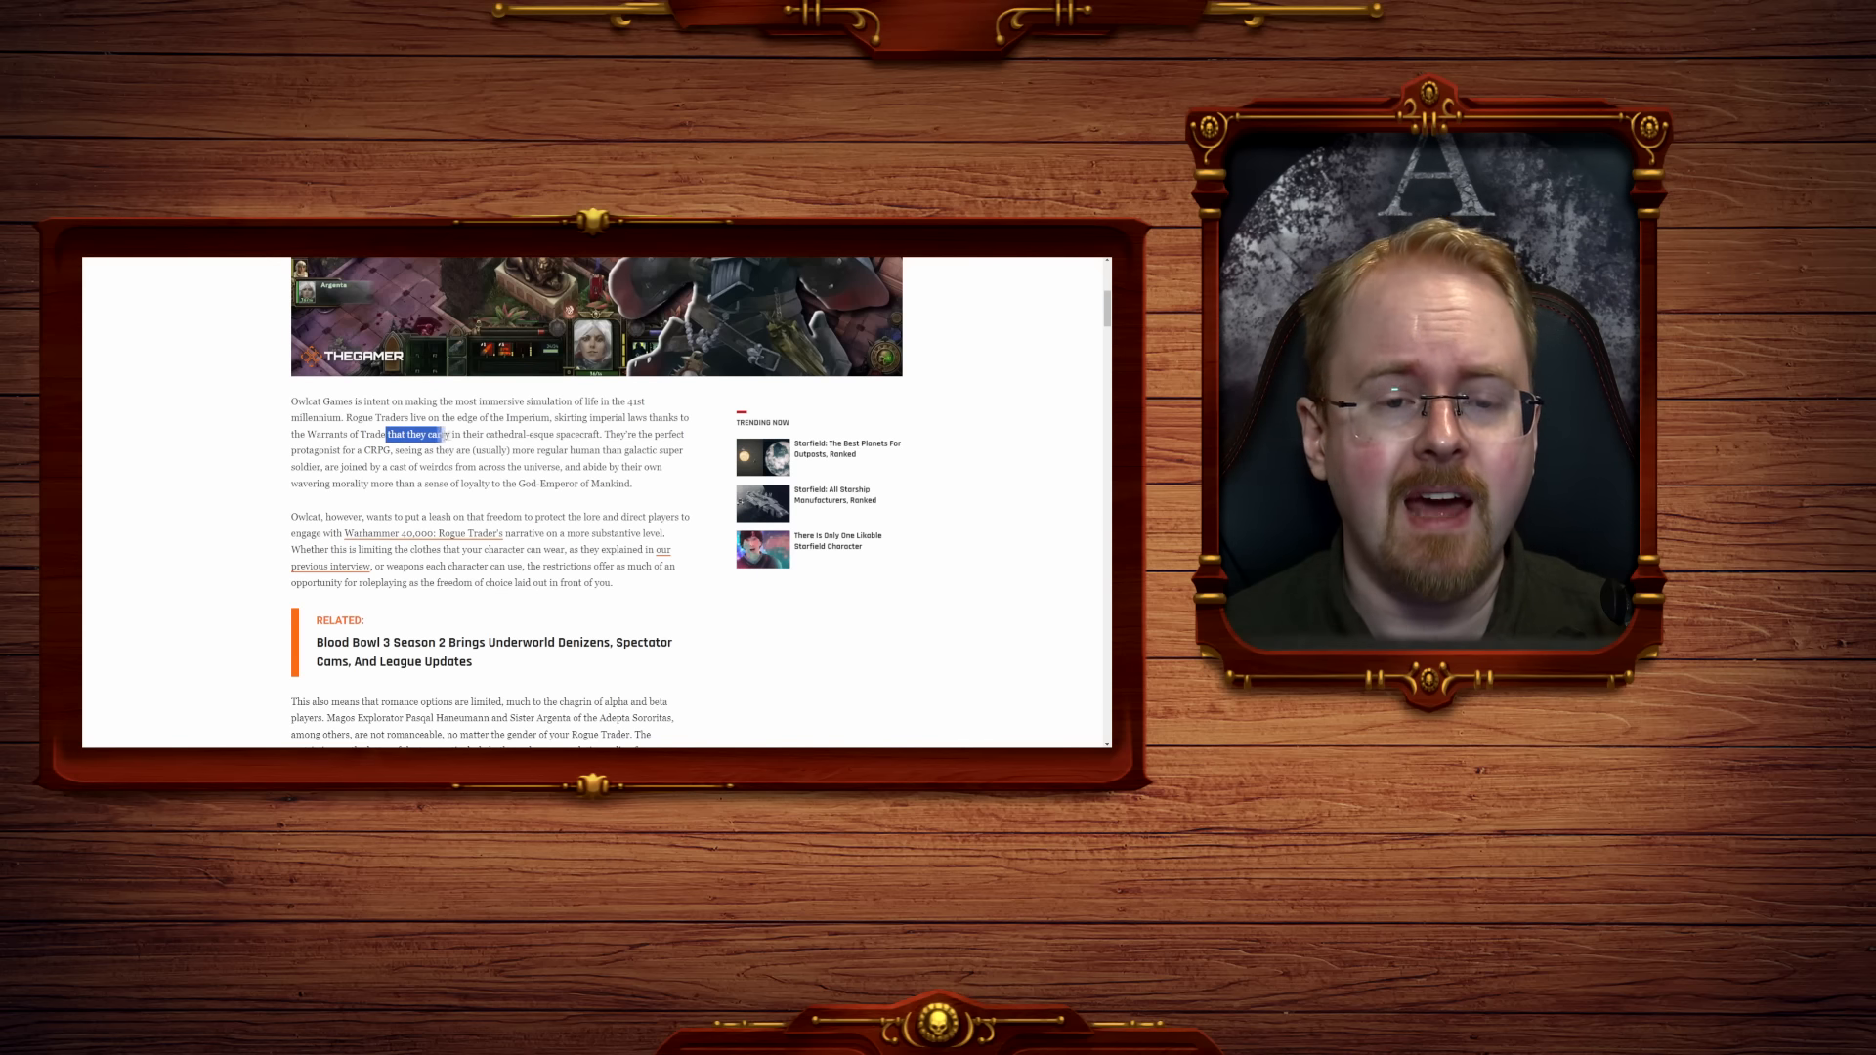
left_click_drag(387, 434, 604, 434)
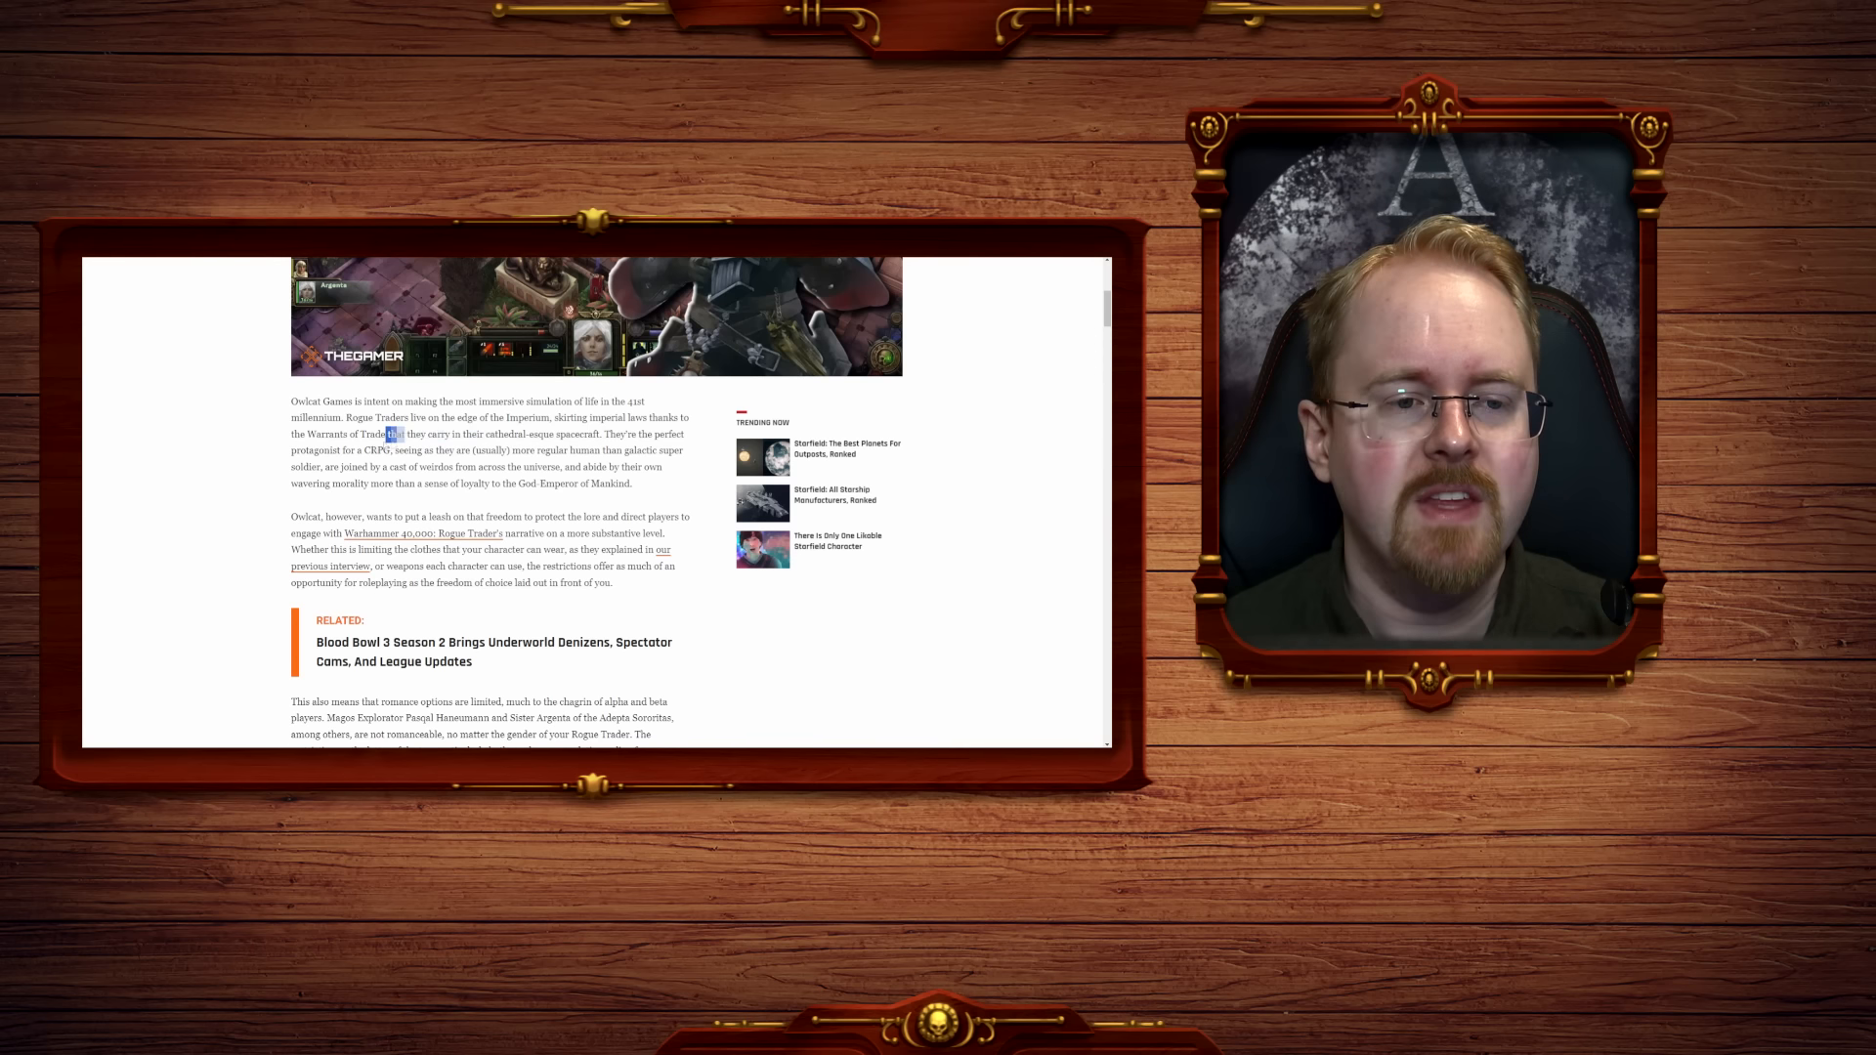
left_click_drag(400, 434, 391, 449)
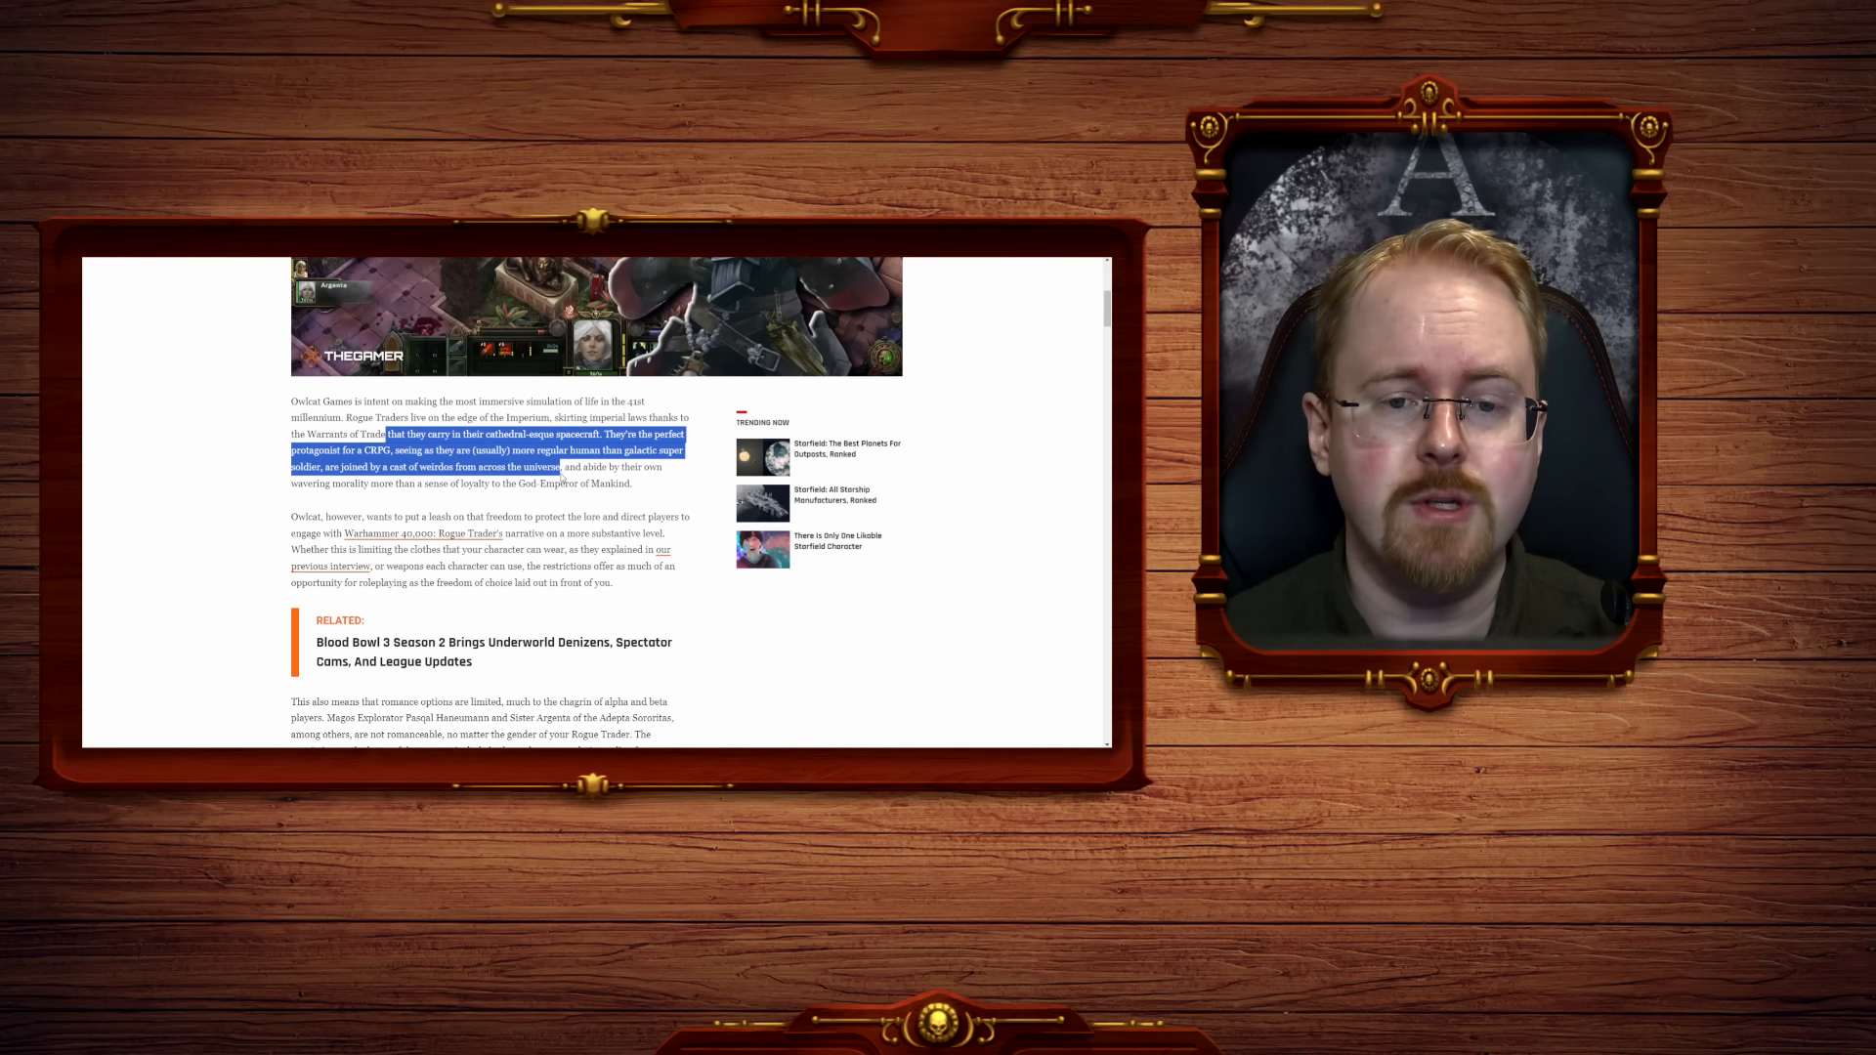
left_click_drag(559, 467, 332, 483)
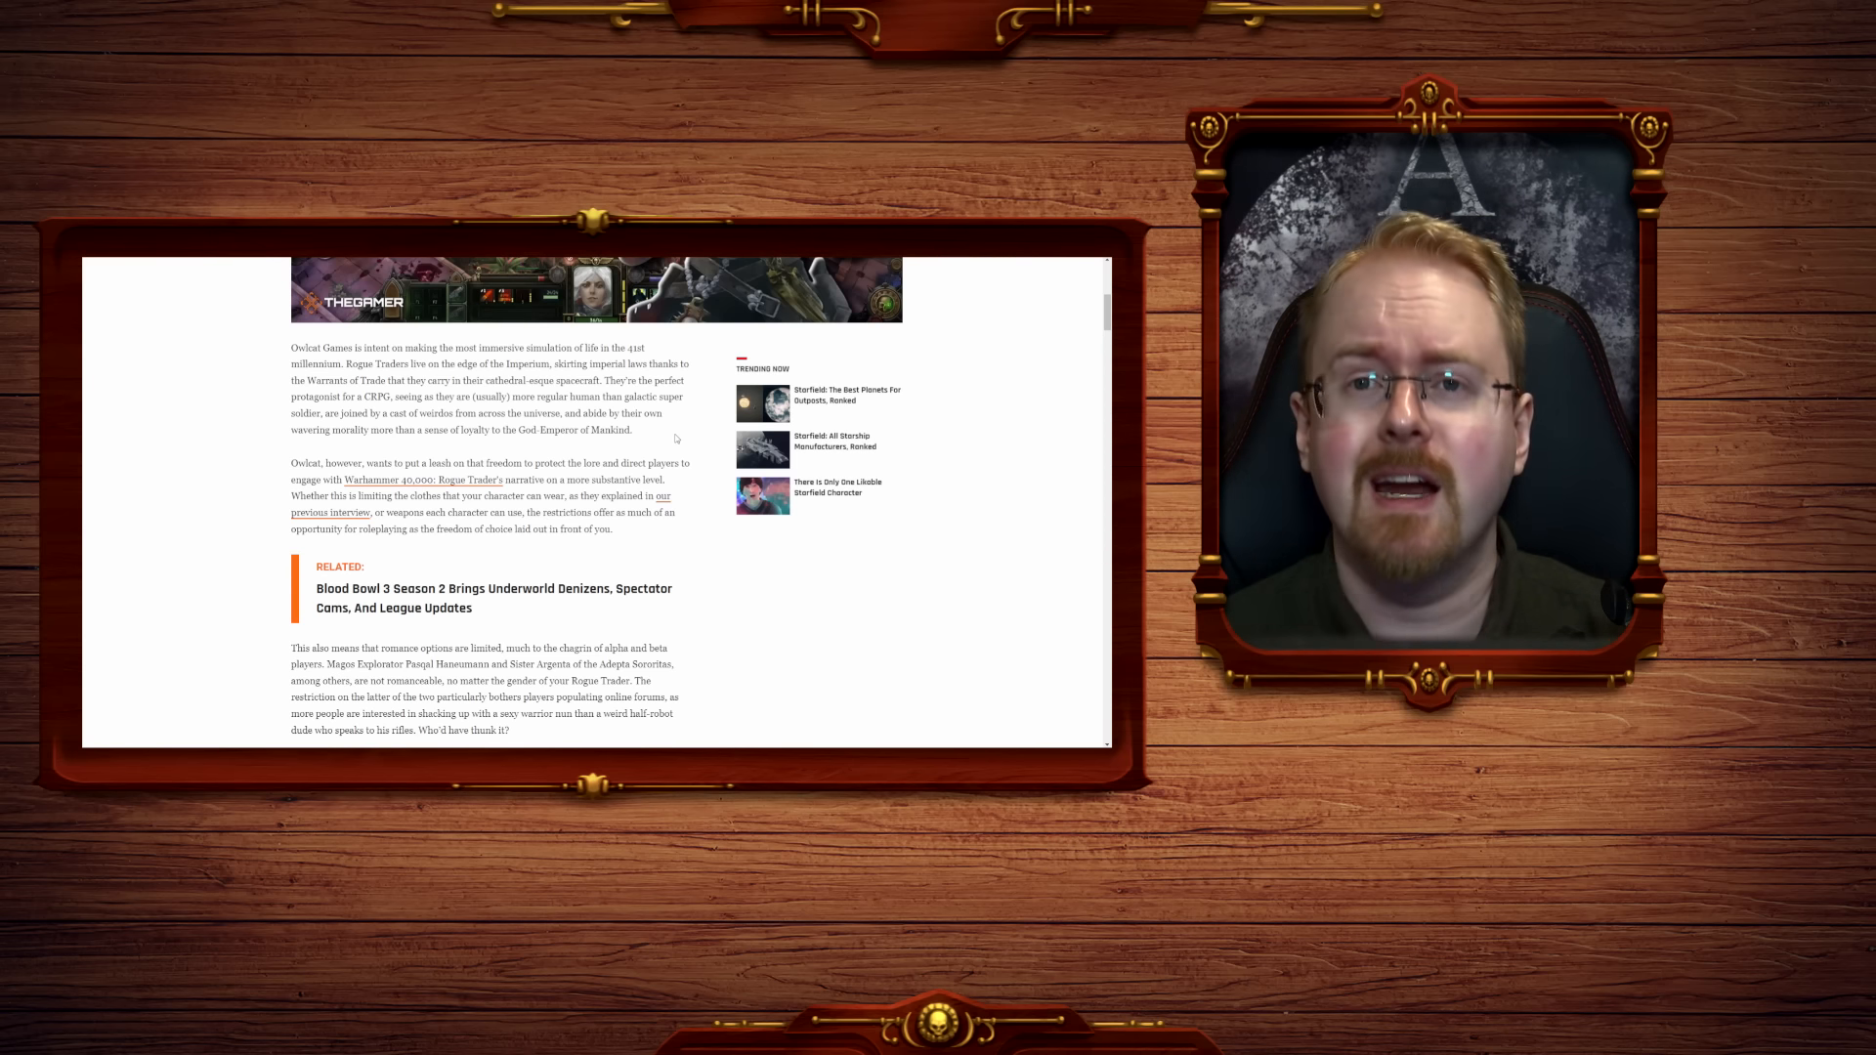
scroll("down", 3)
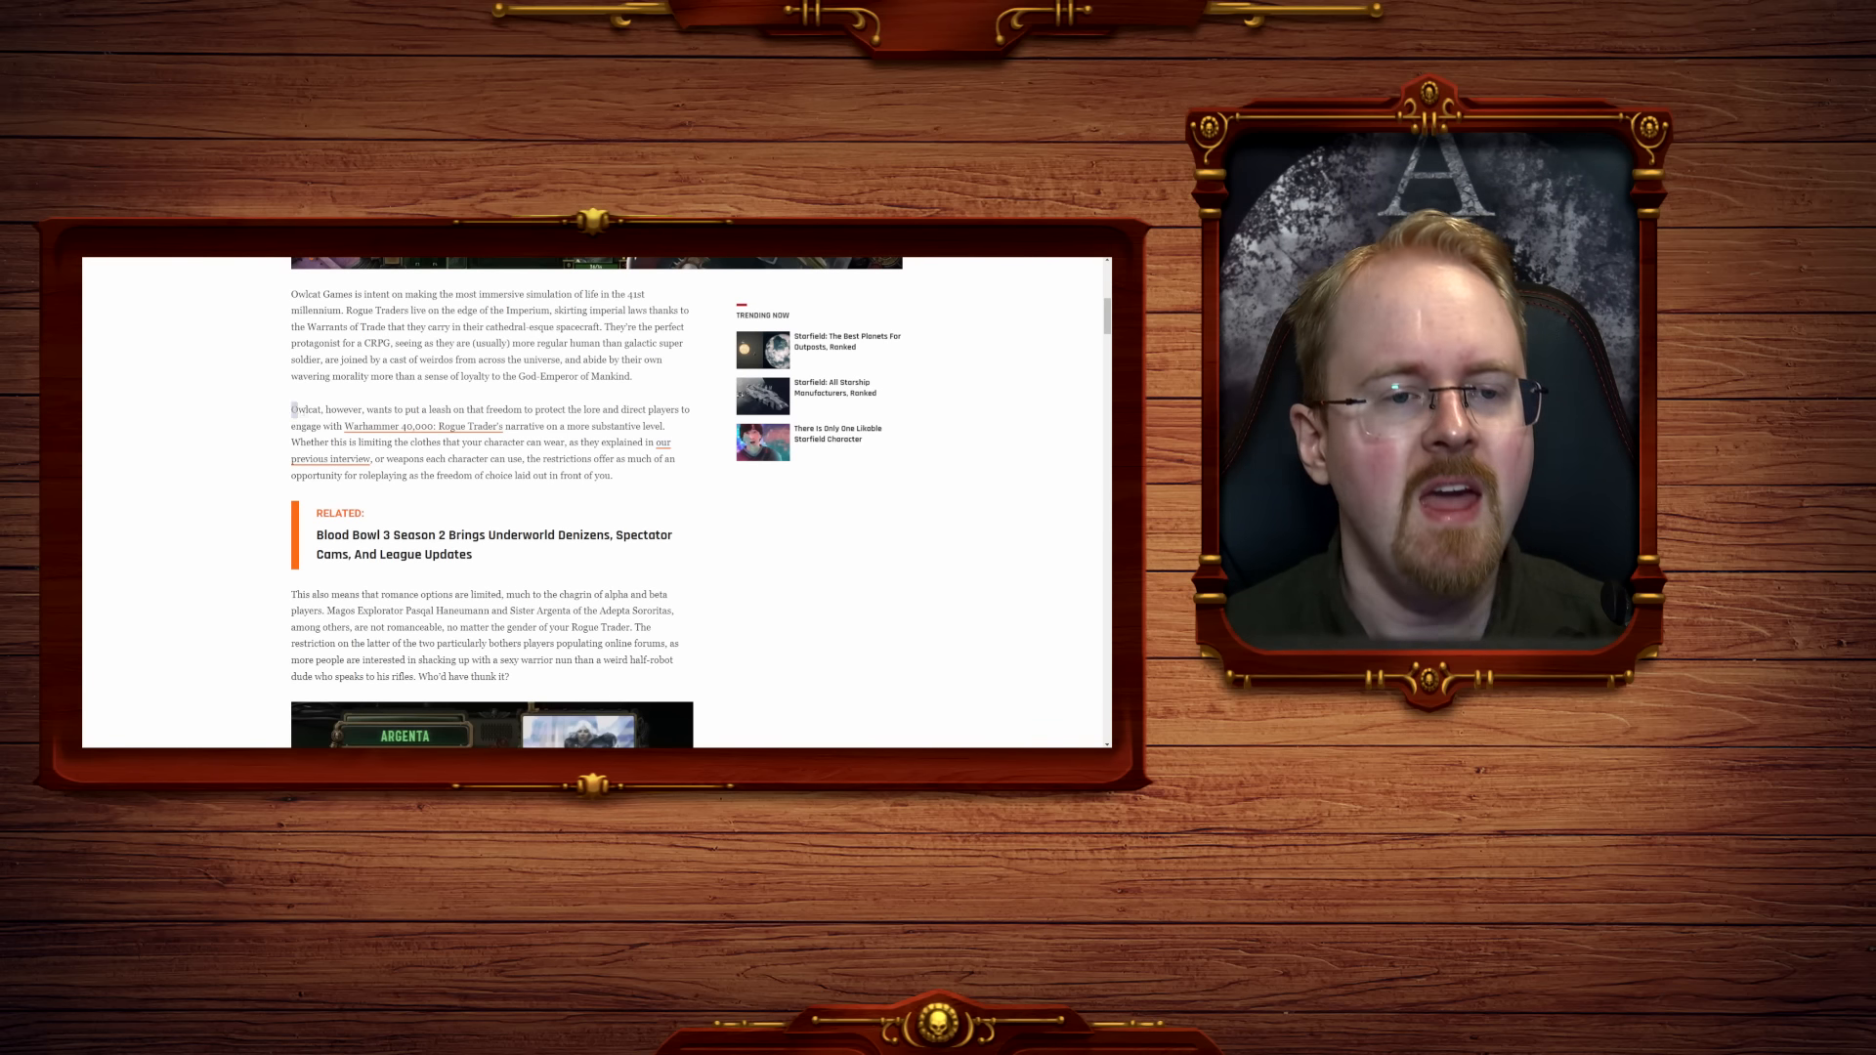
Highlight the Owlcat leash sentence and the limited-romance sentence naming Pasqal Haneumann.
left_click_drag(291, 409, 506, 408)
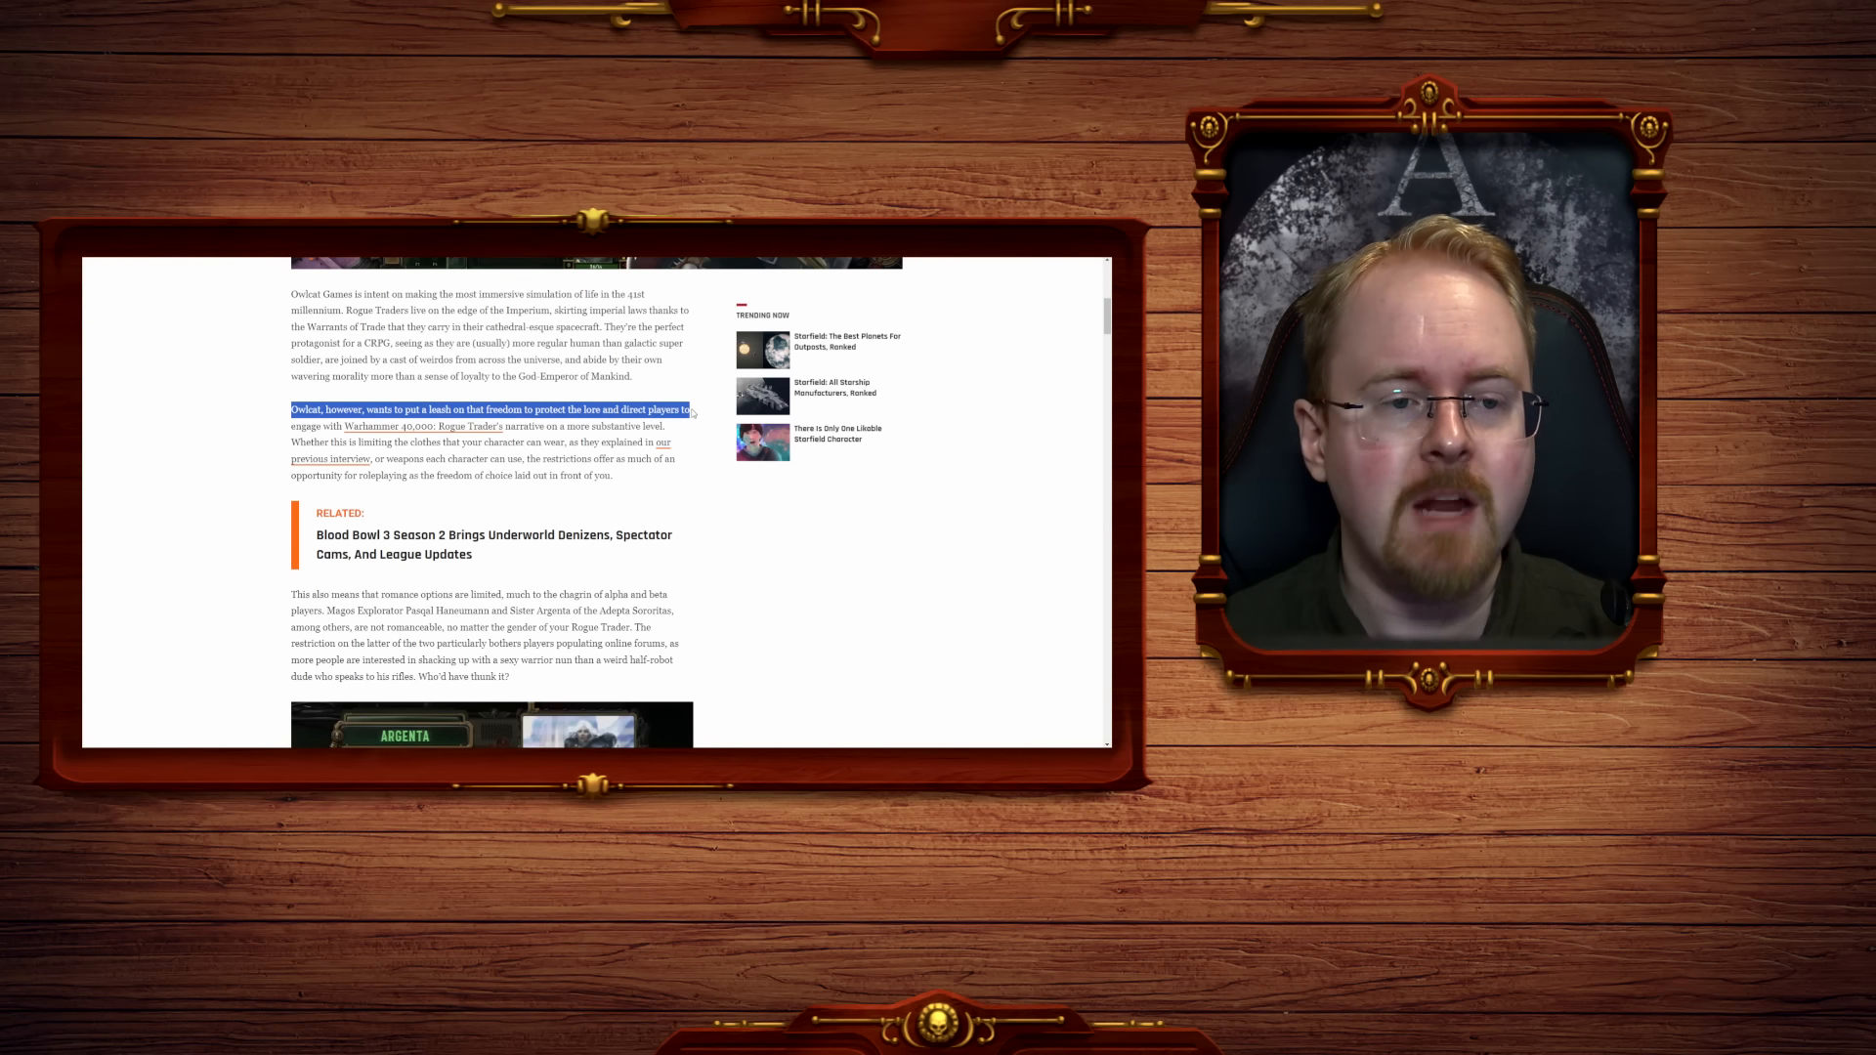
left_click_drag(692, 411, 512, 426)
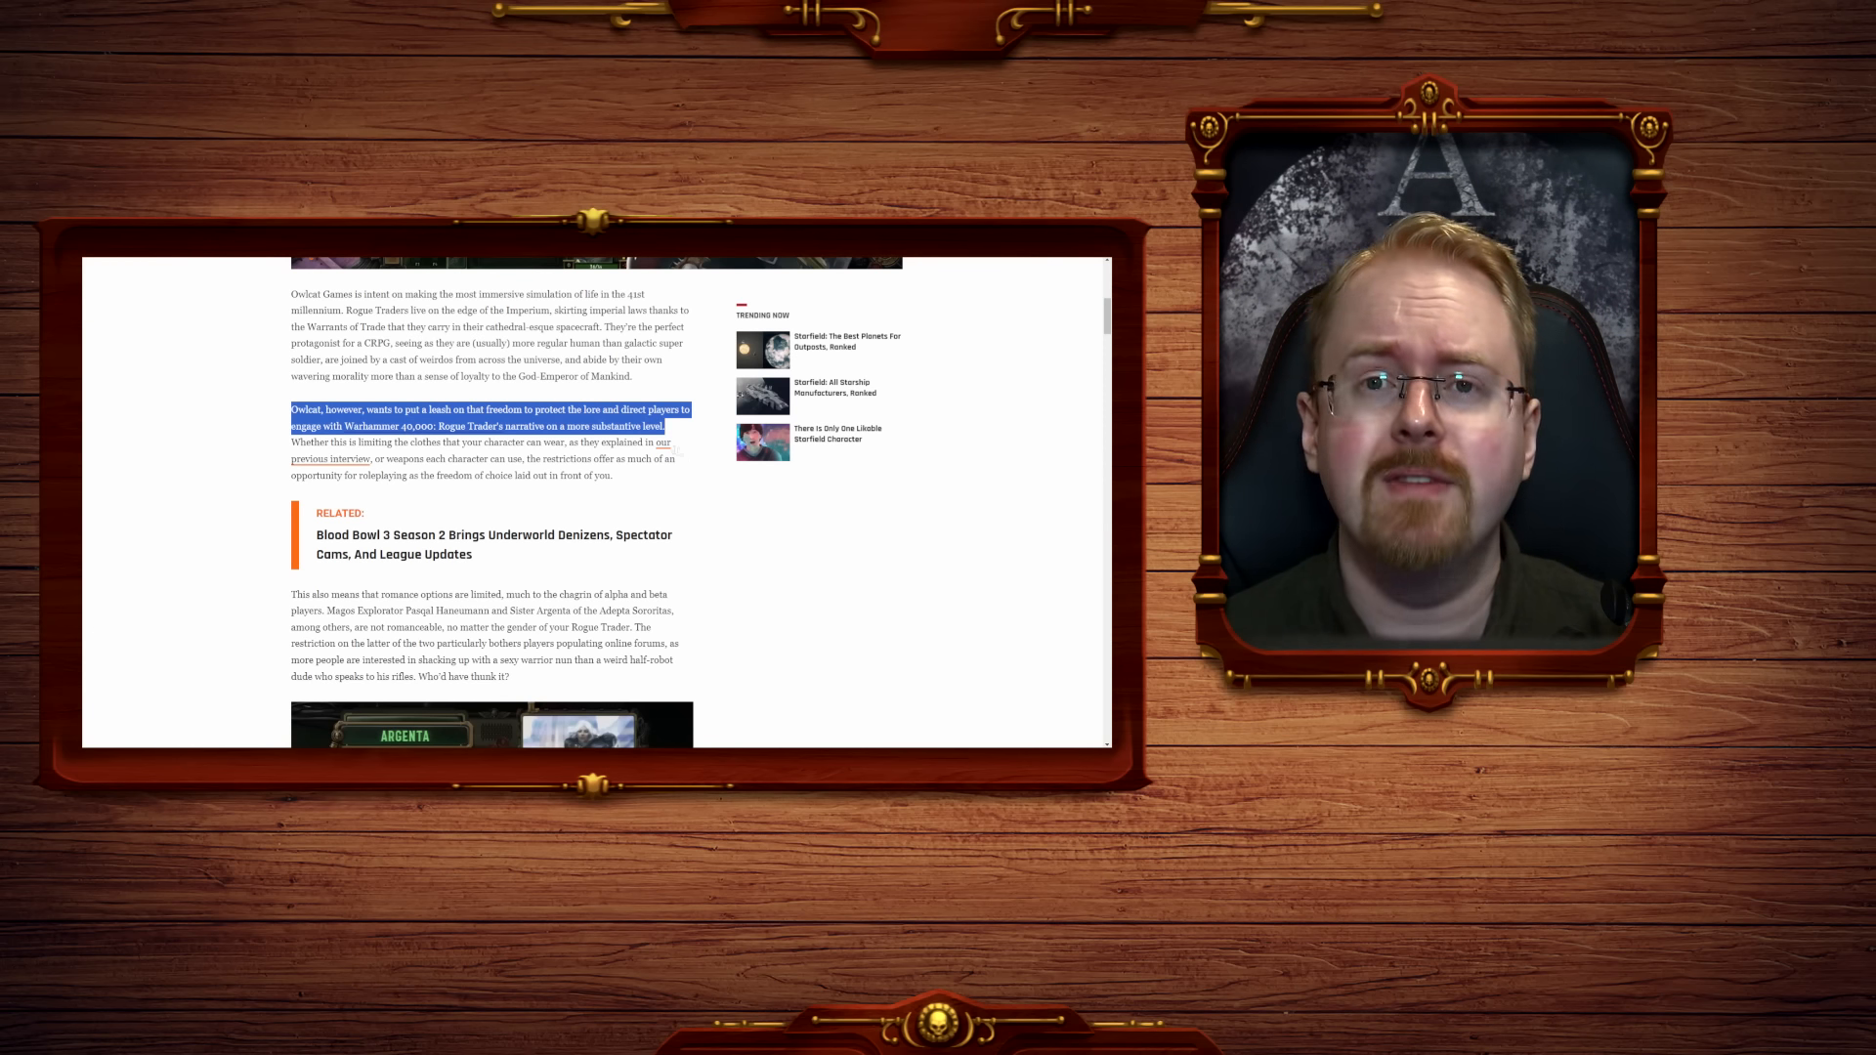
scroll("down", 3)
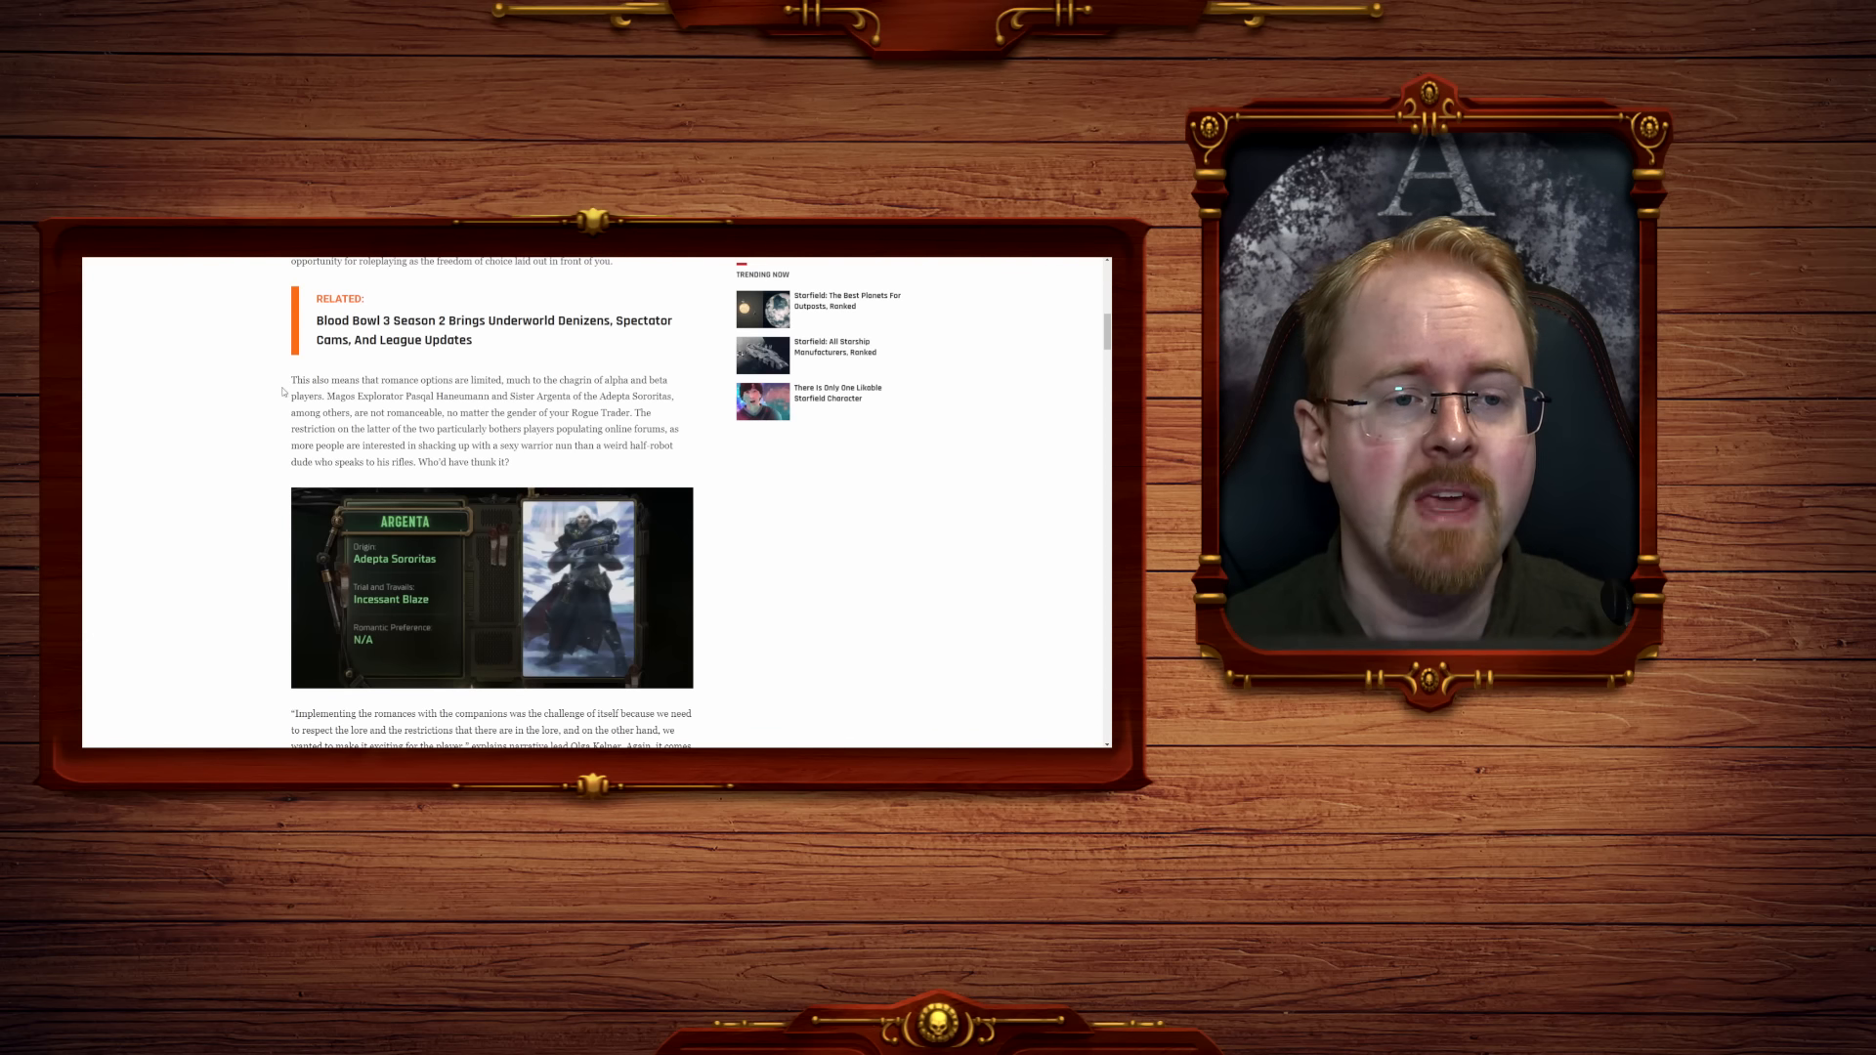
left_click_drag(289, 380, 476, 379)
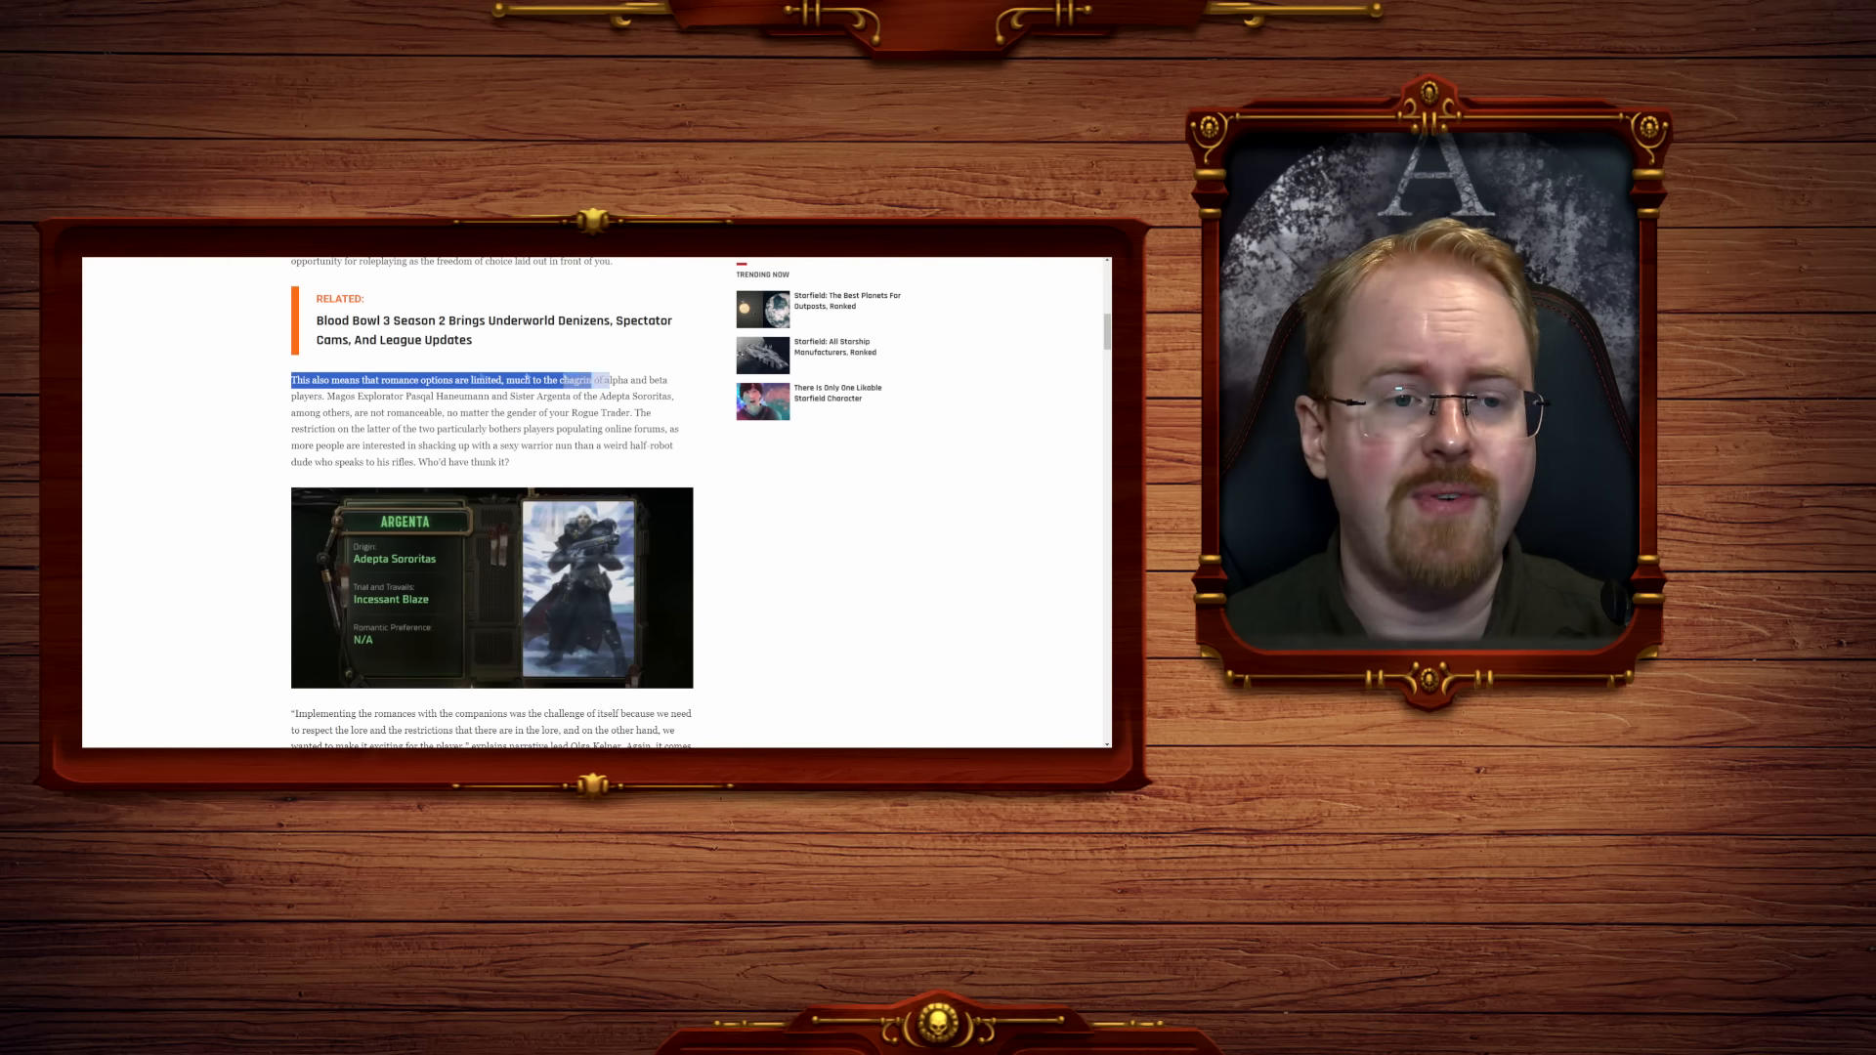
left_click_drag(592, 381, 406, 396)
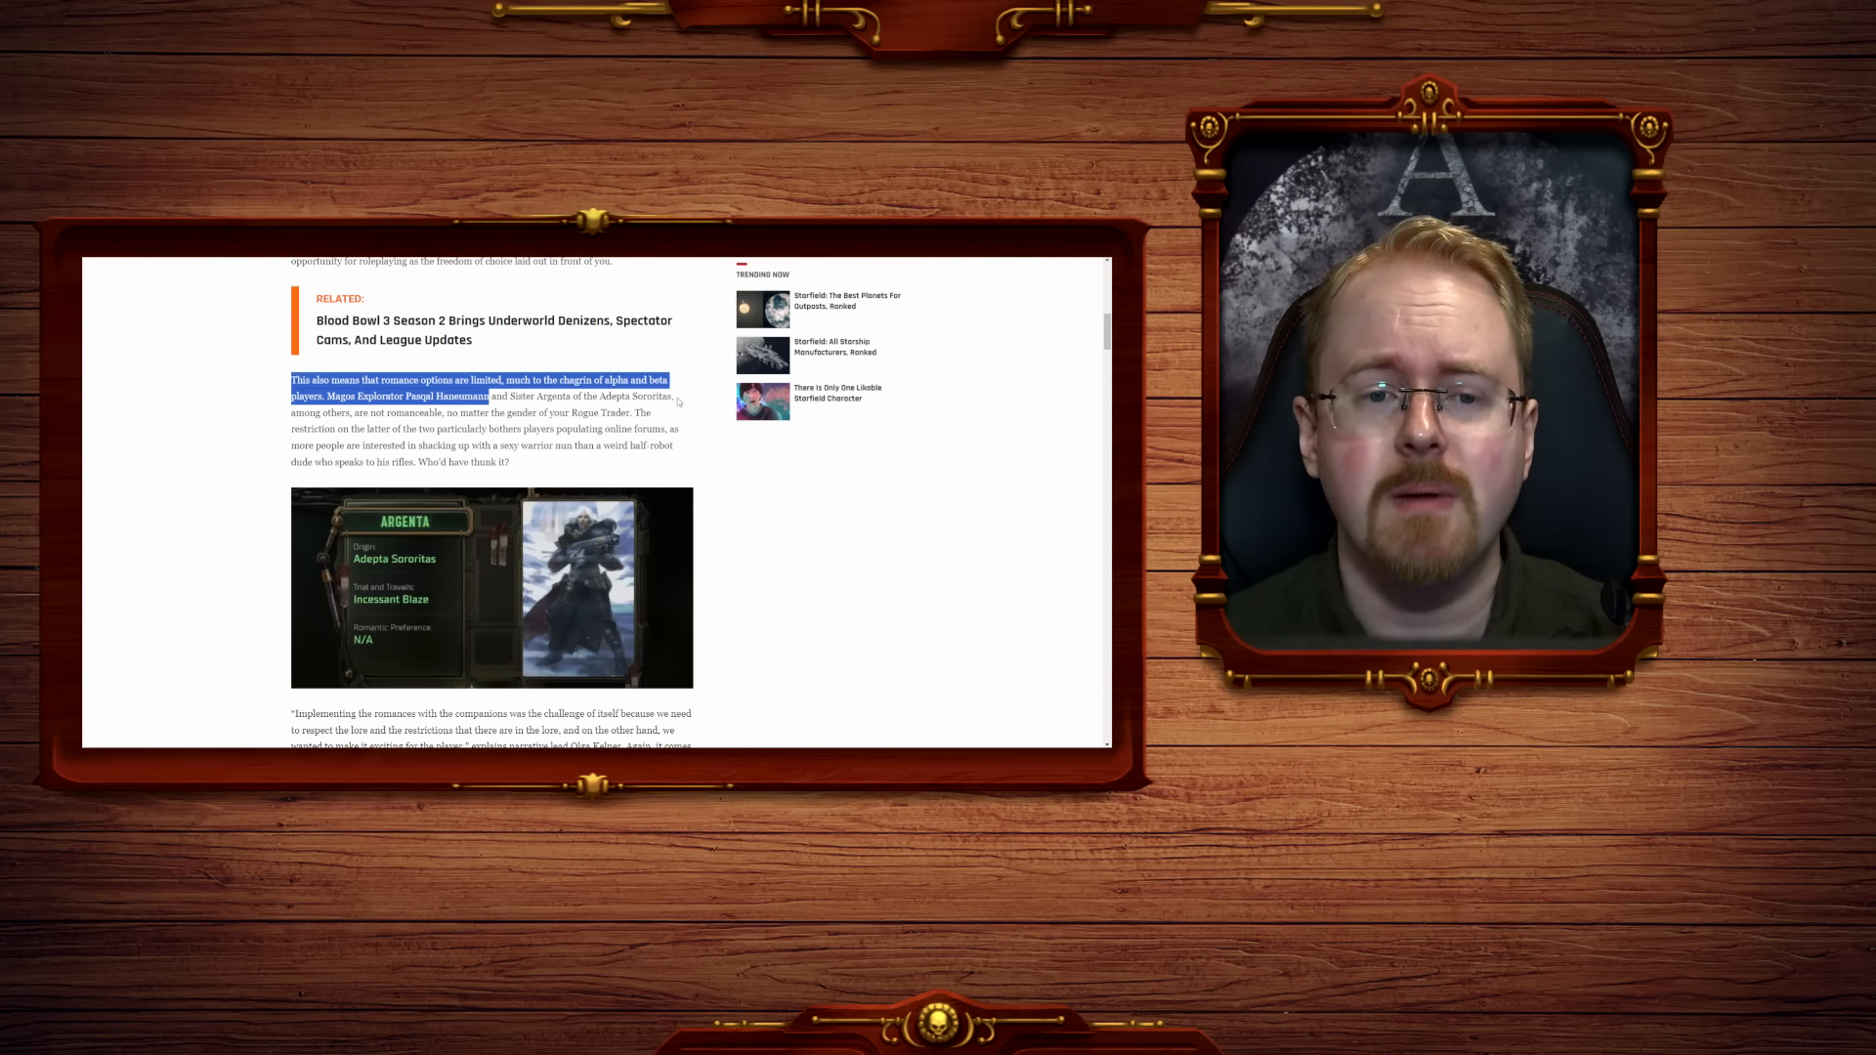
Highlight the sexy warrior nun versus half-robot dude sentence and scroll past Argenta's card.
scroll("down", 3)
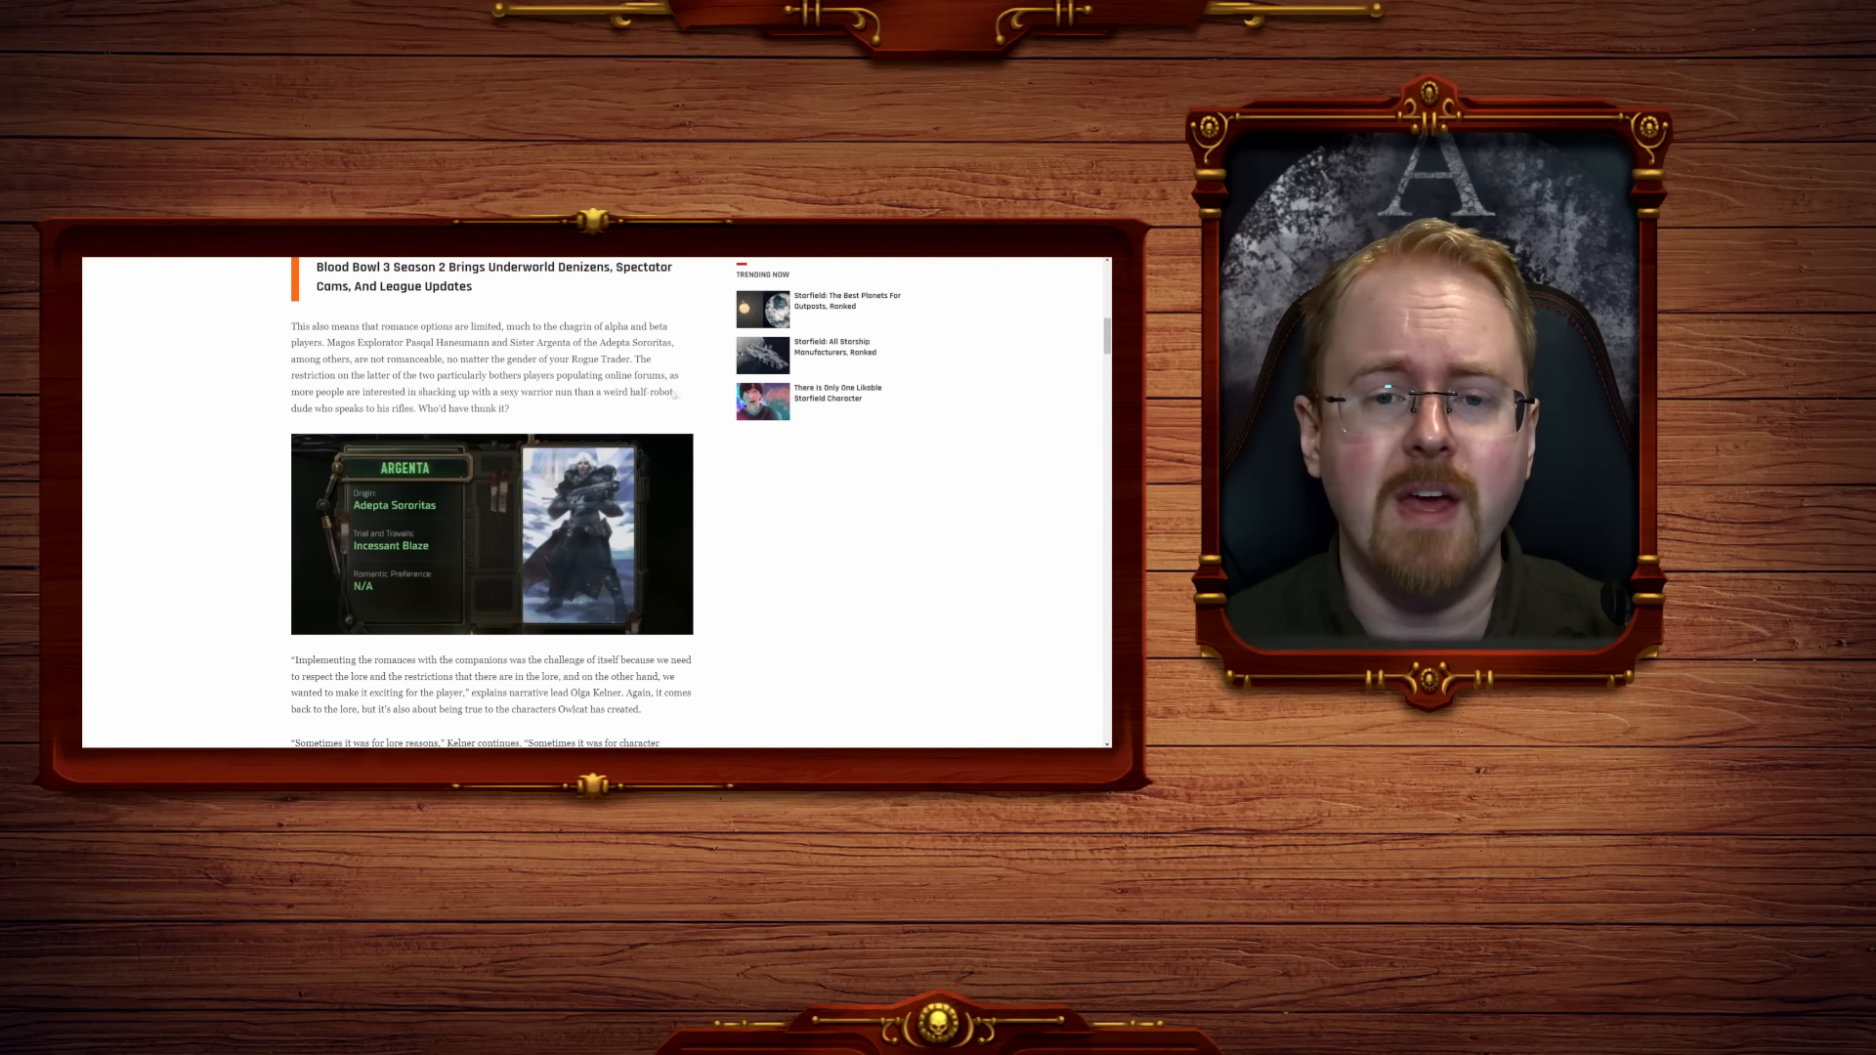
left_click_drag(293, 393, 508, 408)
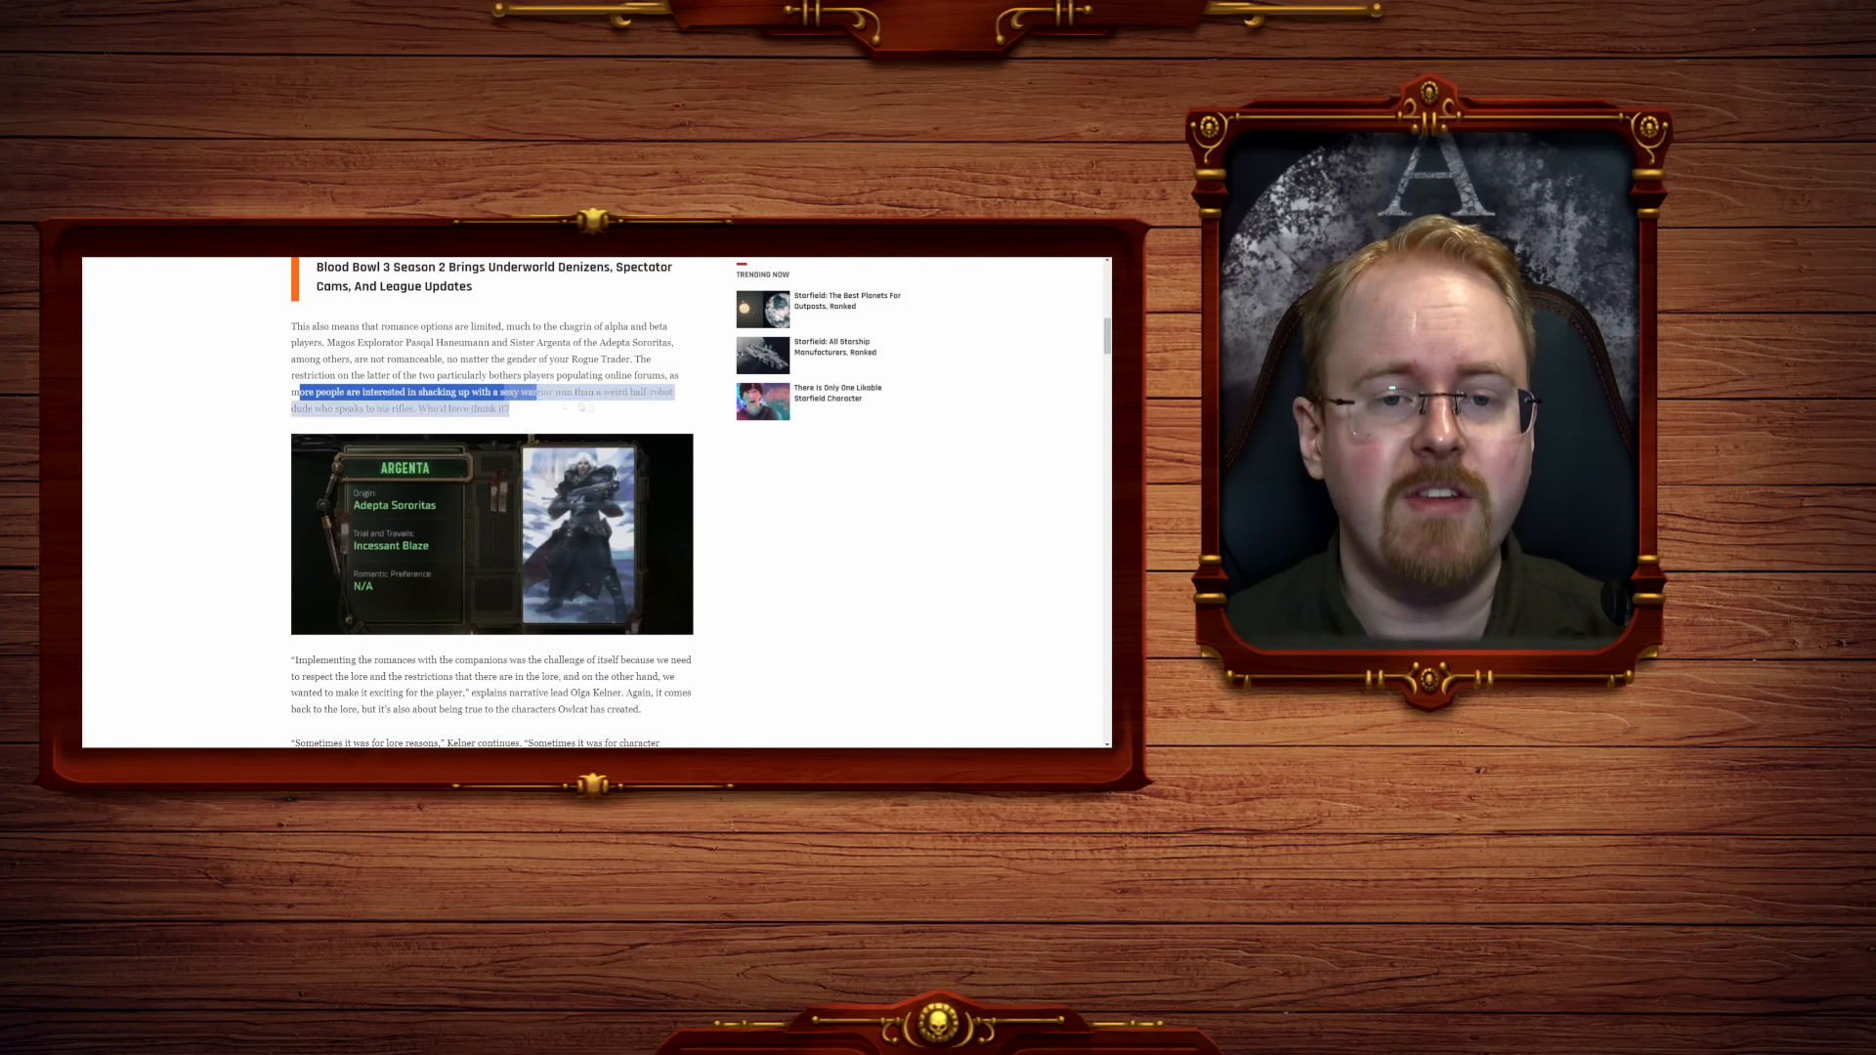
scroll("down", 3)
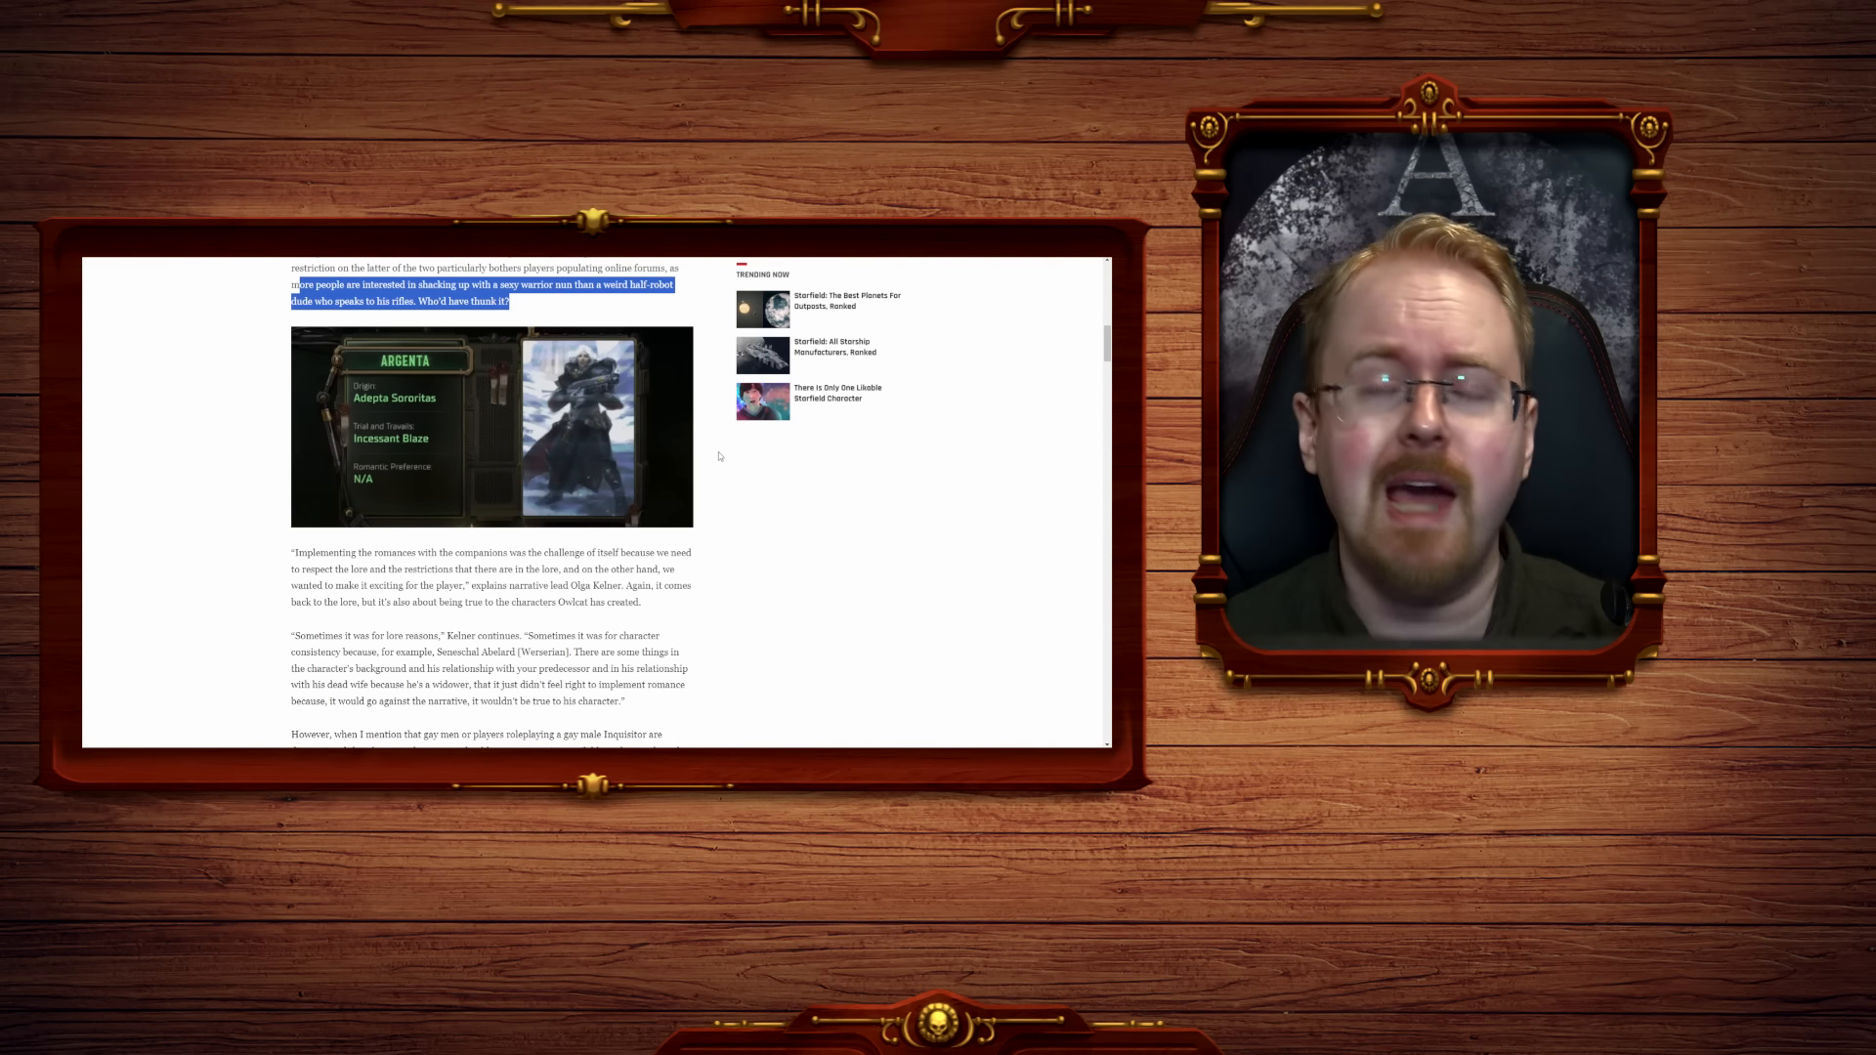
scroll("down", 3)
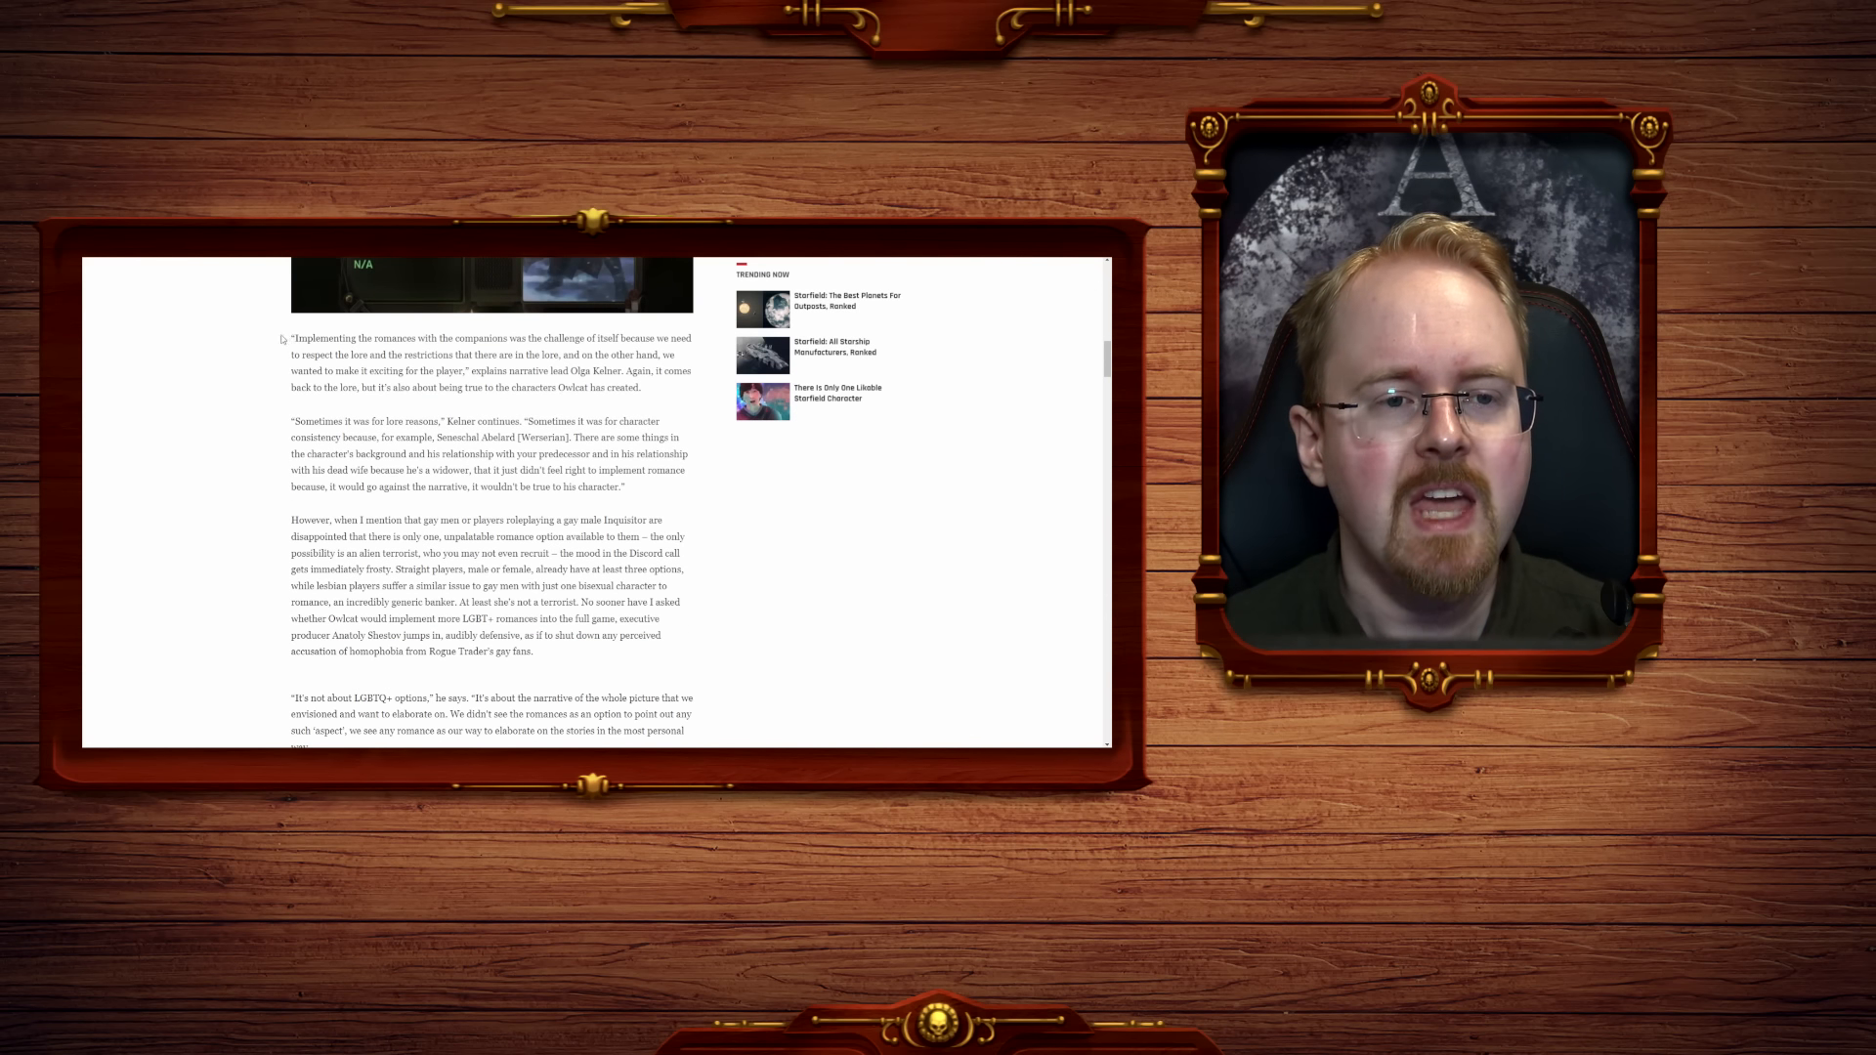
Highlight the narrative lead's quote on implementing romances through its attribution, then clear it.
left_click_drag(291, 338, 518, 338)
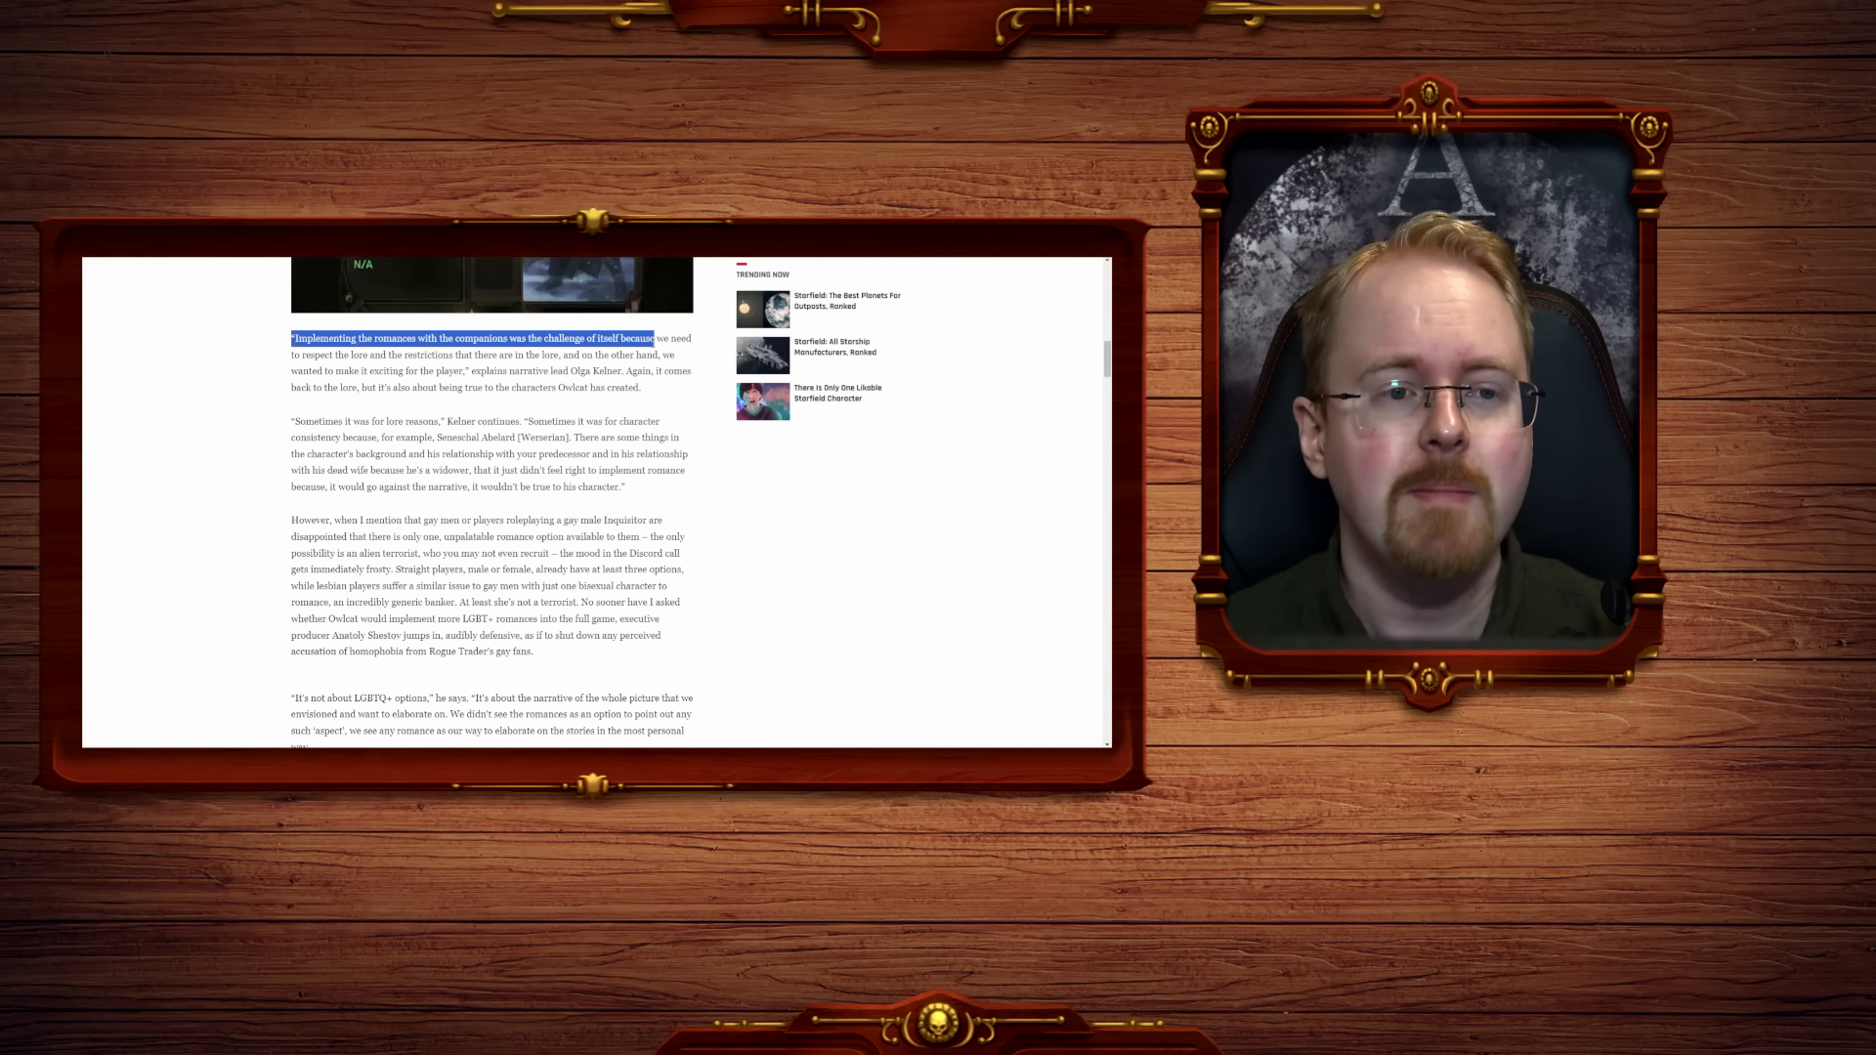
left_click_drag(671, 338, 455, 356)
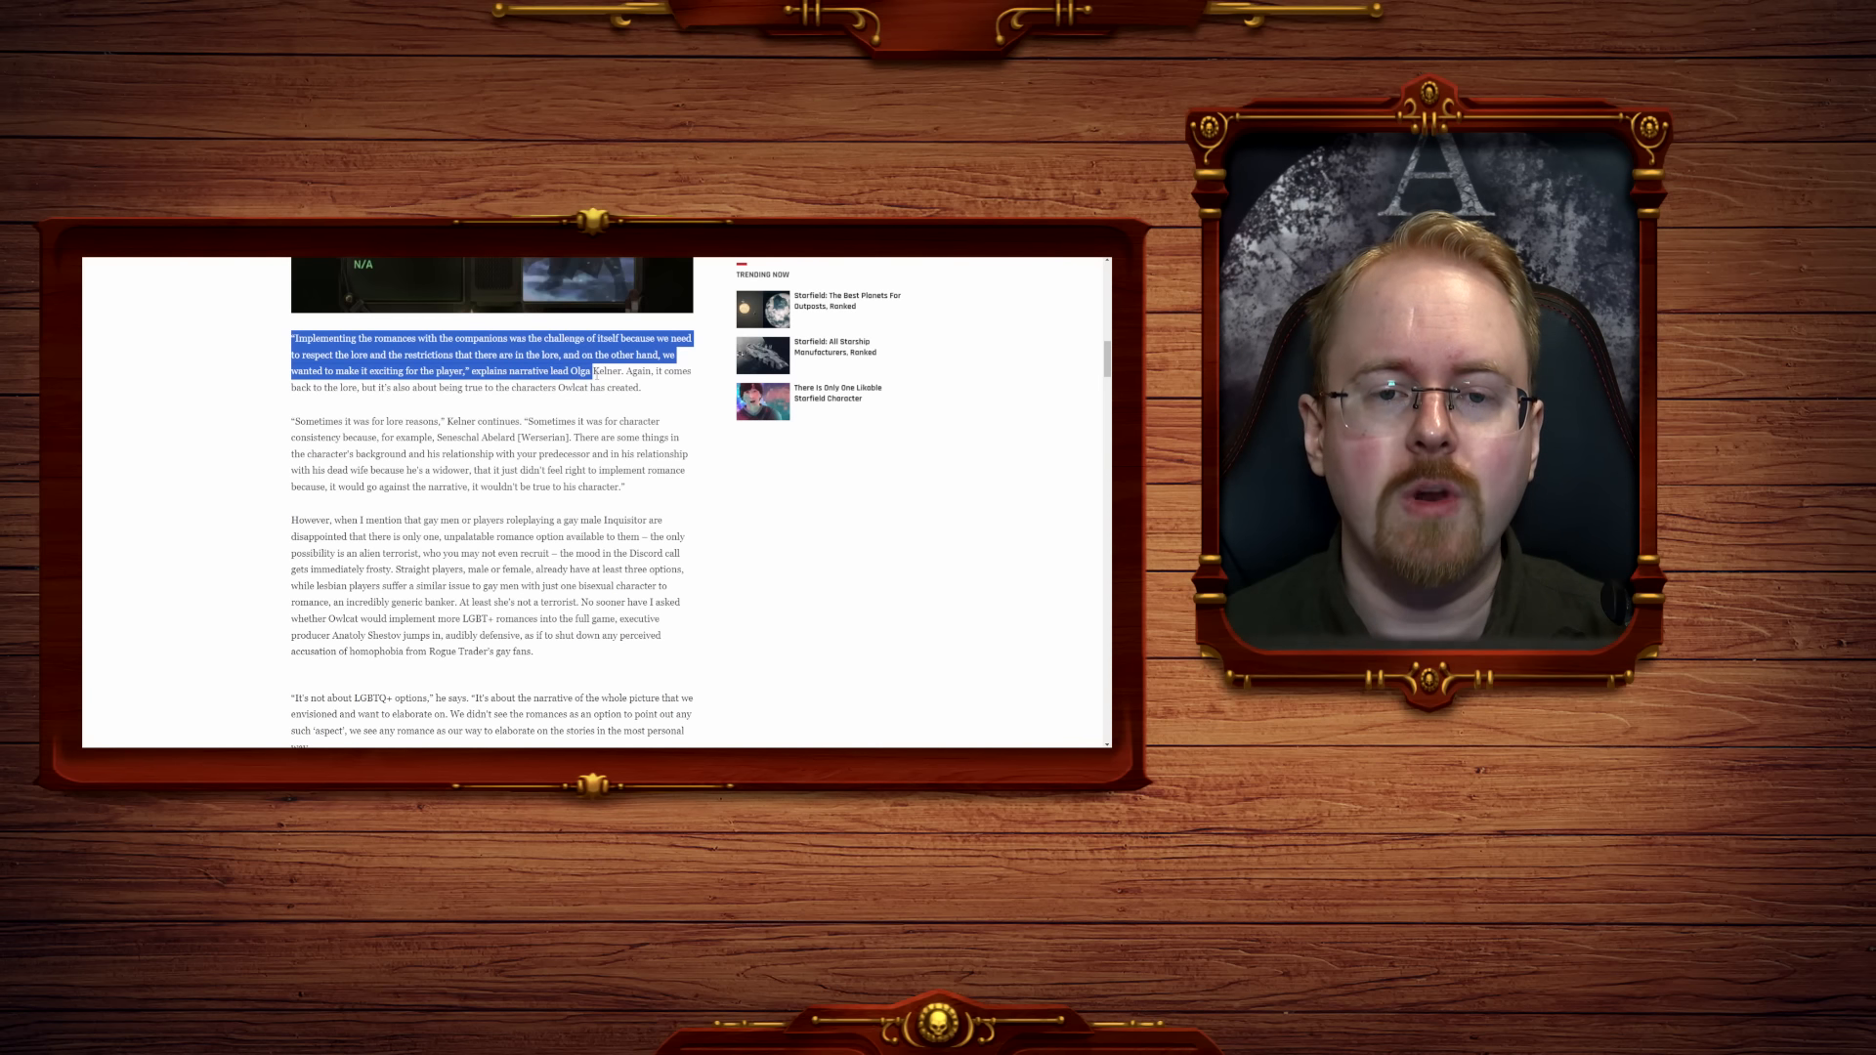
left_click_drag(590, 369, 647, 387)
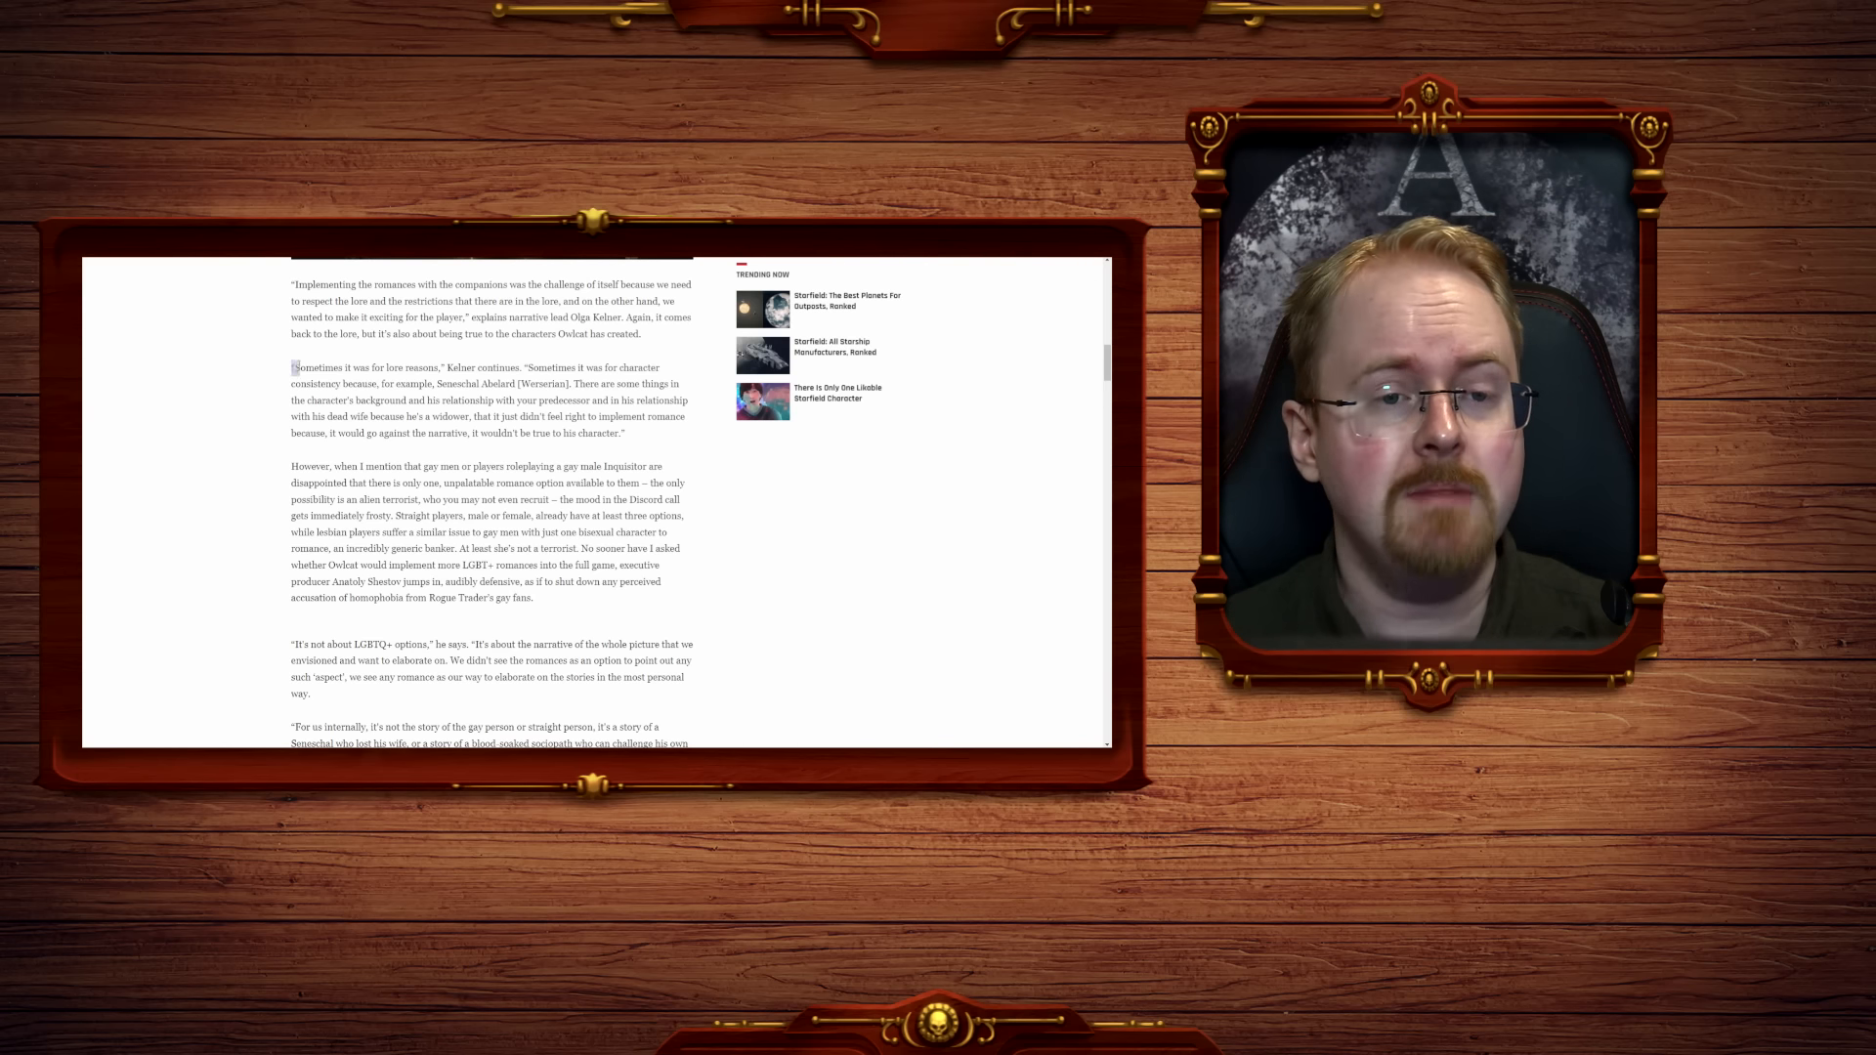
left_click_drag(291, 367, 530, 367)
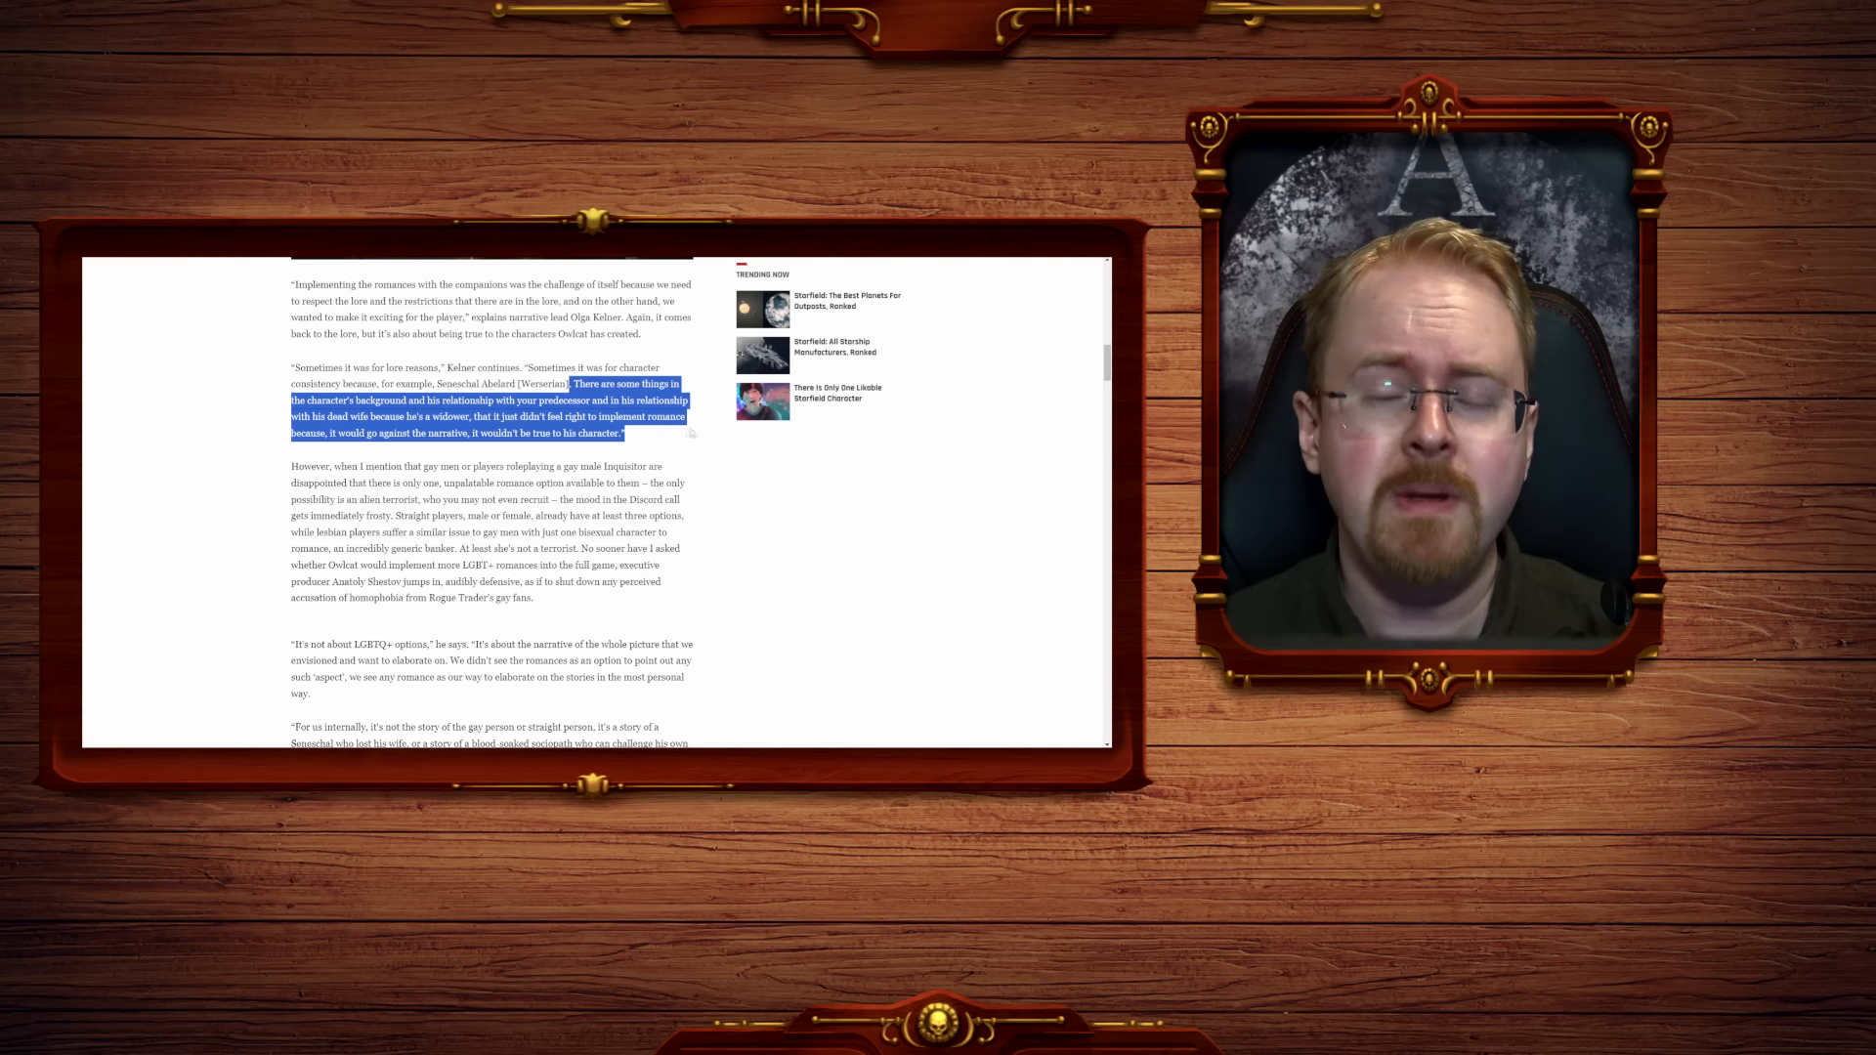
scroll("down", 3)
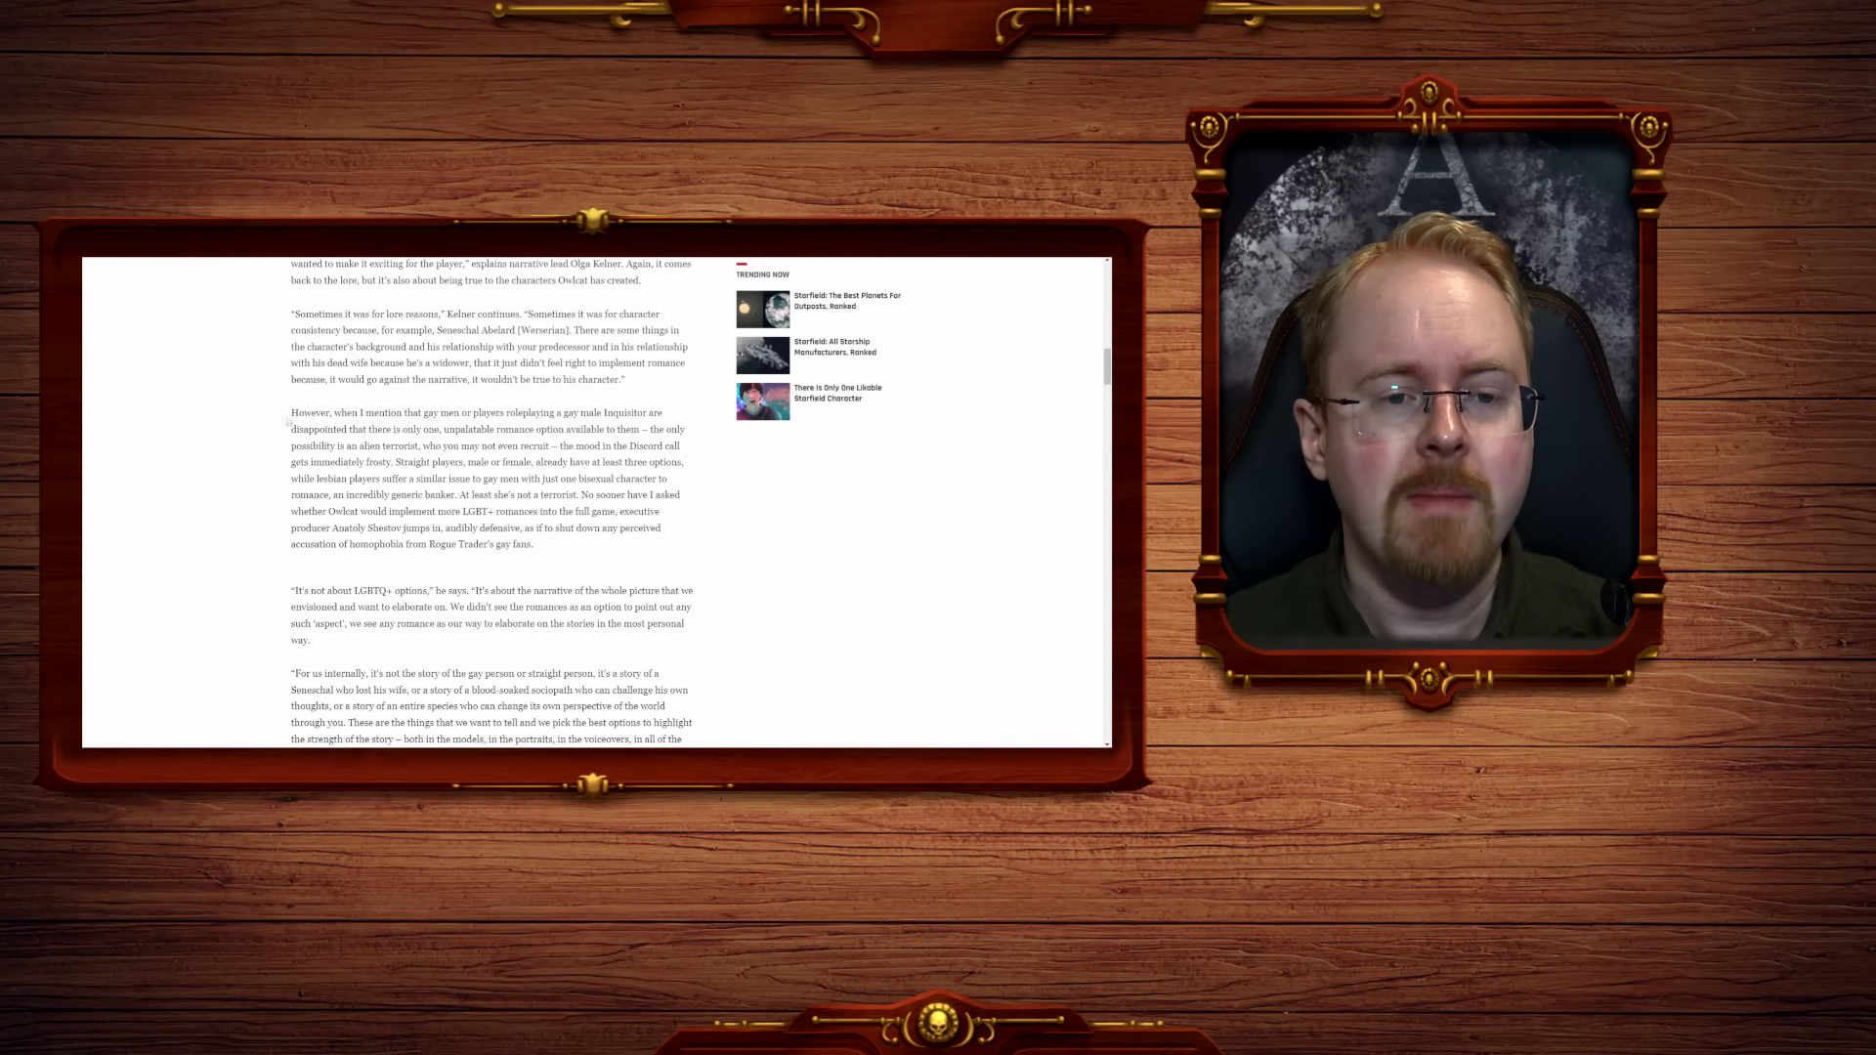
Highlight the gay male Inquisitor paragraph's opening and the sentence on lesbian players' similar issue.
left_click_drag(291, 413, 609, 412)
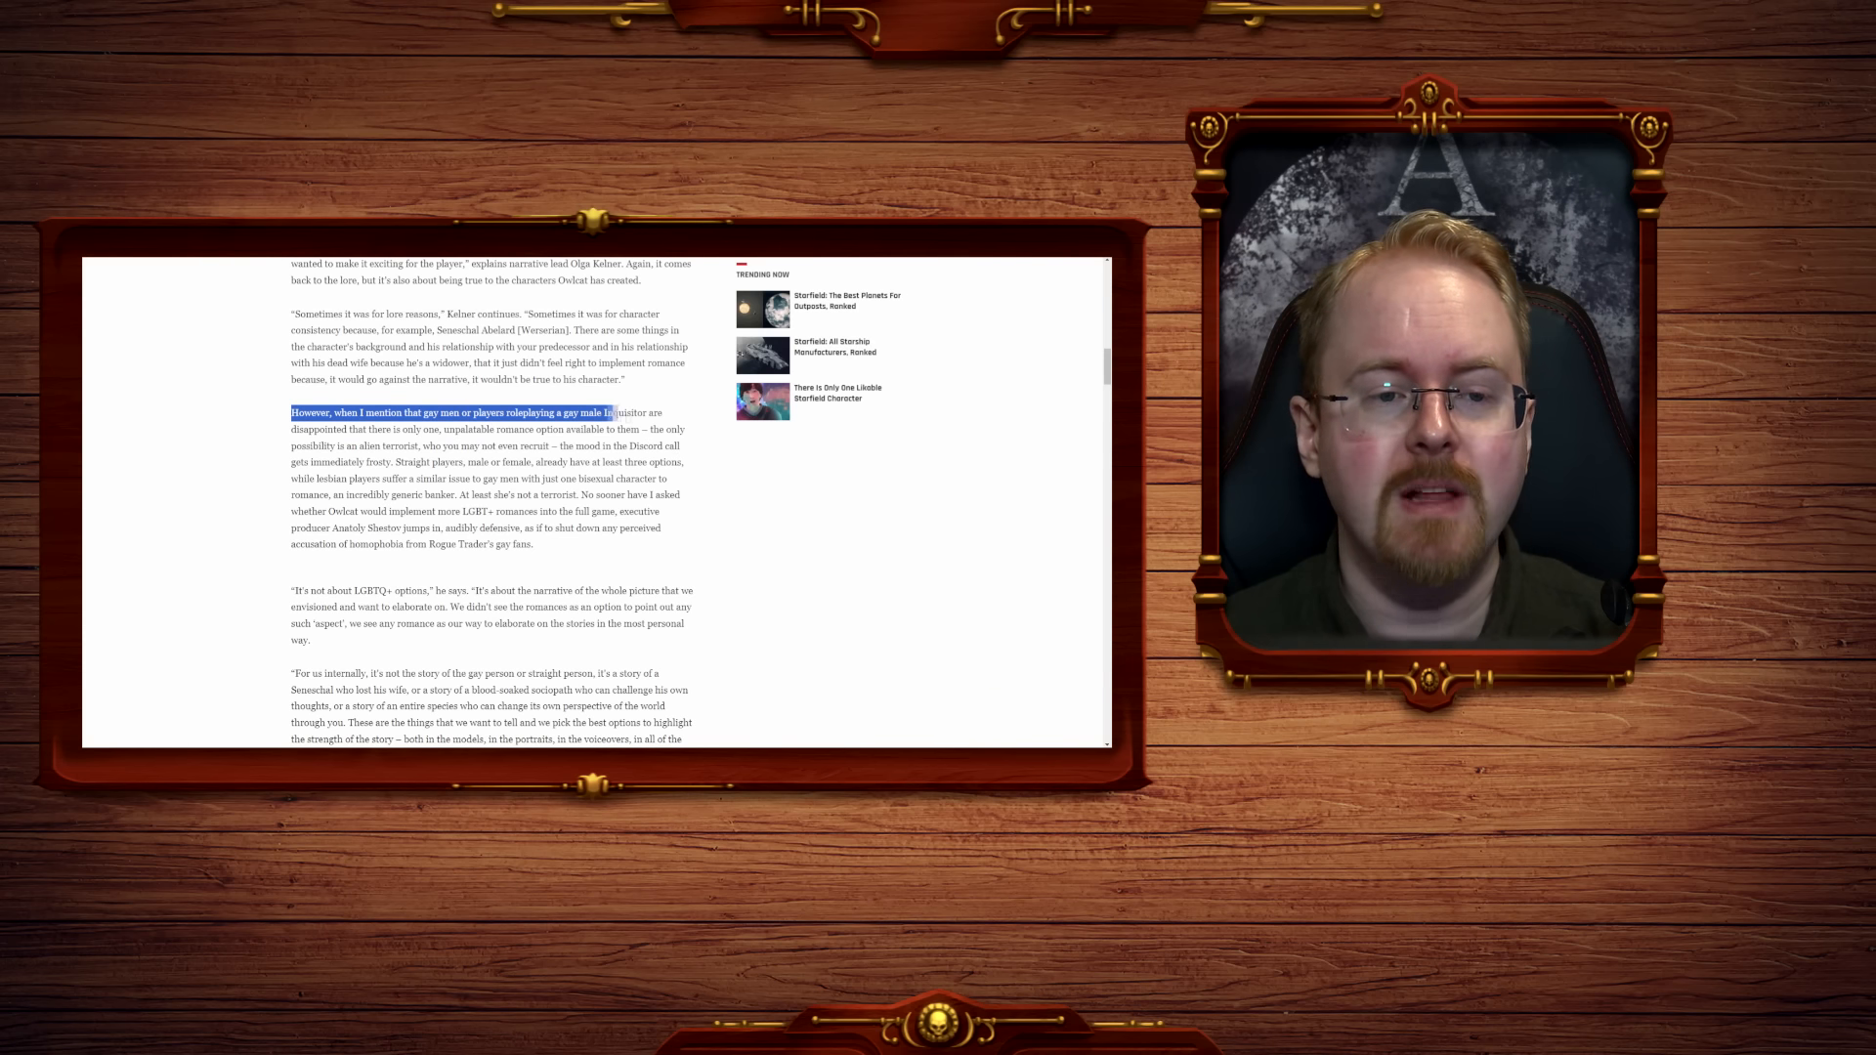
scroll("down", 3)
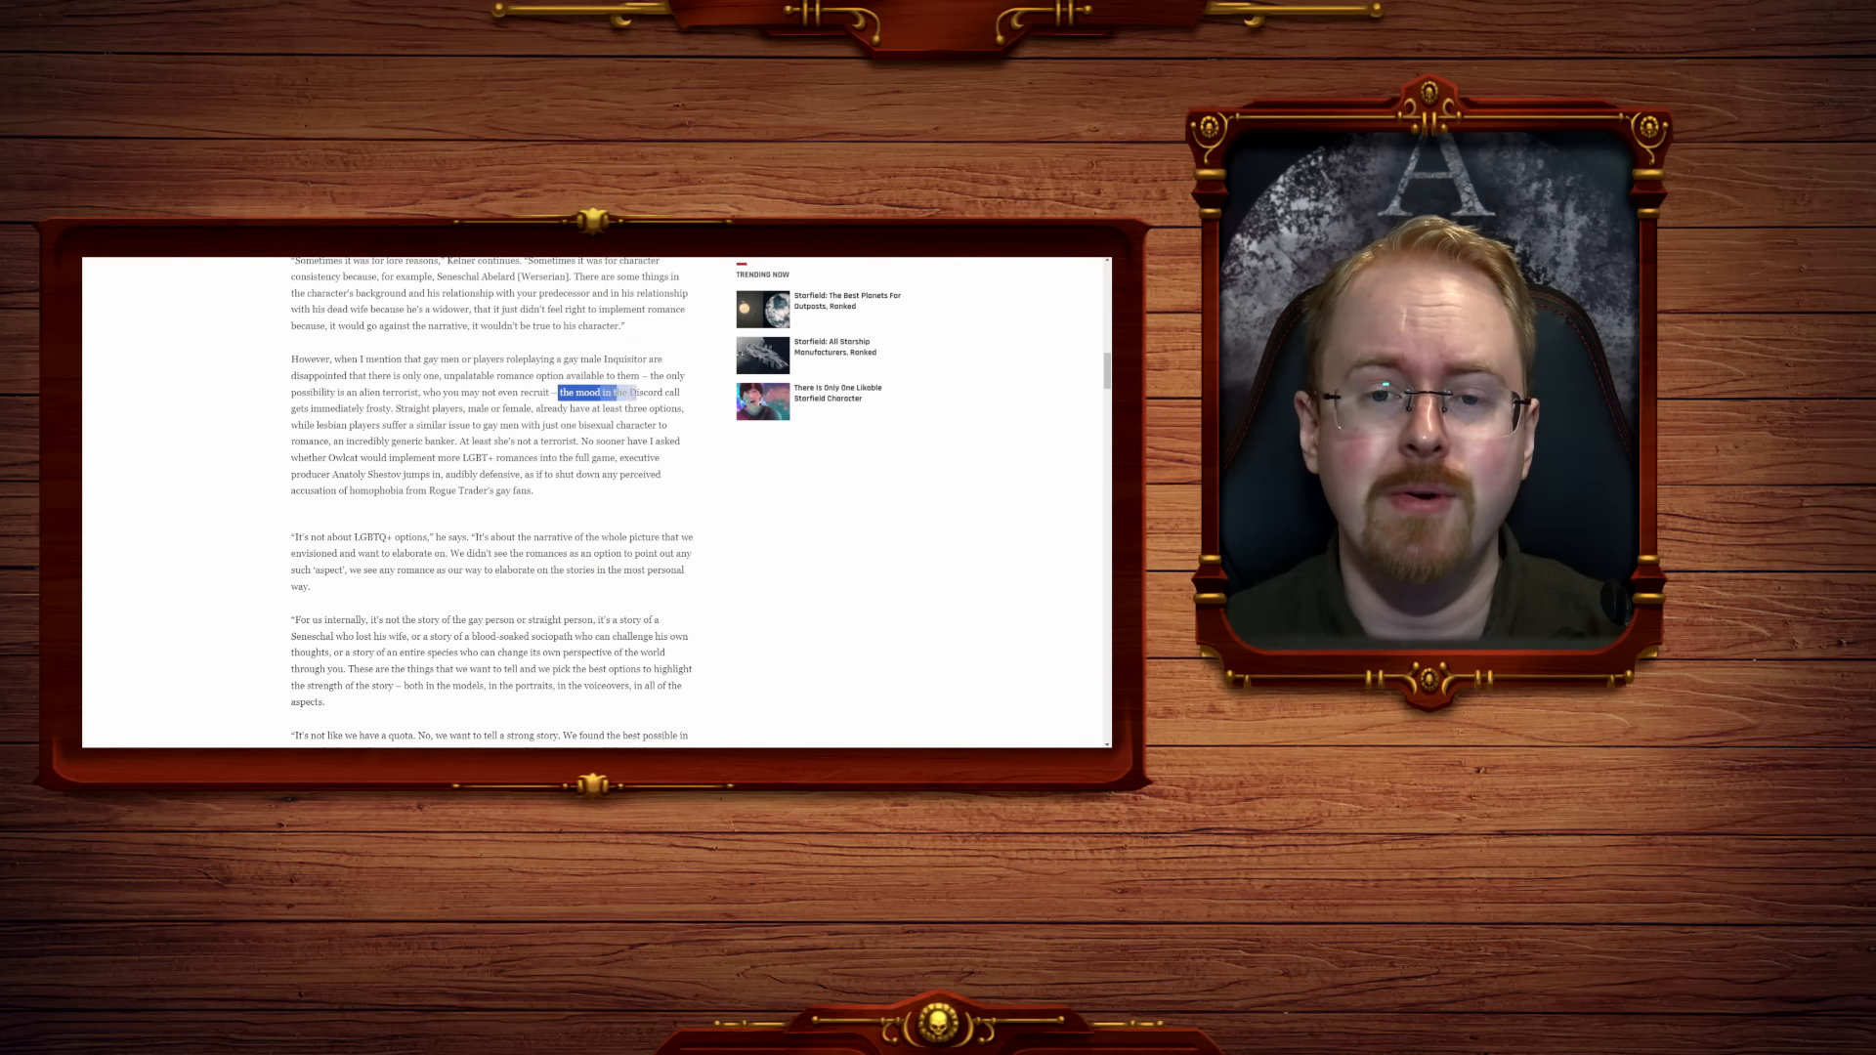
scroll("down", 3)
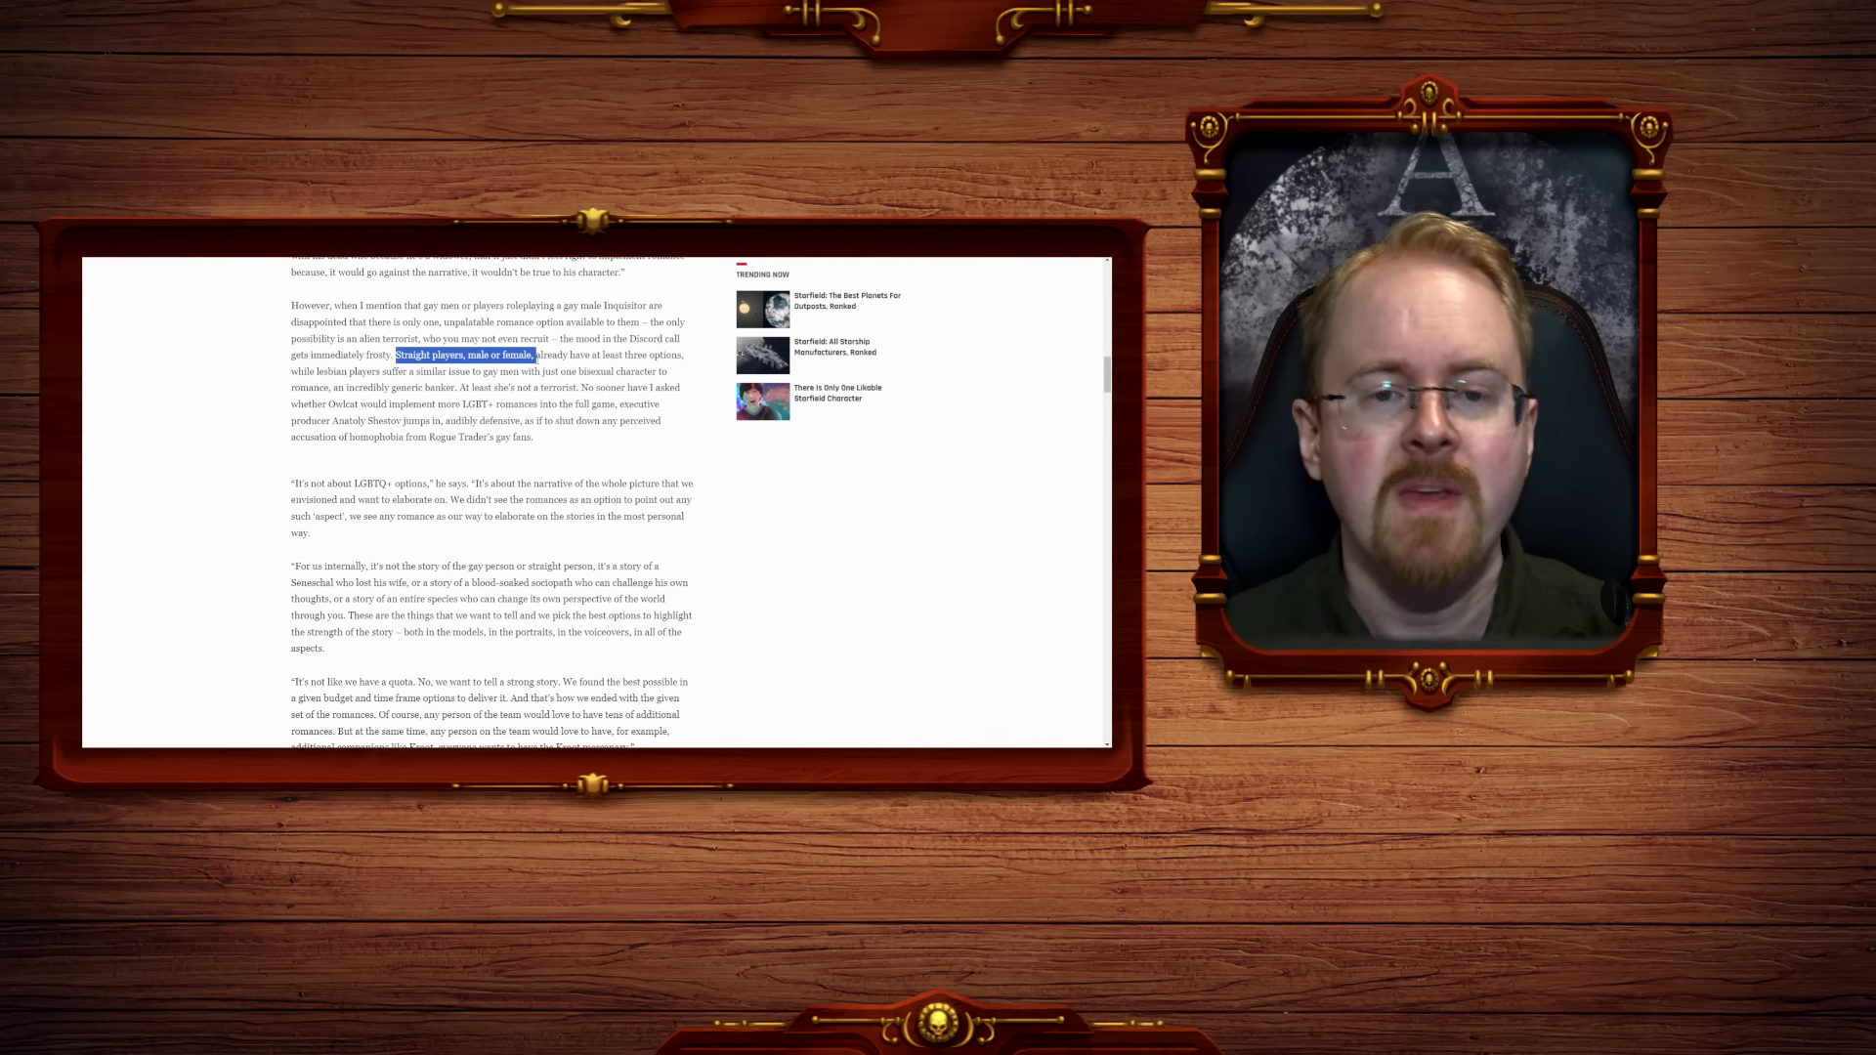
left_click_drag(536, 356, 684, 356)
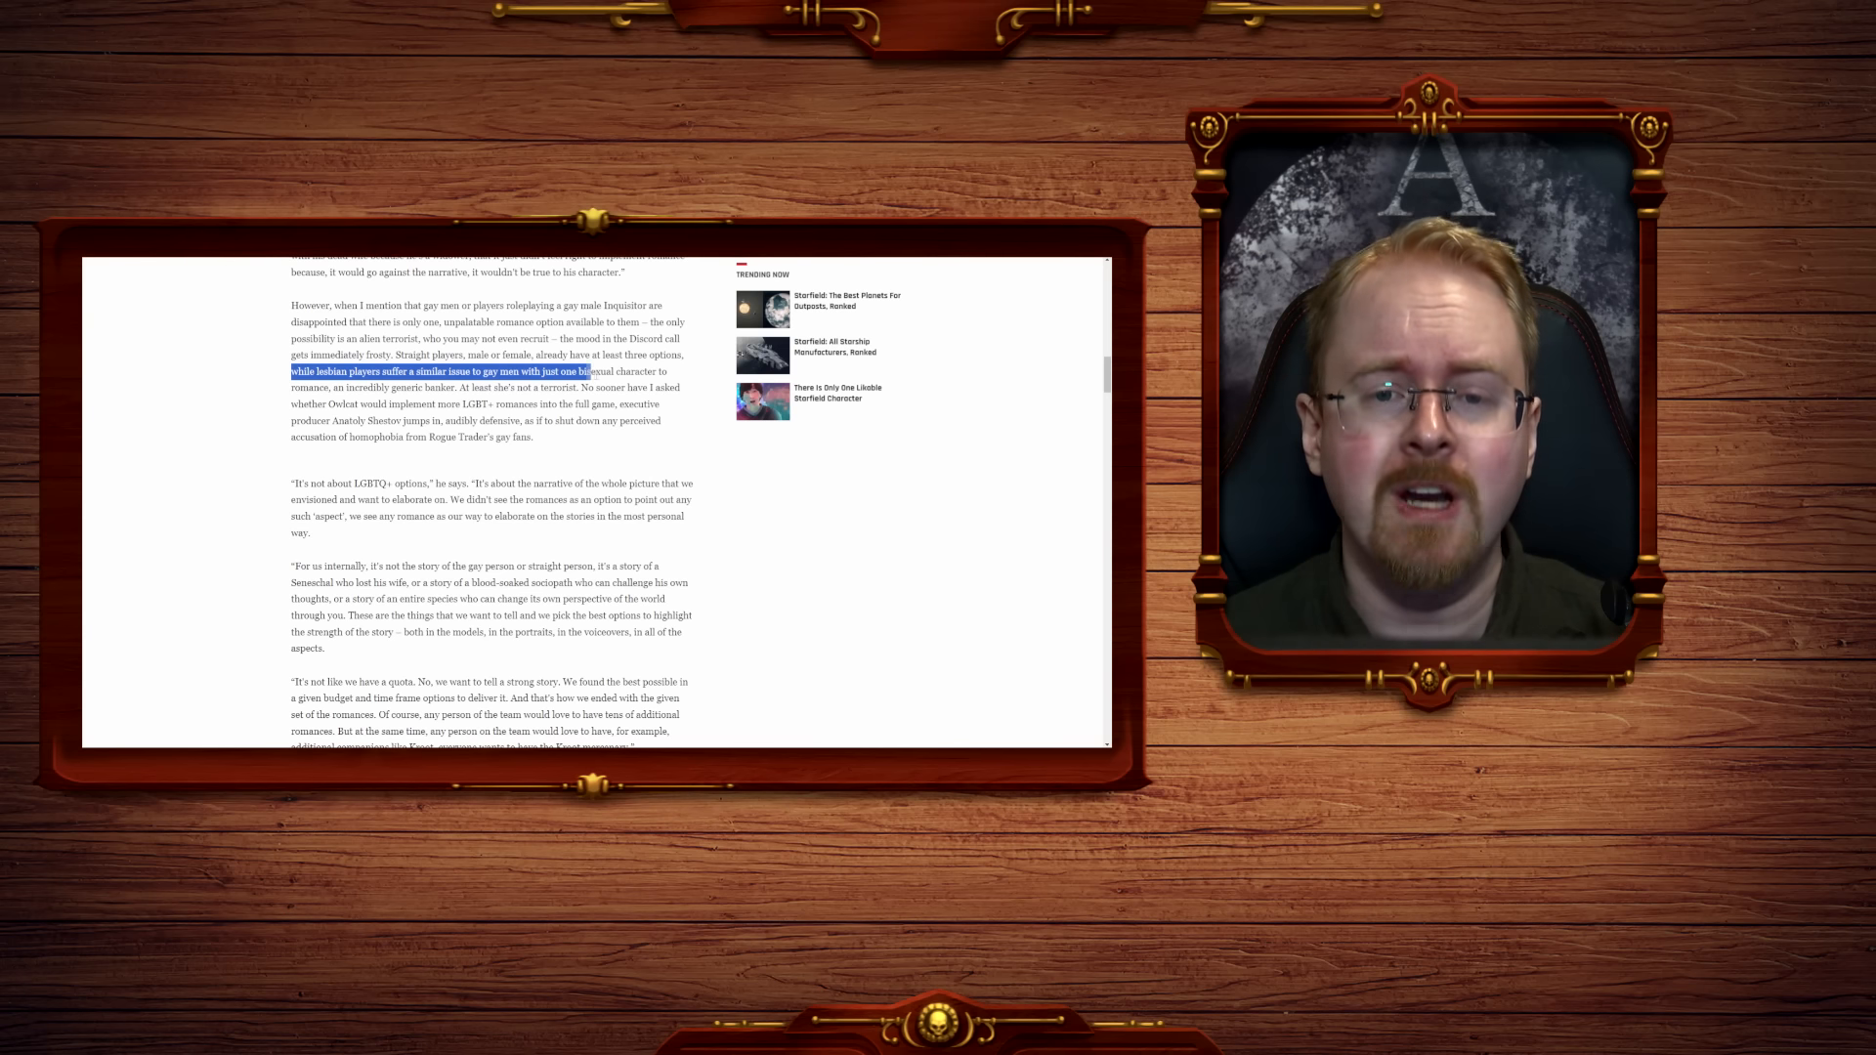
left_click_drag(588, 371, 407, 387)
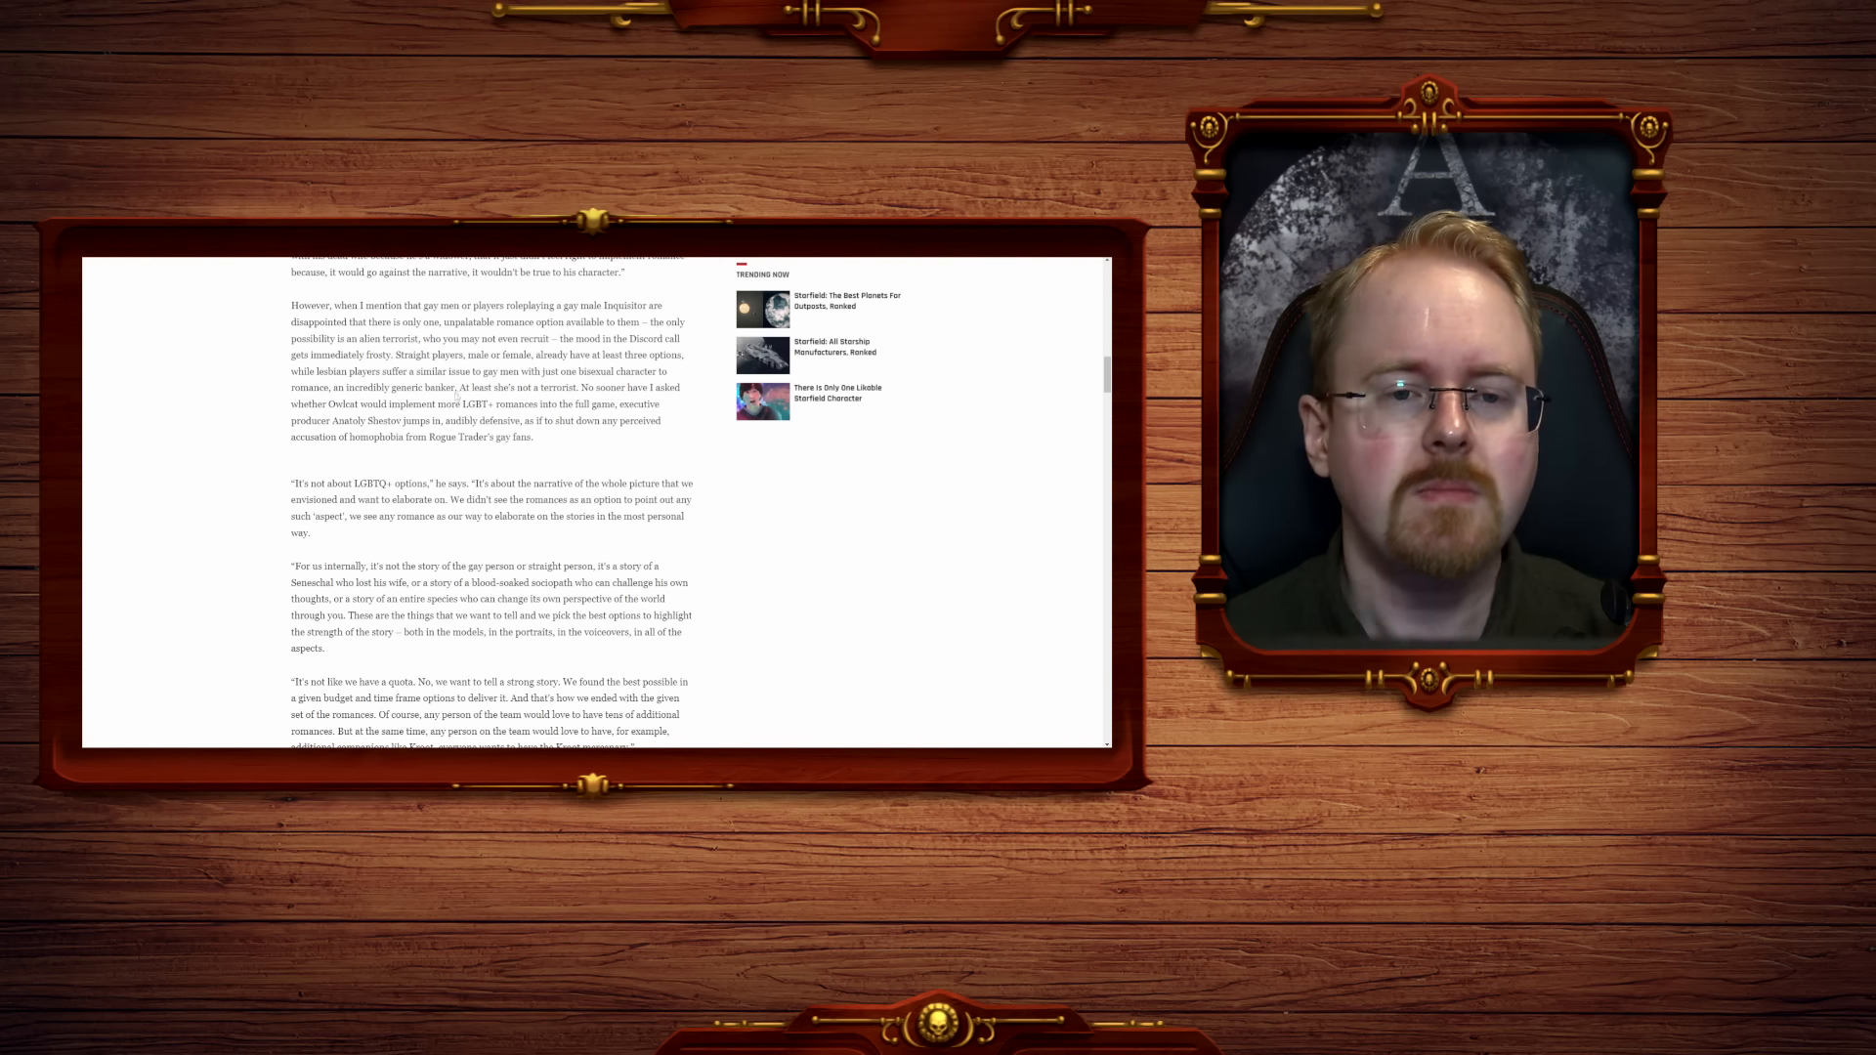
Highlight the 'No sooner have I asked' sentences about requesting more LGBT+ romances from Owlcat.
left_click_drag(335, 387, 443, 386)
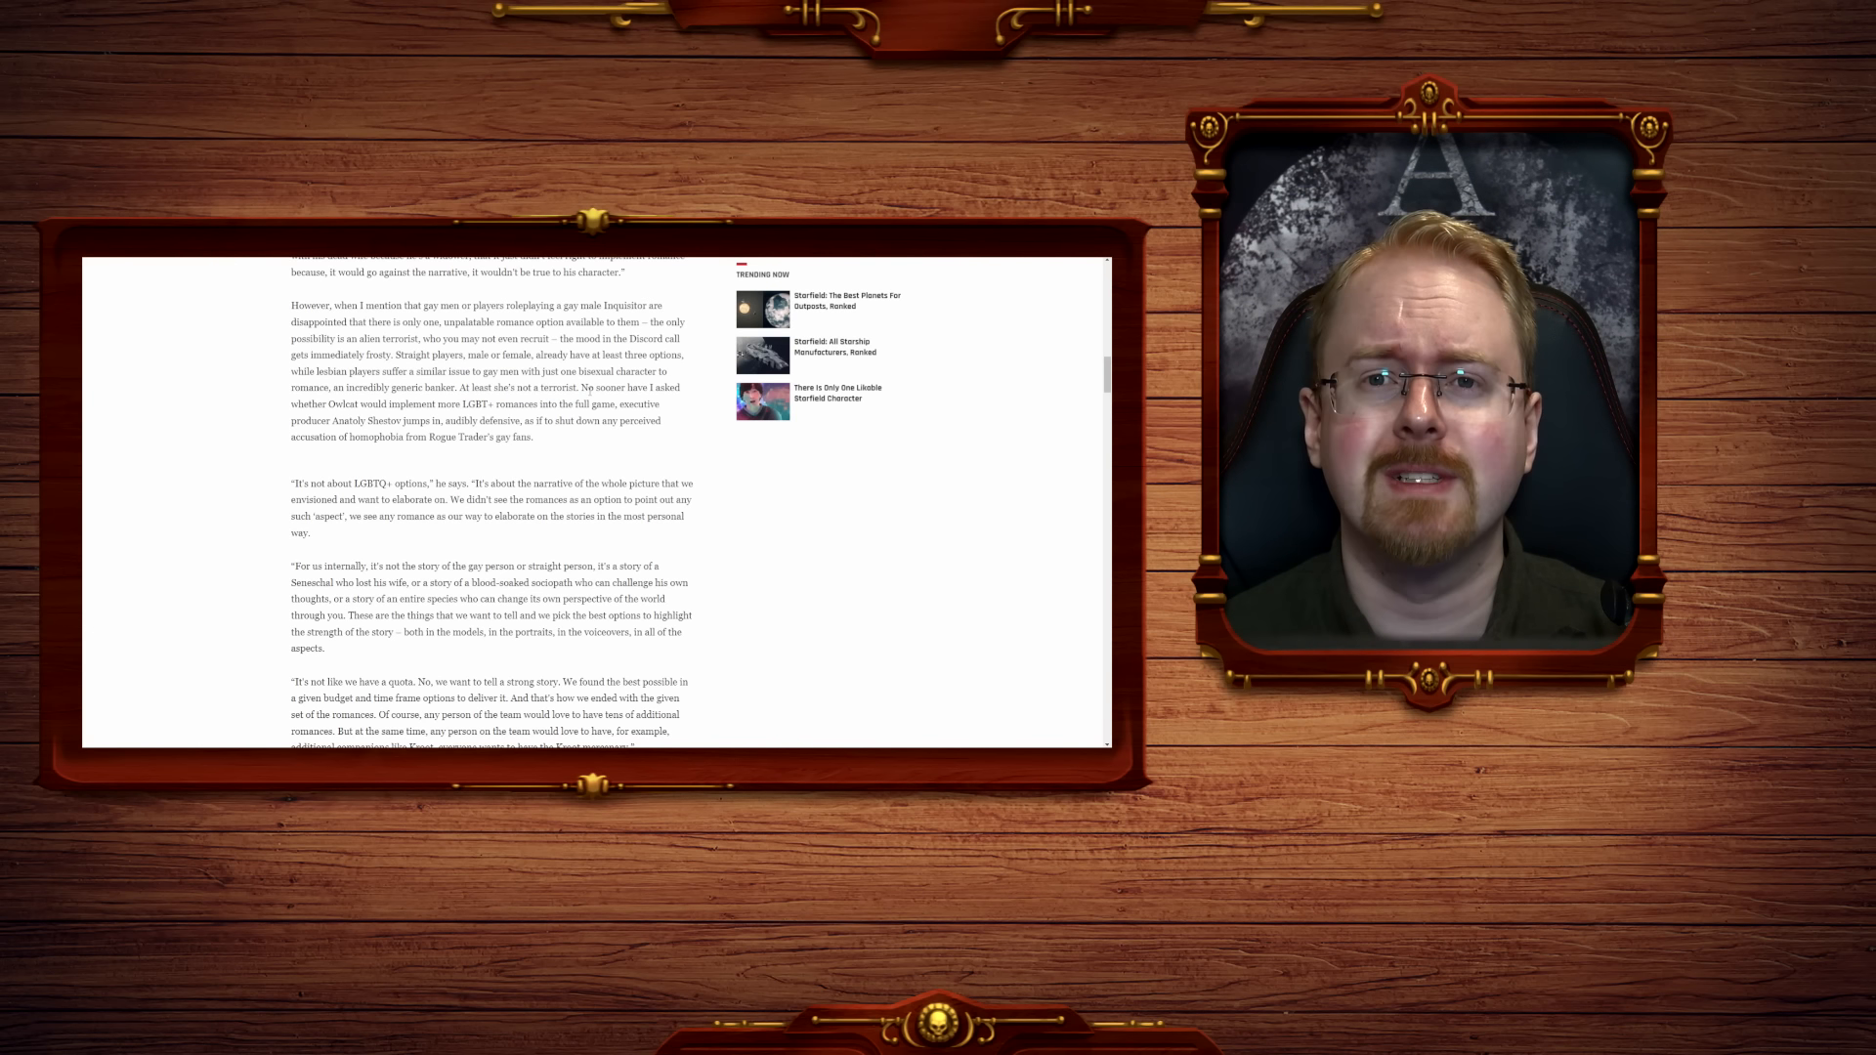
left_click_drag(580, 387, 644, 387)
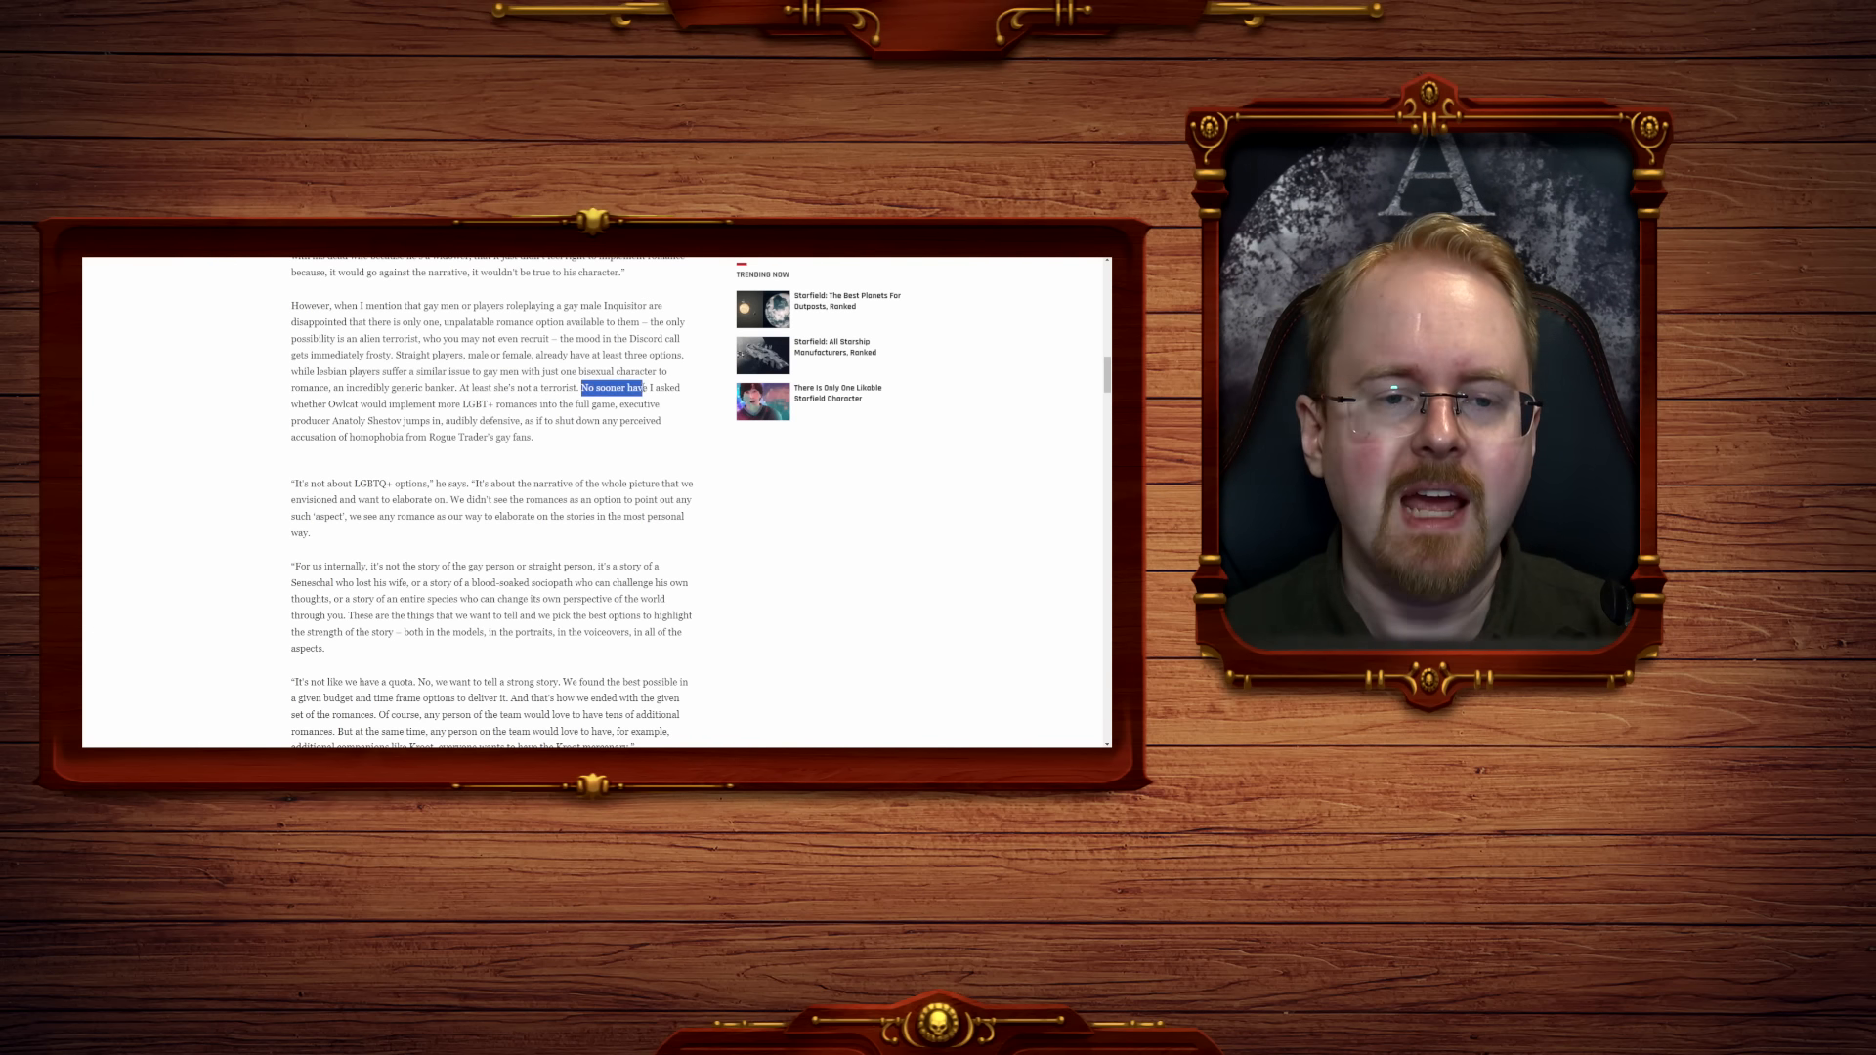
left_click_drag(641, 387, 451, 403)
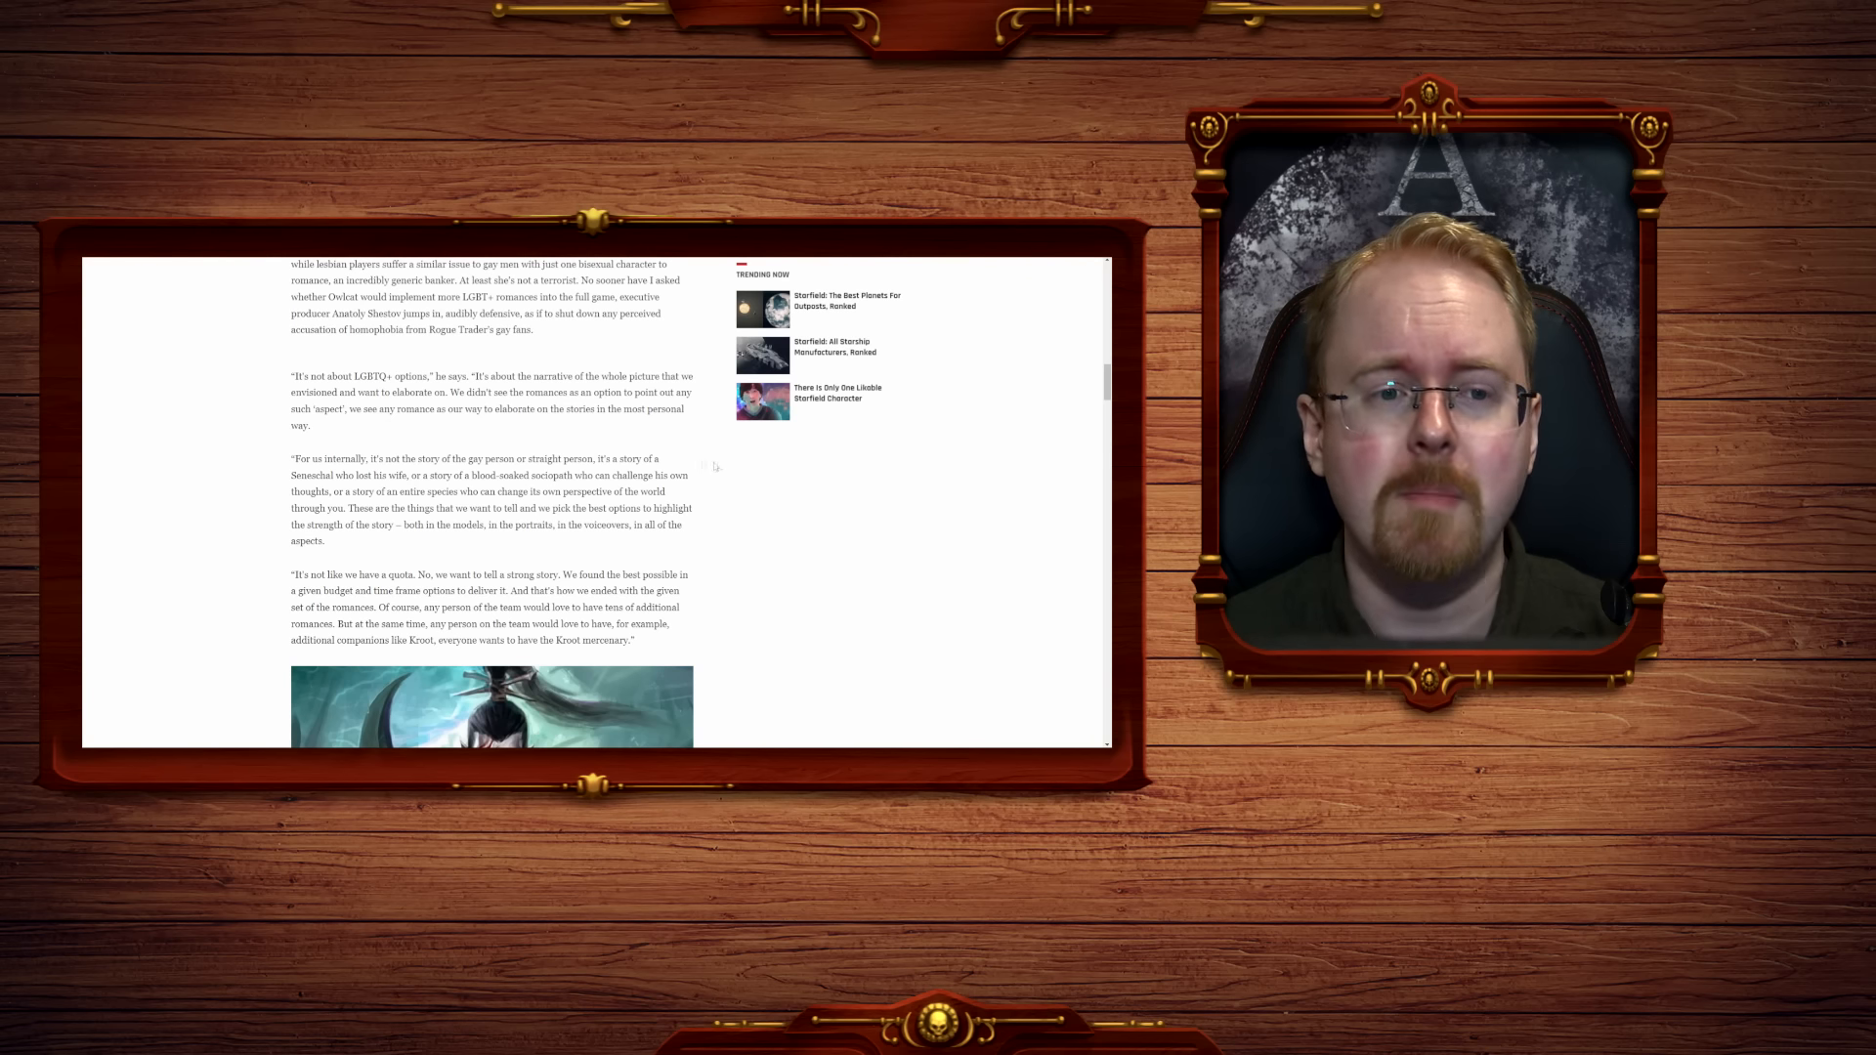
Highlight the full 'It's not about LGBTQ+ options' quote and scroll on to the illustration.
left_click_drag(291, 375, 371, 376)
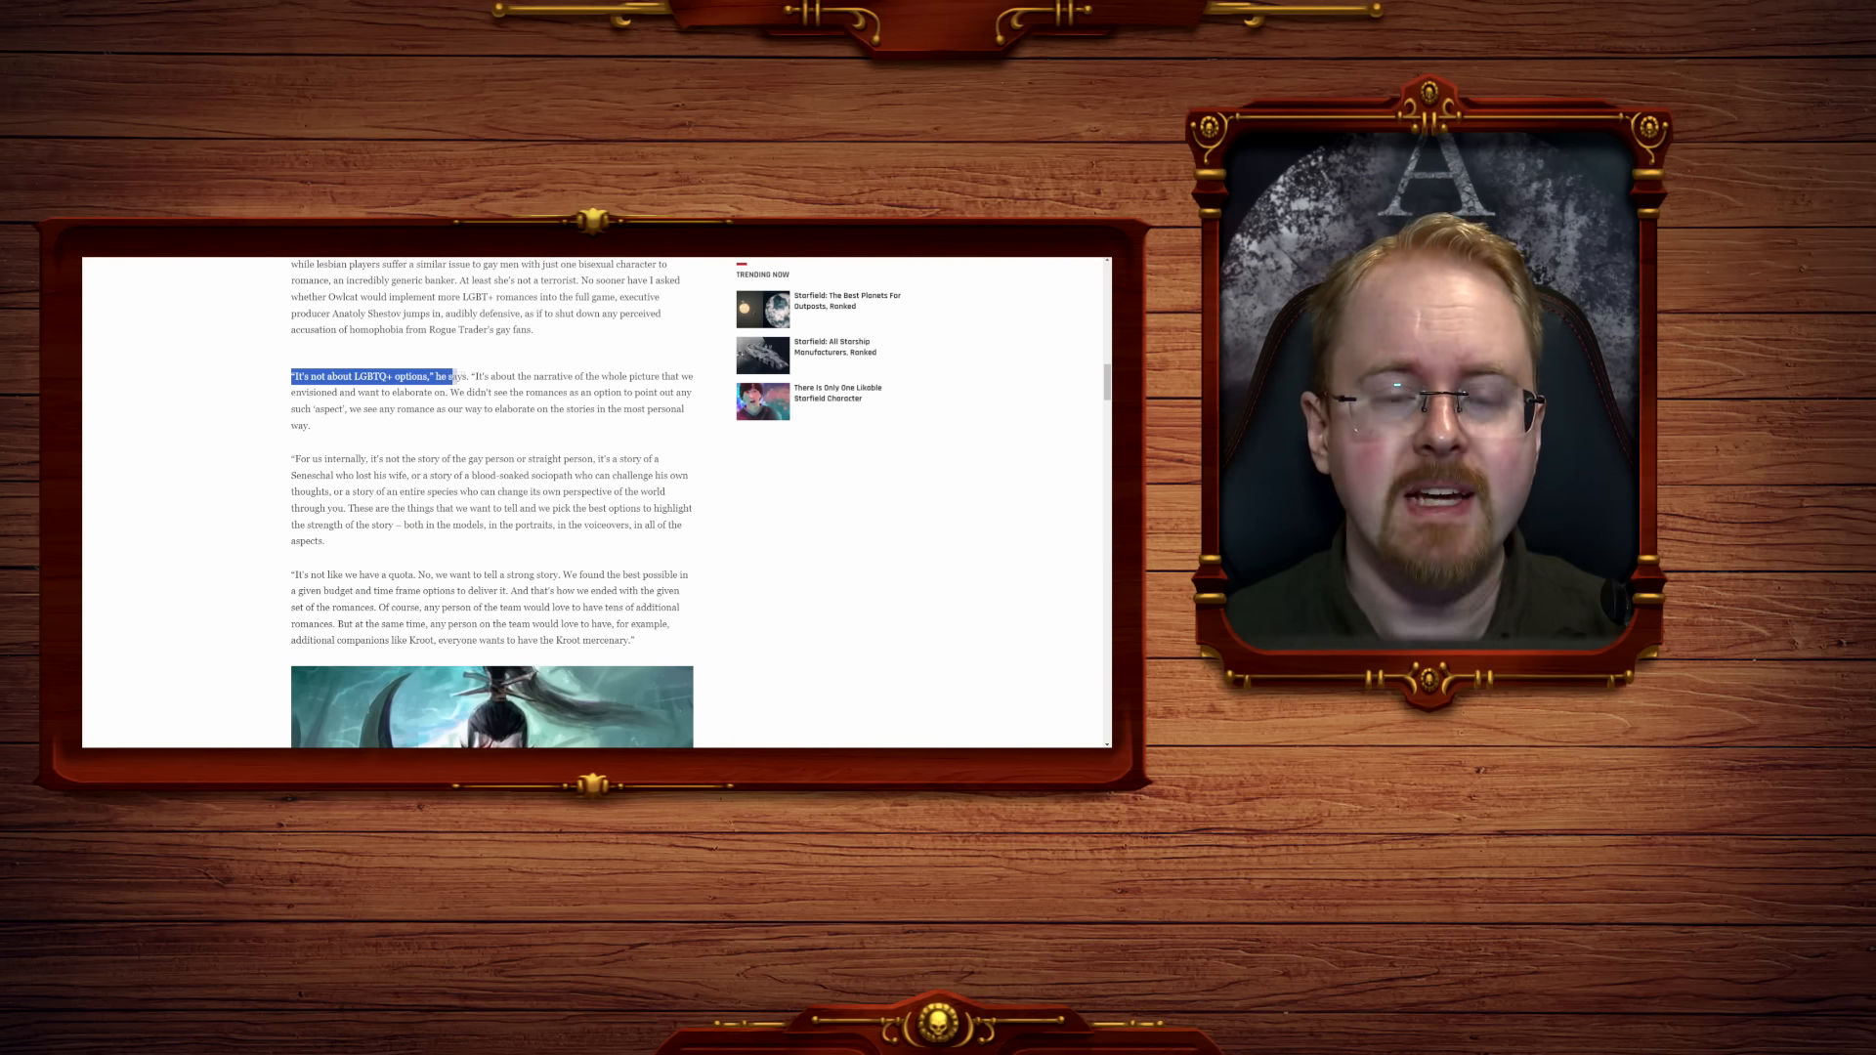
left_click_drag(456, 375, 360, 393)
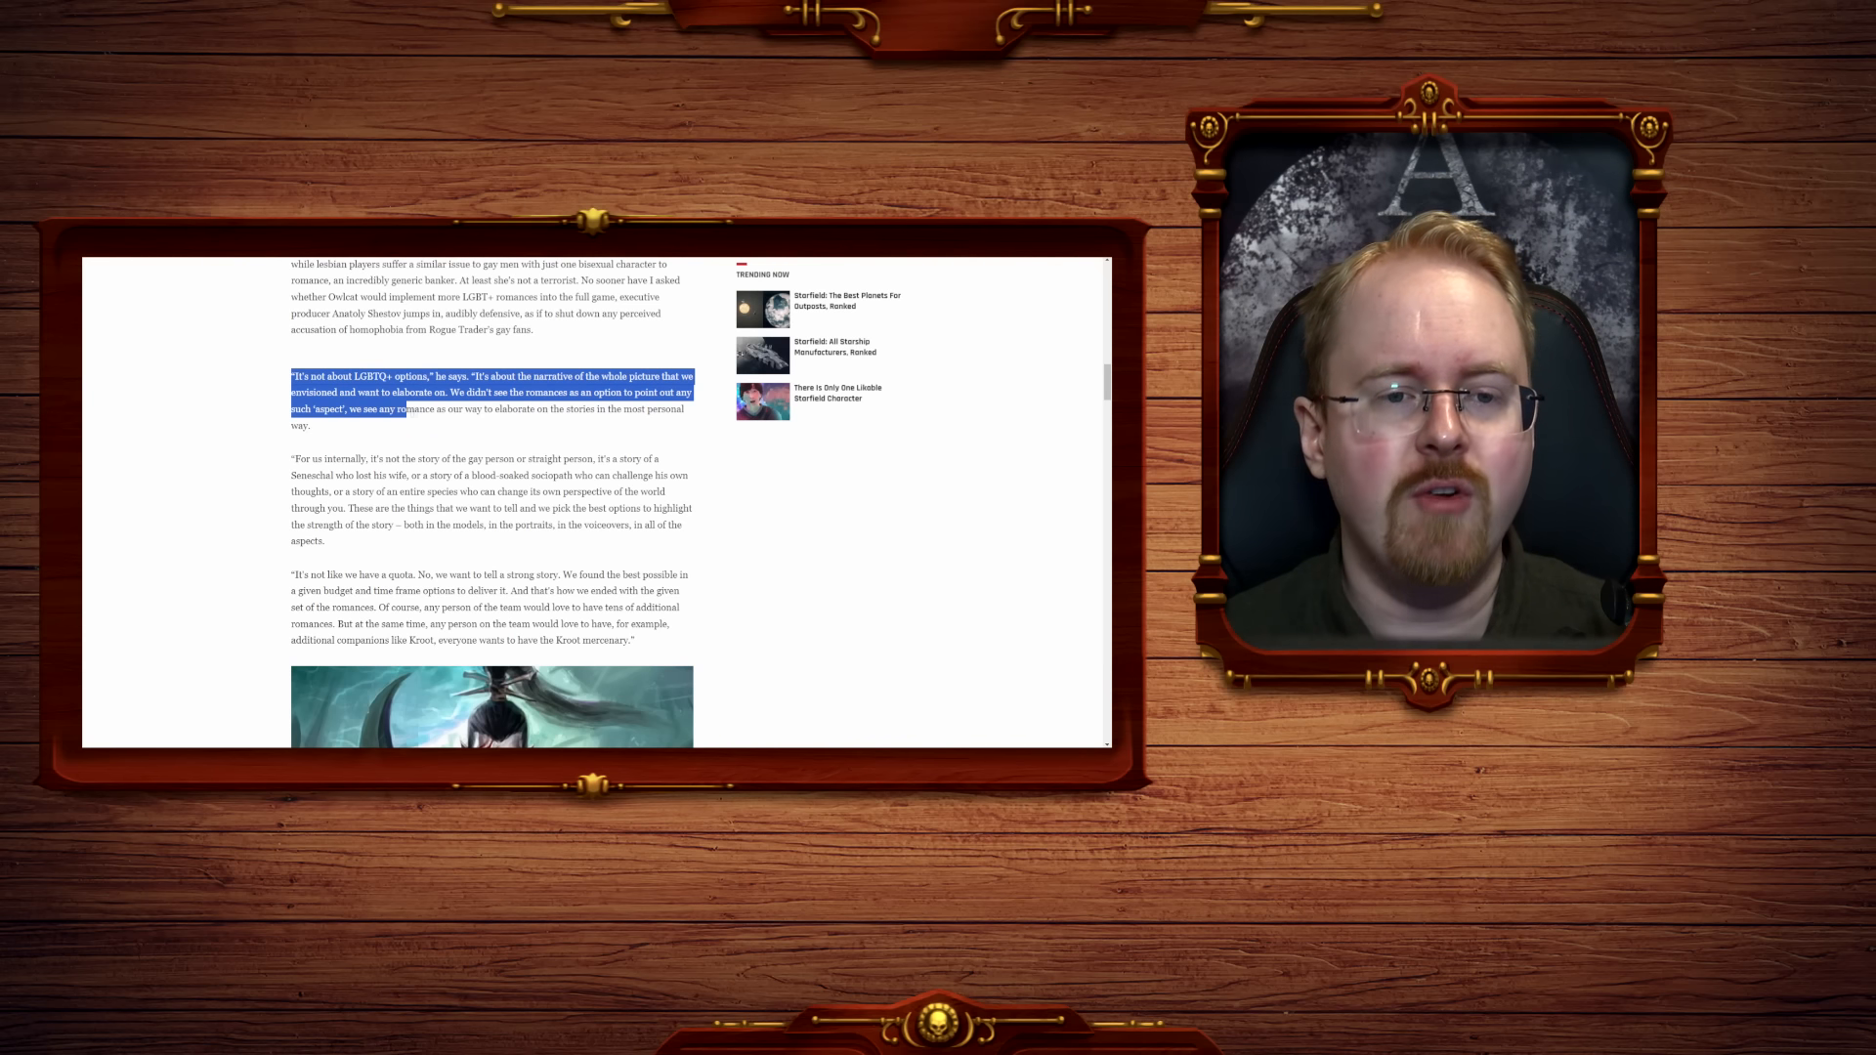
left_click_drag(406, 408, 311, 426)
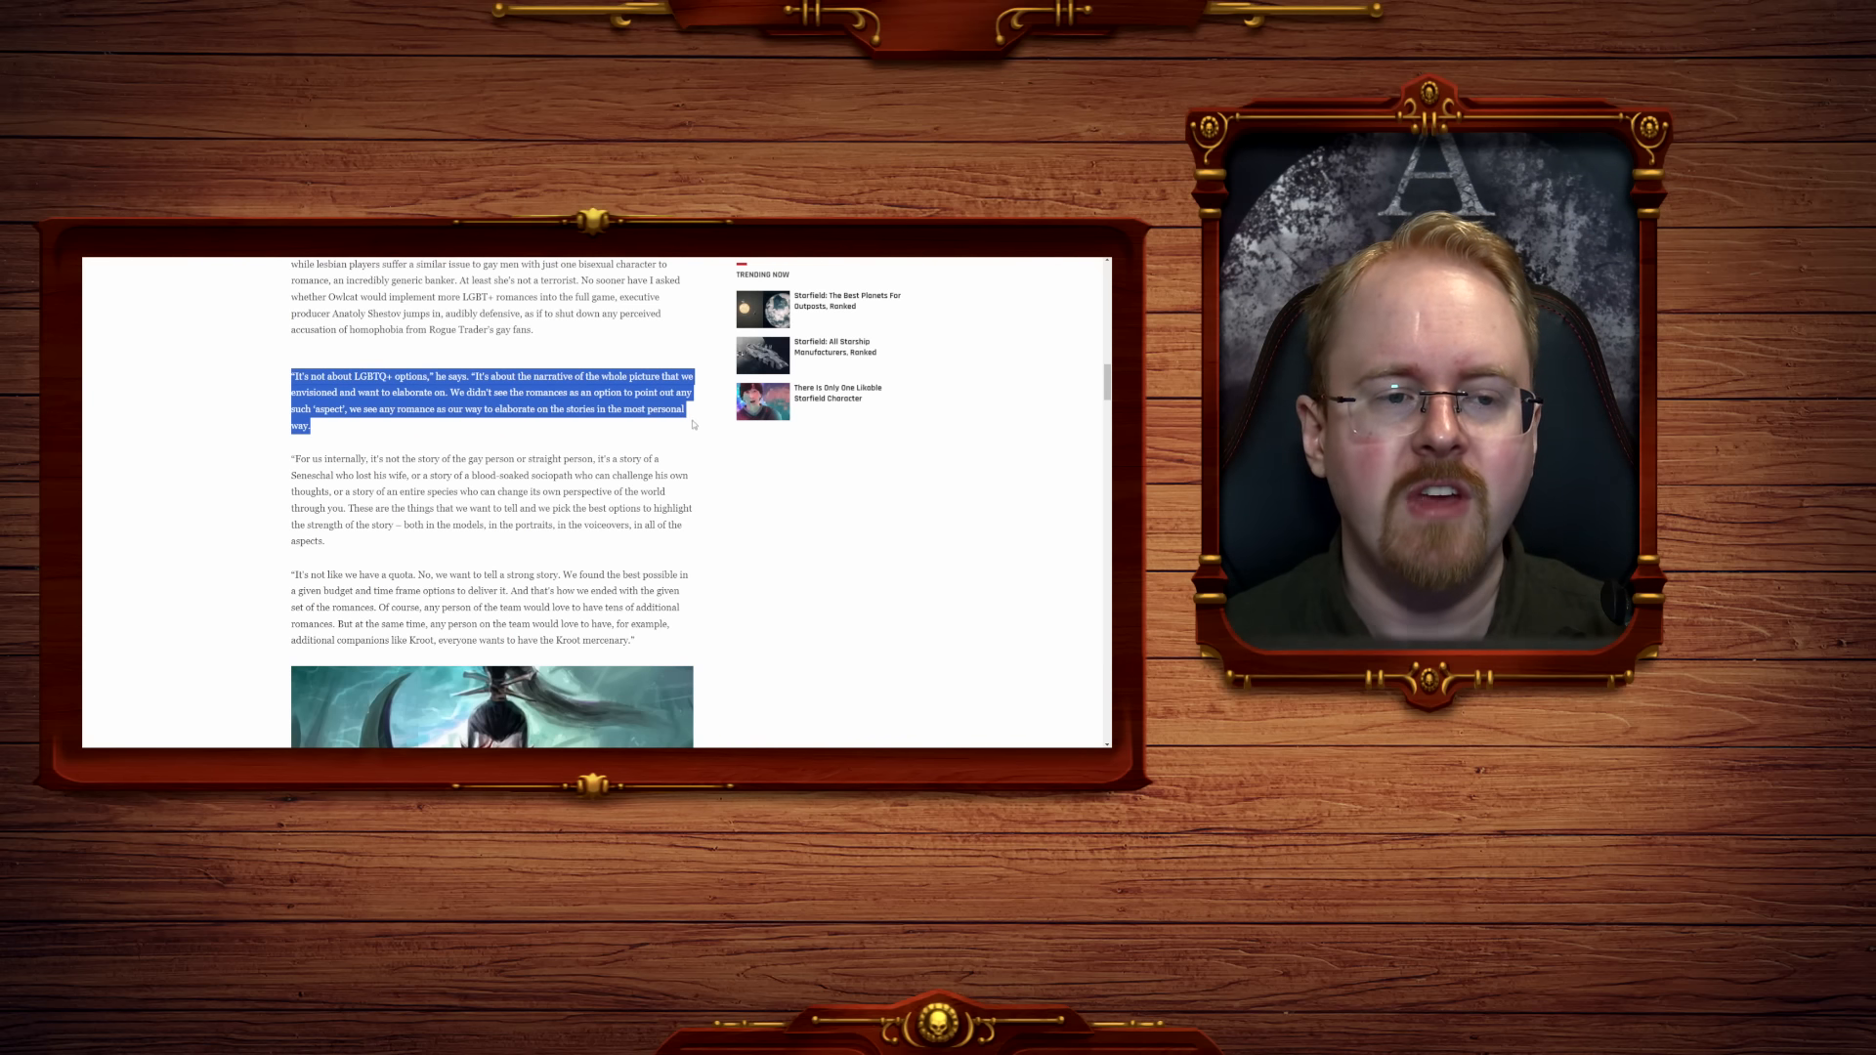
scroll("down", 3)
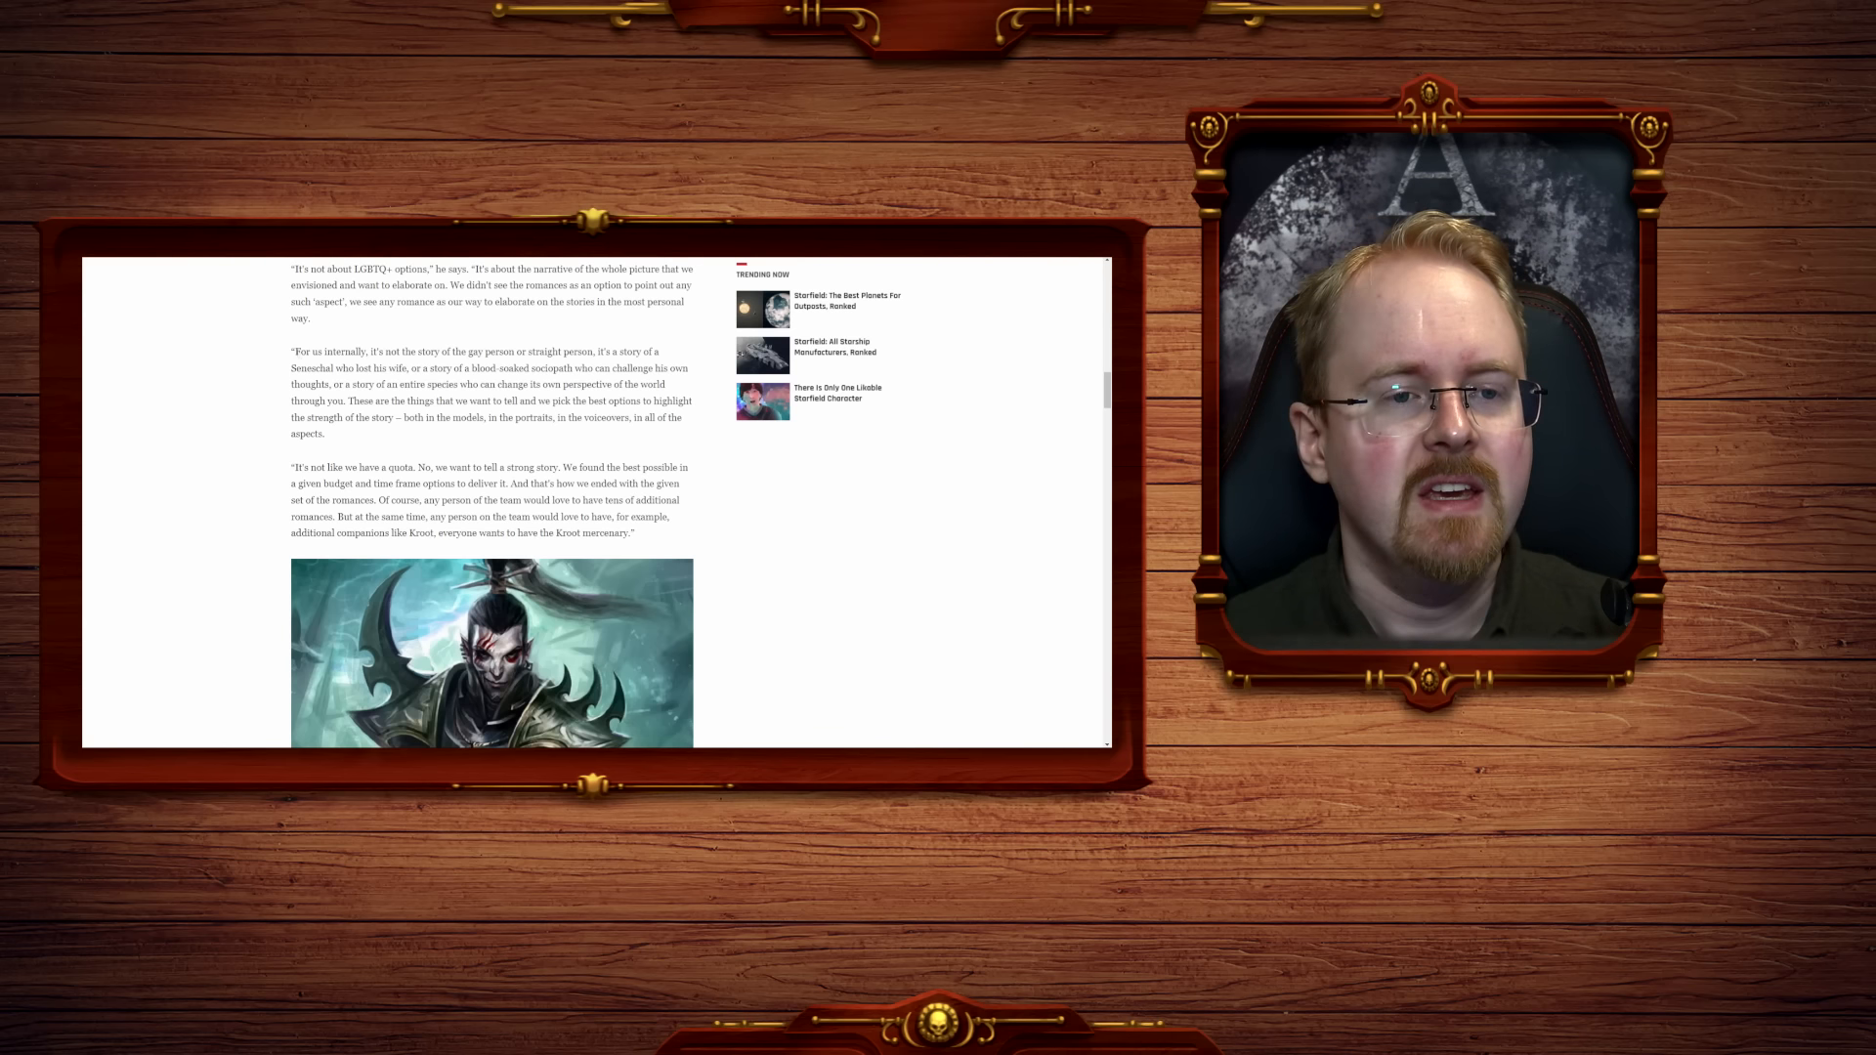
Highlight the 'For us internally' paragraph on the Seneschal's and others' stories, then scroll on.
left_click_drag(291, 350, 412, 349)
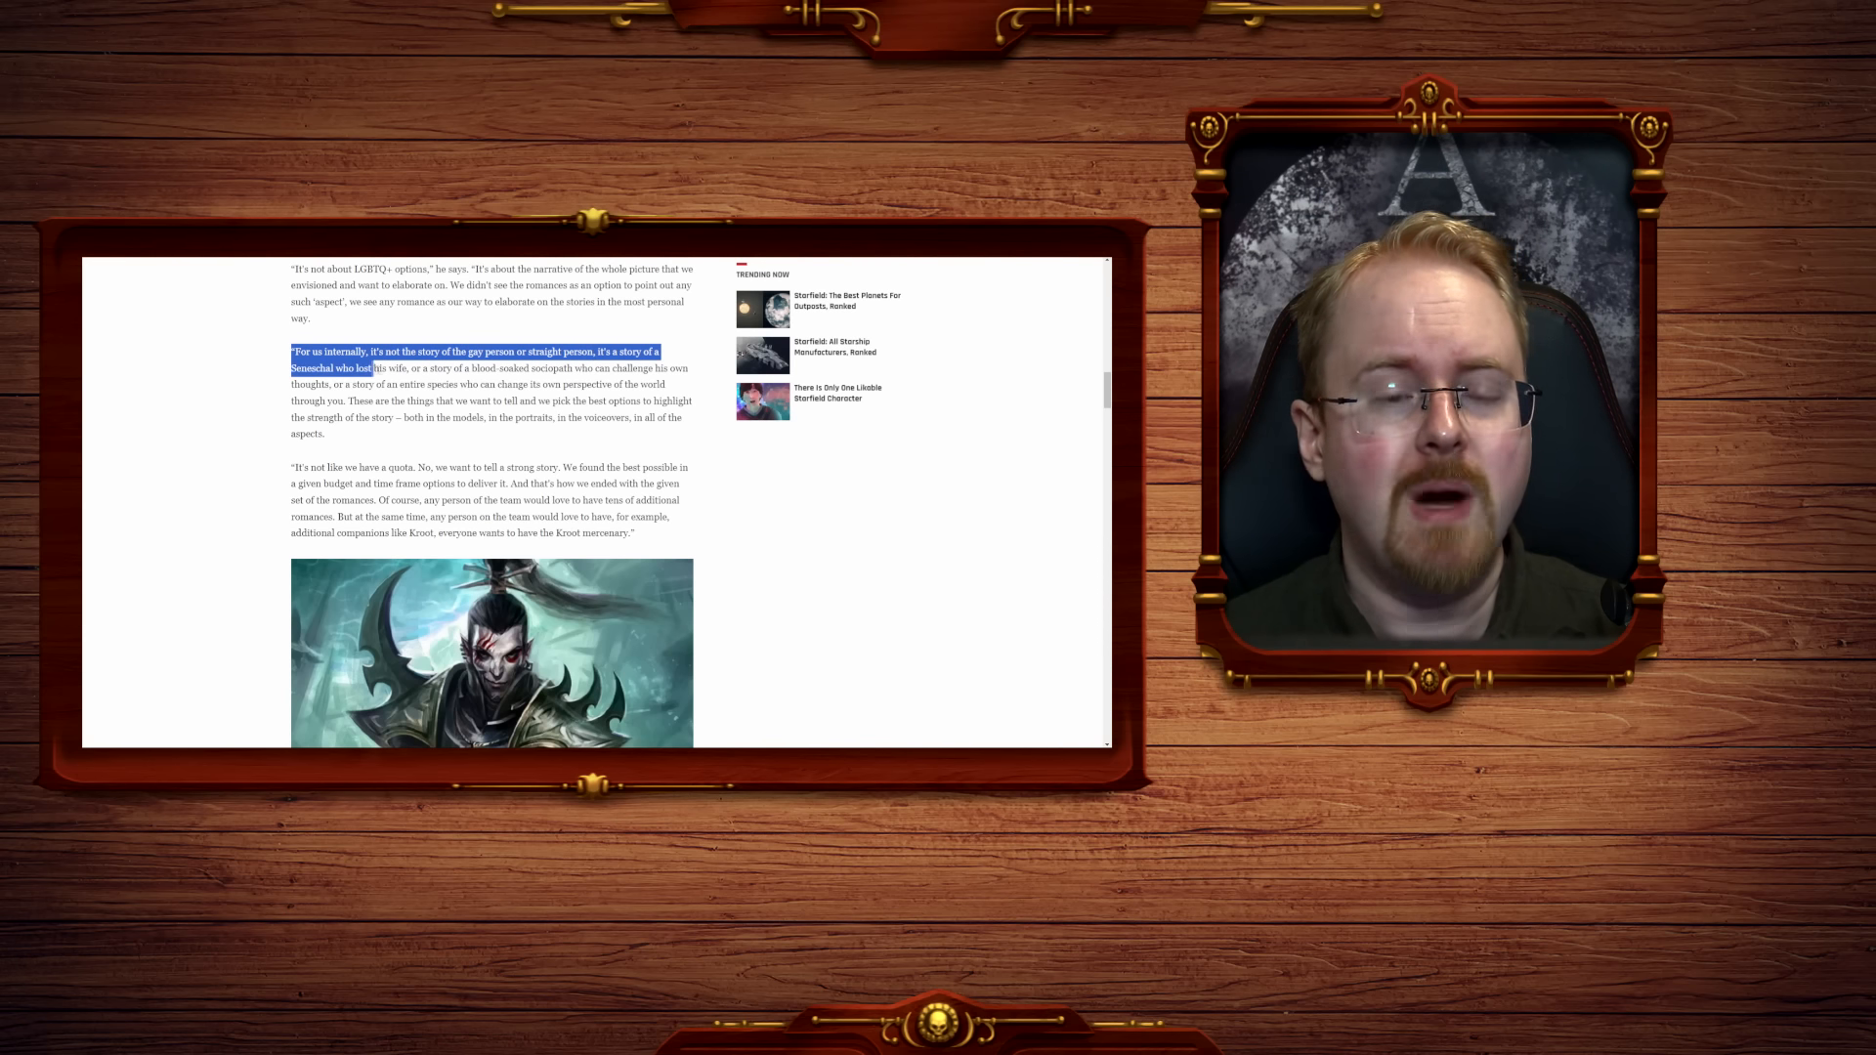
left_click_drag(371, 368, 573, 368)
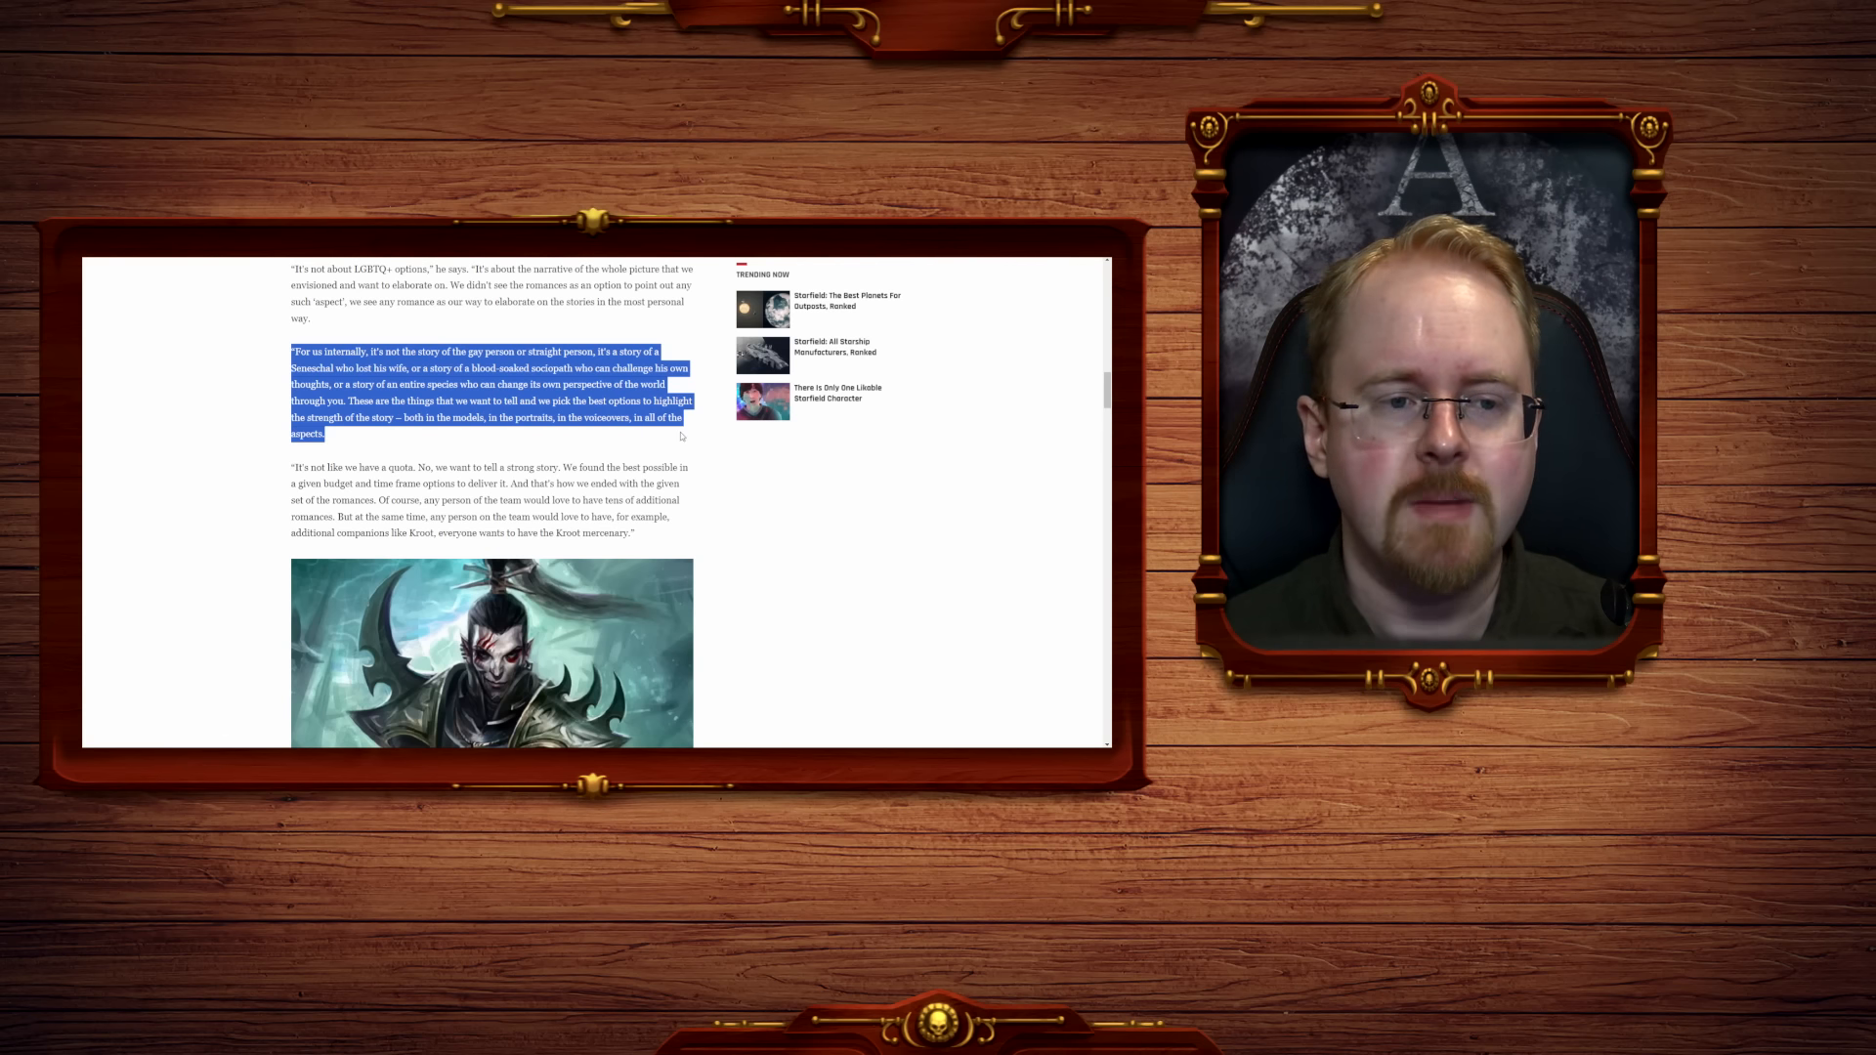
scroll("down", 3)
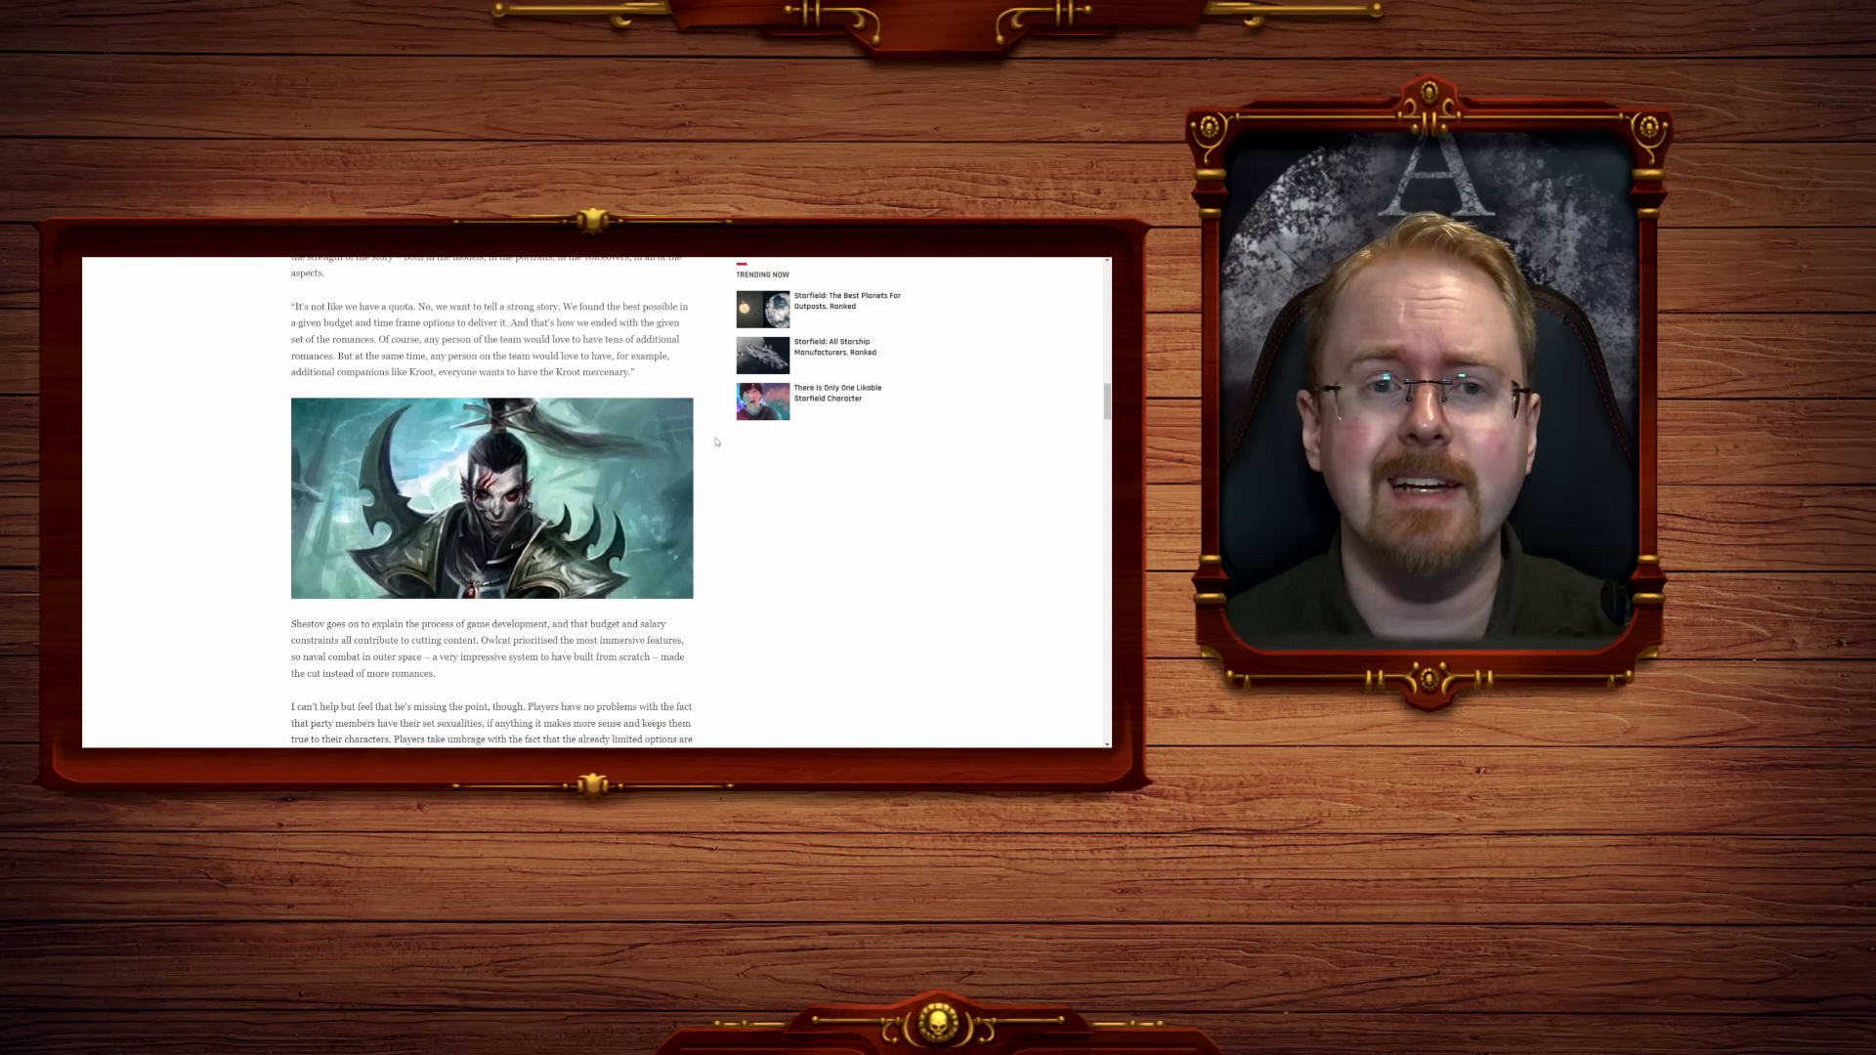
Highlight the 'It's not like we have a quota' paragraph on budget and Kroot companions, then scroll down.
left_click_drag(289, 307, 412, 307)
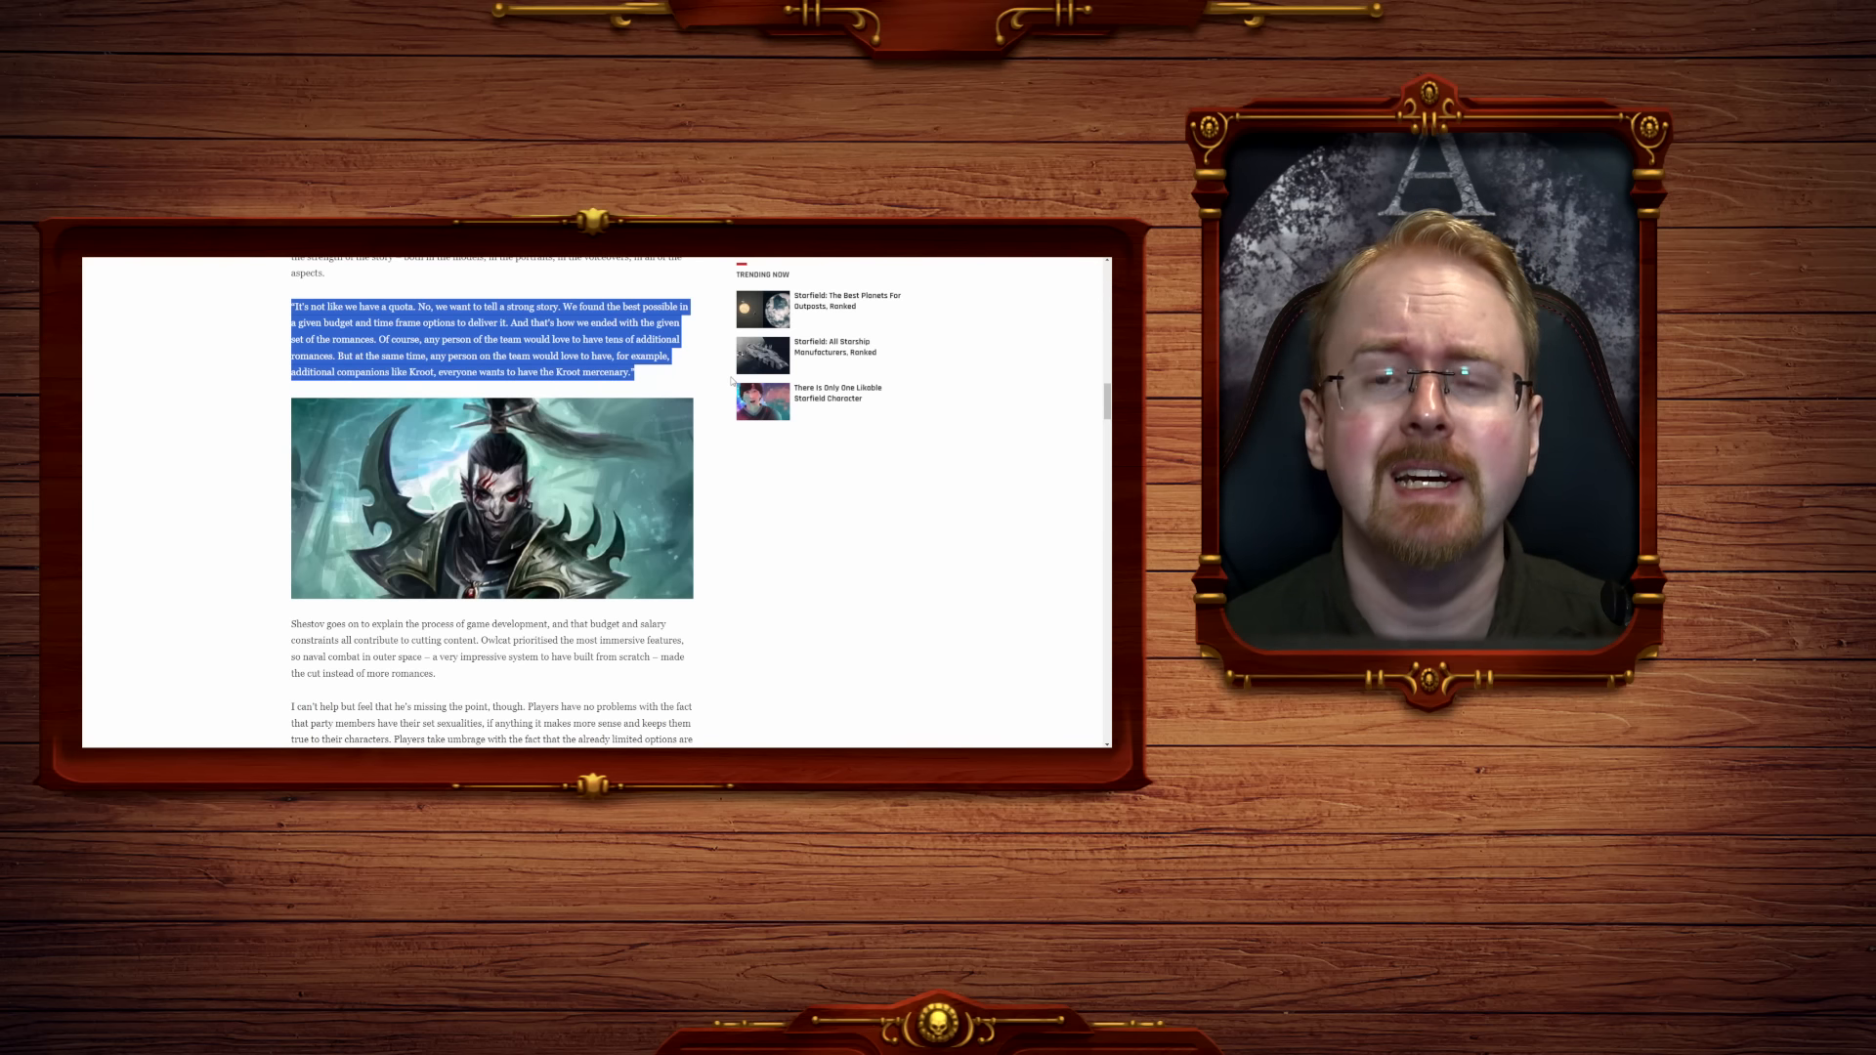
scroll("down", 3)
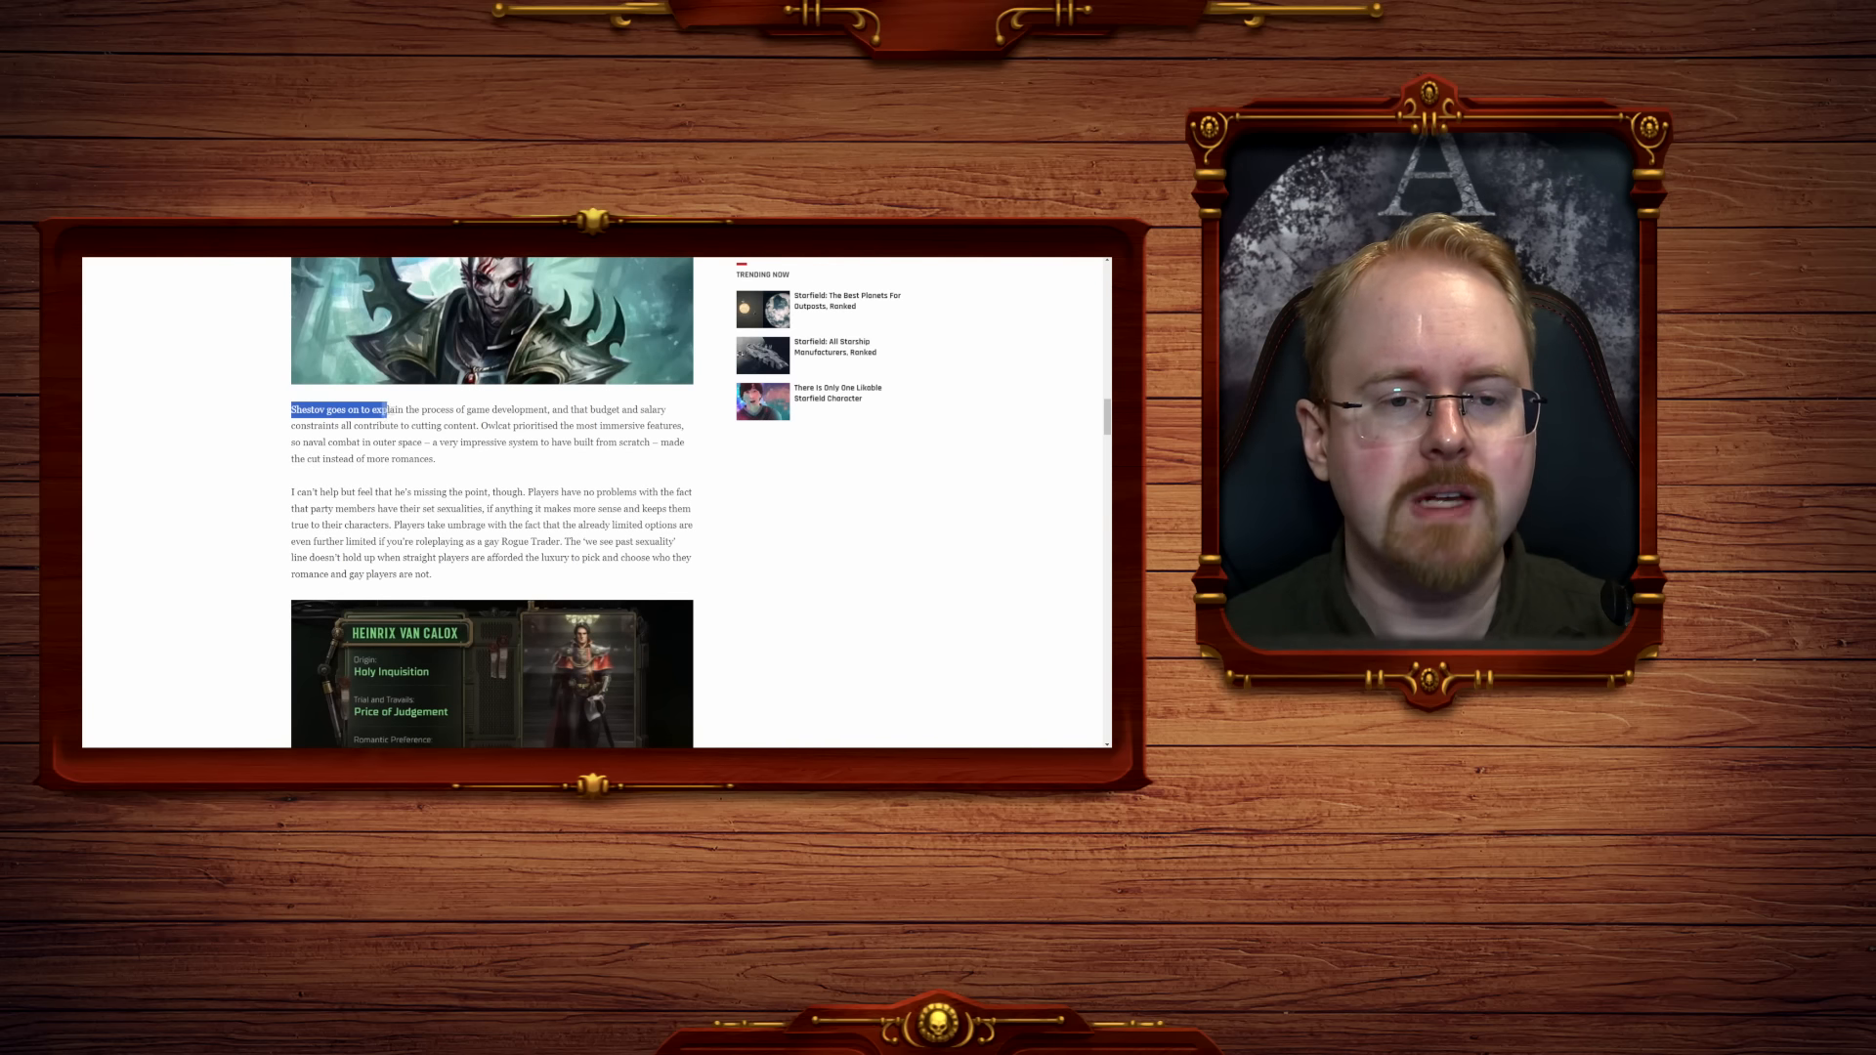
Highlight the Shestov game-development sentence and the one on Owlcat prioritising naval combat, reaching the Heinrix image.
left_click_drag(371, 408, 548, 409)
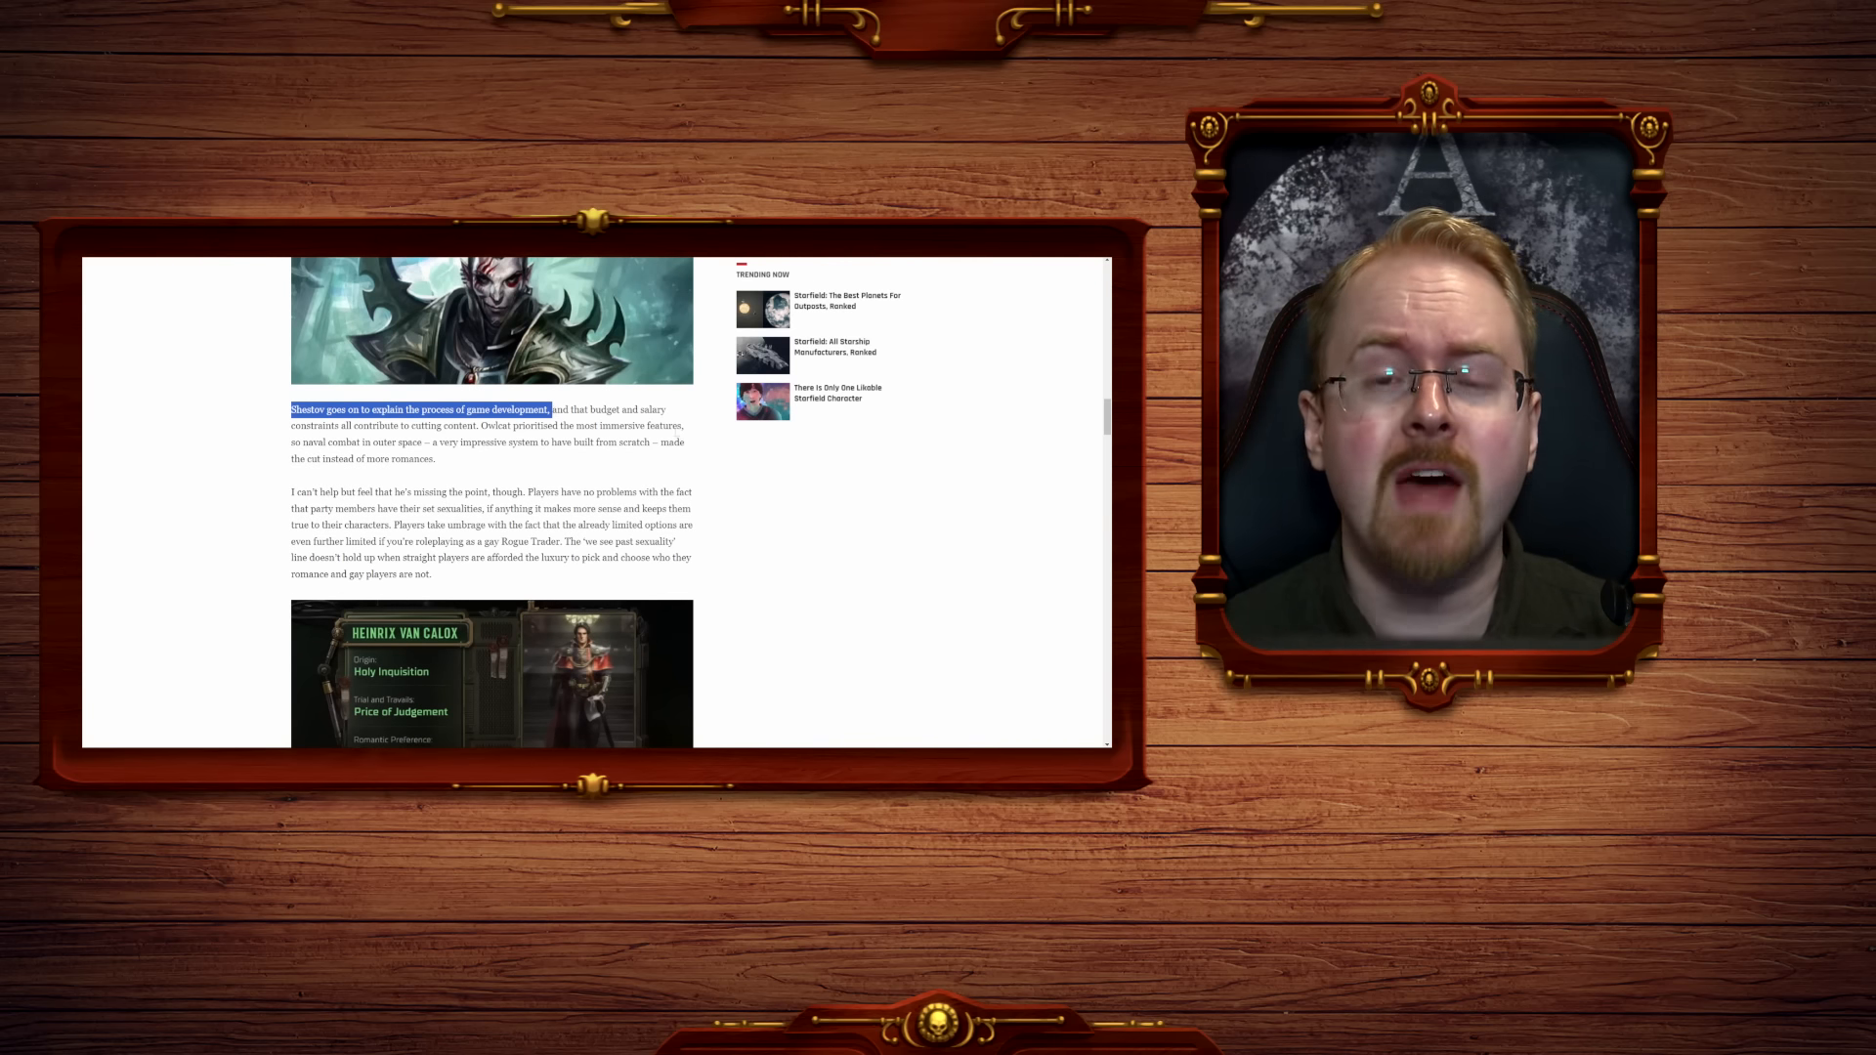
scroll("down", 3)
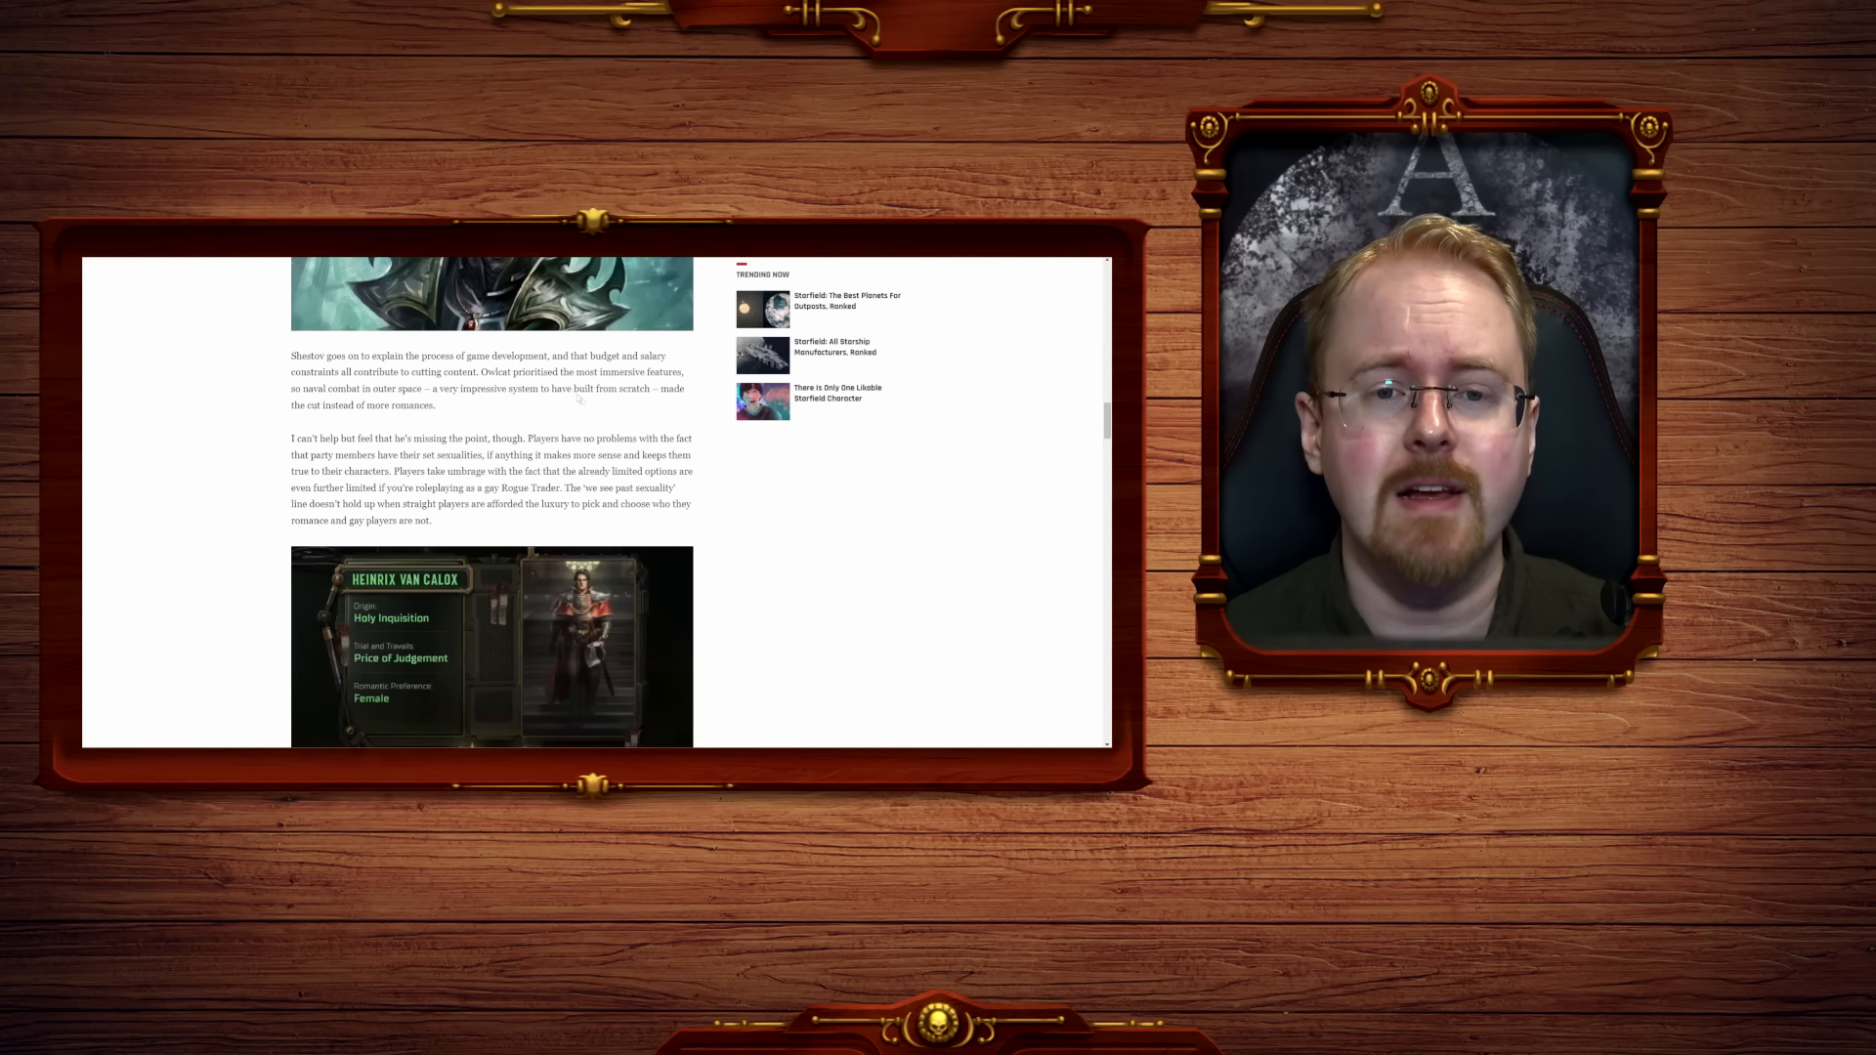
left_click_drag(473, 371, 539, 371)
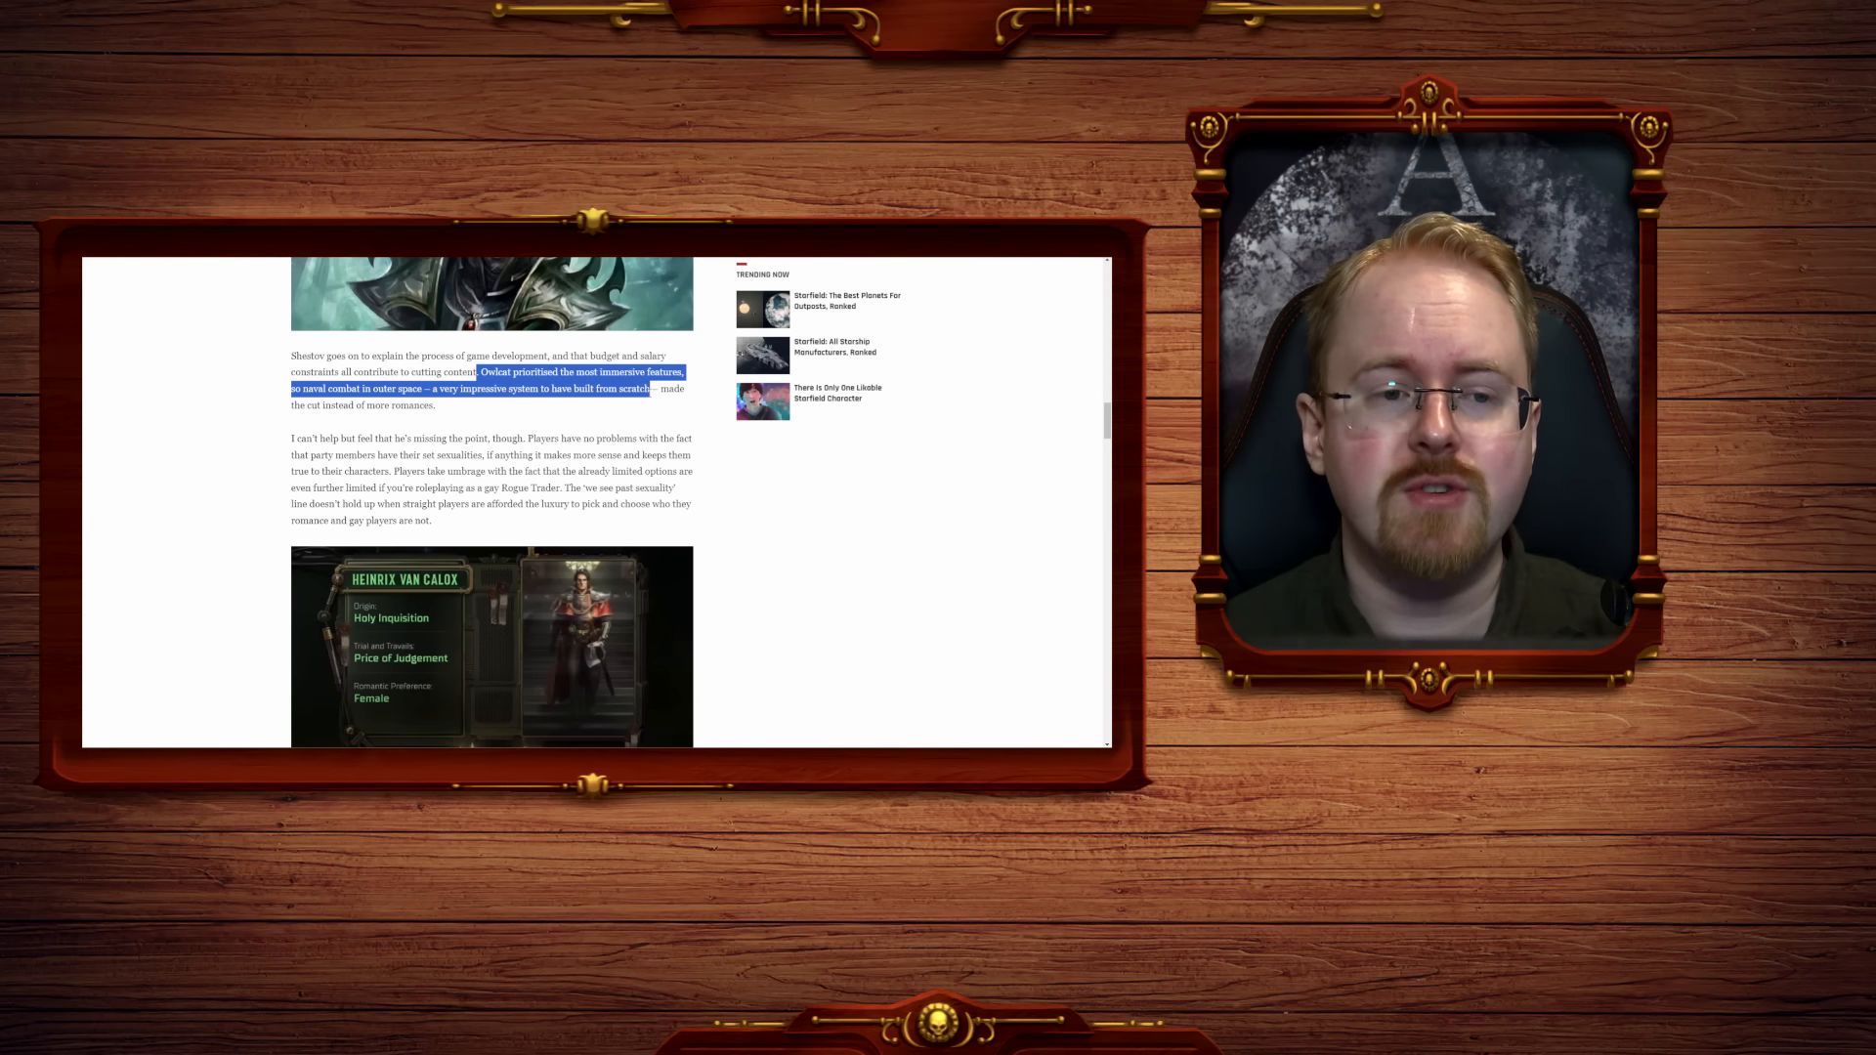
scroll("down", 3)
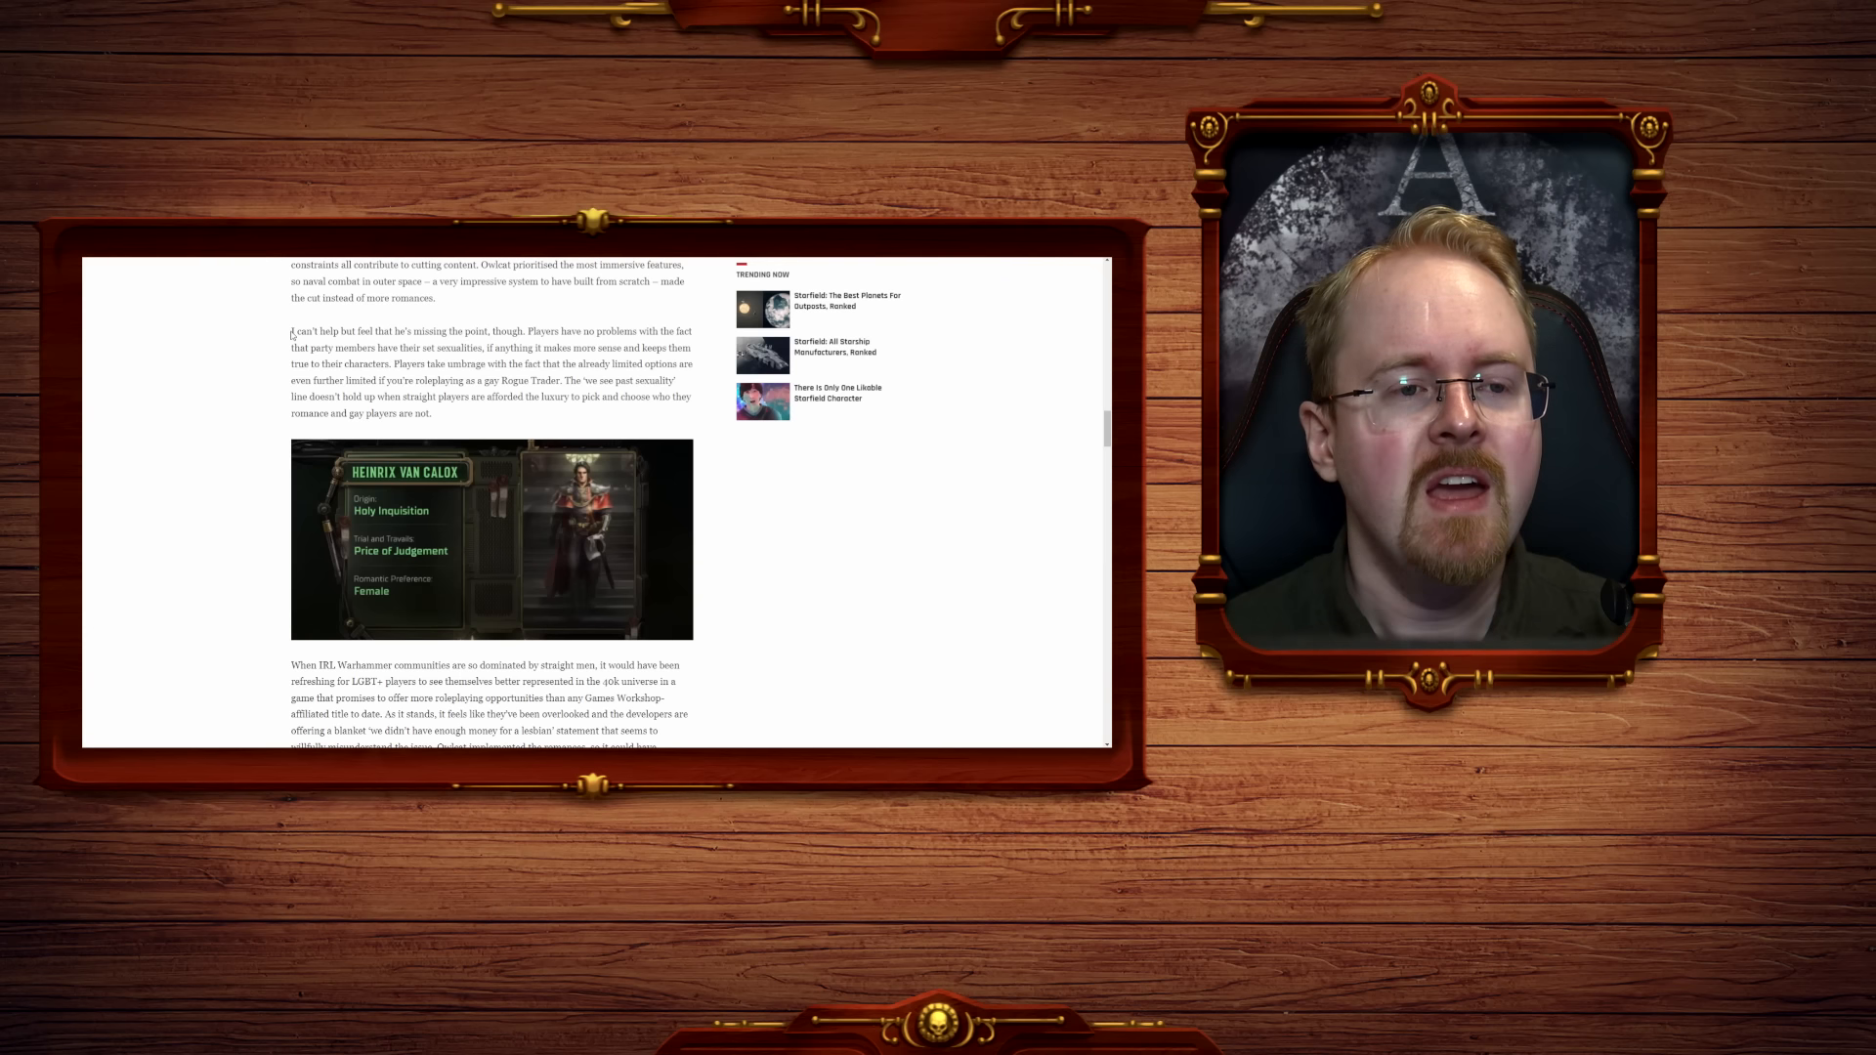
Highlight the 'not my sexuality' critique lines including 'we see past sexuality'.
left_click_drag(289, 332, 486, 332)
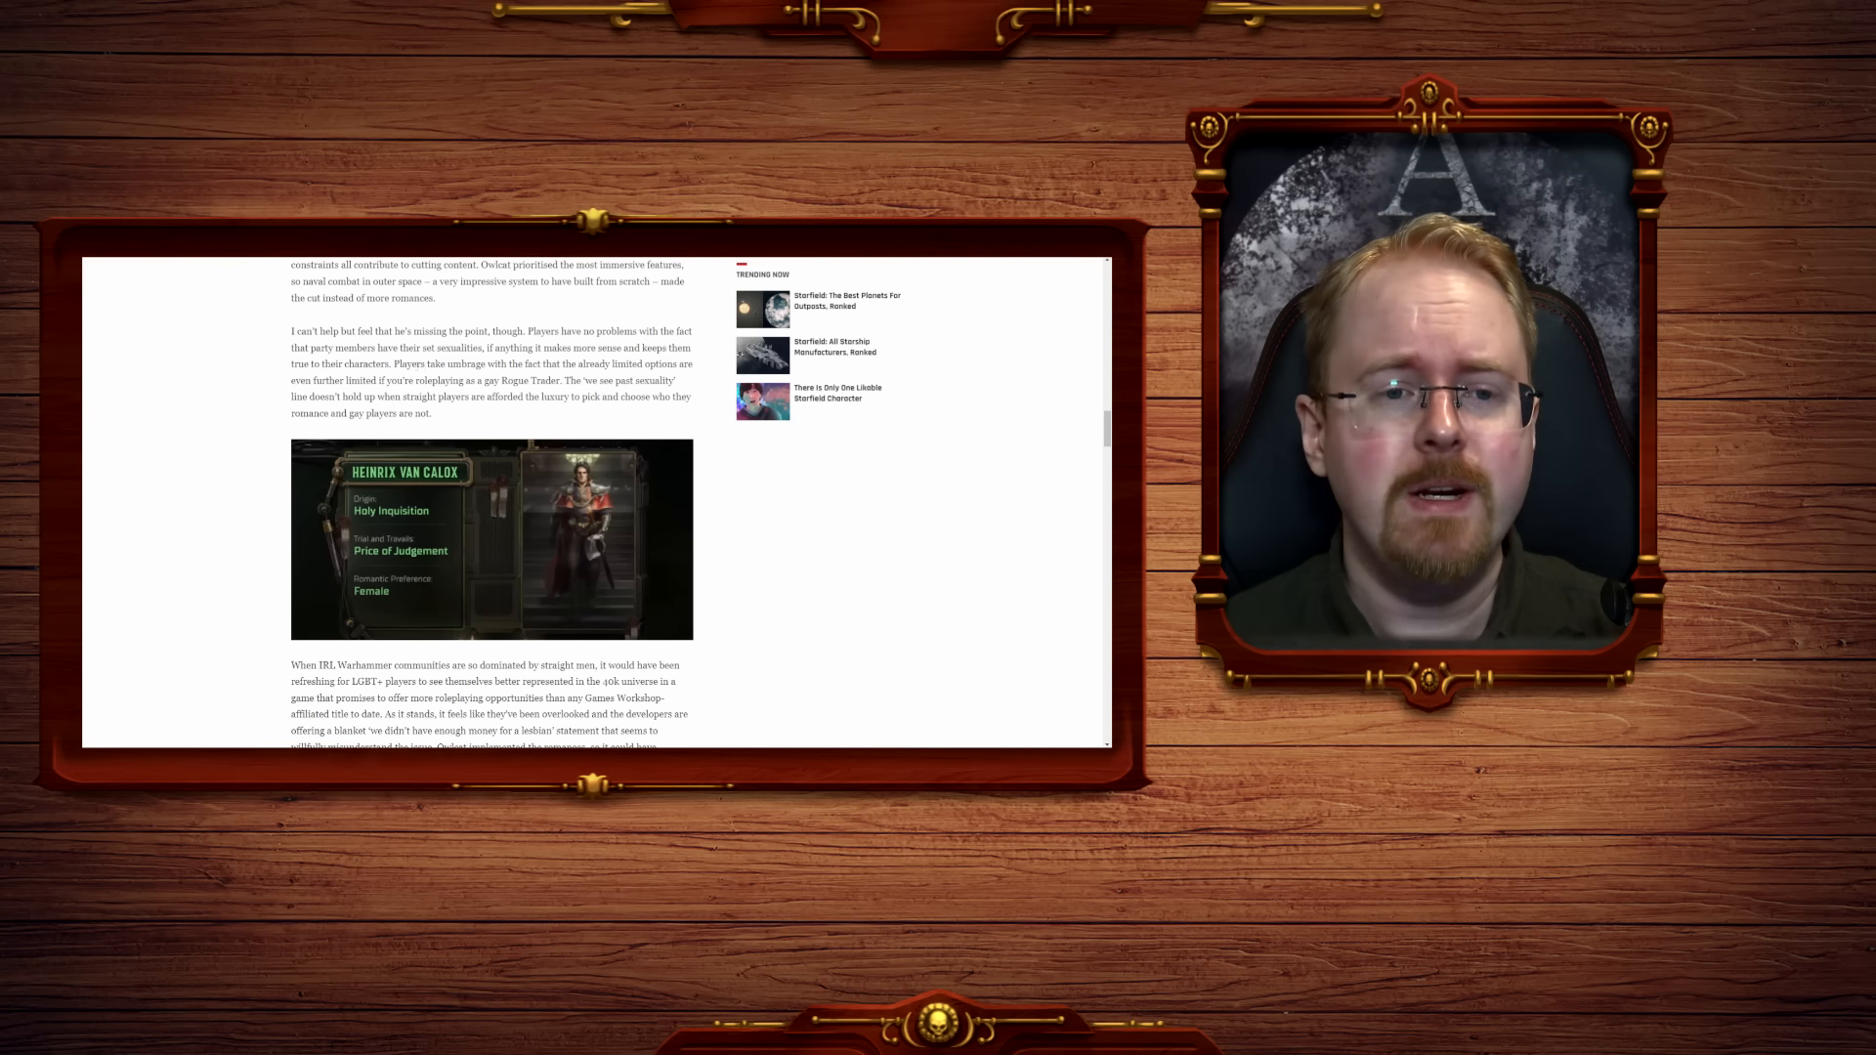
left_click_drag(387, 363, 508, 363)
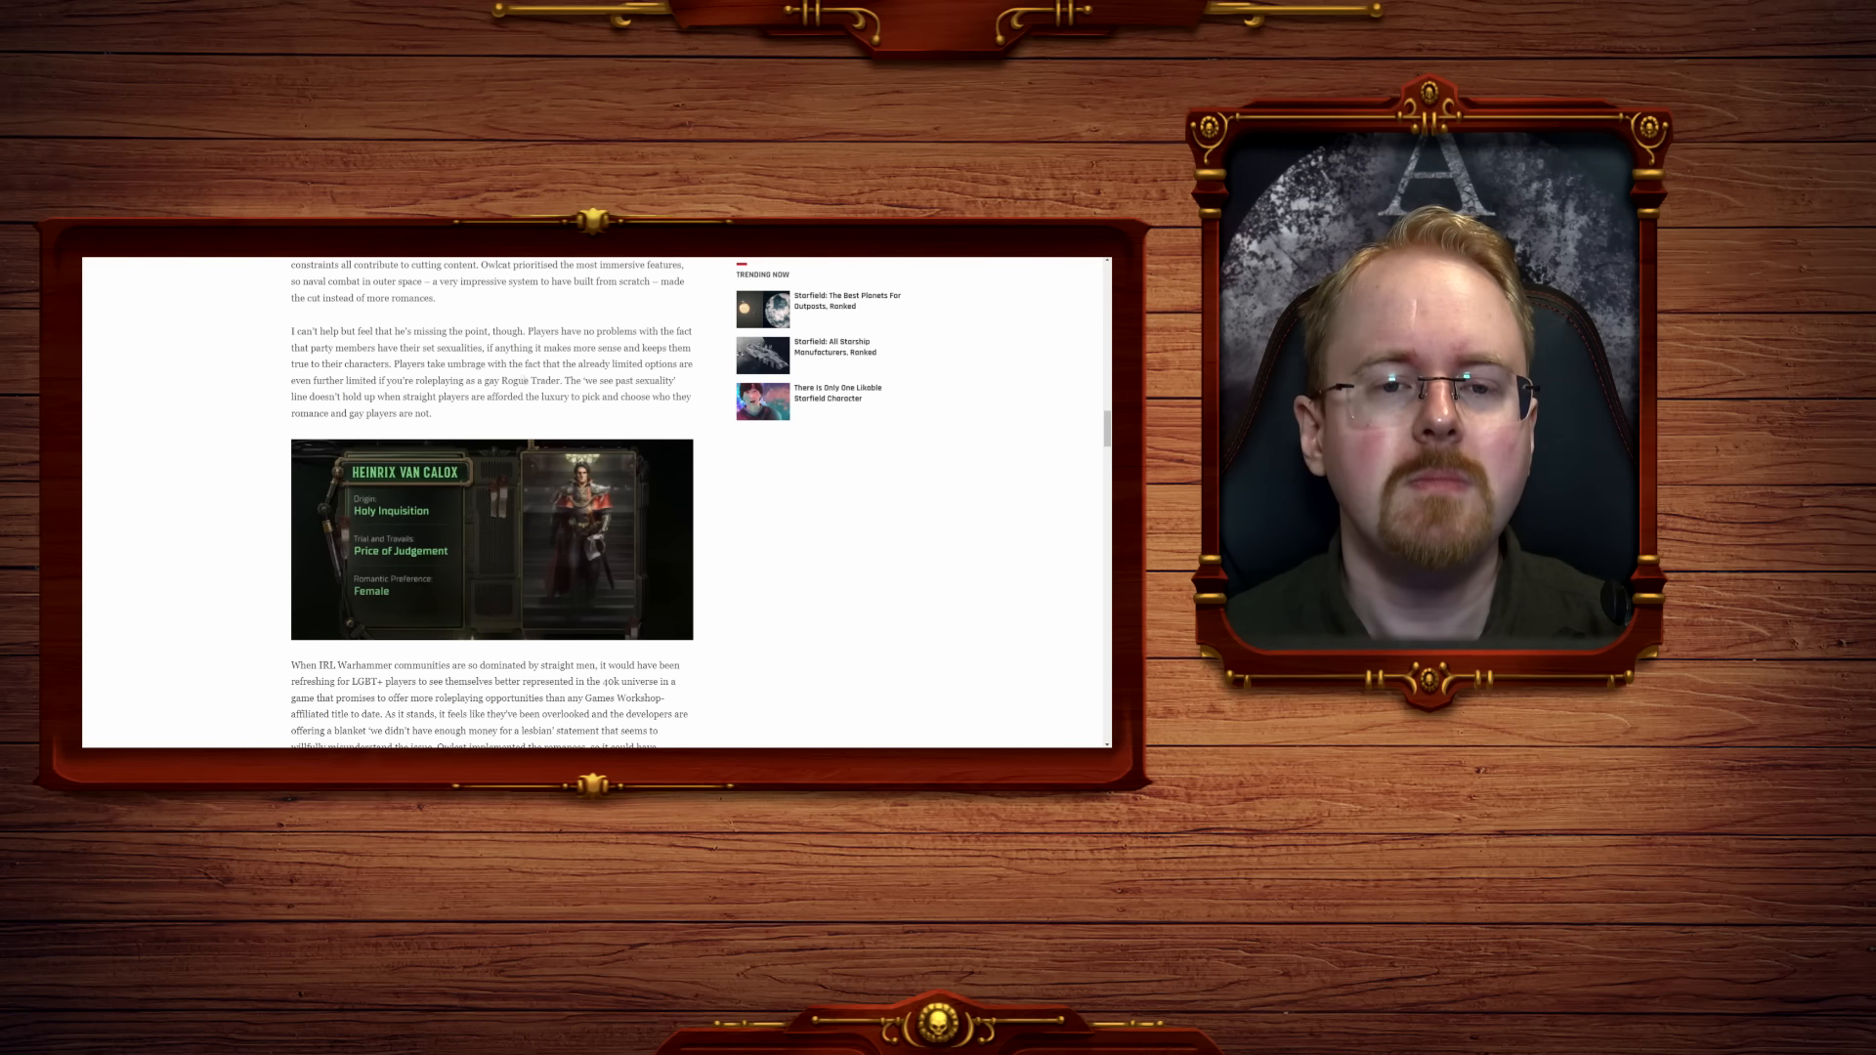
left_click_drag(480, 381, 561, 381)
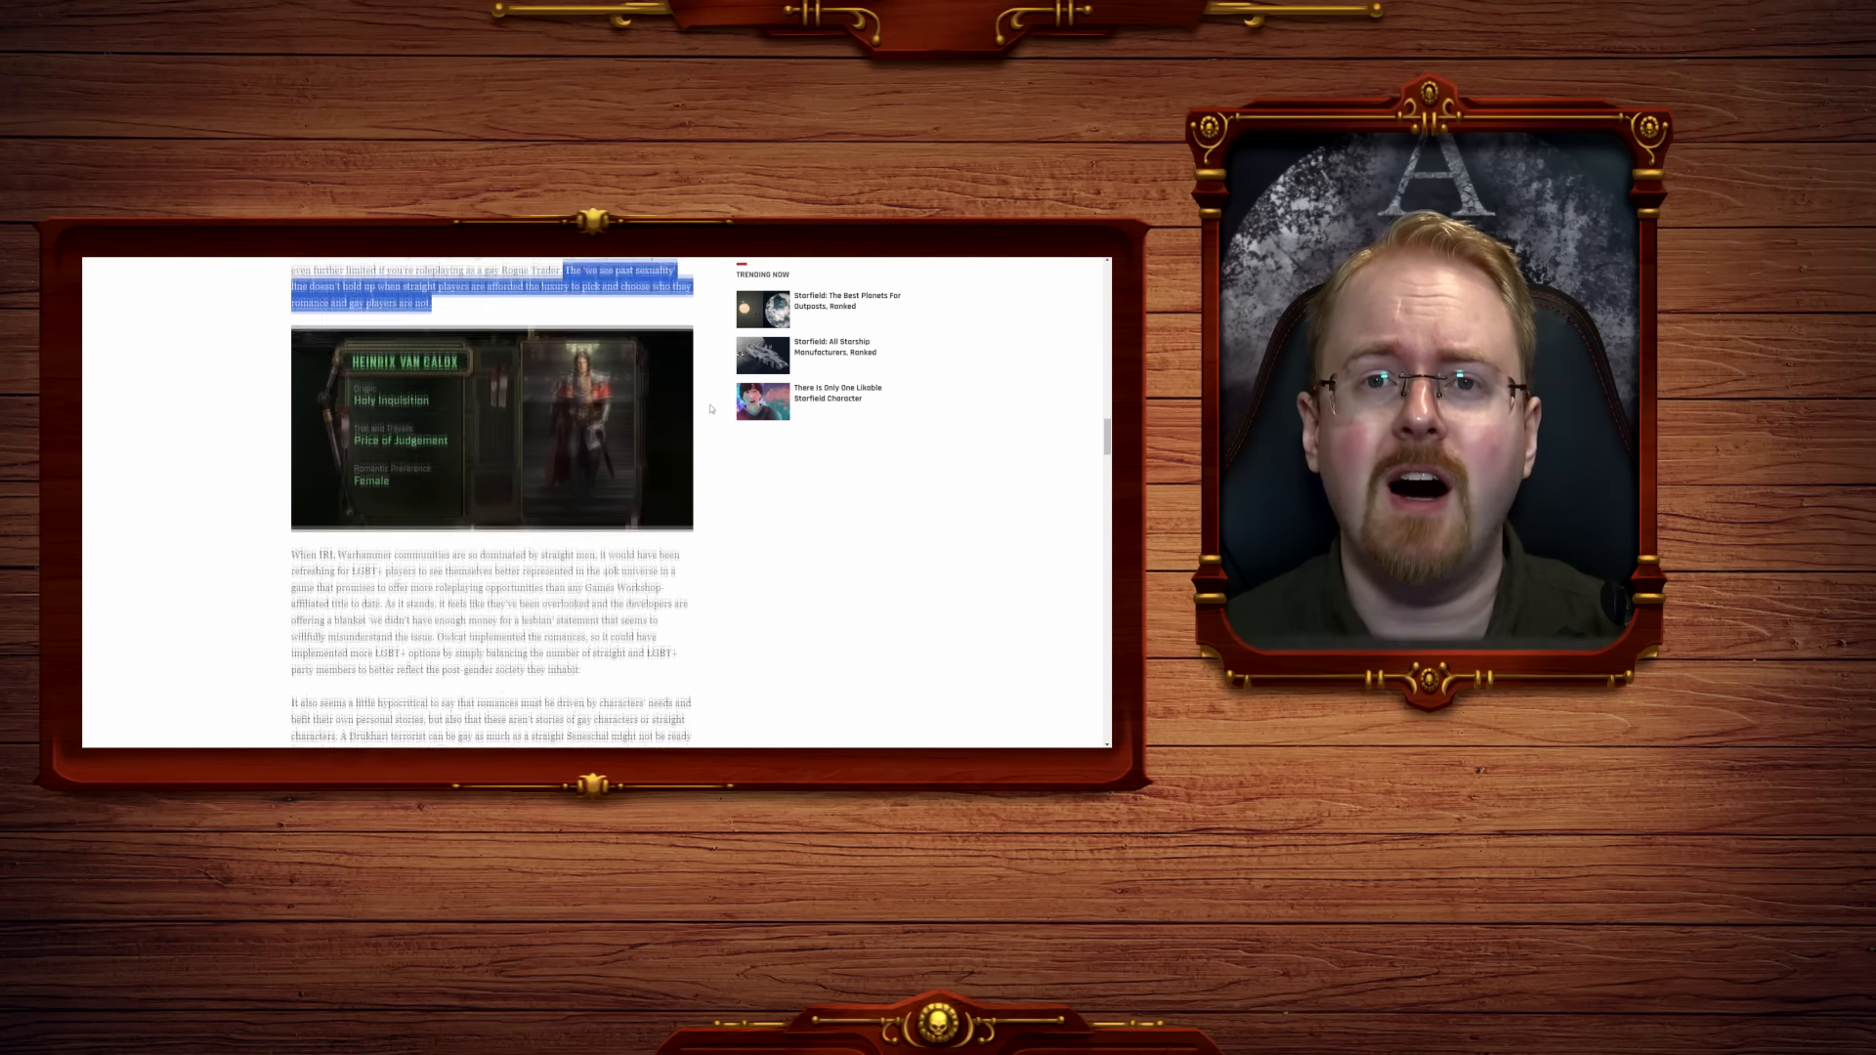
scroll("down", 3)
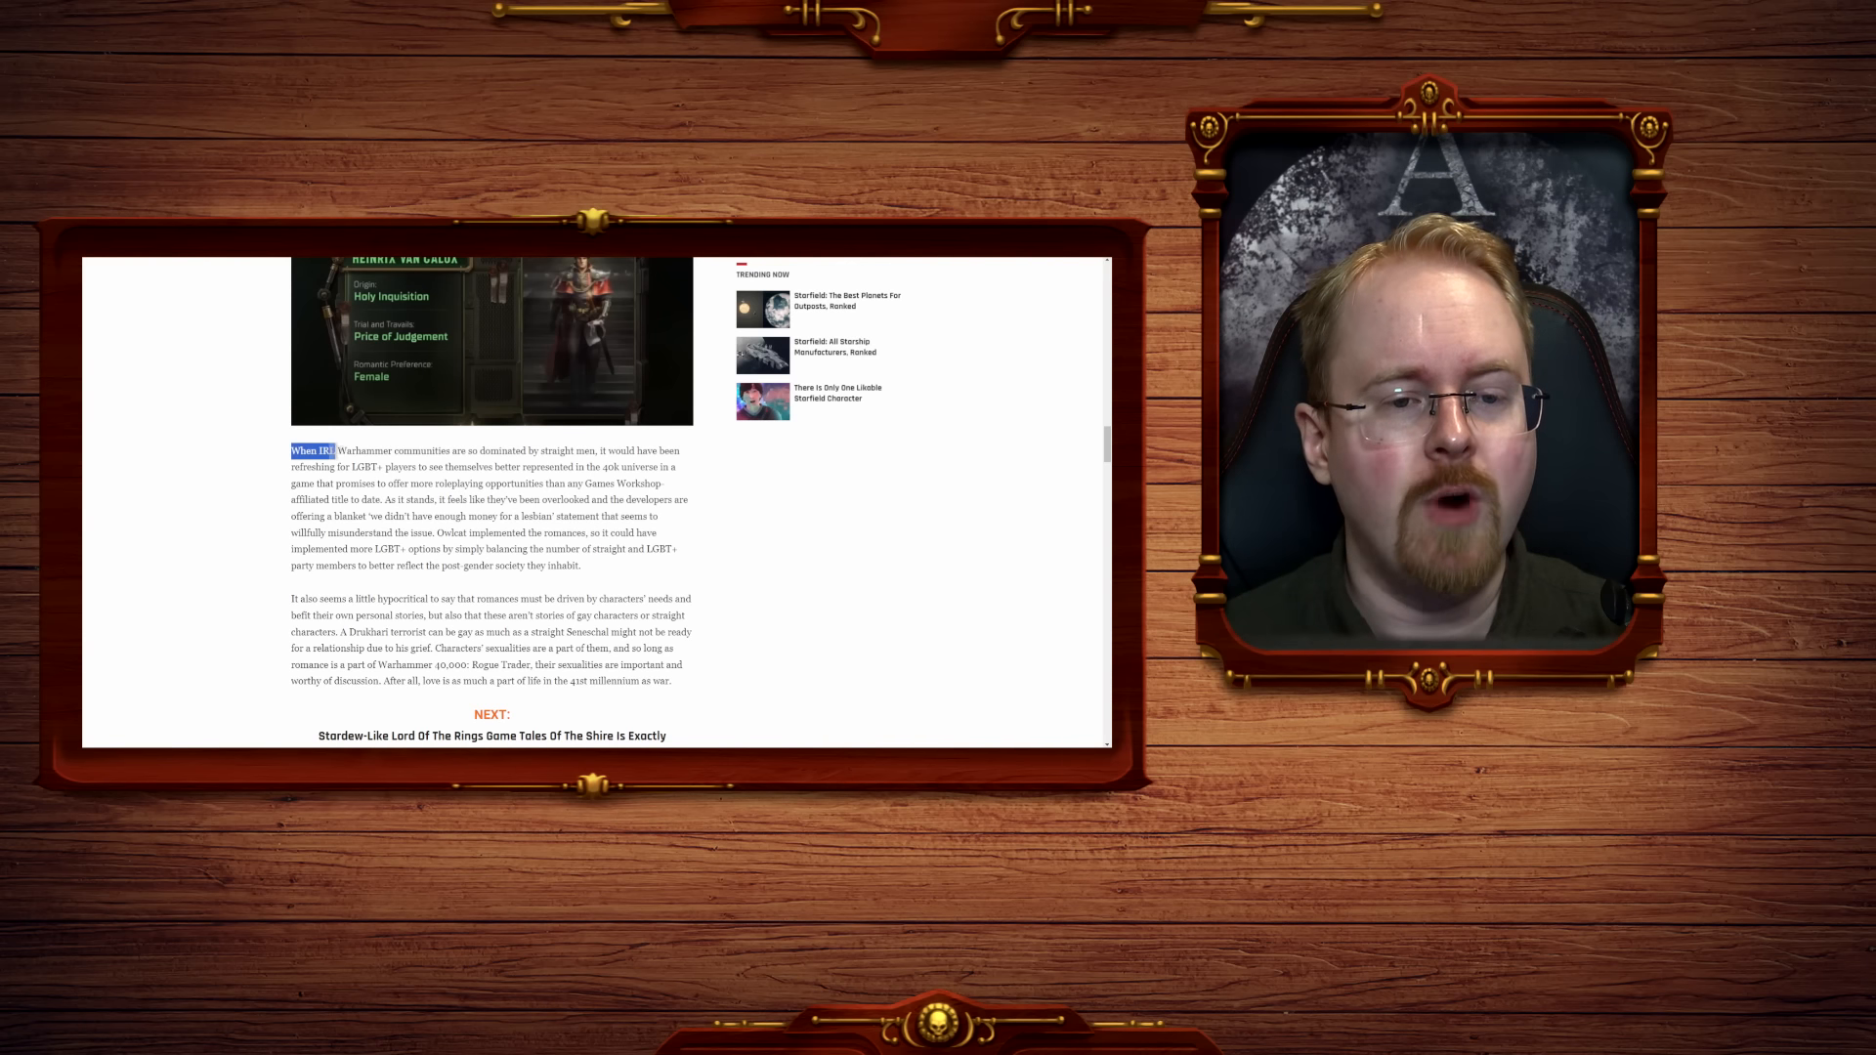
Highlight the paragraph on IRL Warhammer communities dominated by straight men and the following lines.
left_click_drag(291, 449, 598, 449)
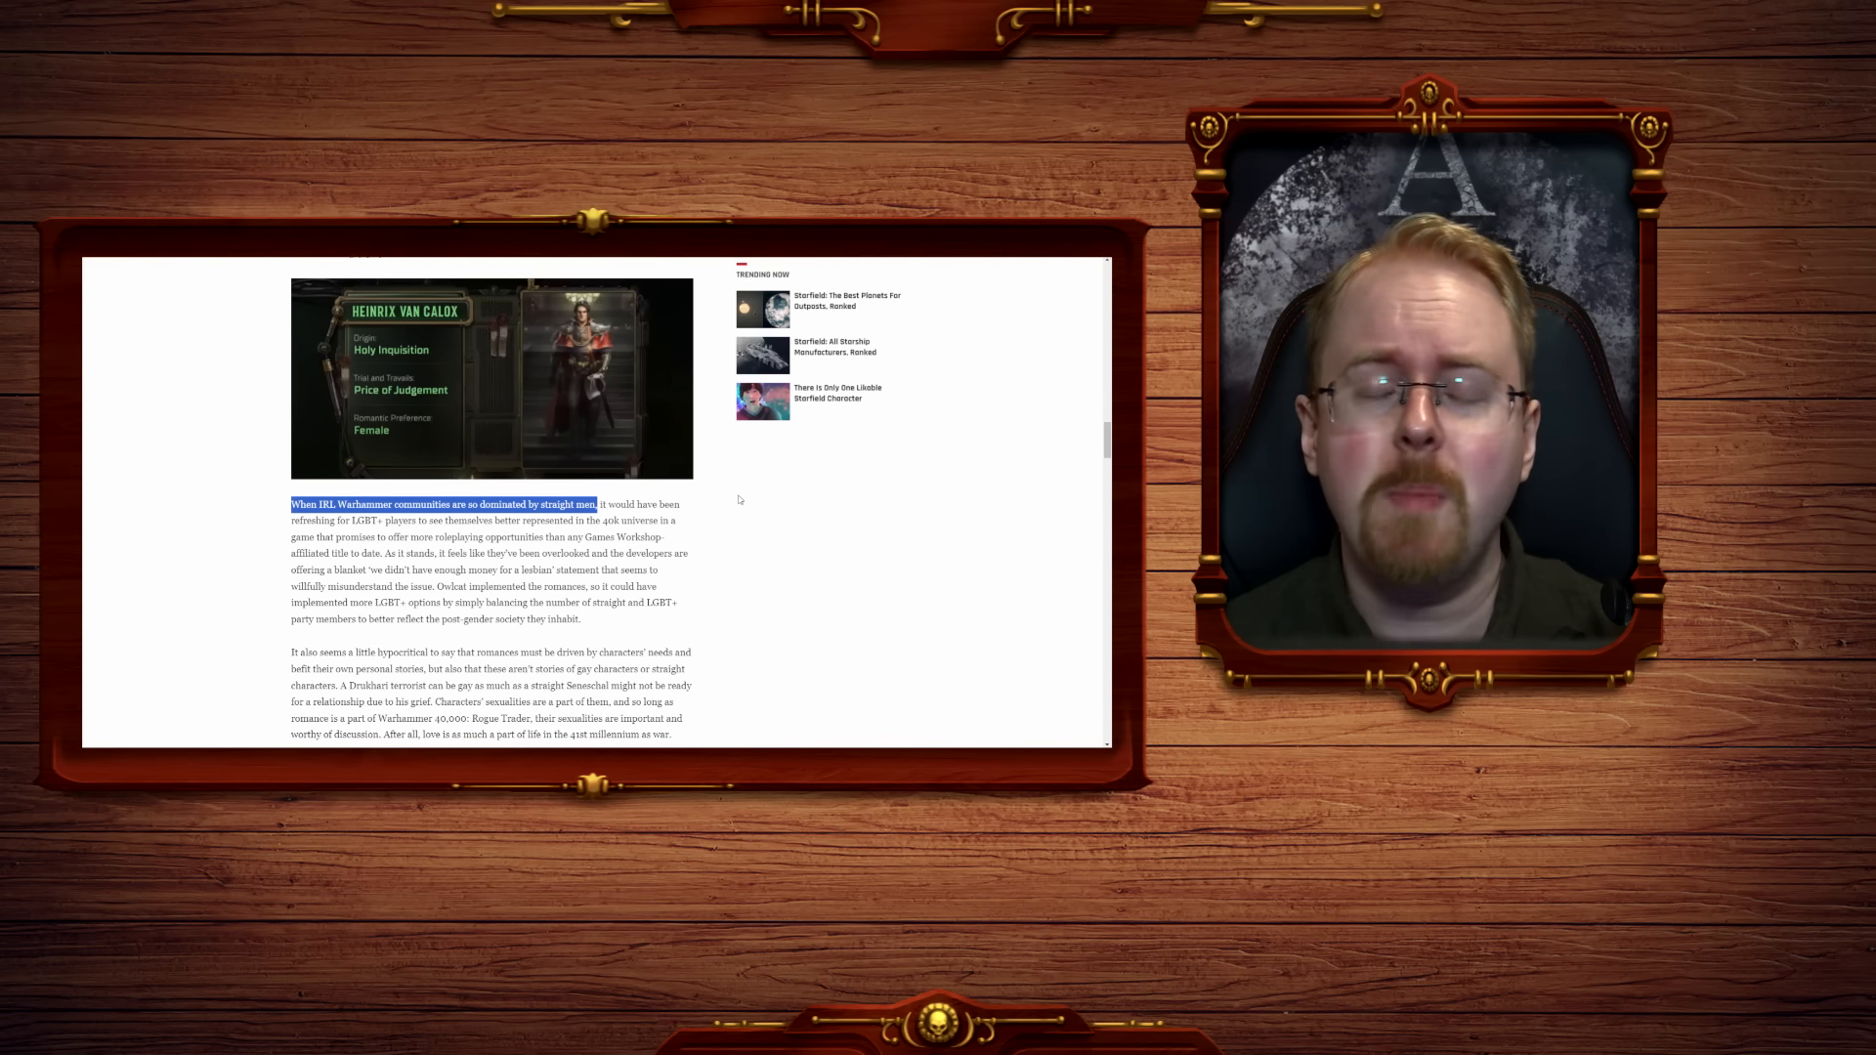
scroll("down", 3)
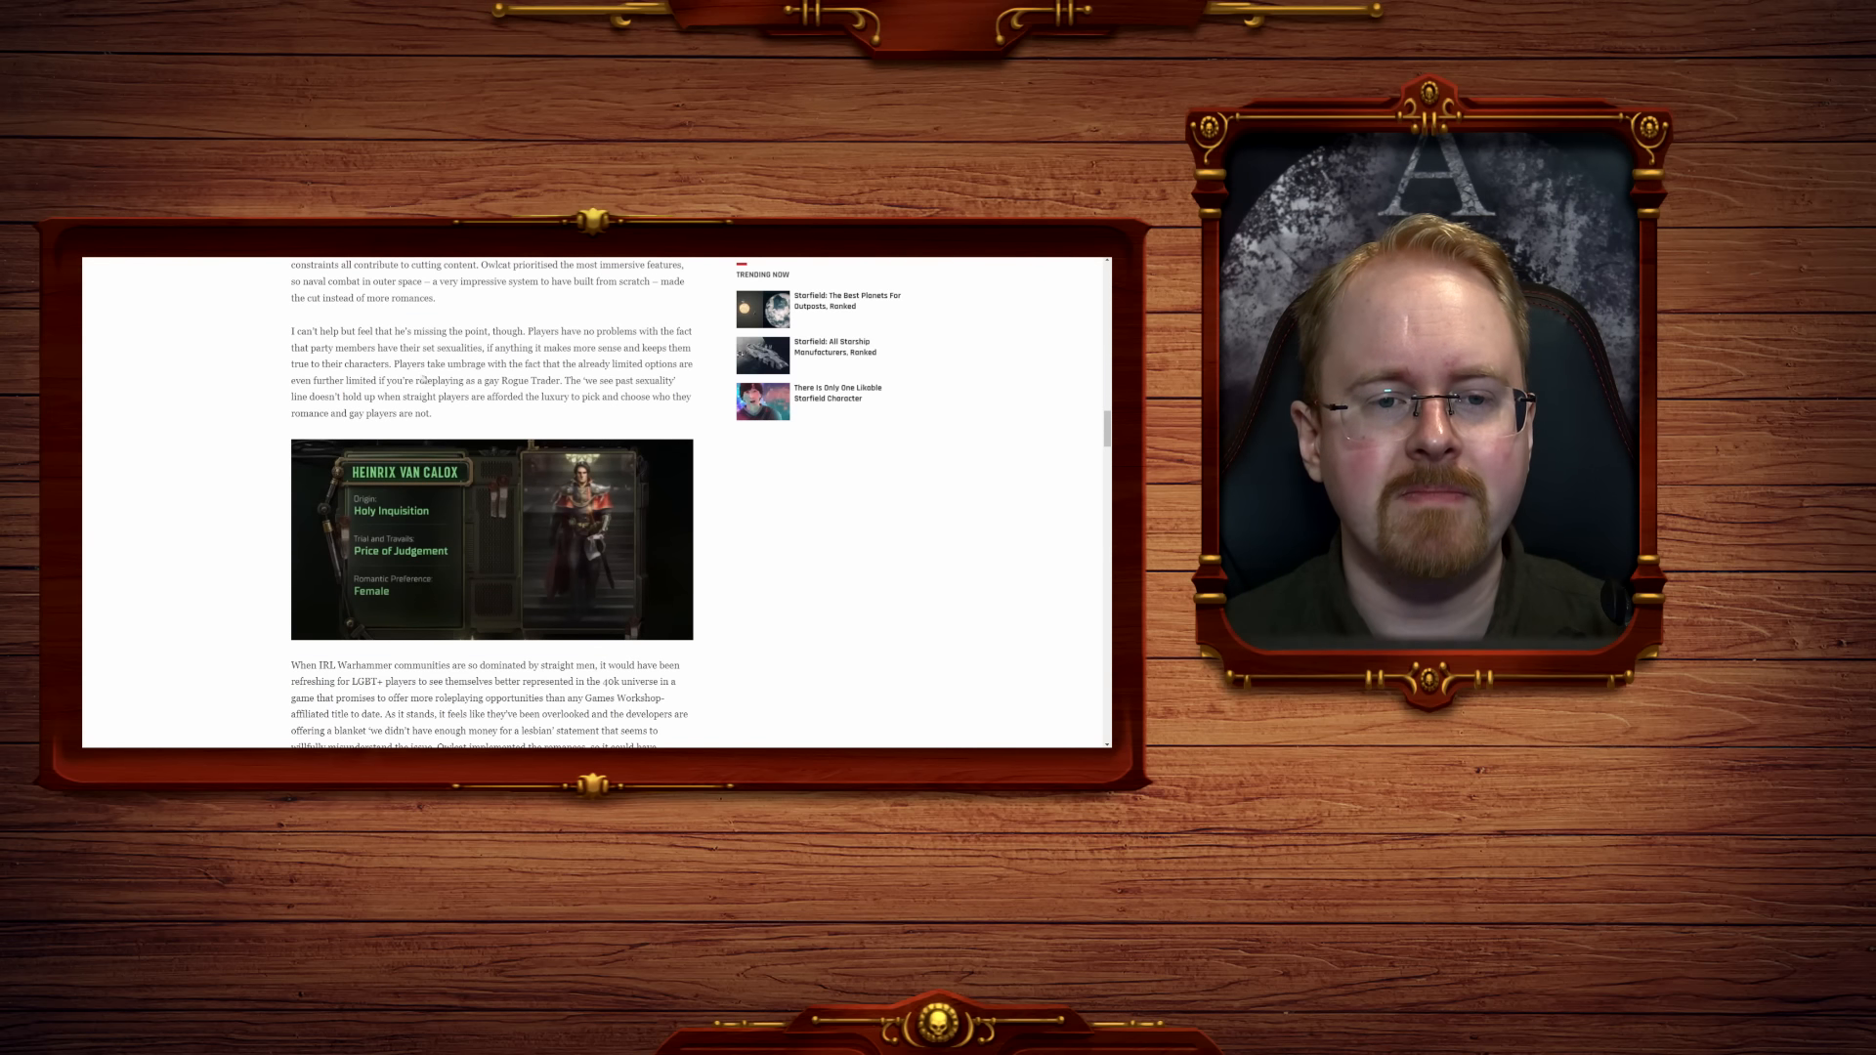
left_click_drag(432, 348, 598, 396)
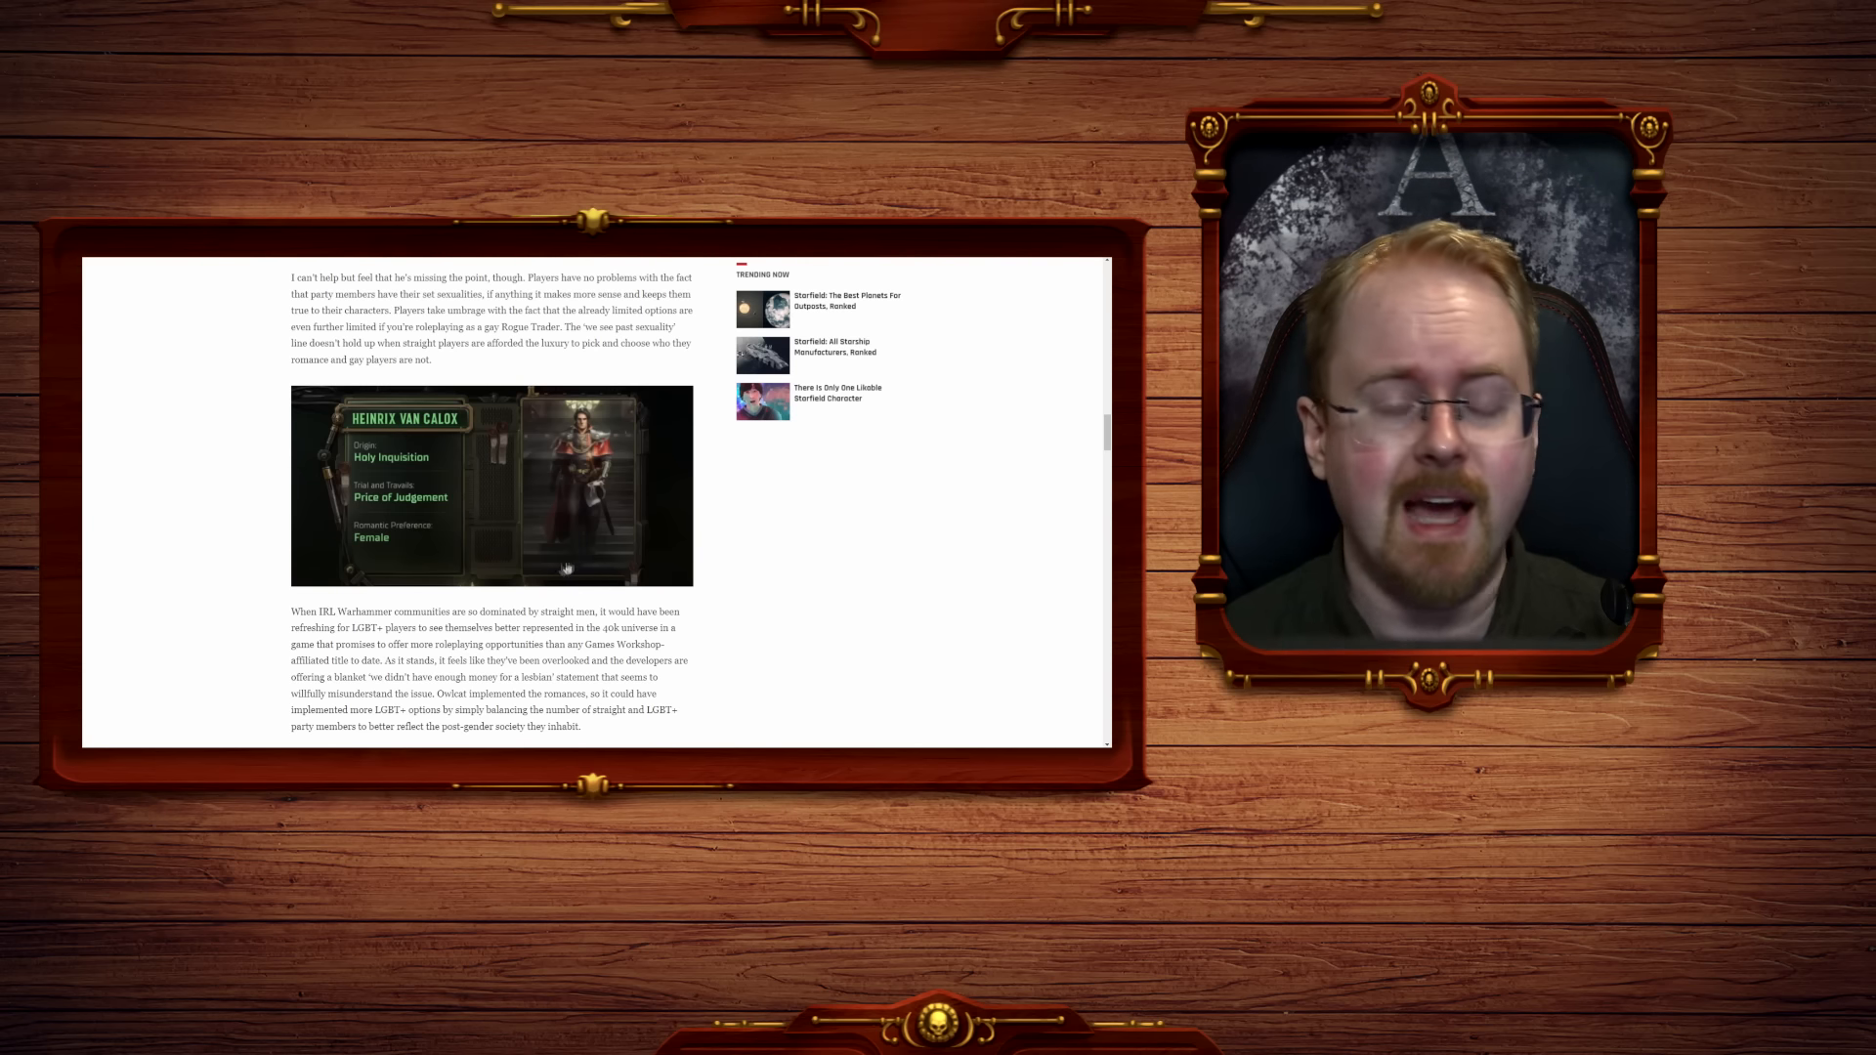
left_click_drag(292, 612, 574, 612)
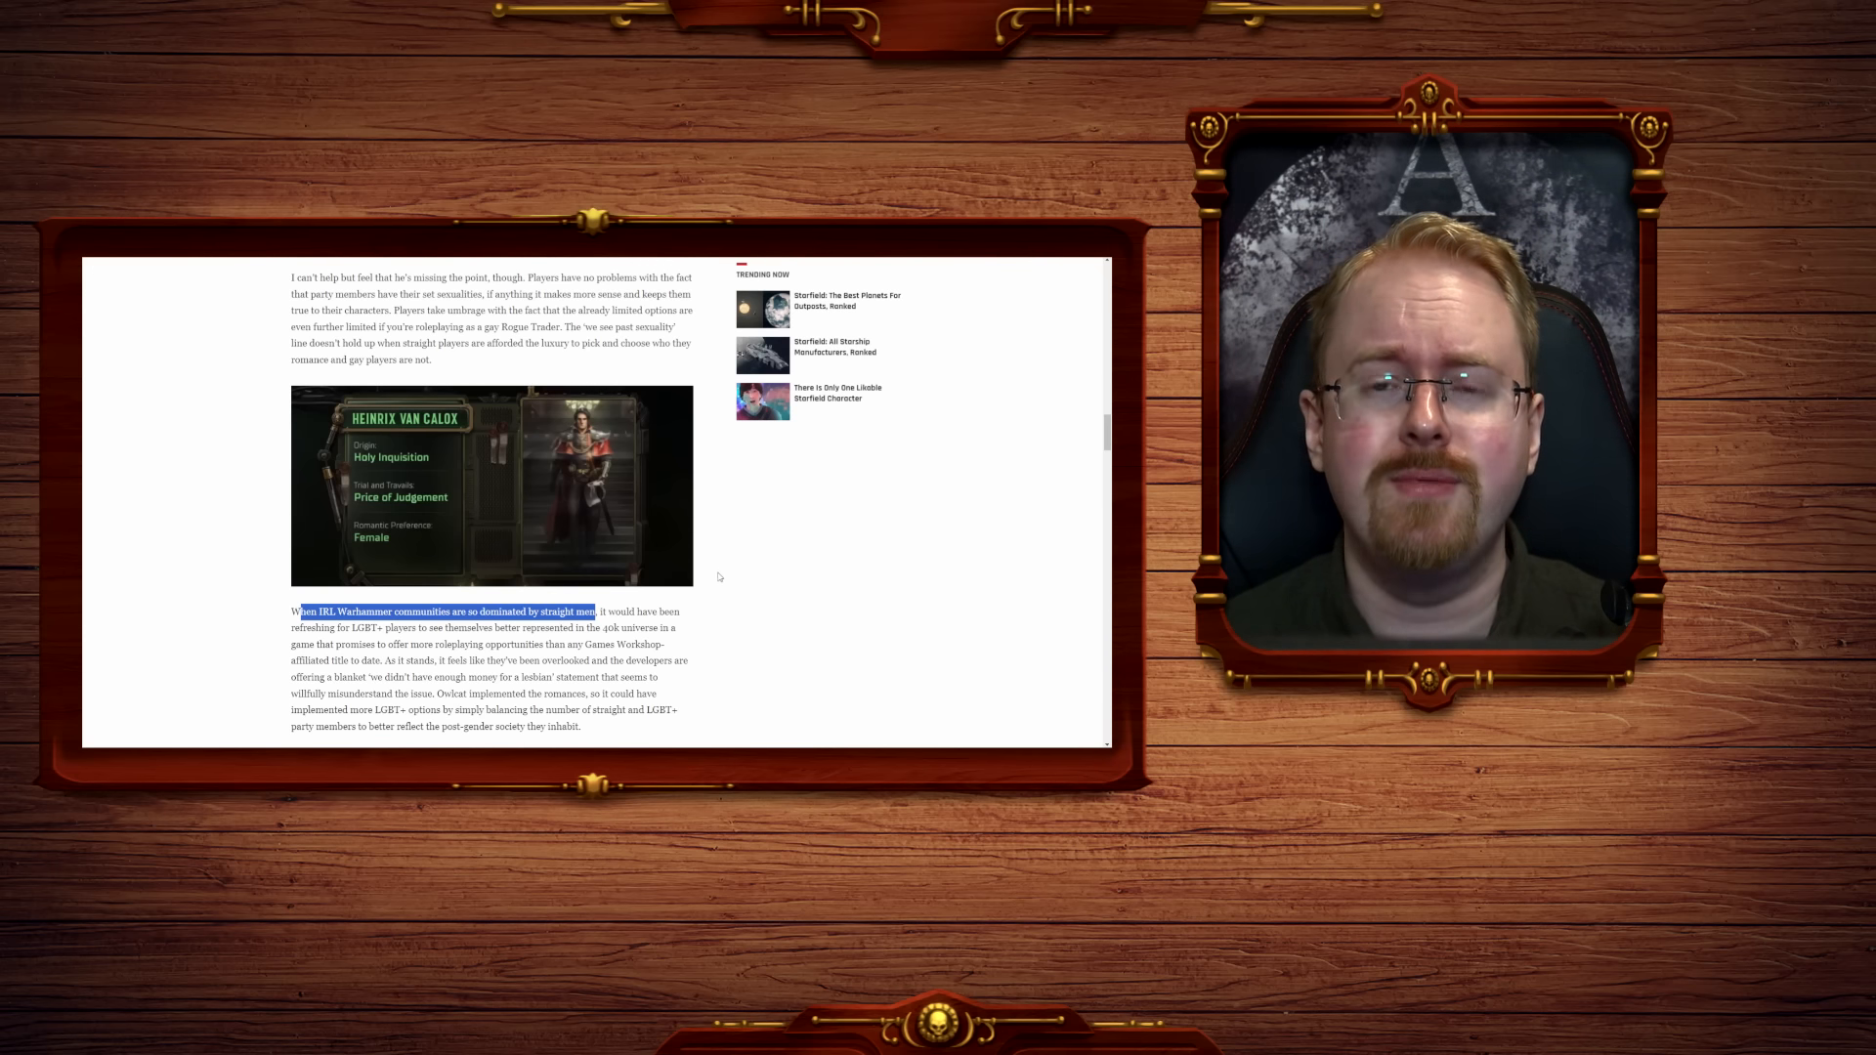
scroll("down", 3)
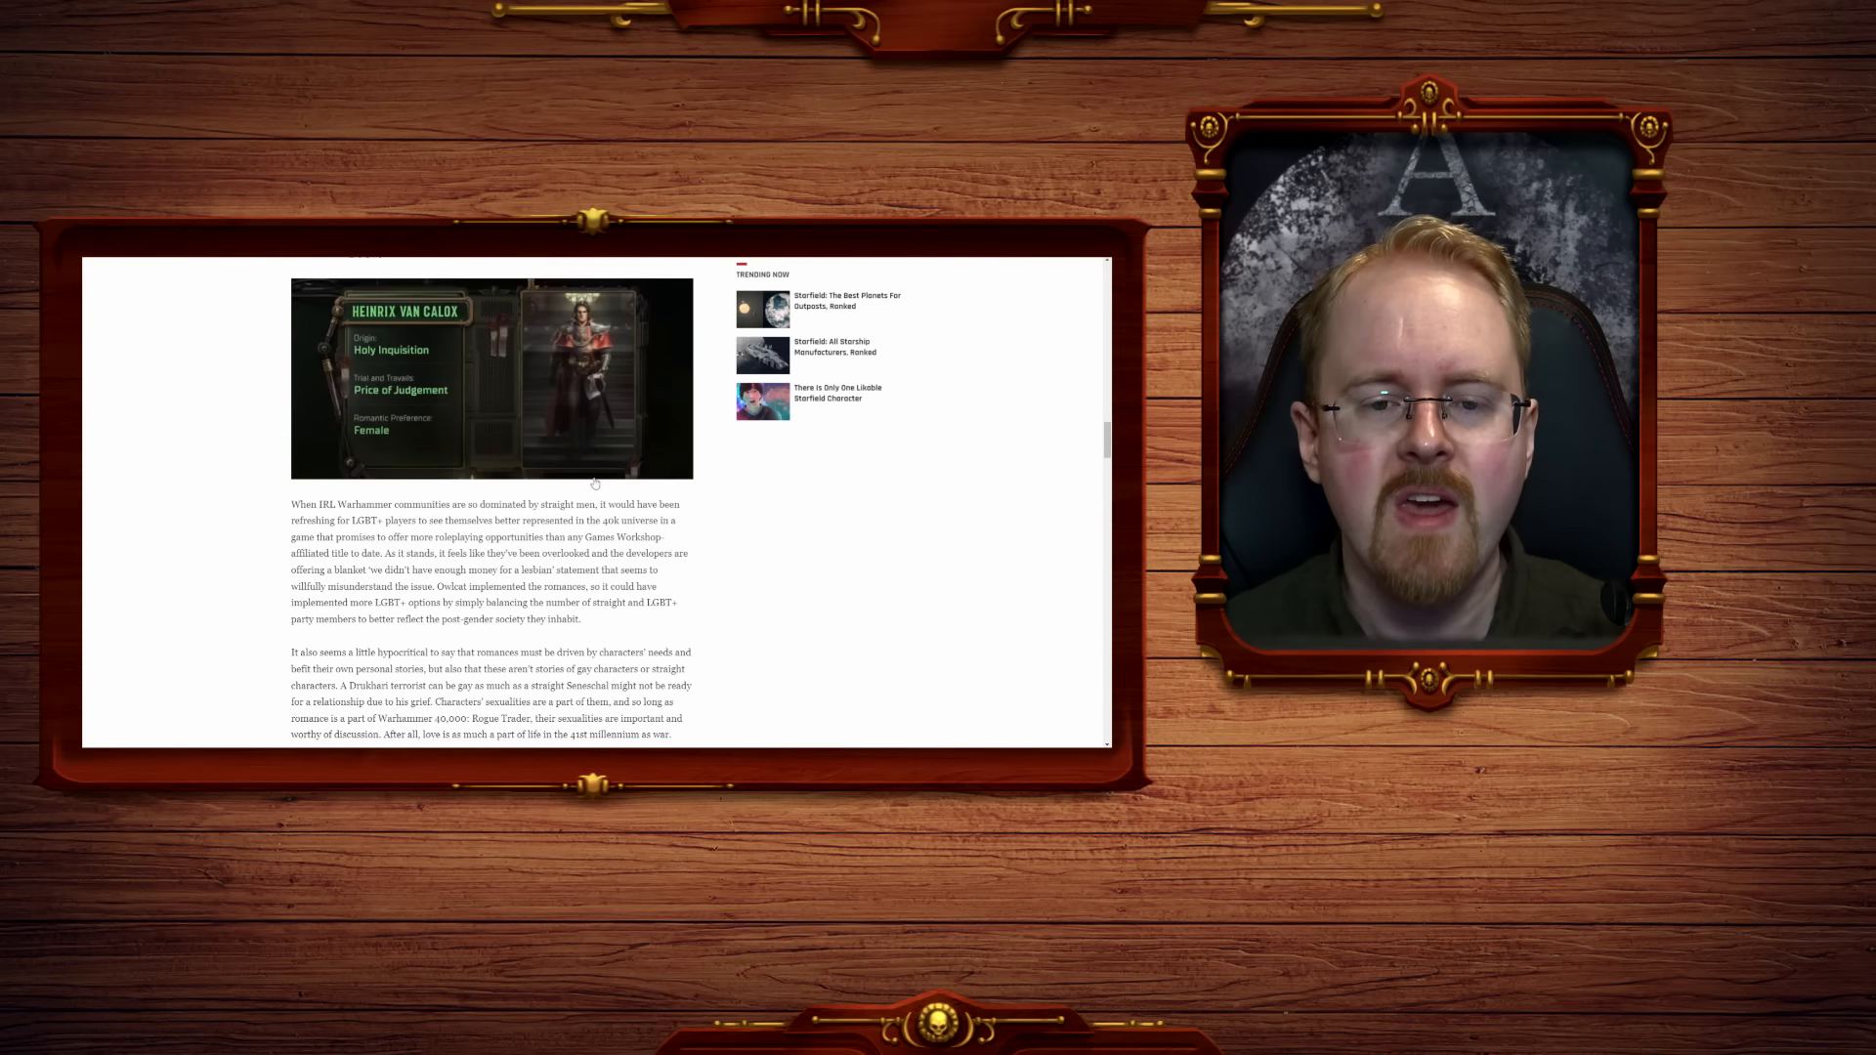
Highlight the 'it would have been refreshing for LGBT+ players' sentence and move on to the closing paragraphs.
left_click_drag(600, 504, 381, 520)
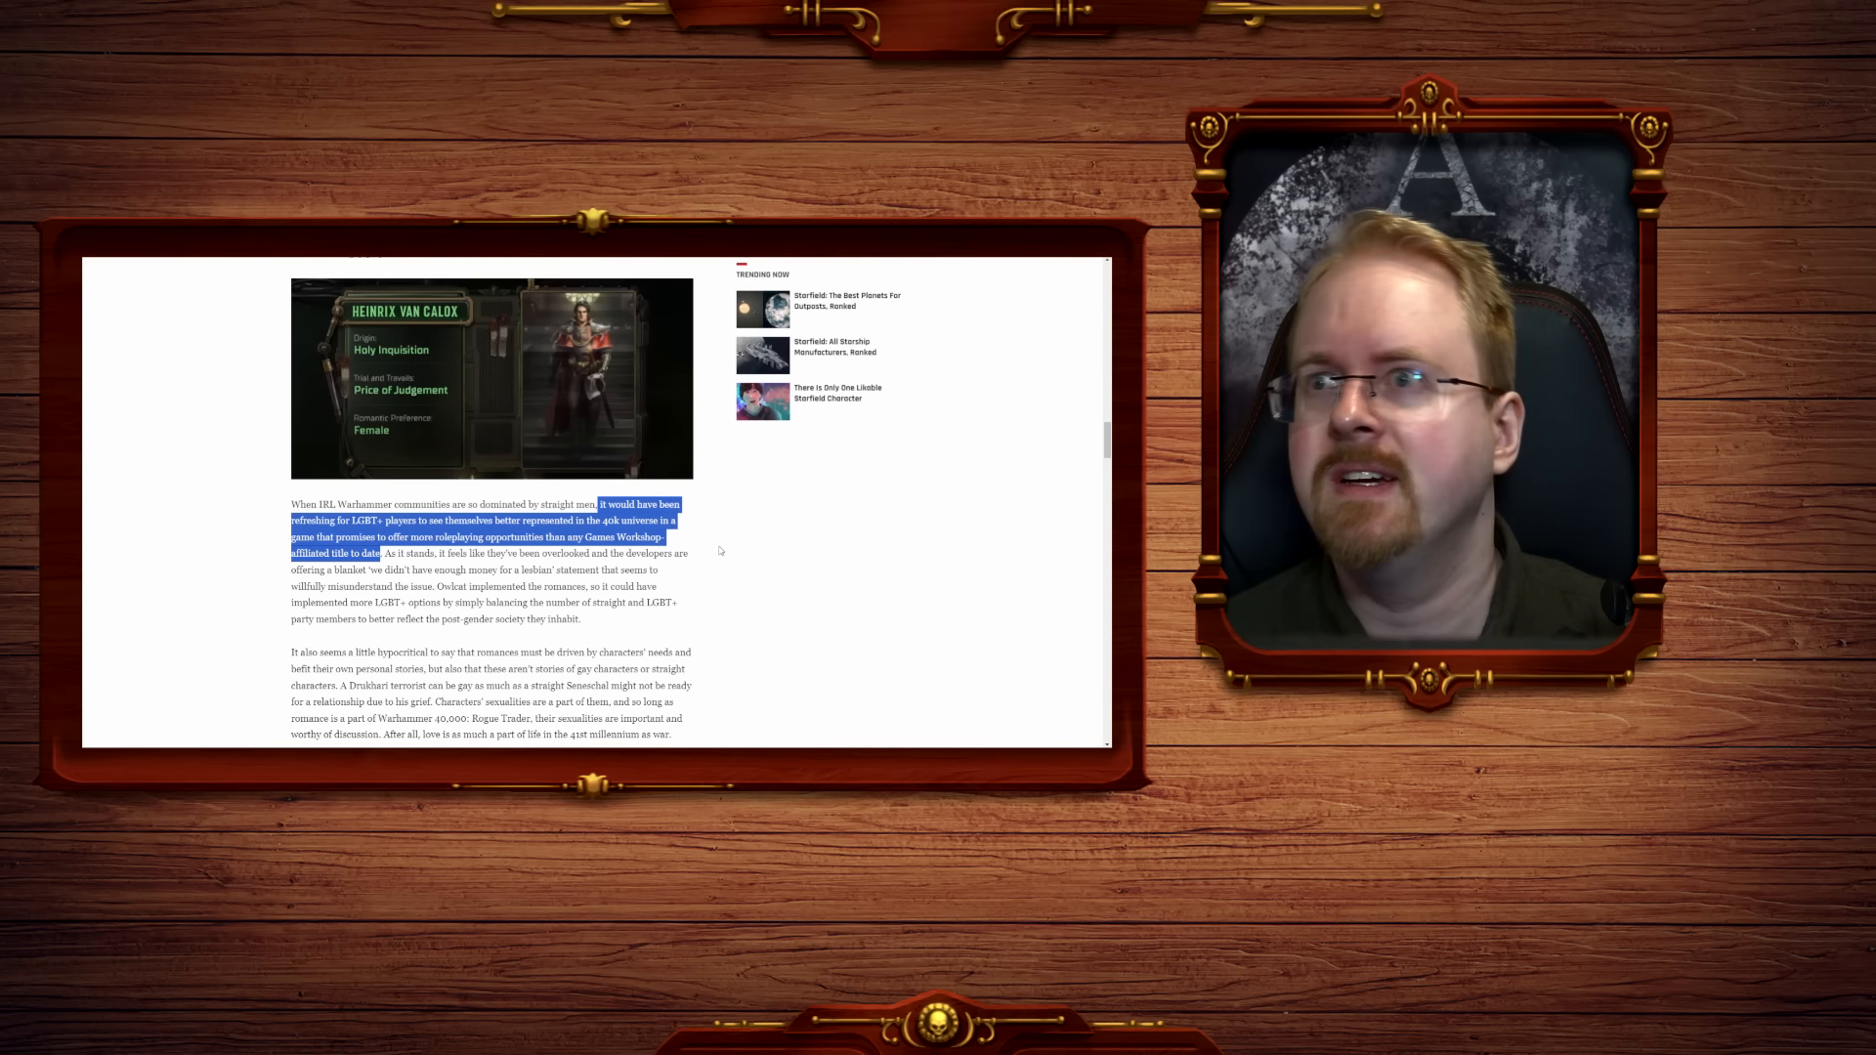
scroll("down", 3)
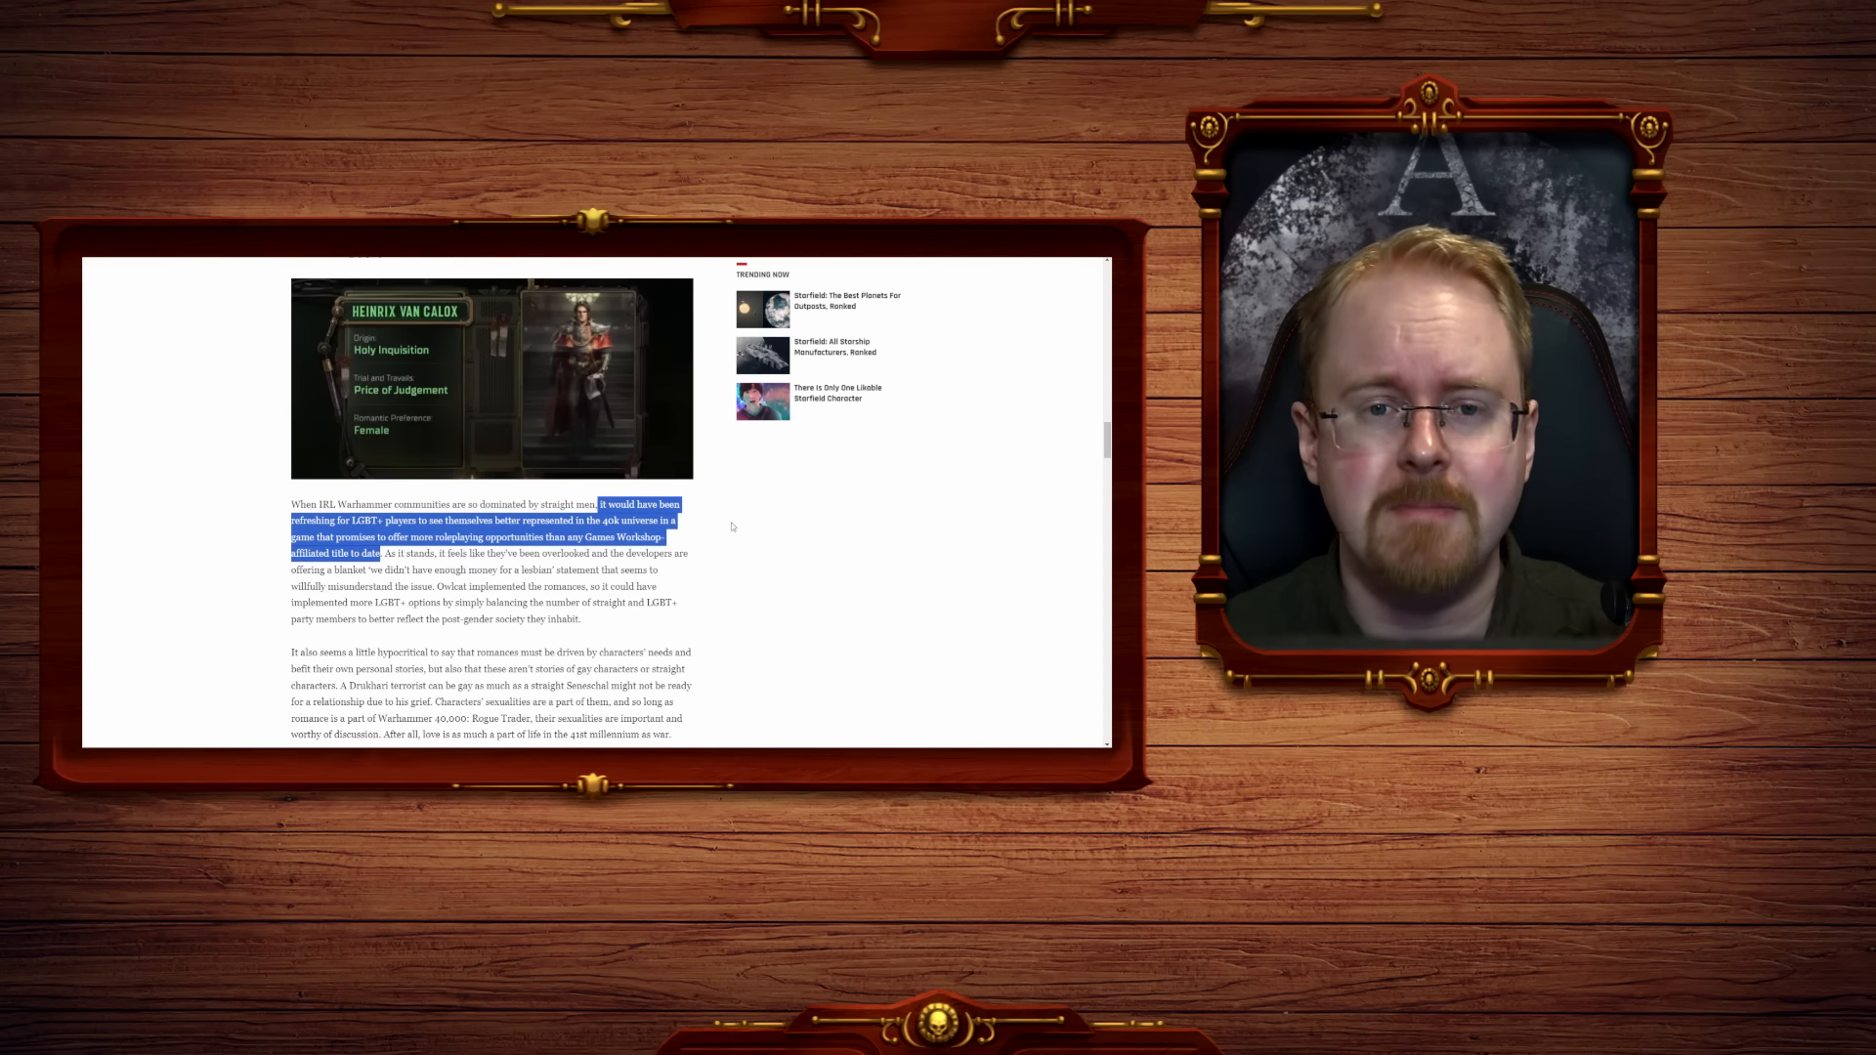
scroll("down", 3)
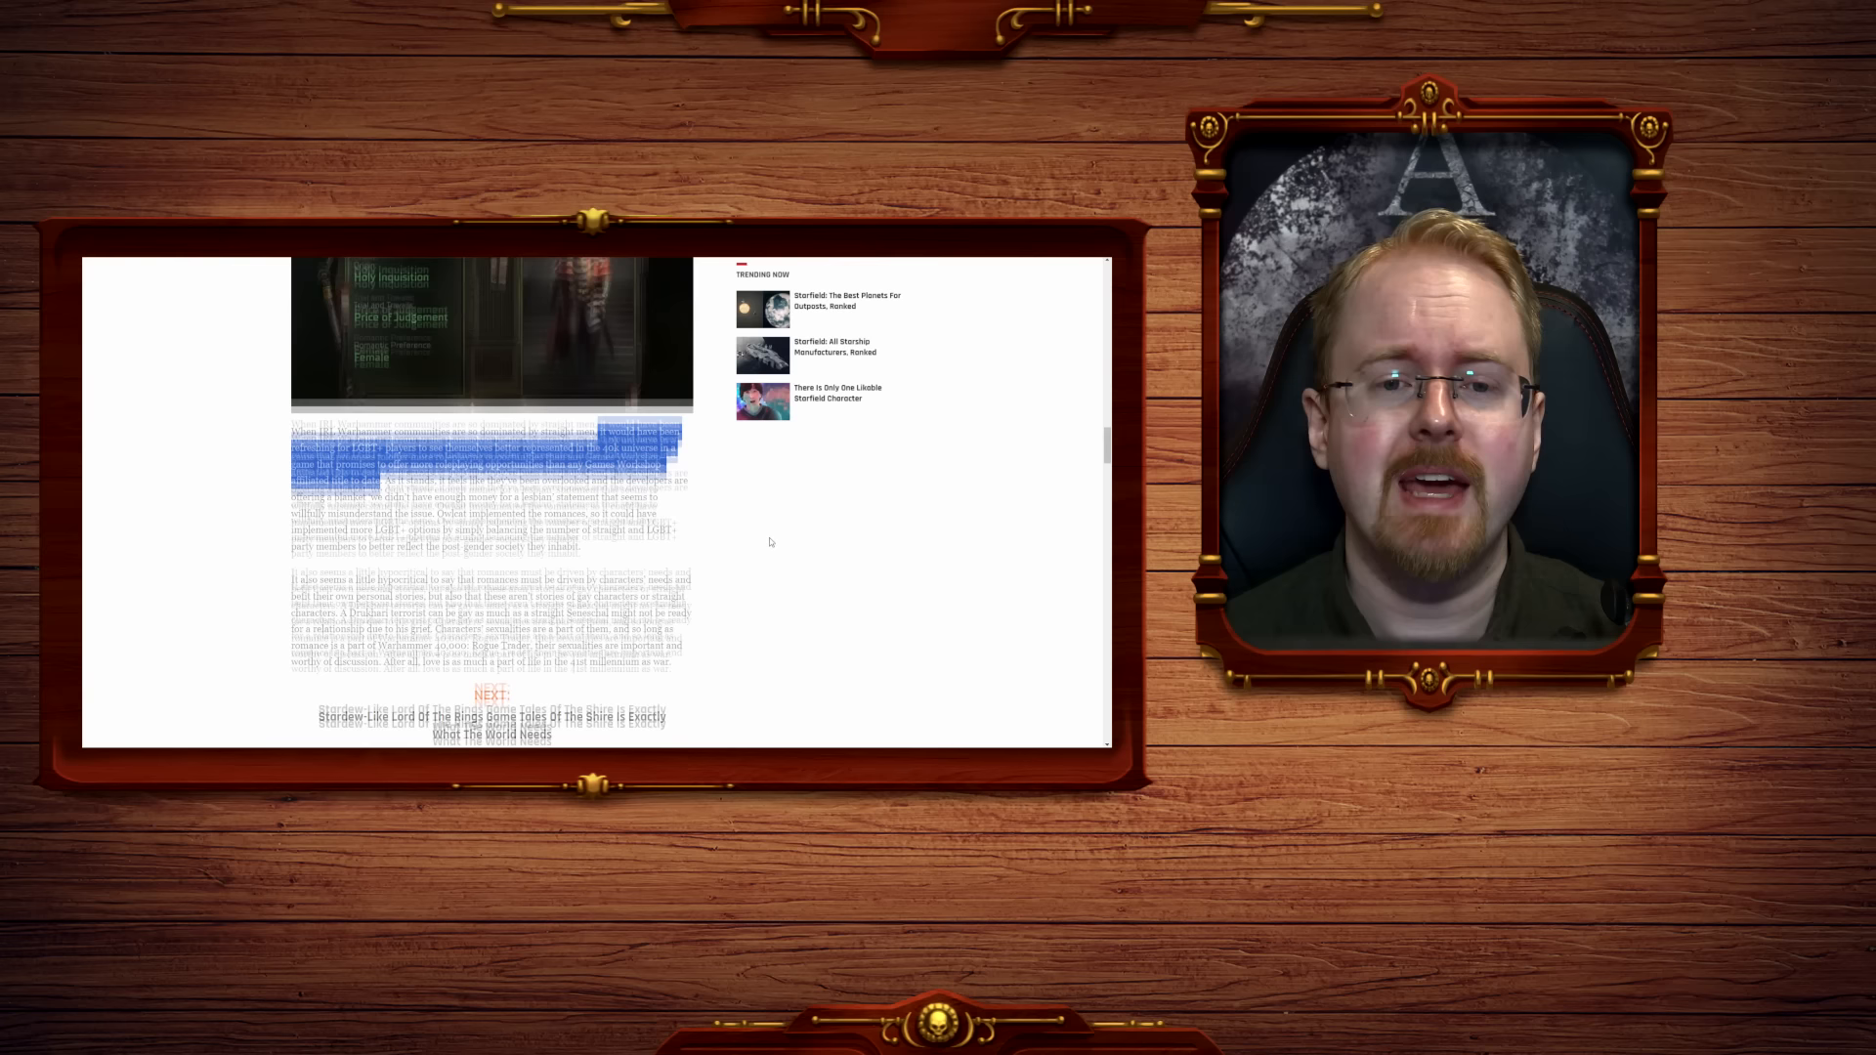
Highlight the 'As it stands, it feels like they've been overlooked' sentence and bring the 'Next' link into view.
scroll("down", 3)
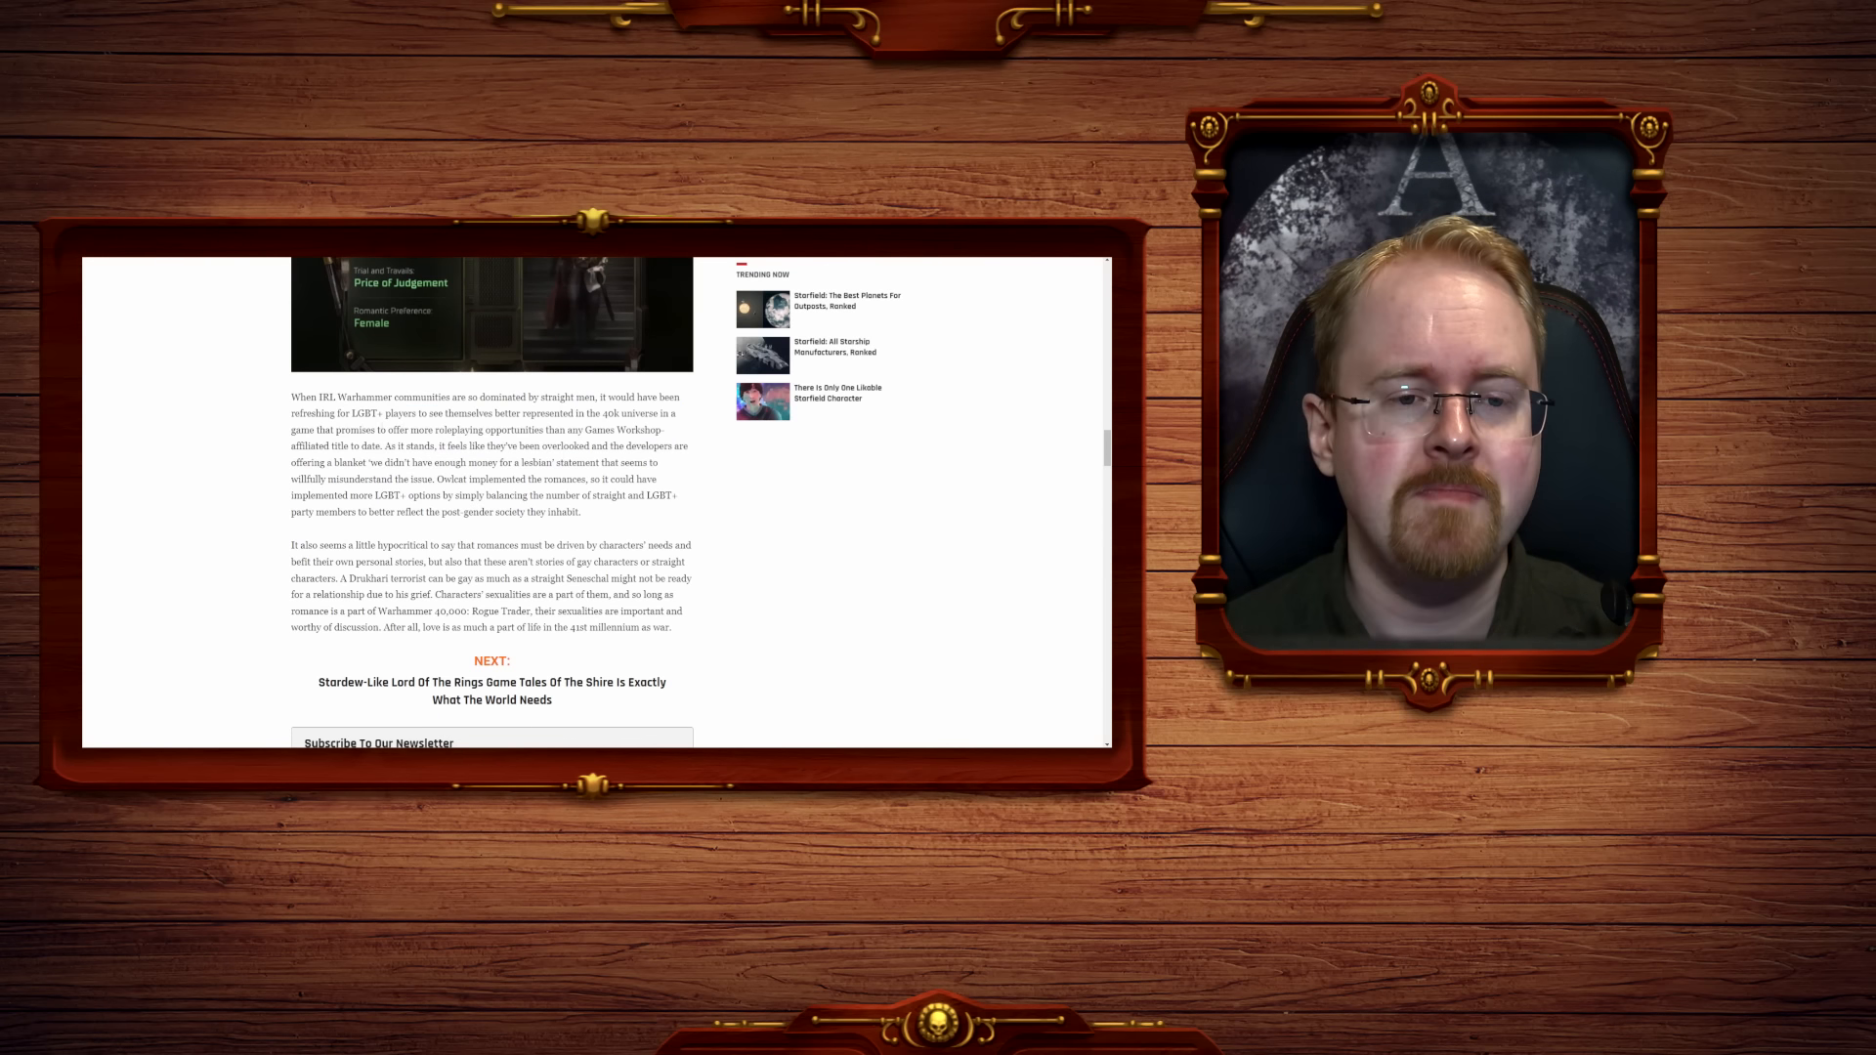
left_click_drag(375, 446, 516, 445)
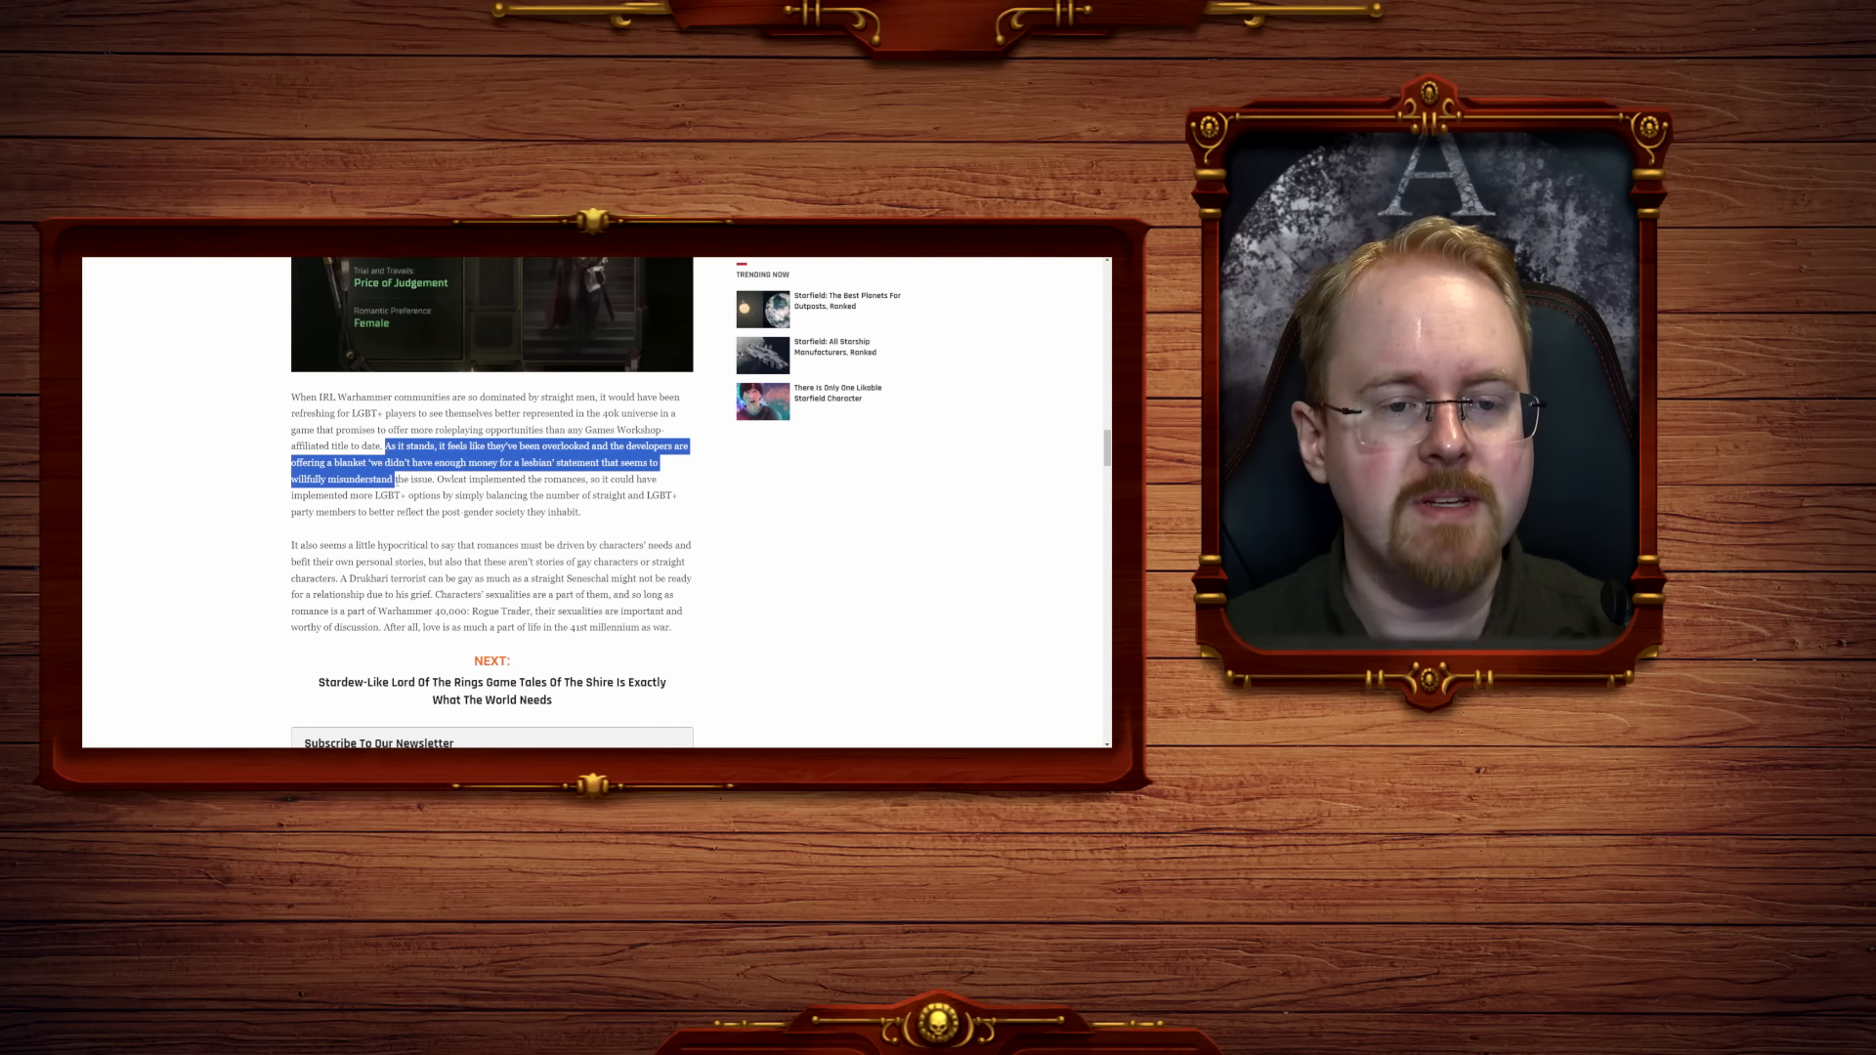
scroll("down", 3)
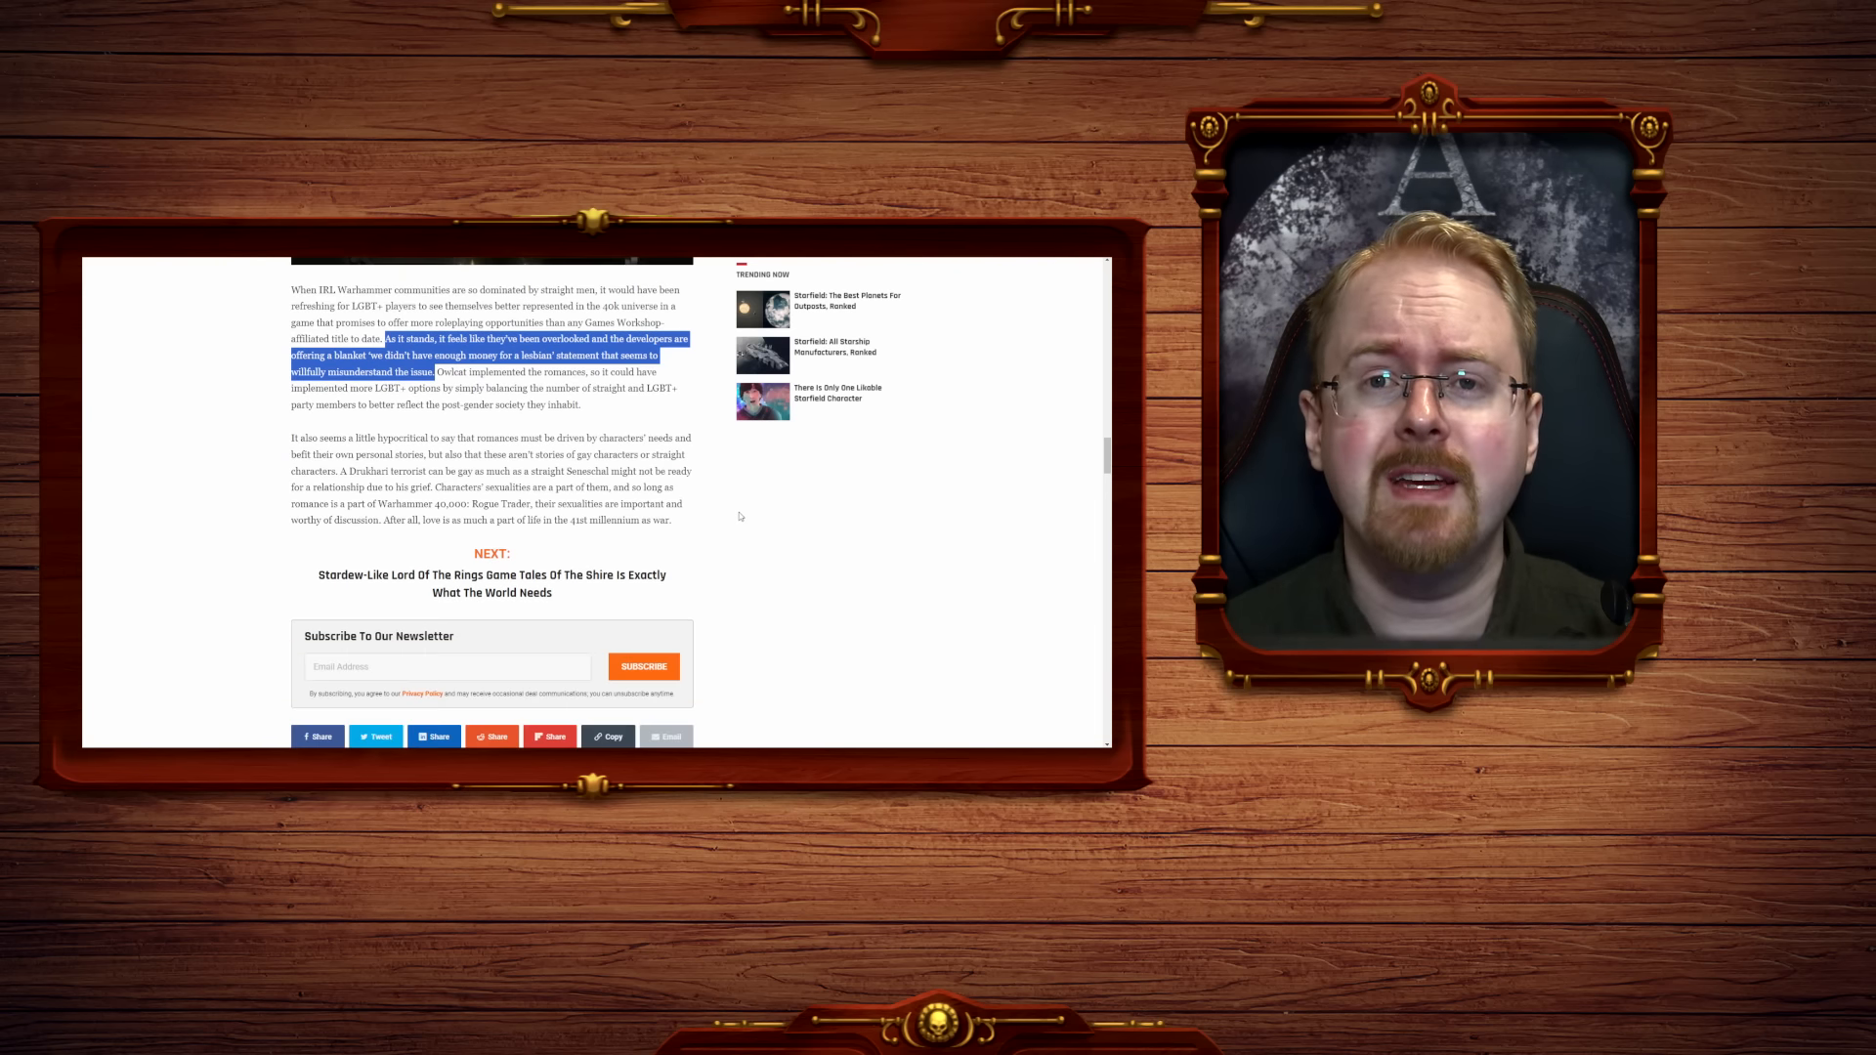
scroll("down", 3)
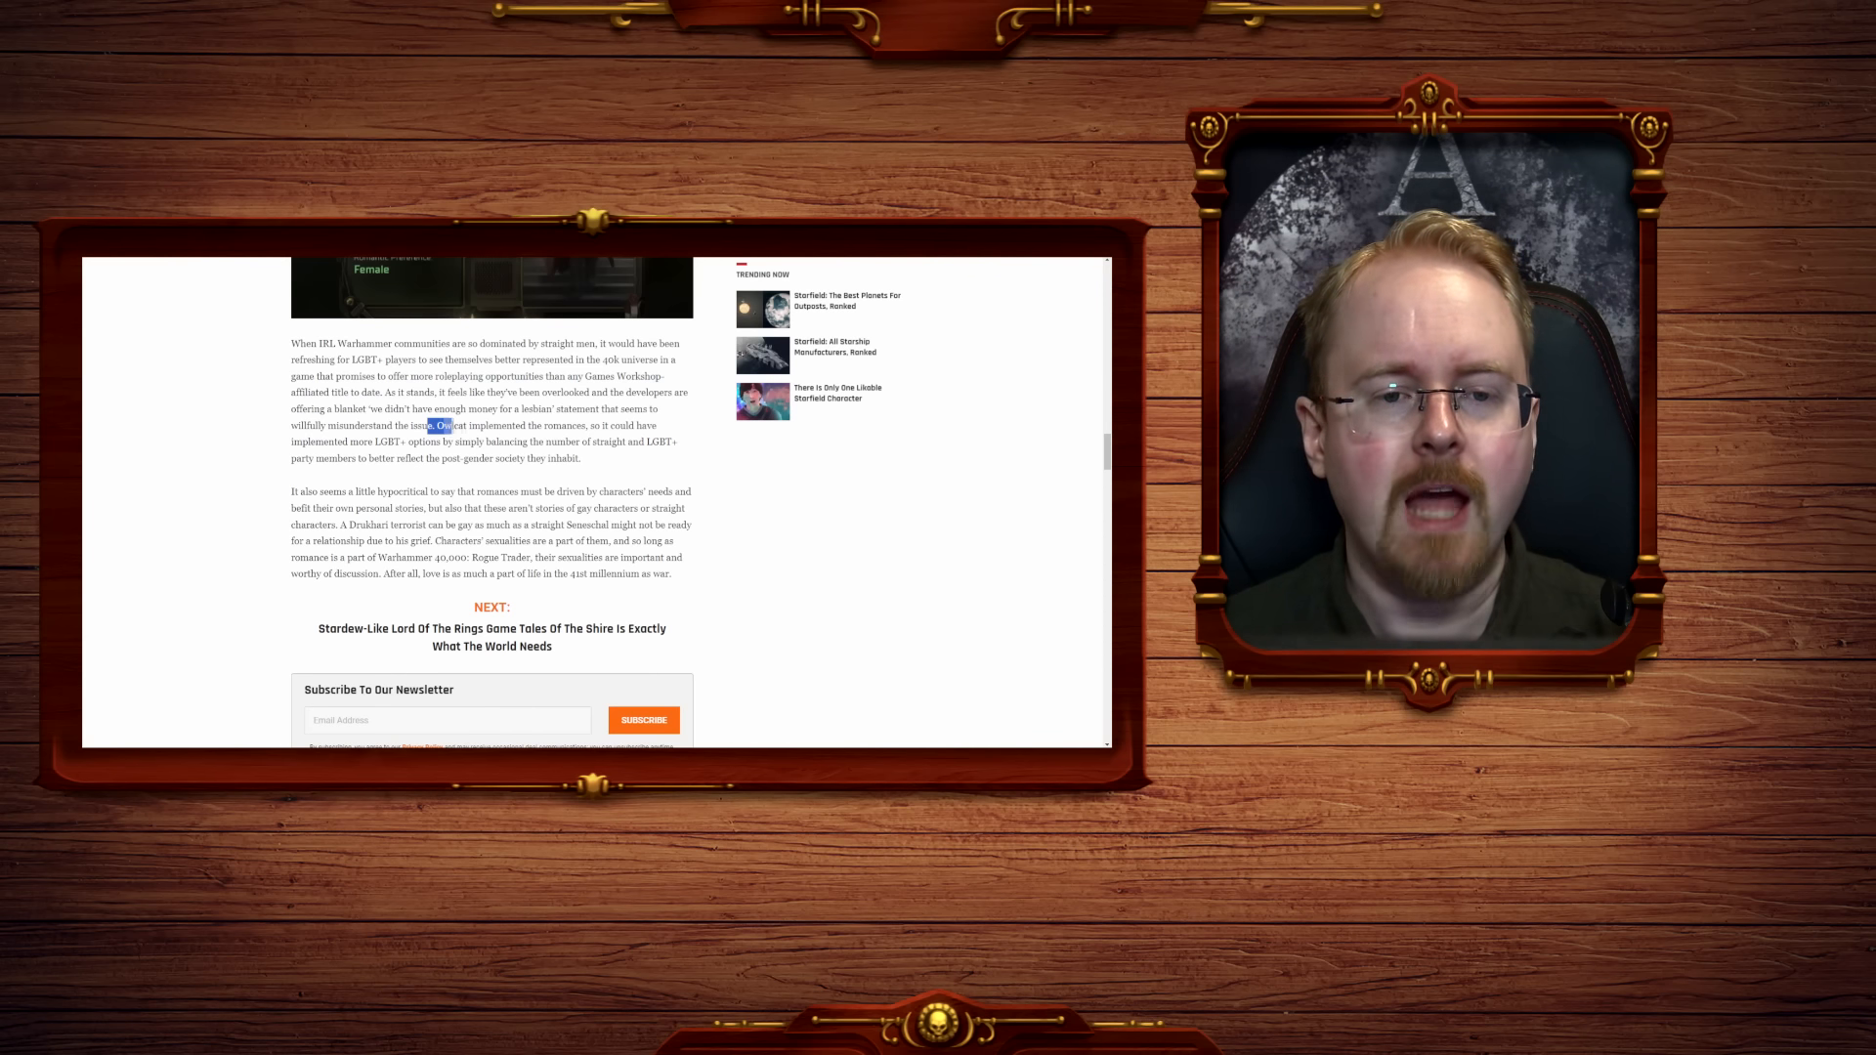
left_click_drag(430, 424, 373, 442)
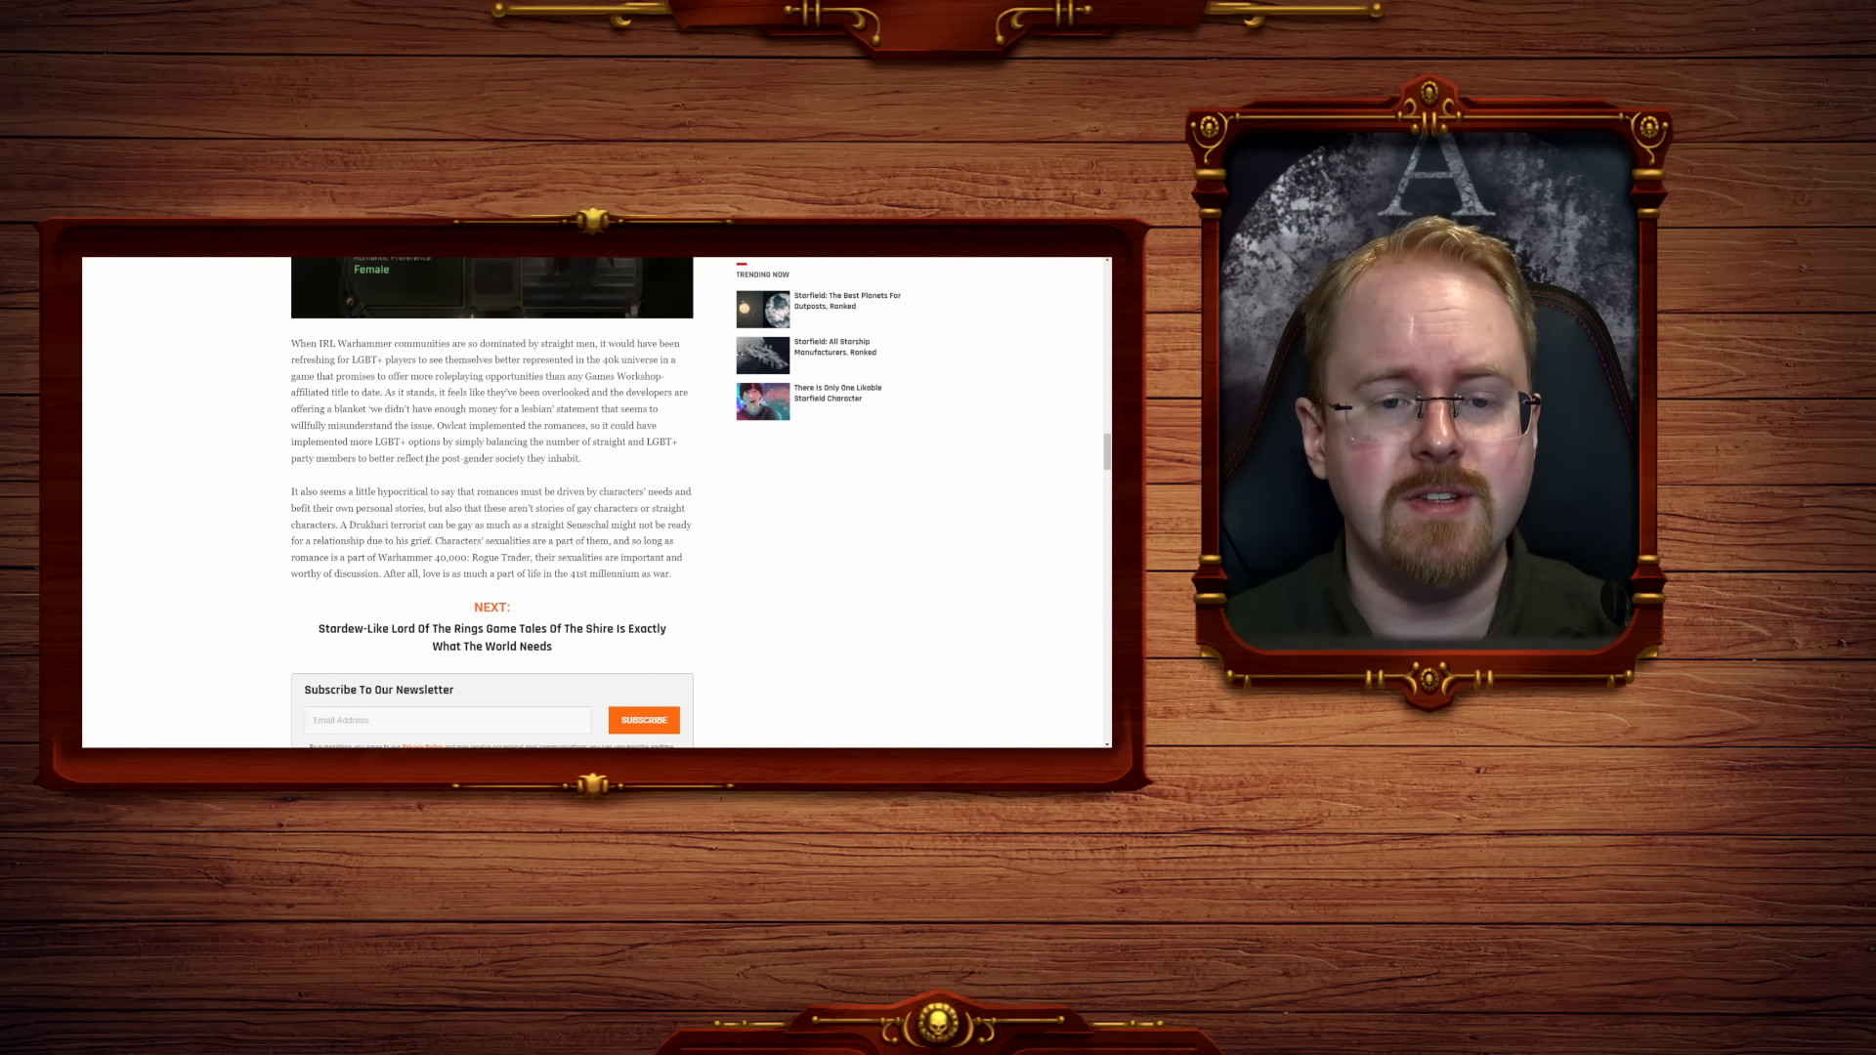
left_click_drag(424, 458, 581, 457)
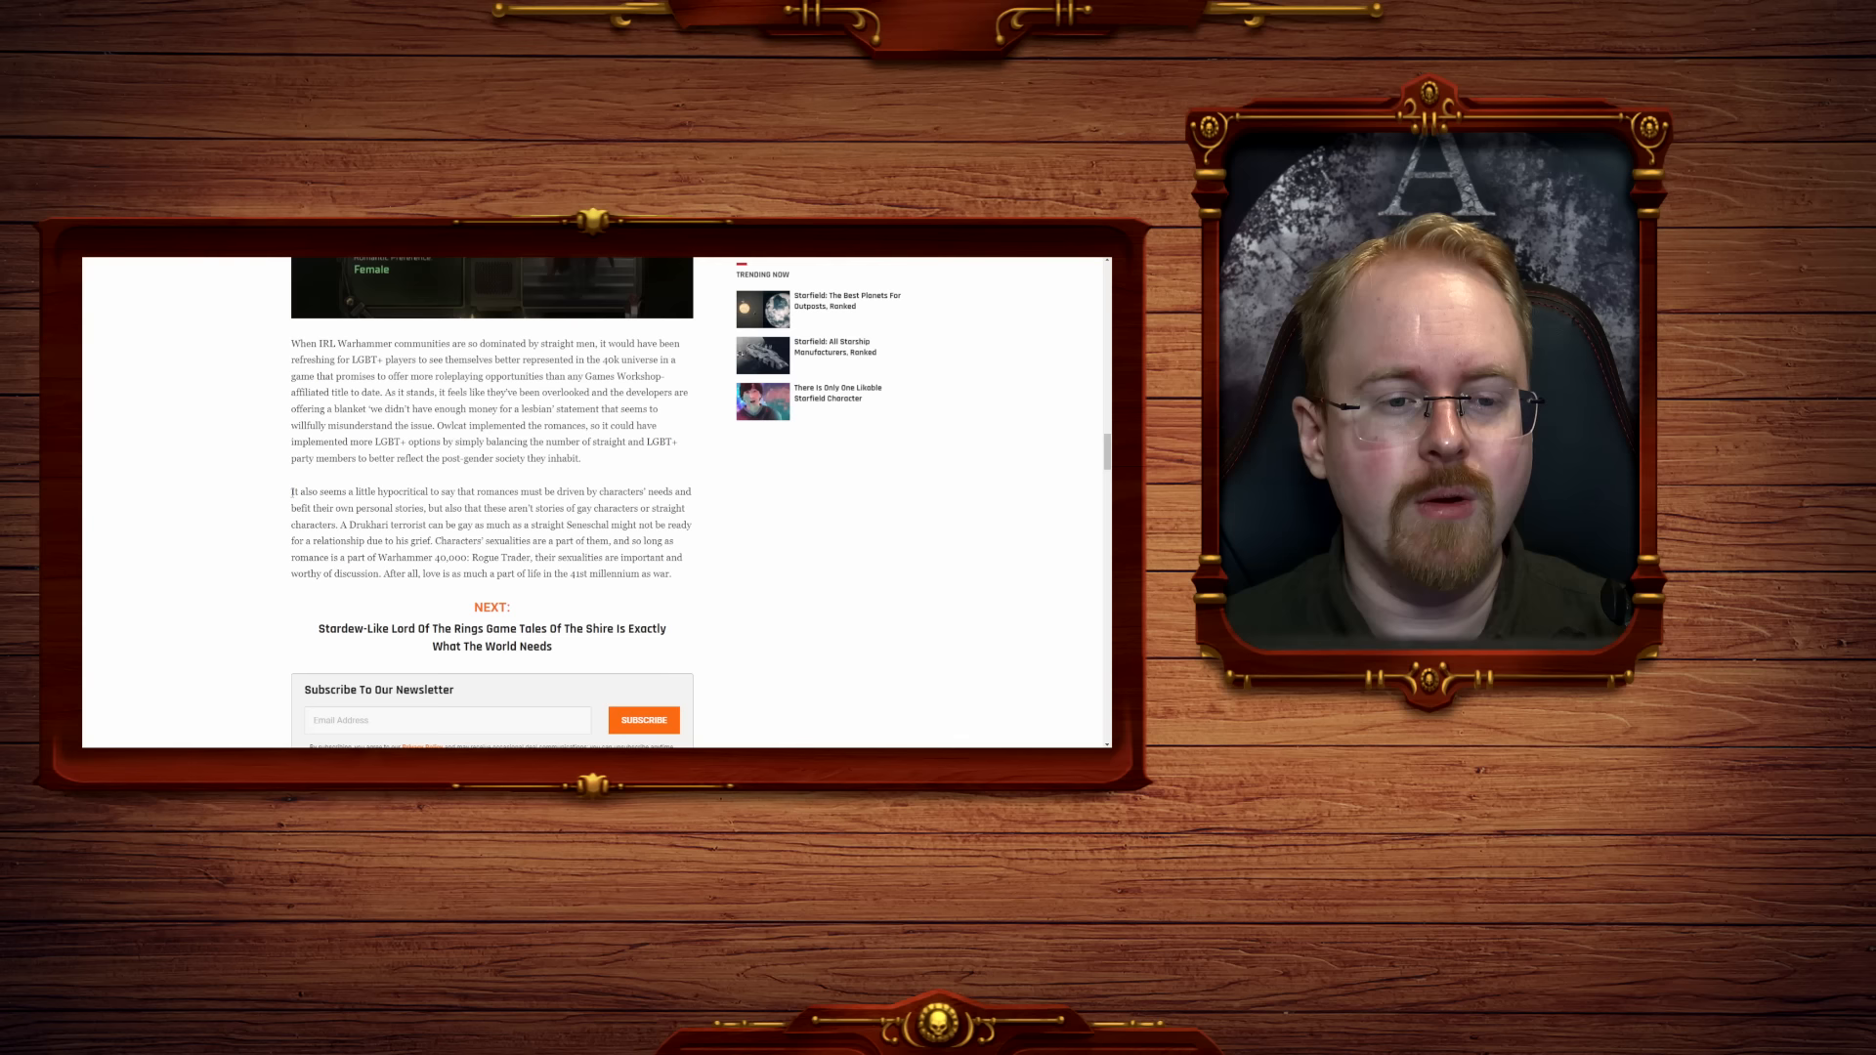
Highlight the full 'It also seems a little hypocritical' sentence in the last paragraph.
left_click_drag(289, 492, 494, 493)
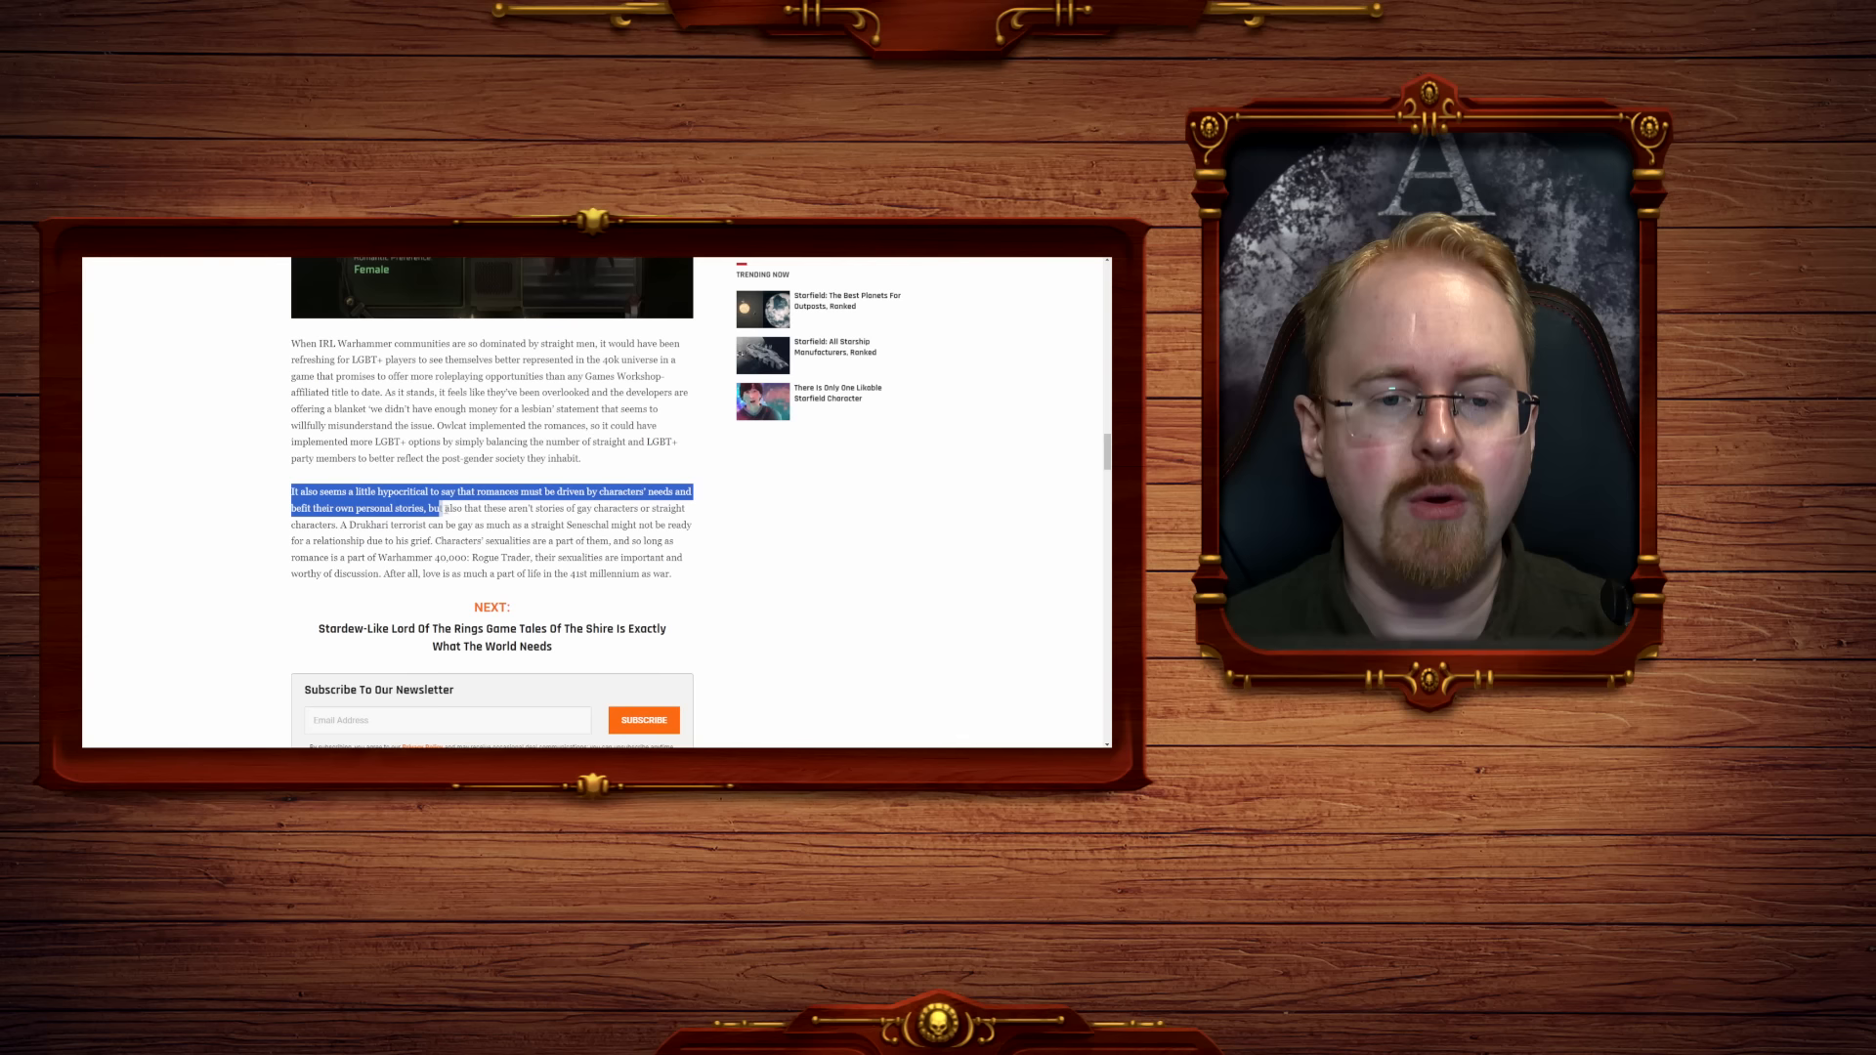
left_click_drag(440, 508, 682, 508)
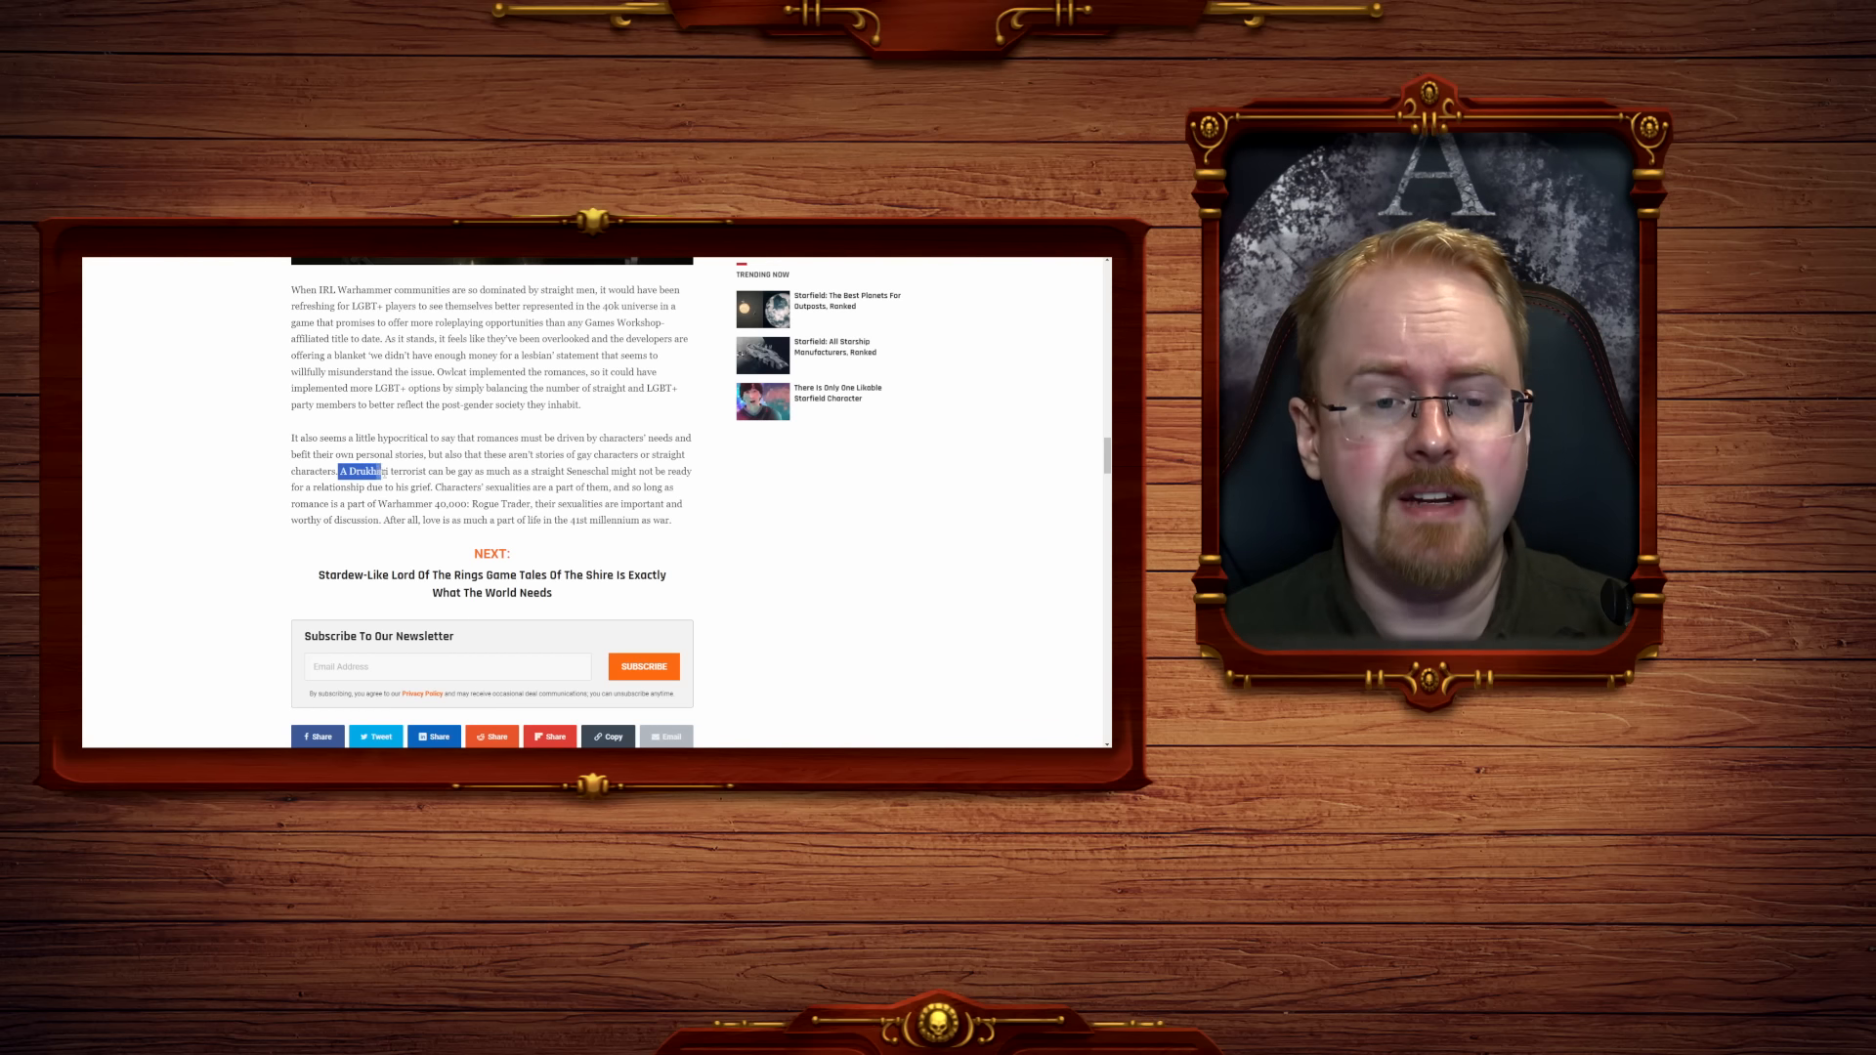
Highlight the gay Drukhari terrorist line, then the 'After all, love is' closing line about the 41st millennium.
left_click_drag(340, 471, 563, 471)
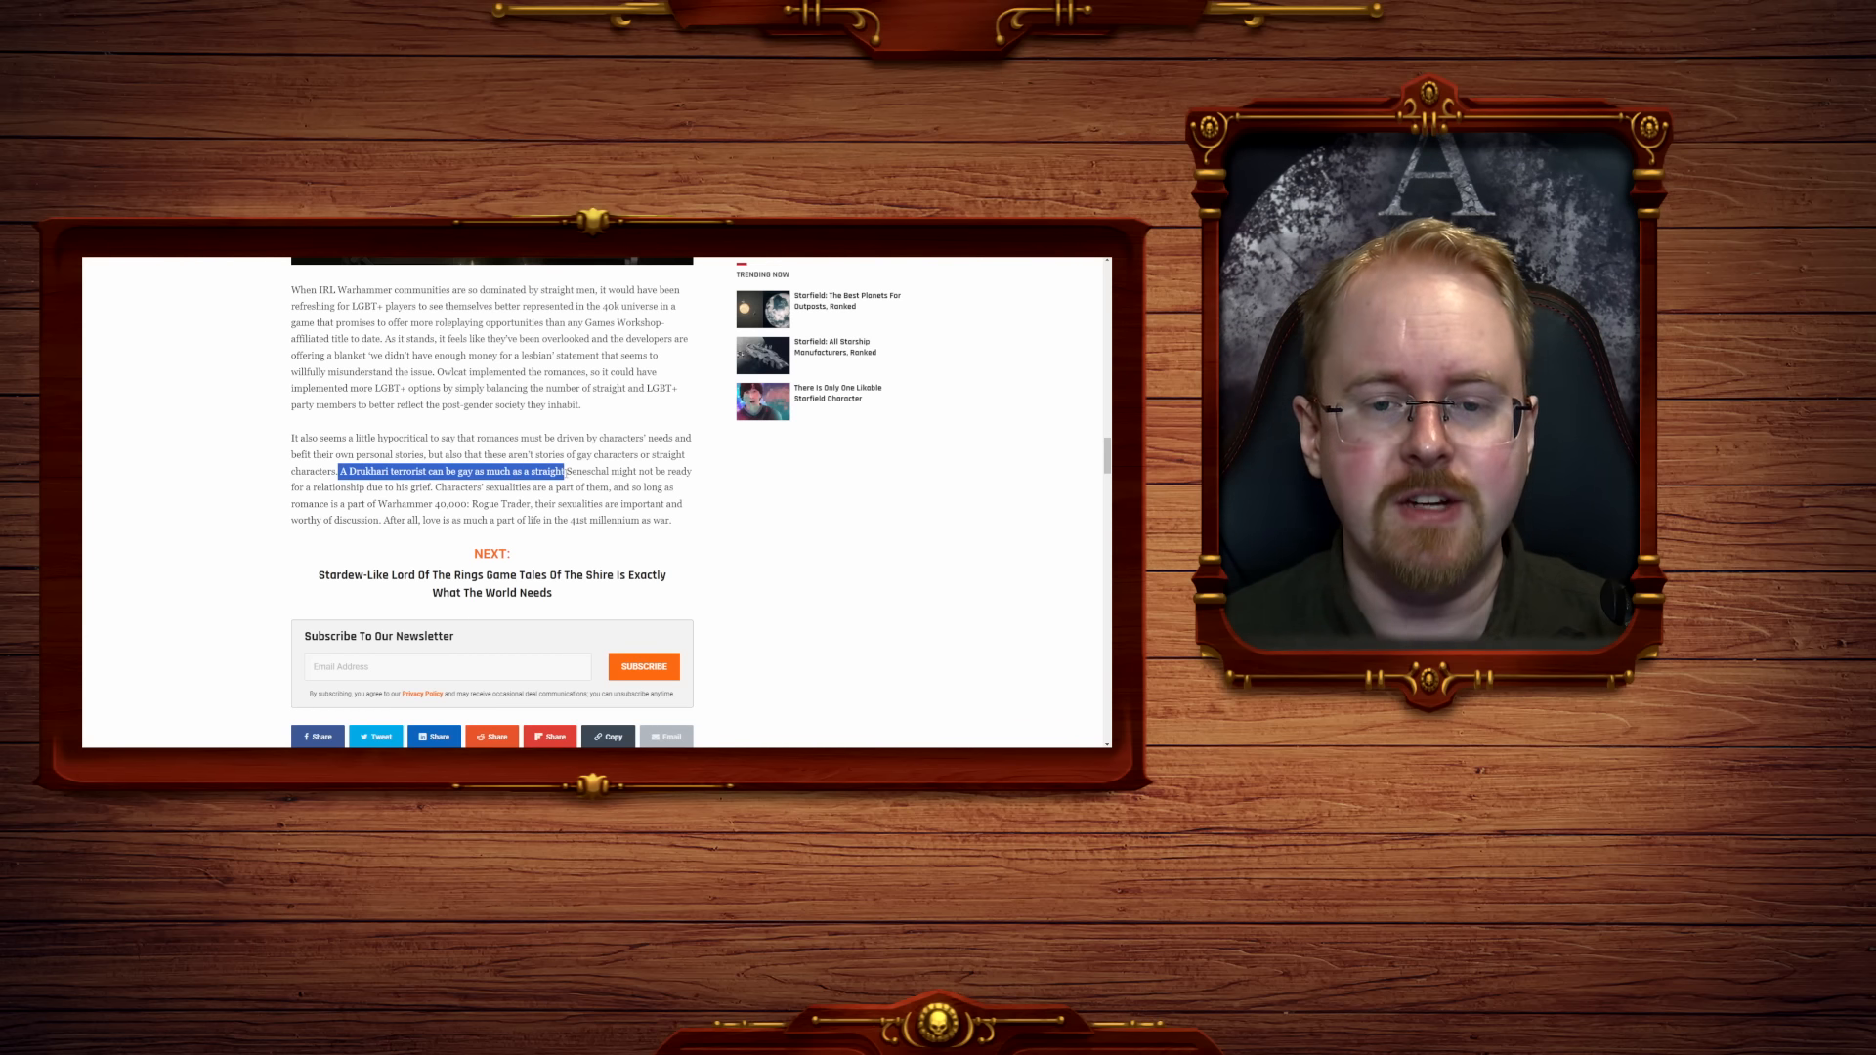
left_click_drag(563, 471, 434, 487)
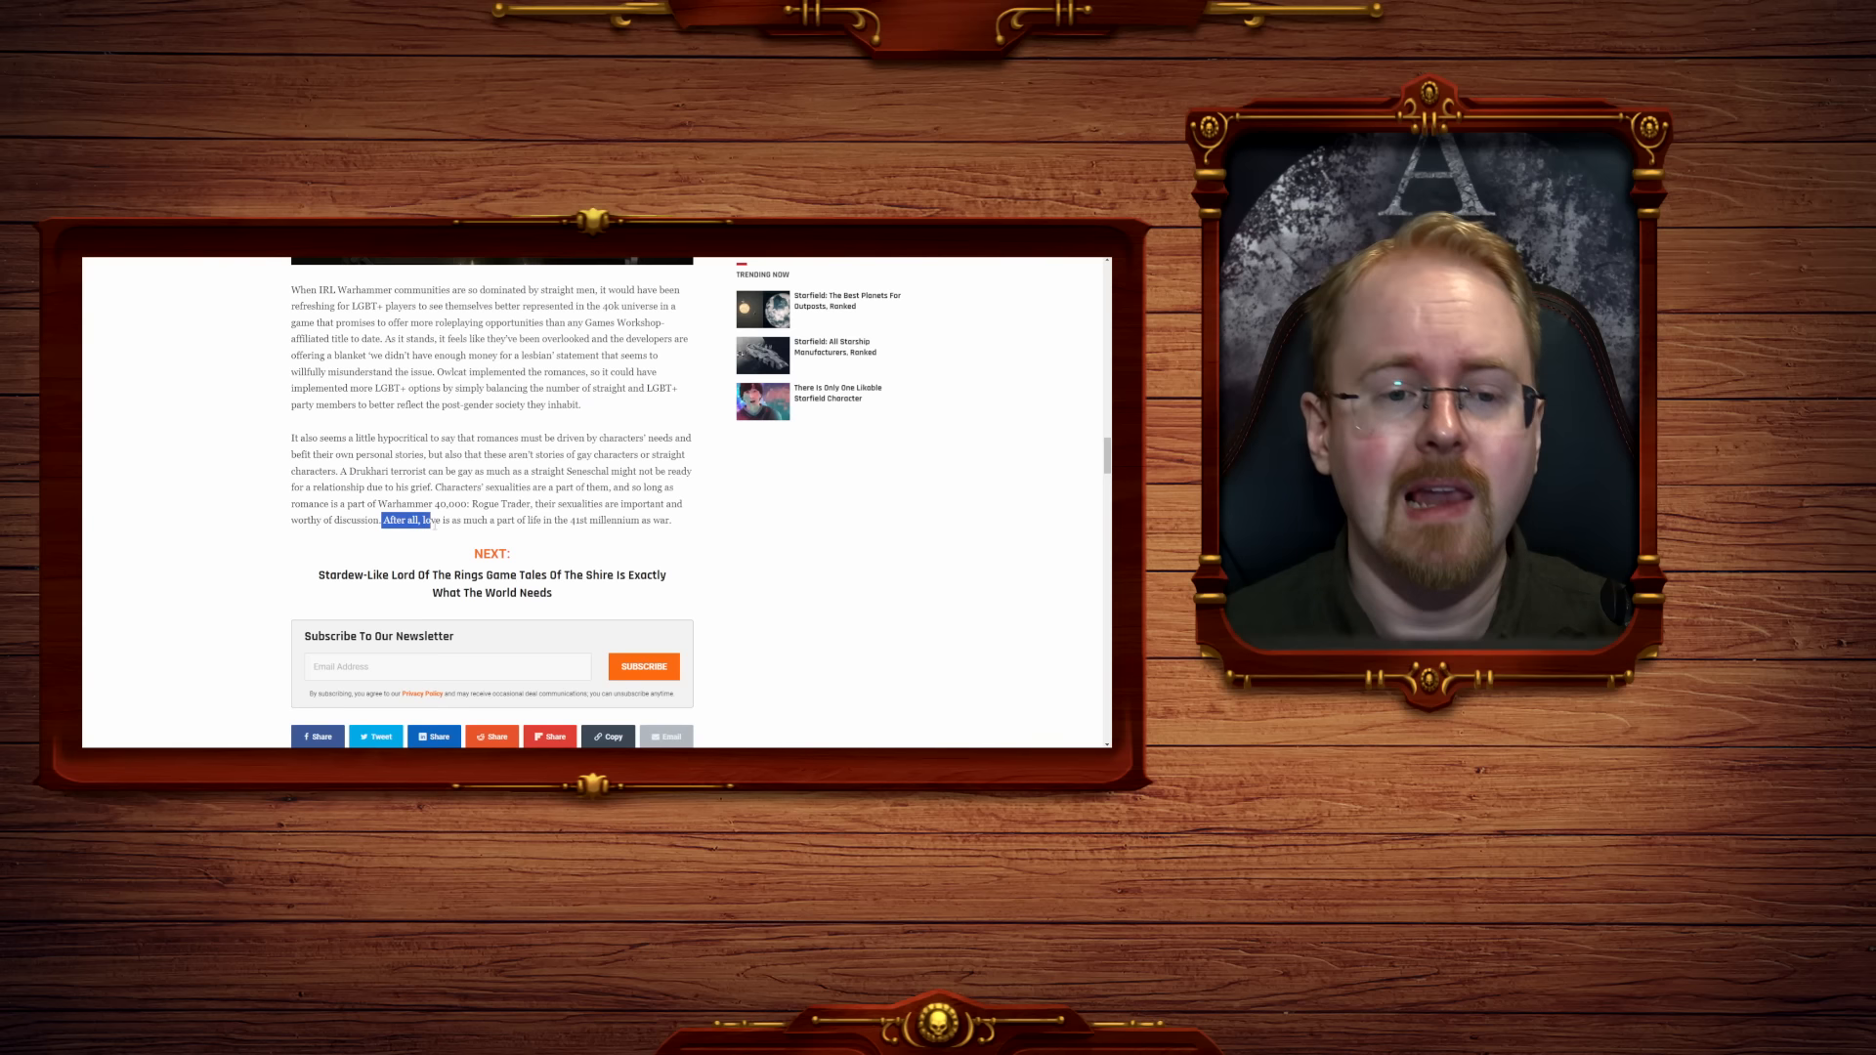
left_click_drag(430, 520, 615, 519)
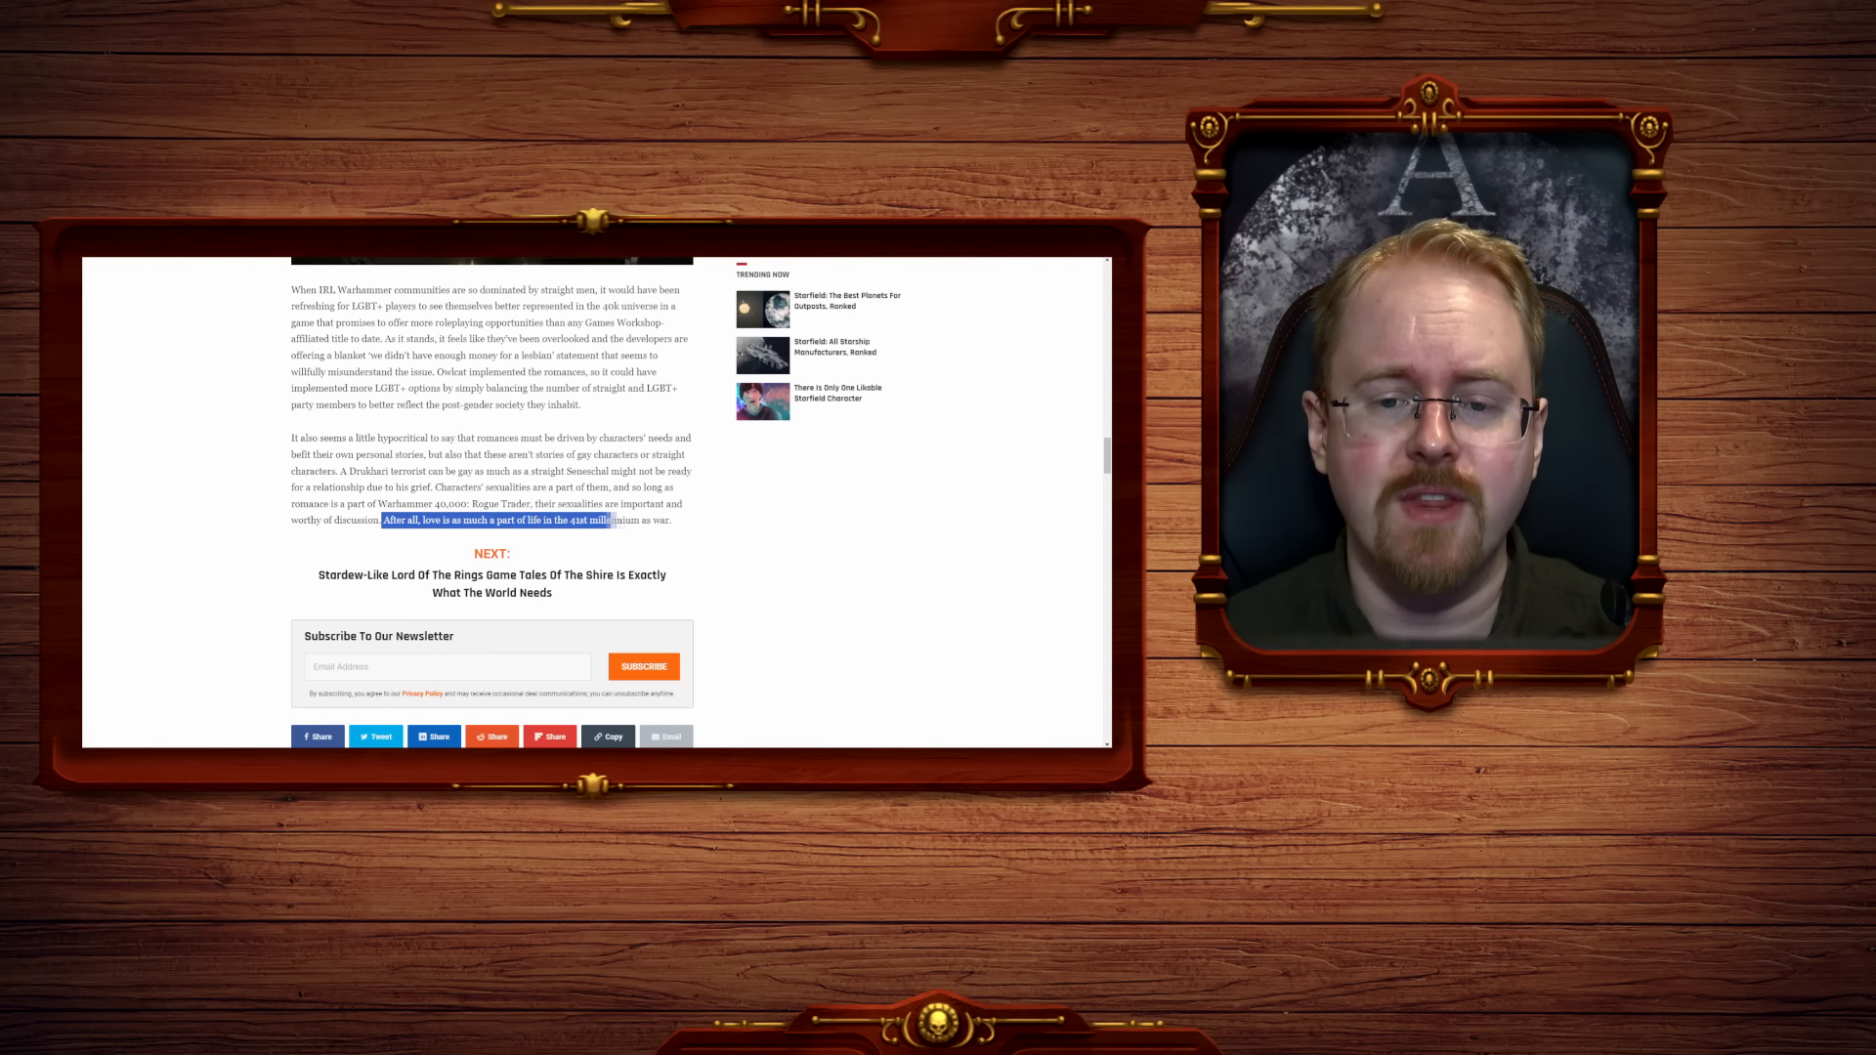
left_click_drag(610, 520, 675, 520)
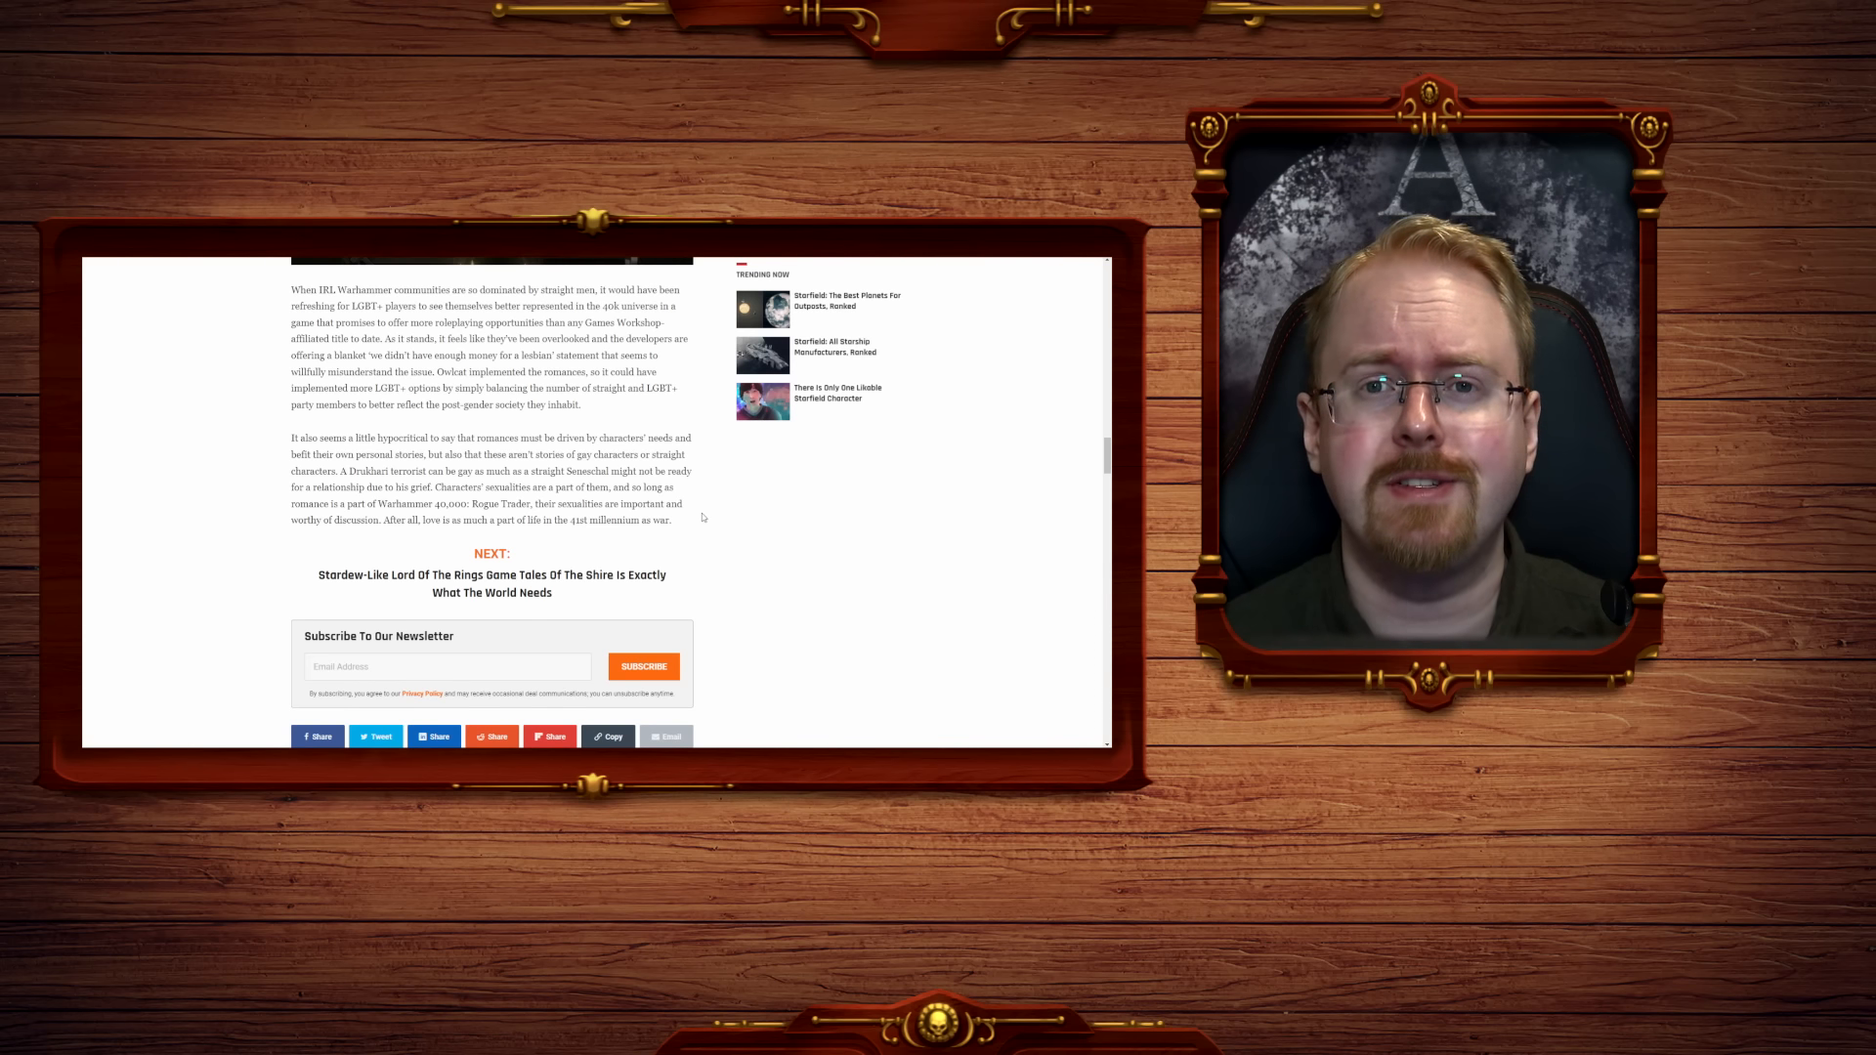
Return to the executive producer paragraph and clear the highlight on the 'accusation of homophobia' passage.
scroll("down", 3)
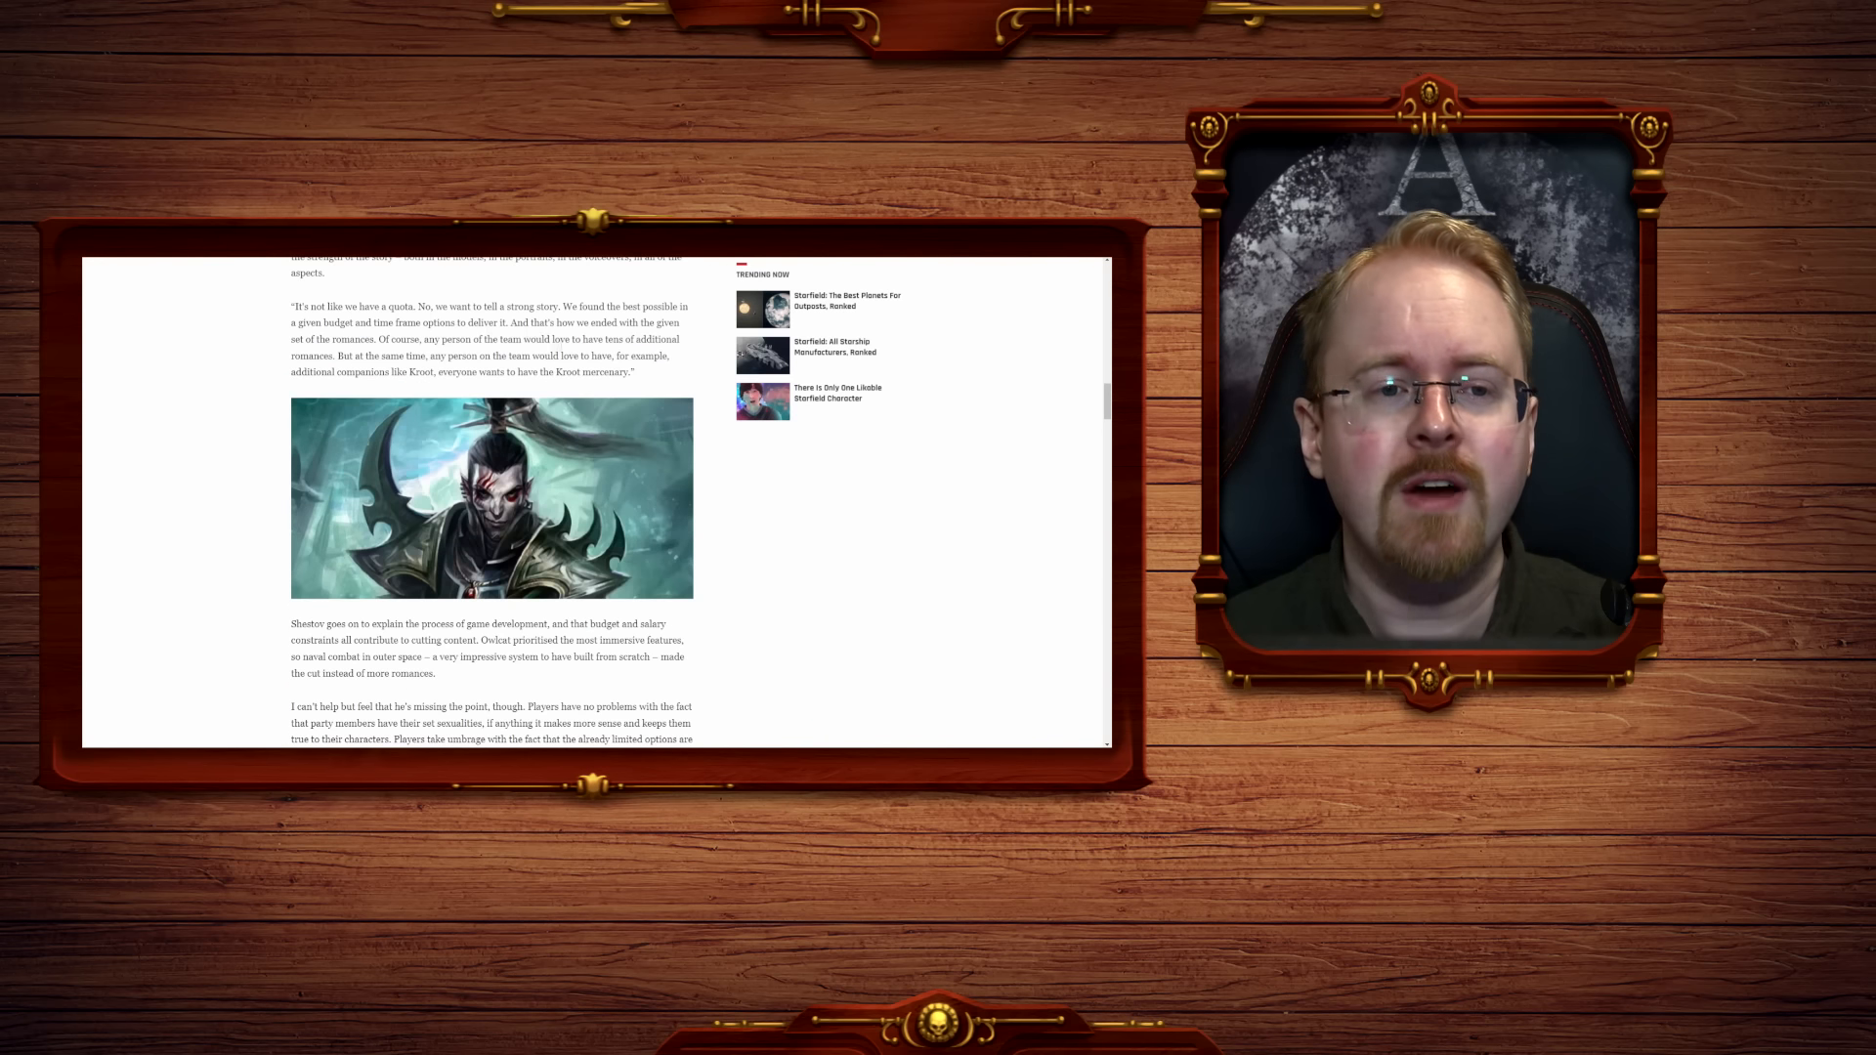
scroll("down", 3)
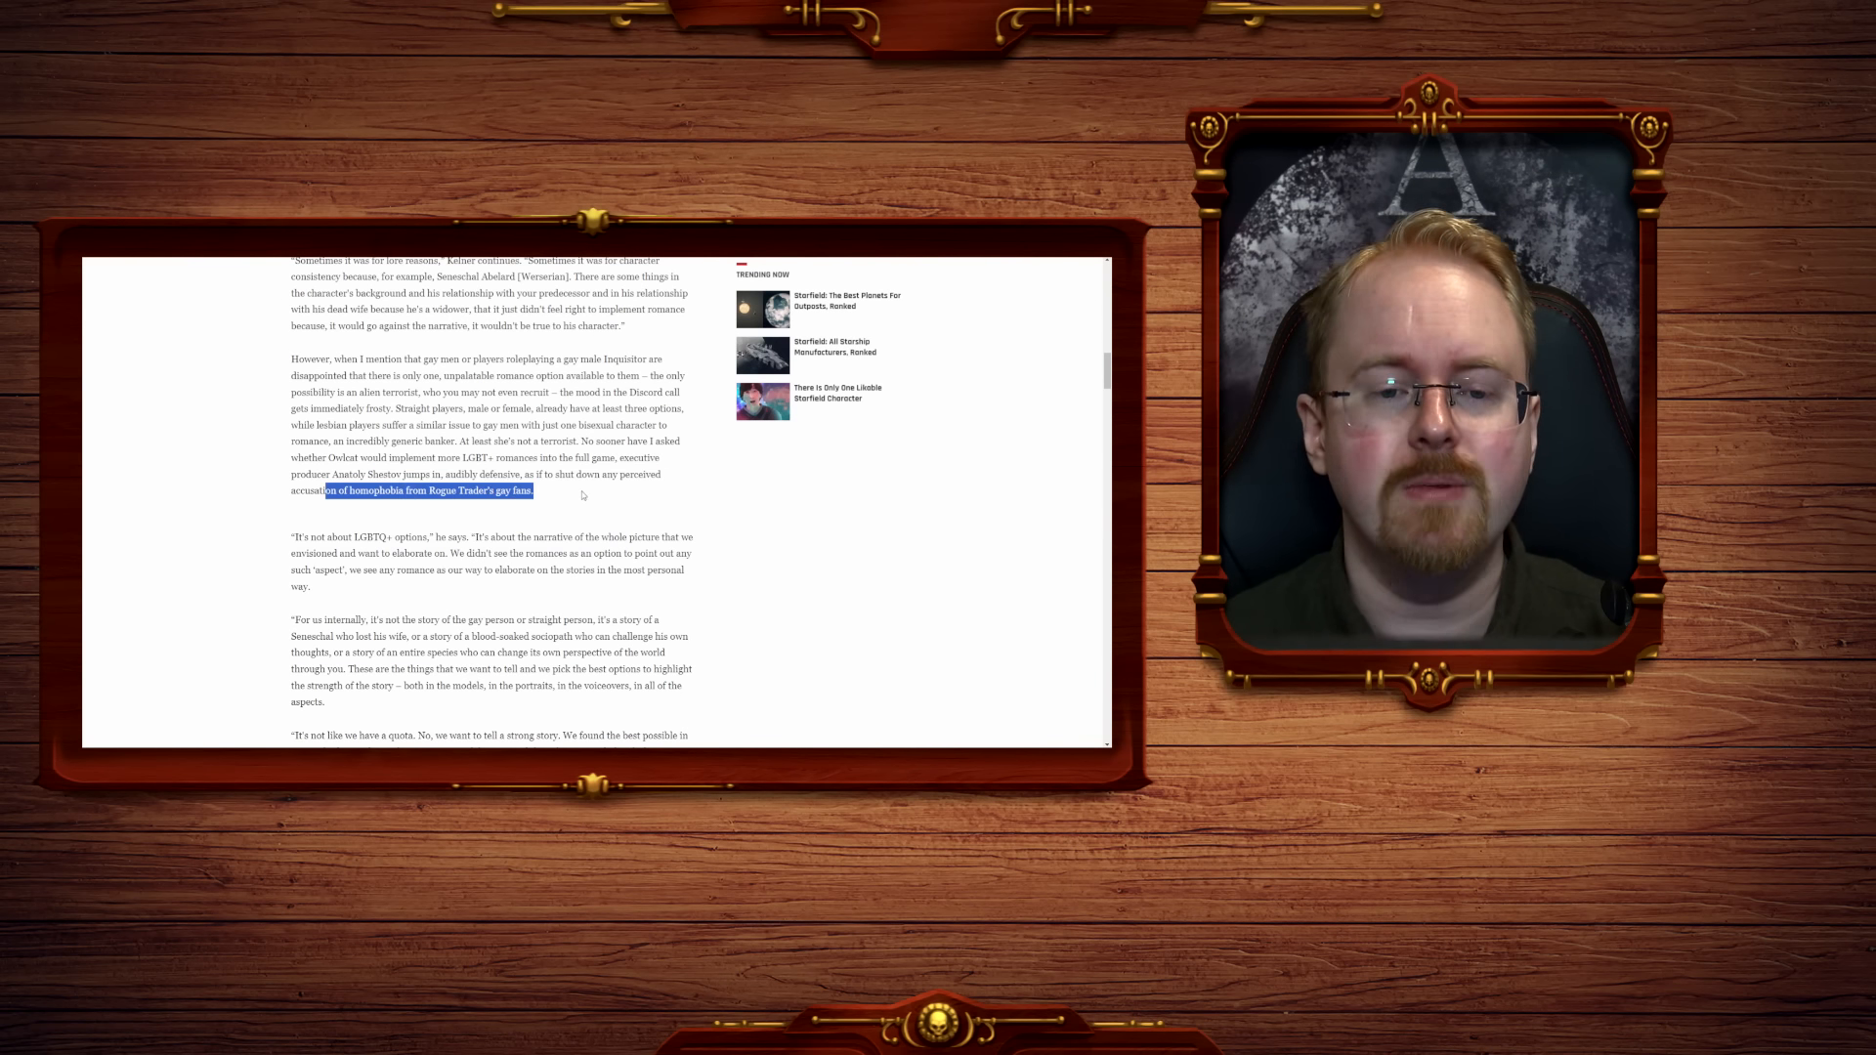
left_click(583, 495)
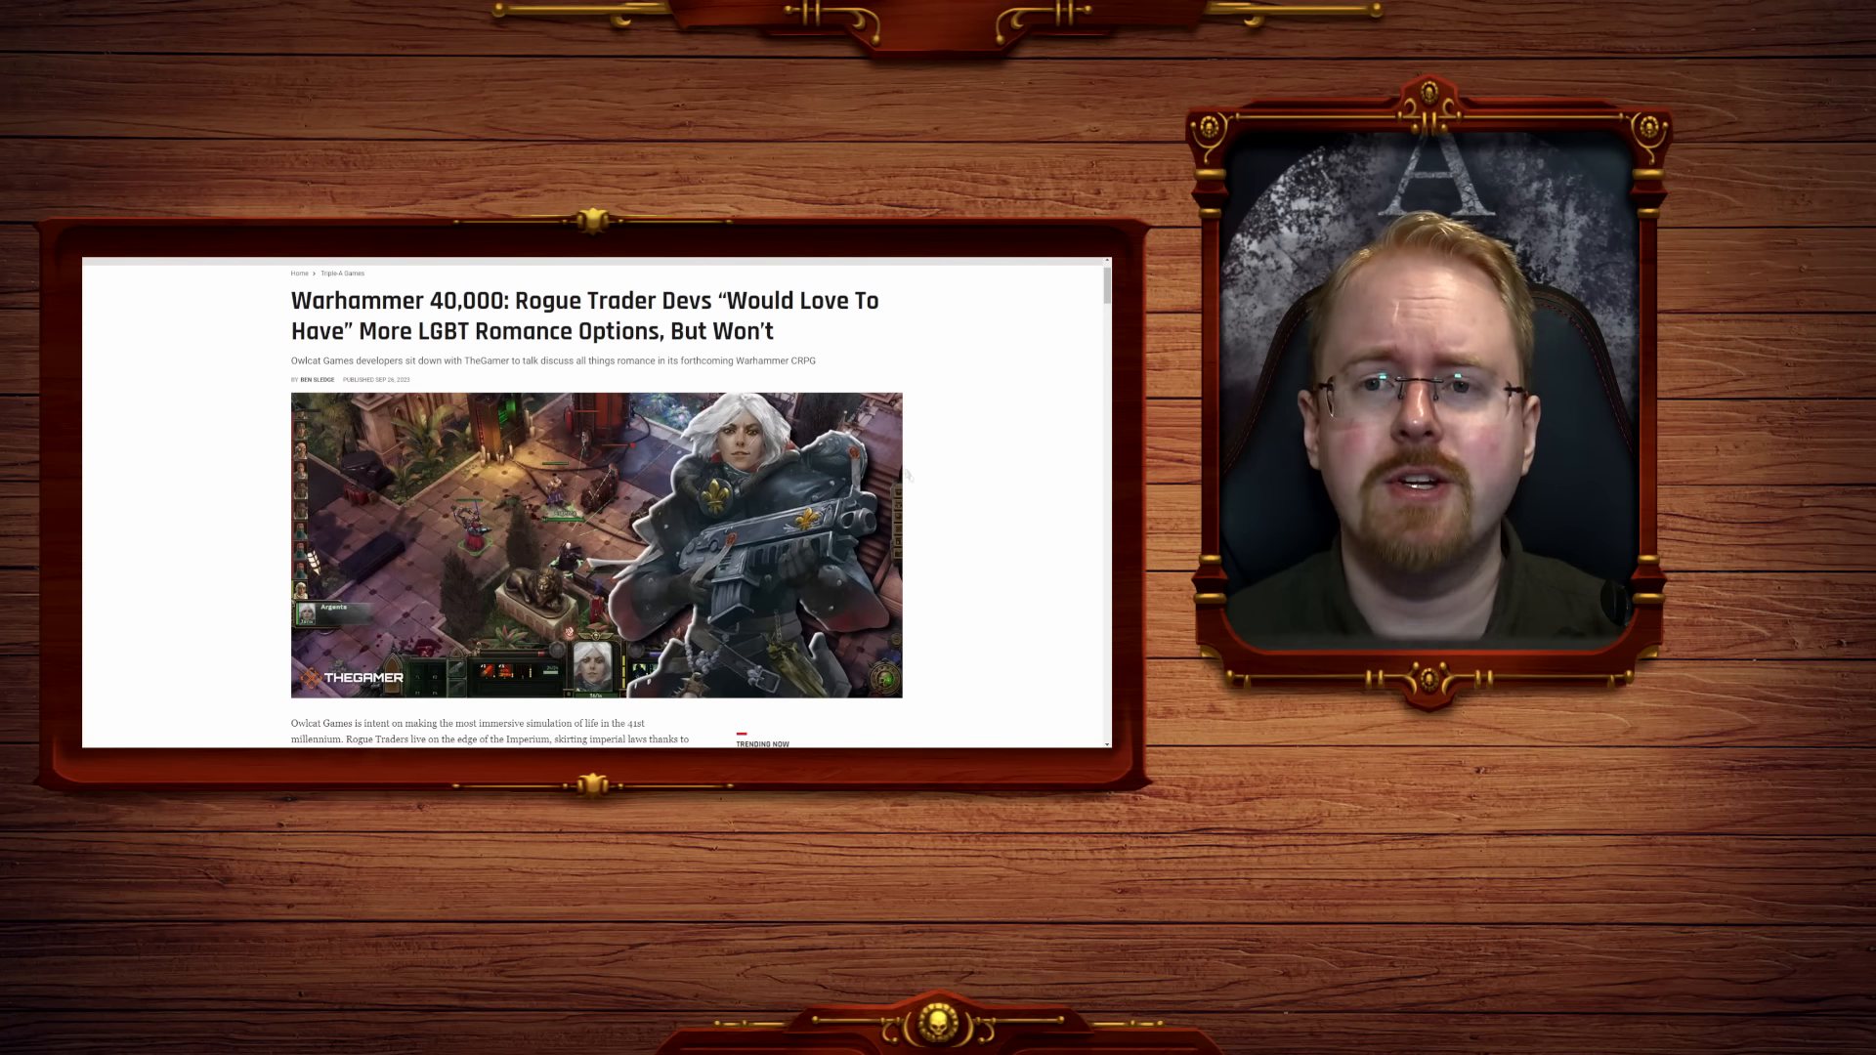
mouse_move(946, 494)
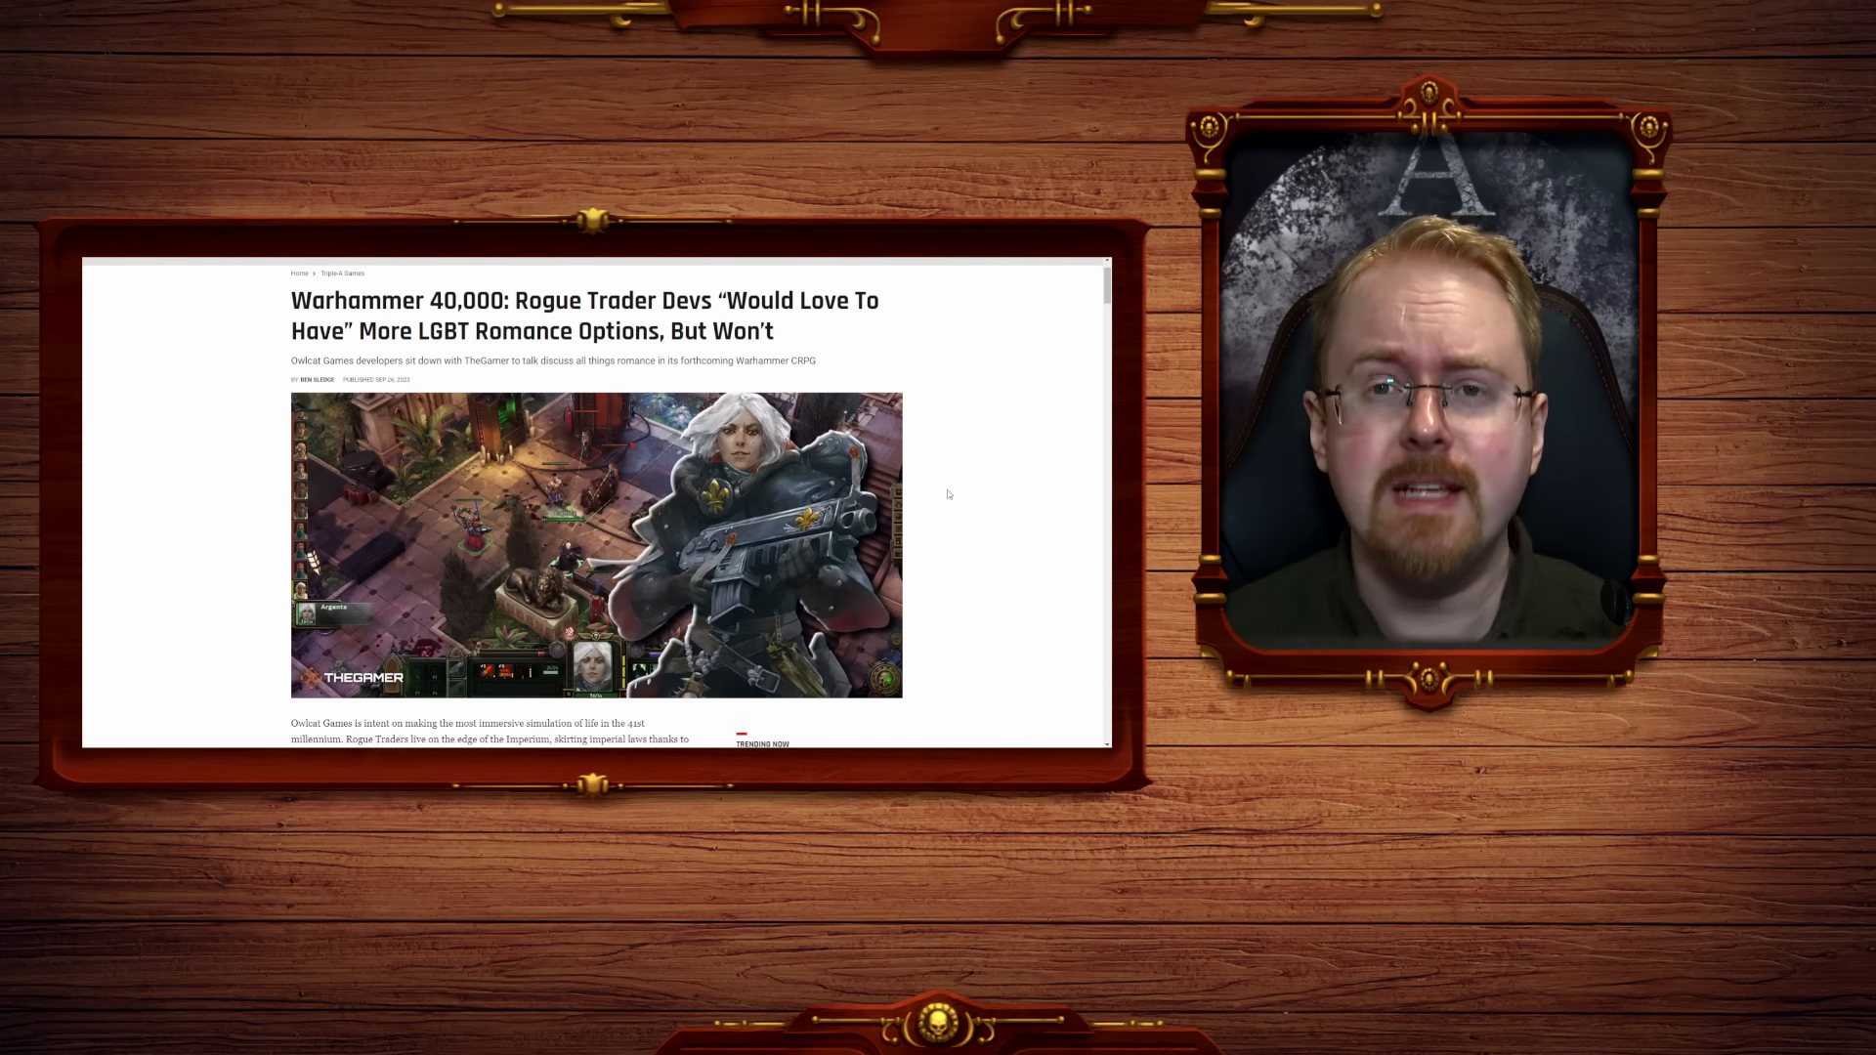